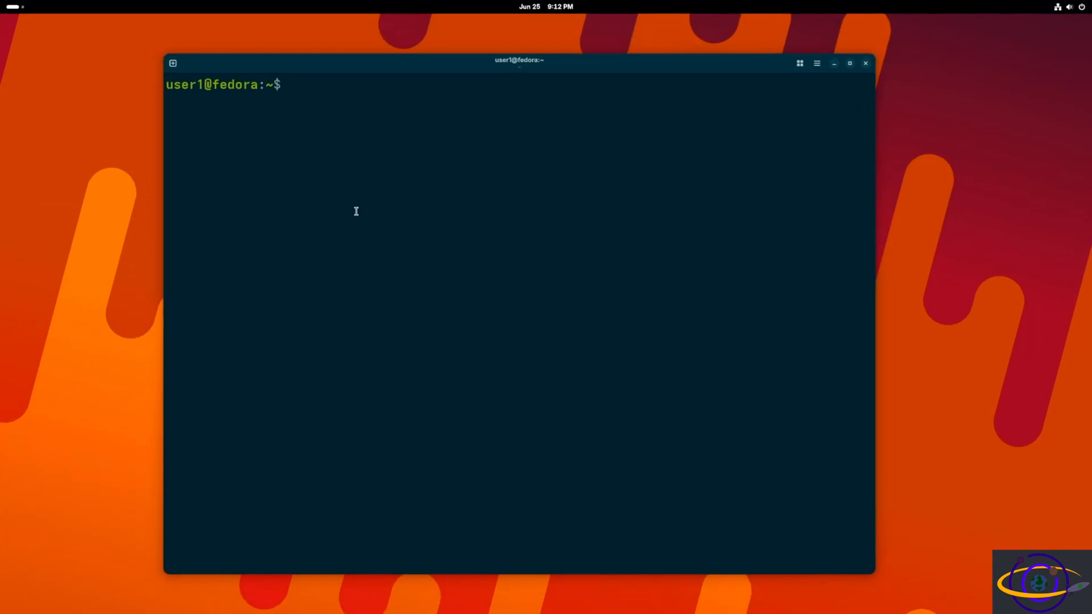
Run sudo dnf install podman with the admin password, confirming podman is already installed.
key("Return")
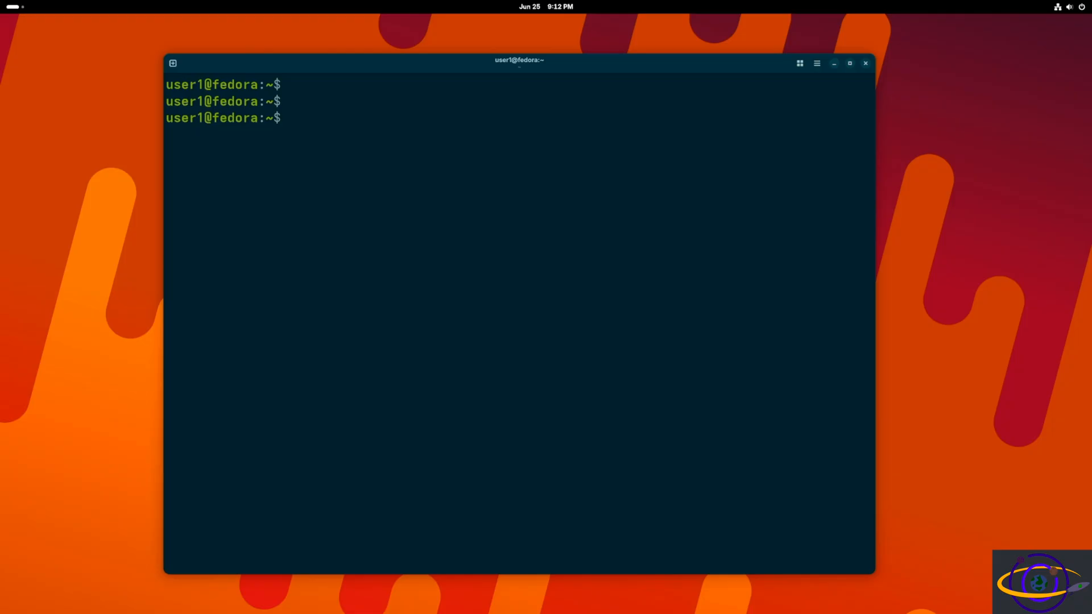
type("sud")
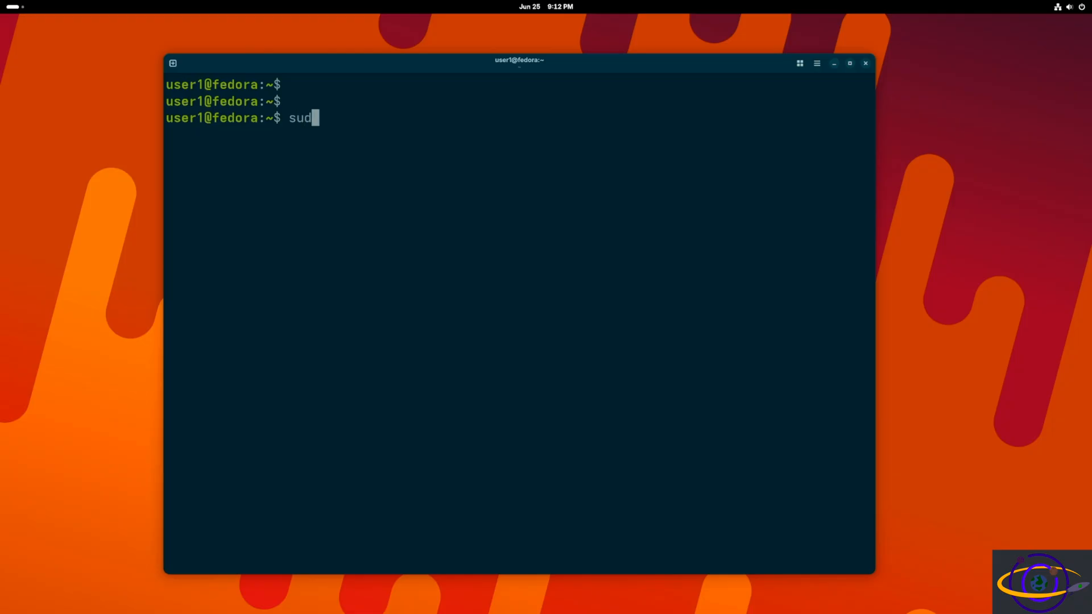
type("o dn")
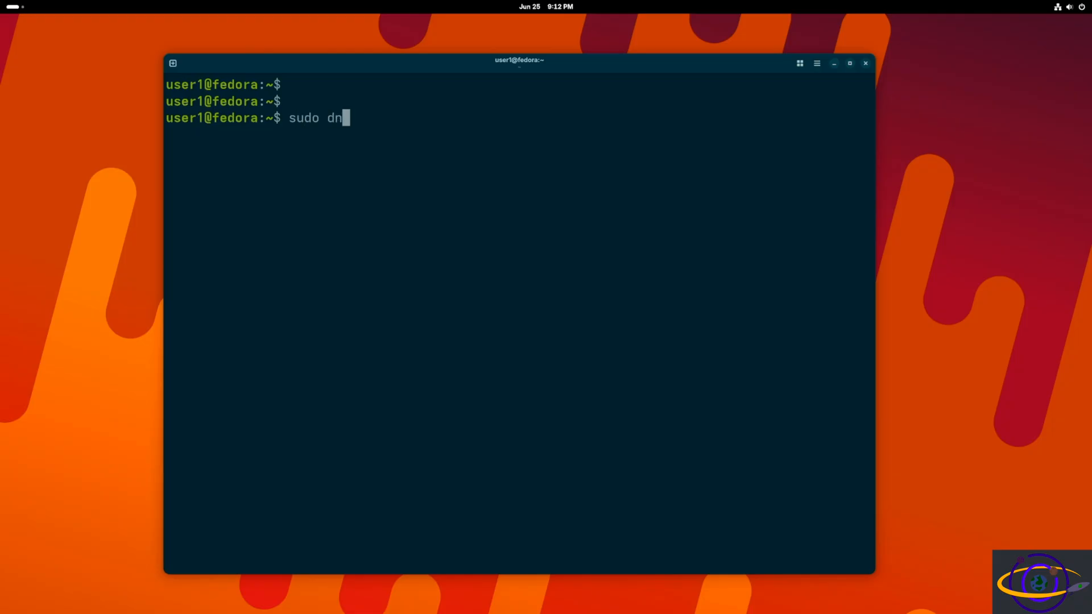
type("f instla")
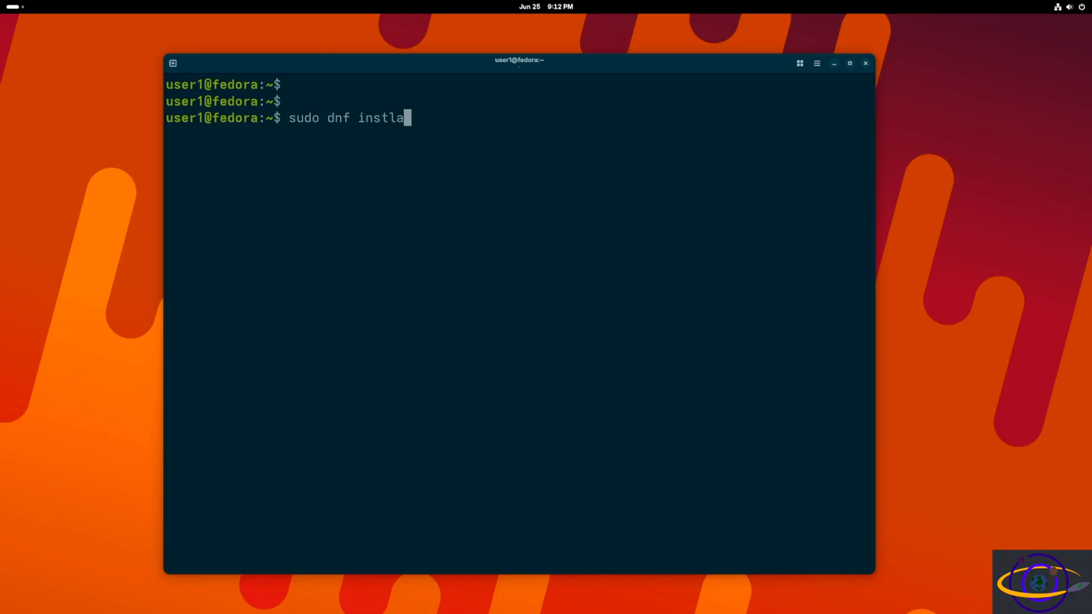
type("ll podman")
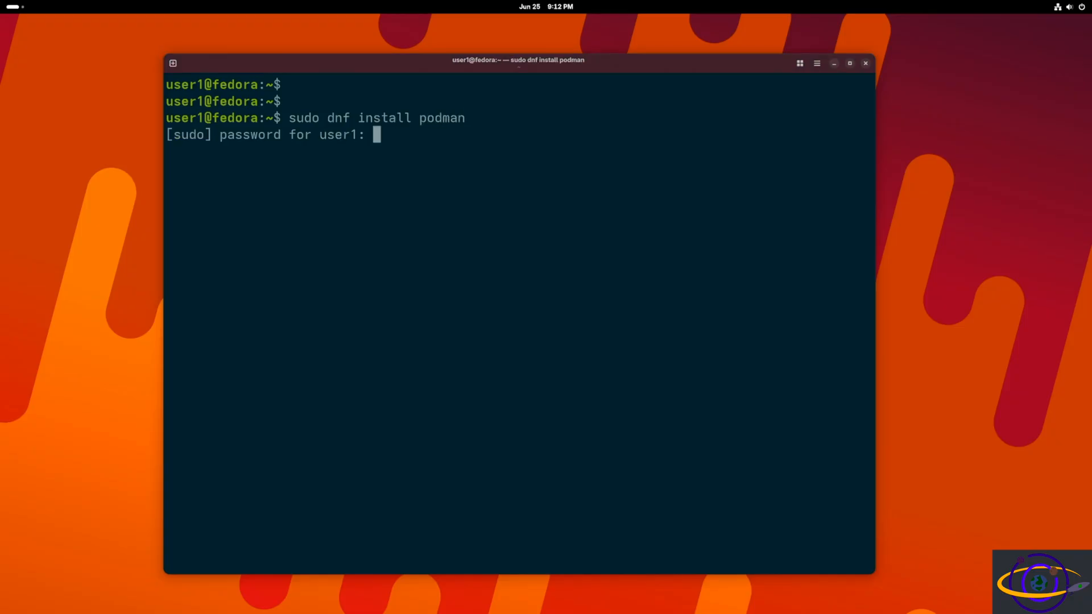
key("Return")
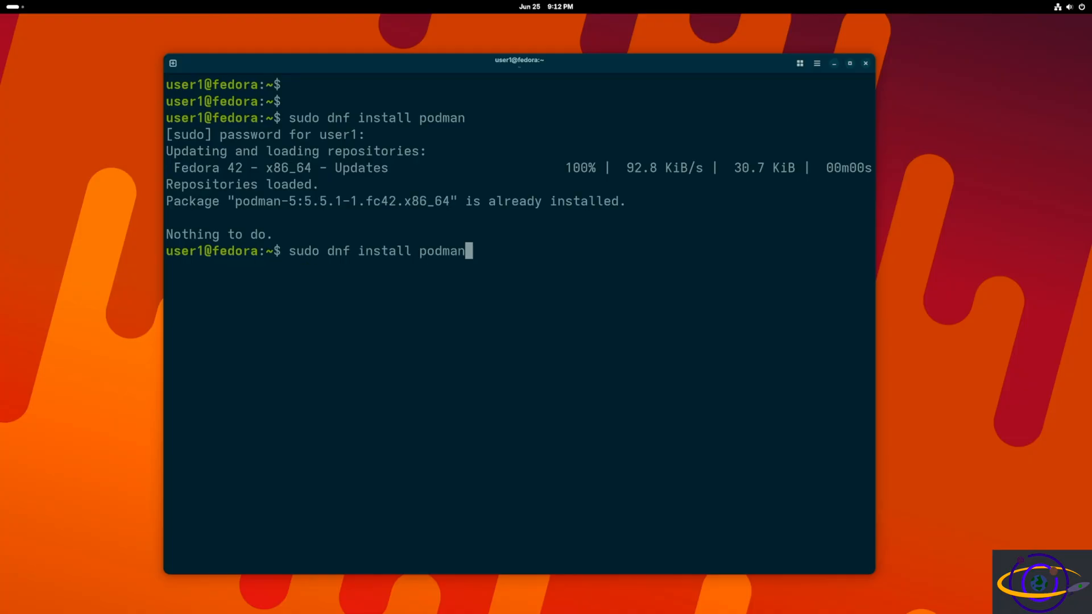
Install the distrobox package via sudo dnf install distrobox, answering y.
key("BackSpace")
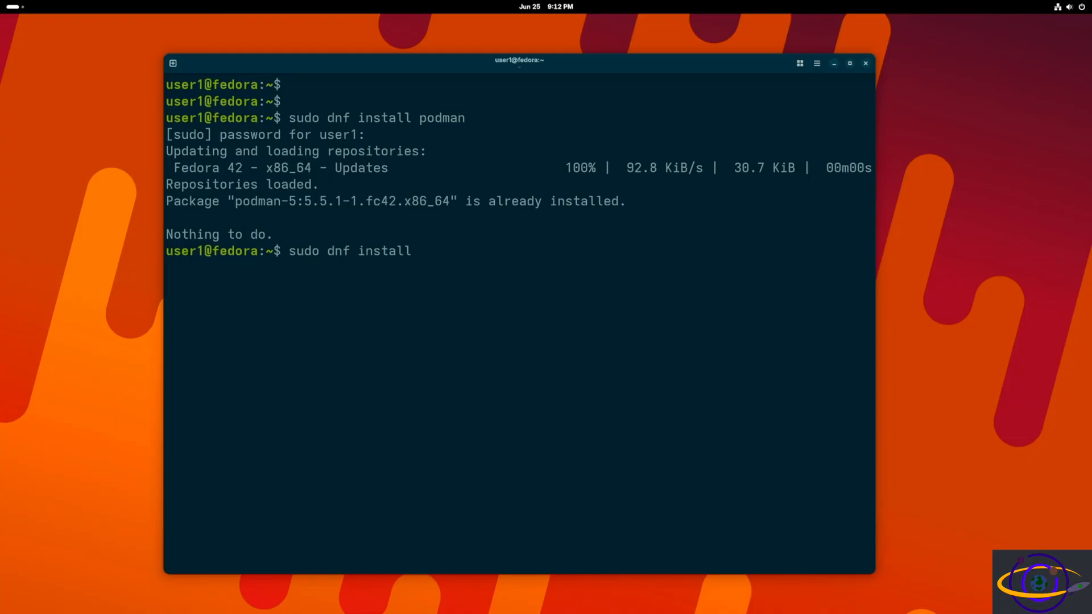
type("distrobo")
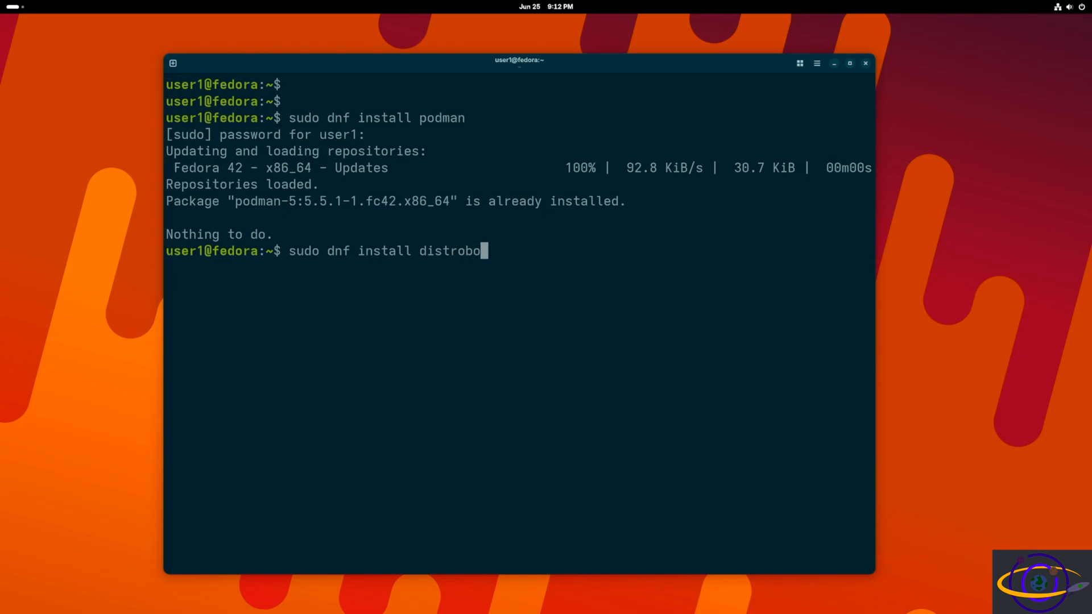
key("Return")
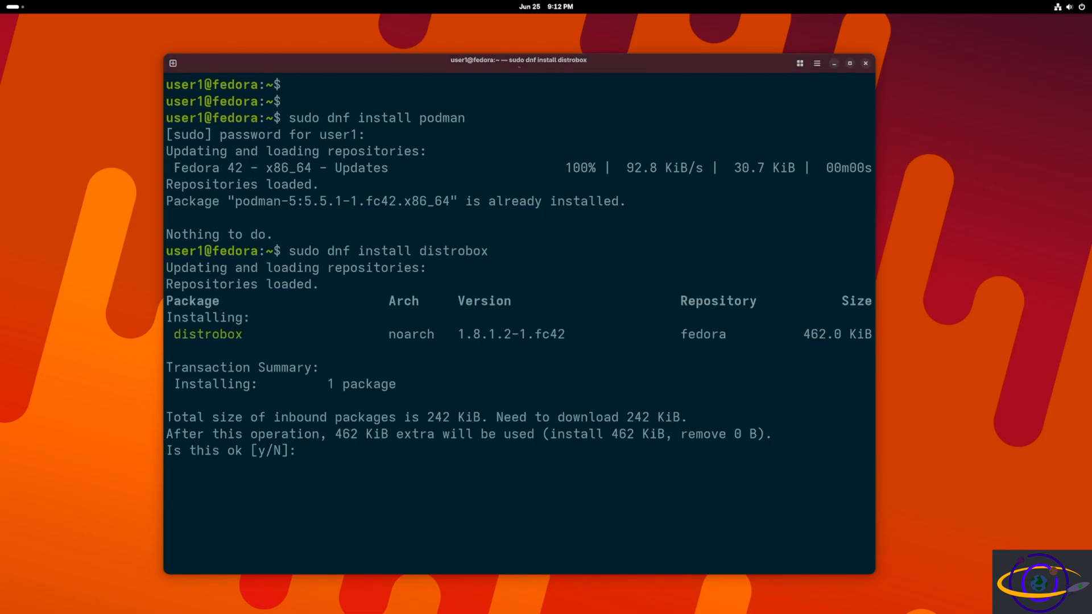
type("y")
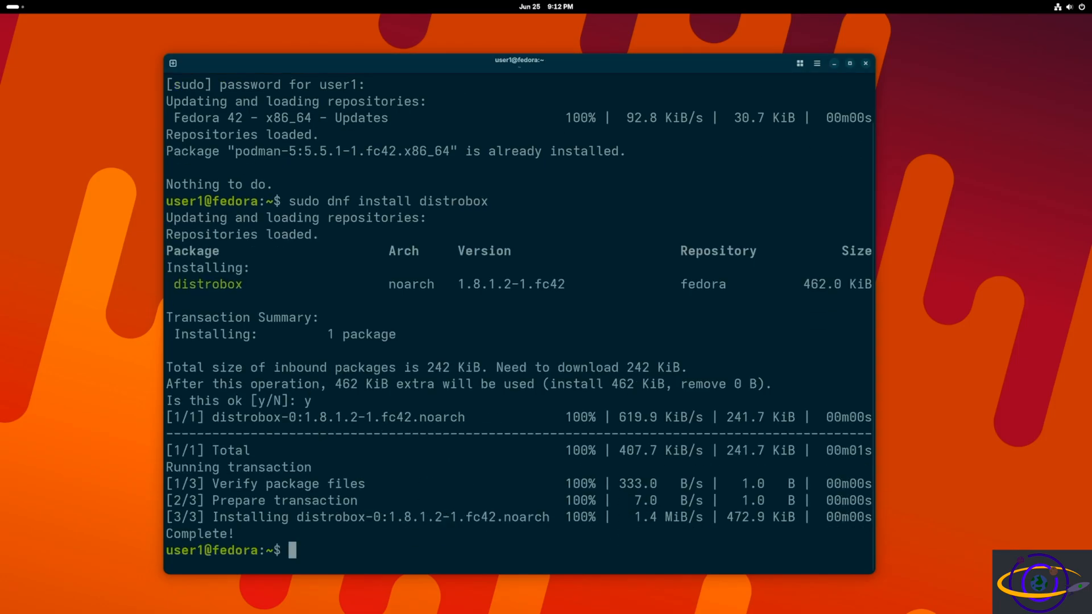
key("Return")
type("distrobox create")
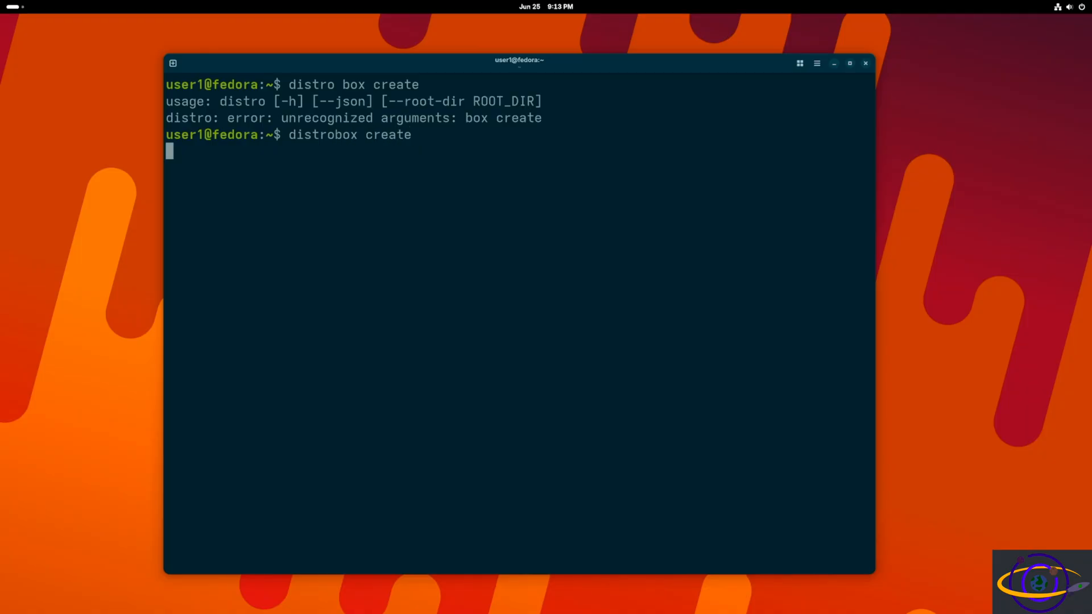
Accept pulling the fedora-toolbox image for my-distrobox, then enter the my-distrobox container.
key("Return")
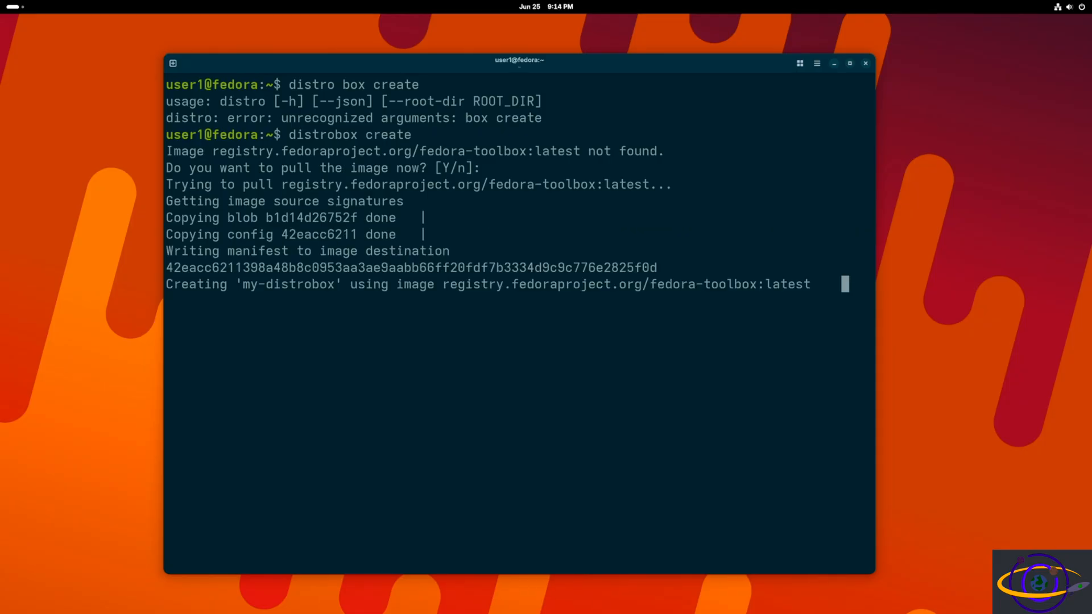
type("di")
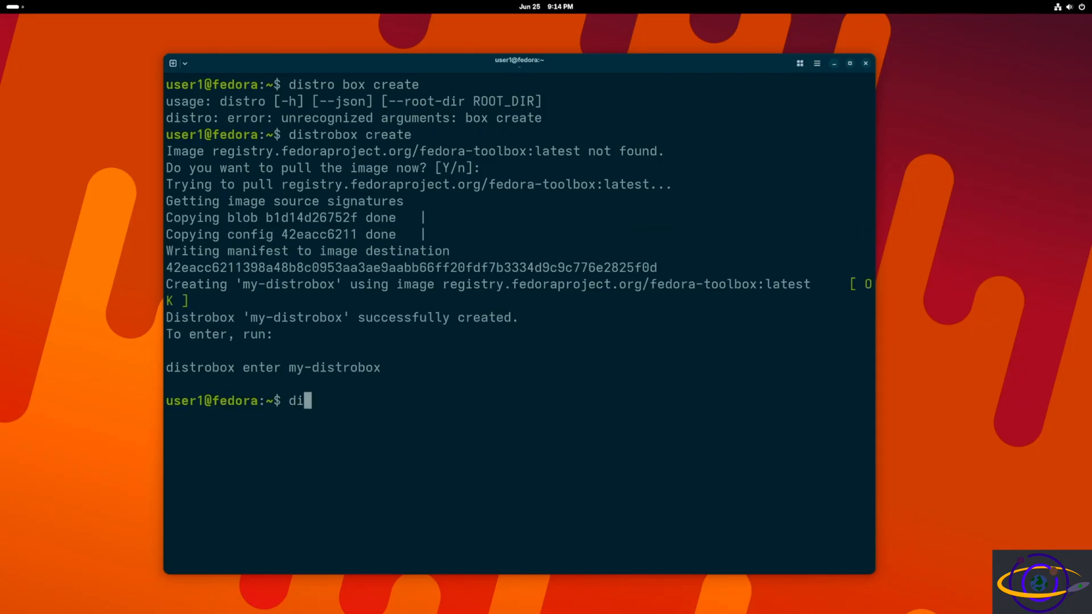
type("strobox e")
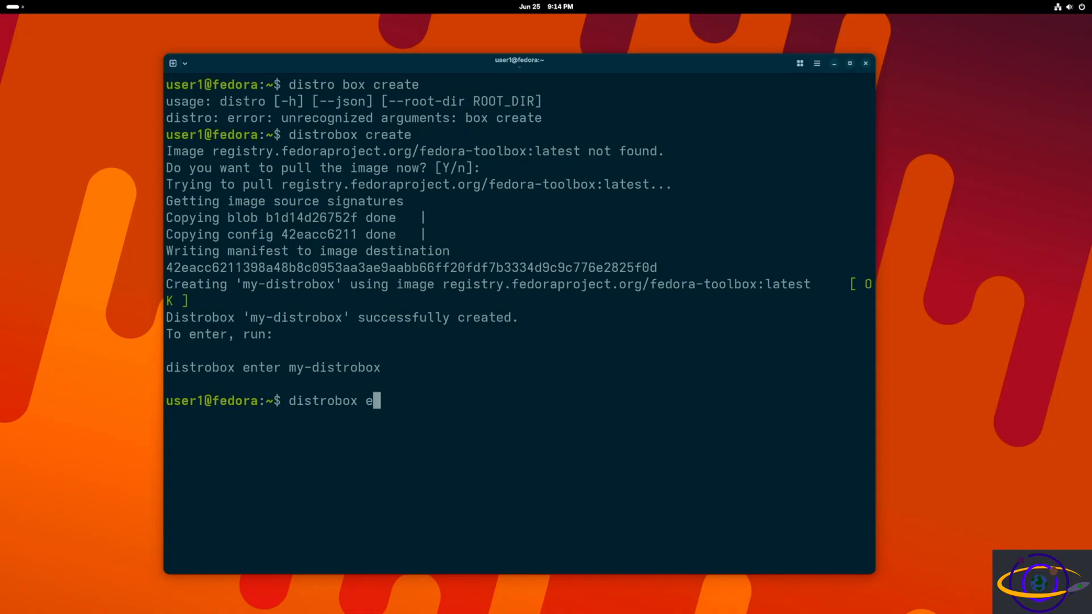
type("nter my")
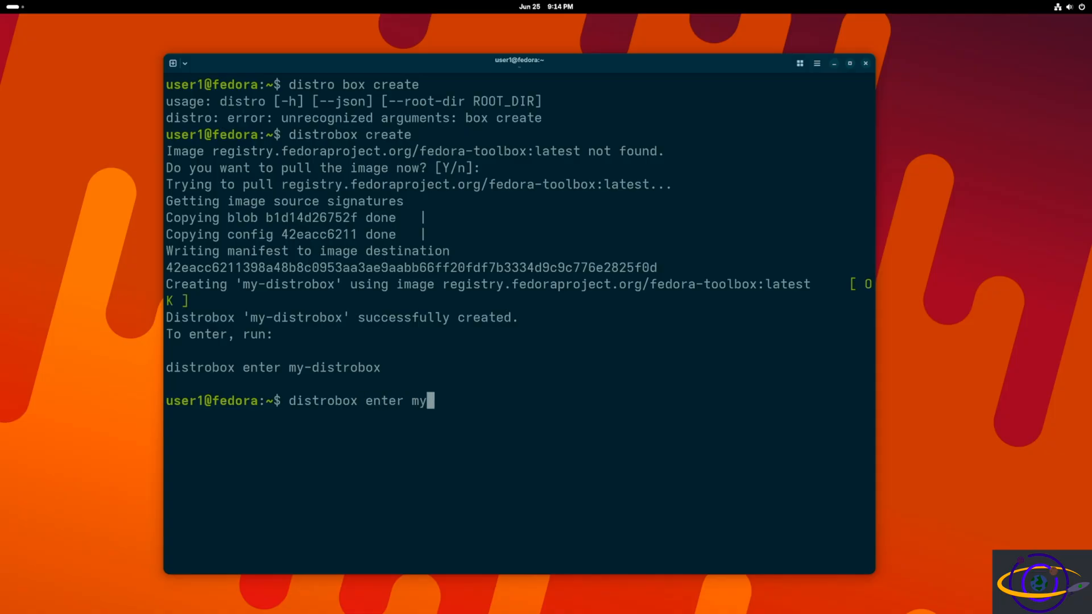
type("-distrobox")
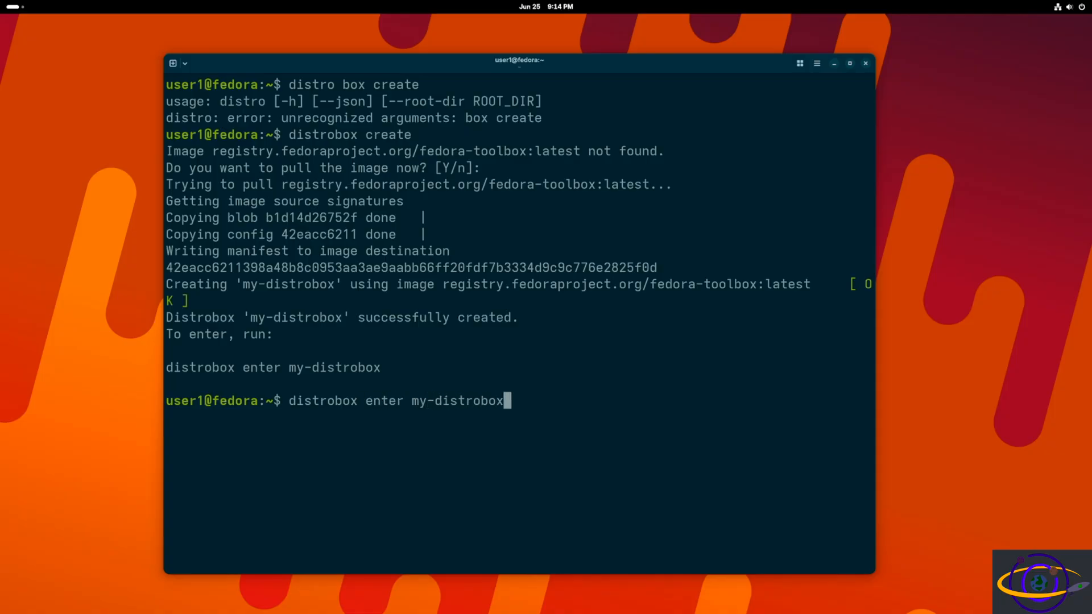
key("Return")
type("uname -a")
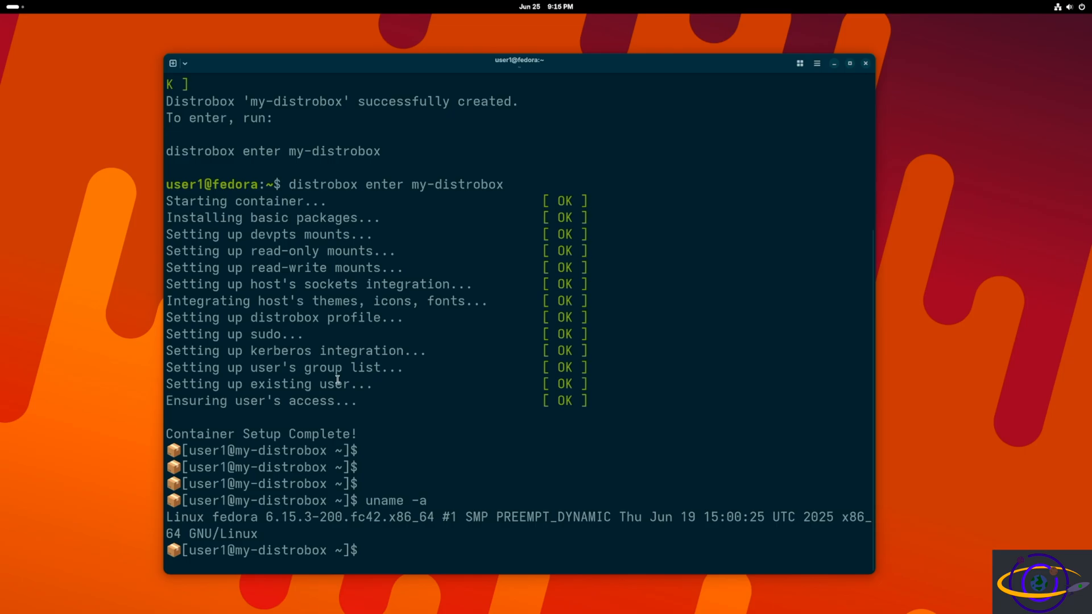
Start a new host terminal window from the Terminal dock icon.
right_click(579, 587)
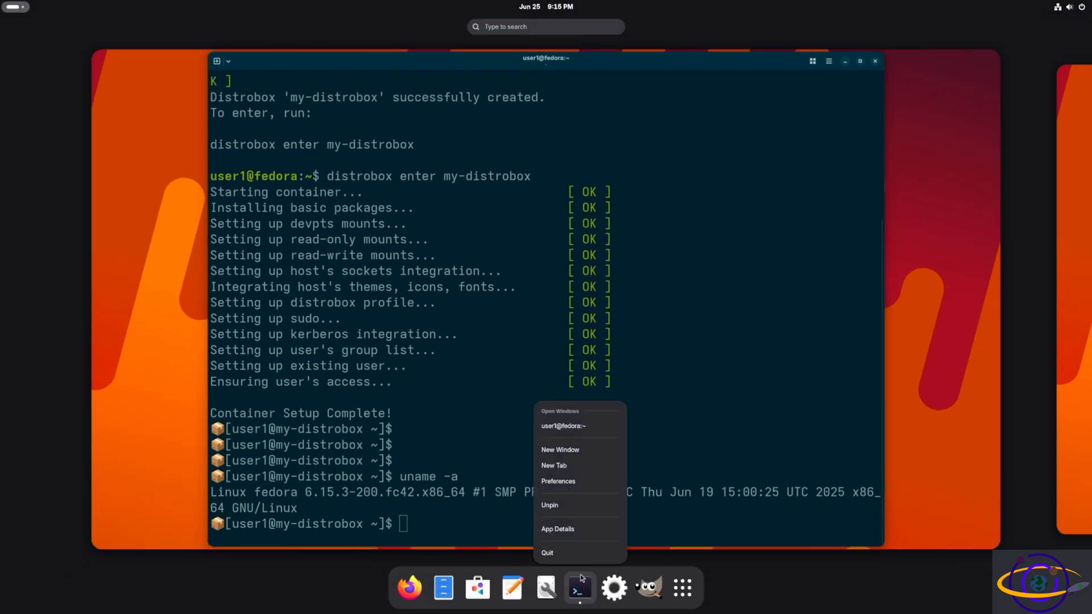
left_click(559, 449)
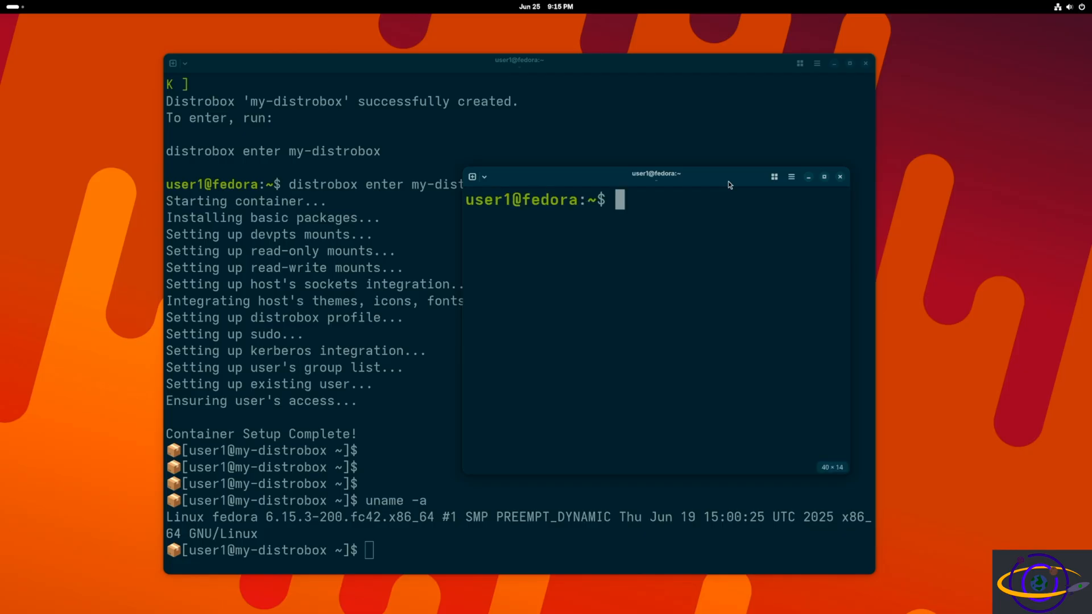
Show the host kernel with uname -a and the contents of /etc/issue.
type("uname -a")
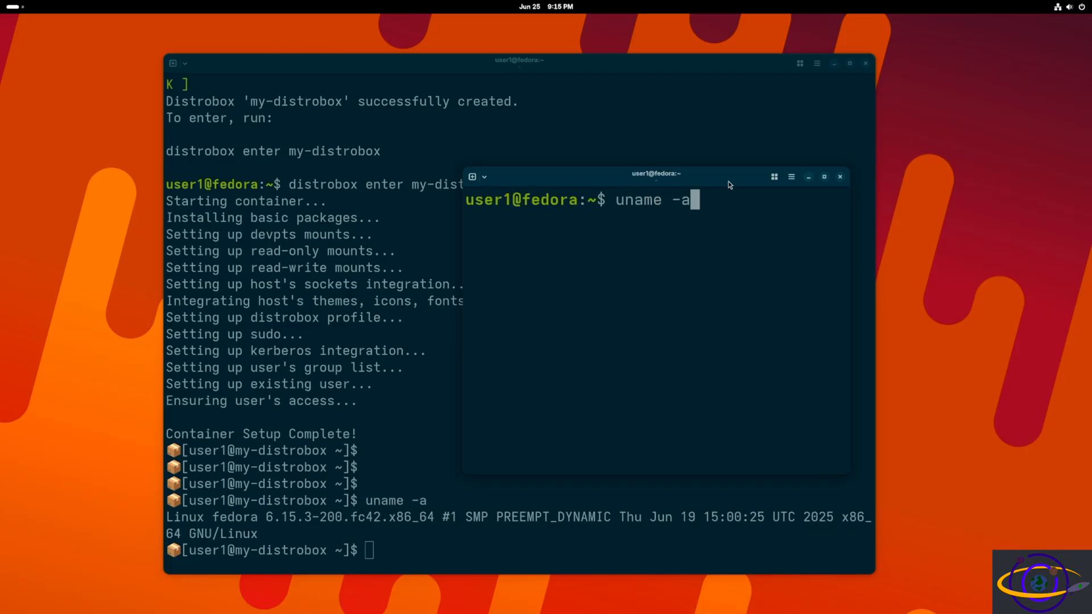
key("Return")
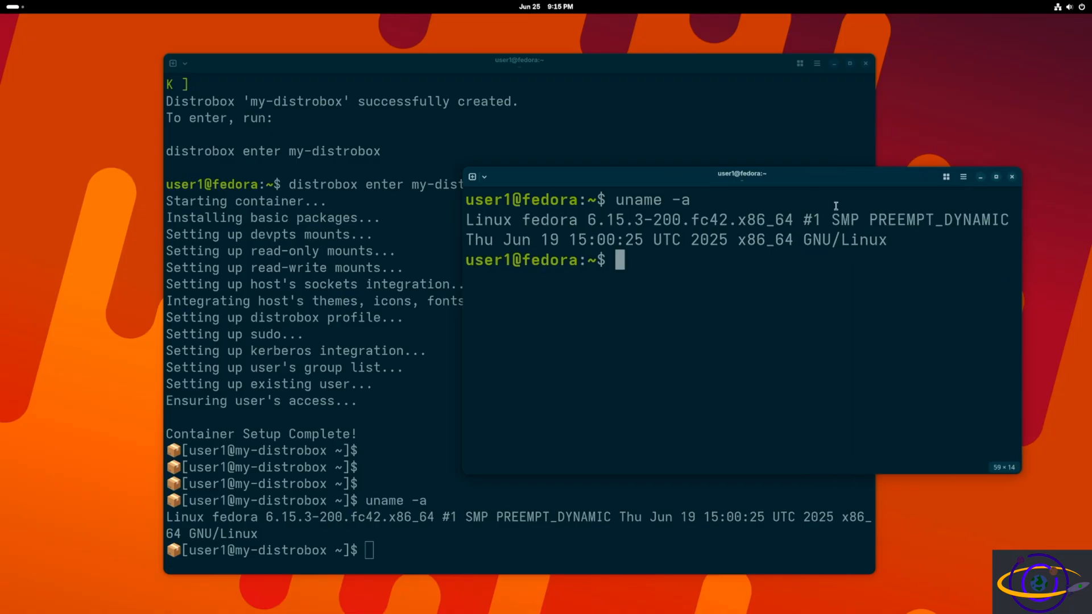
type("cat /etc/issue")
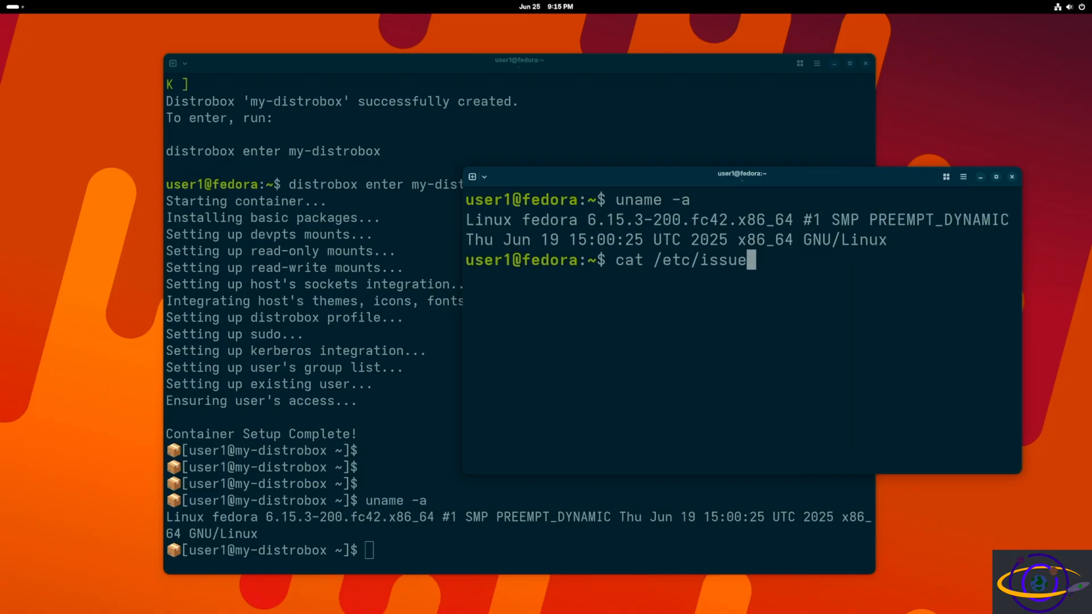
key("Return")
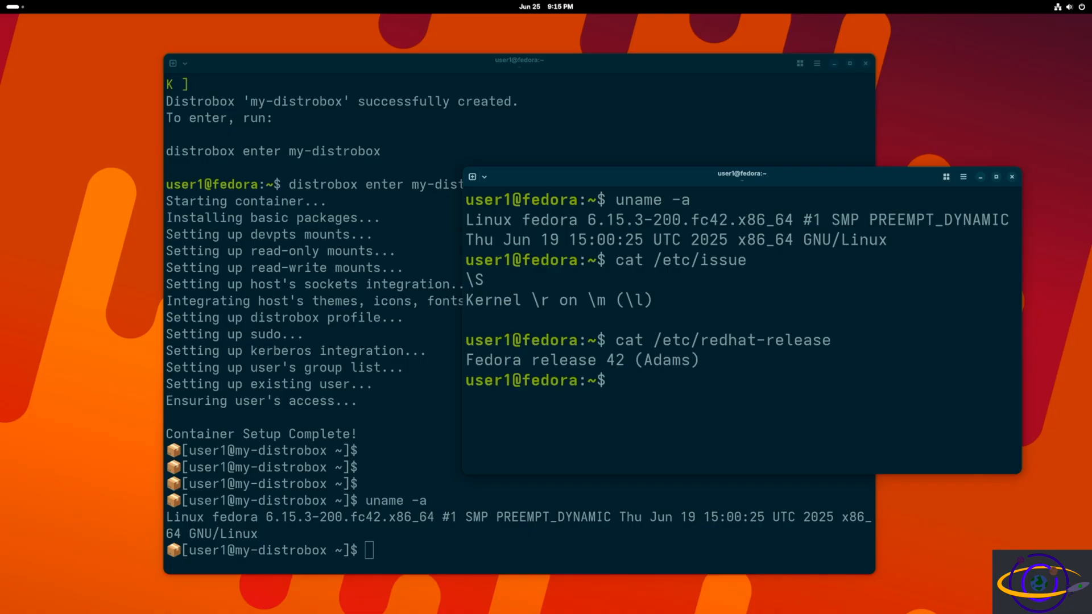
Show the container's /etc/redhat-release (Fedora 42) and run the df -h disk usage report.
type("ca")
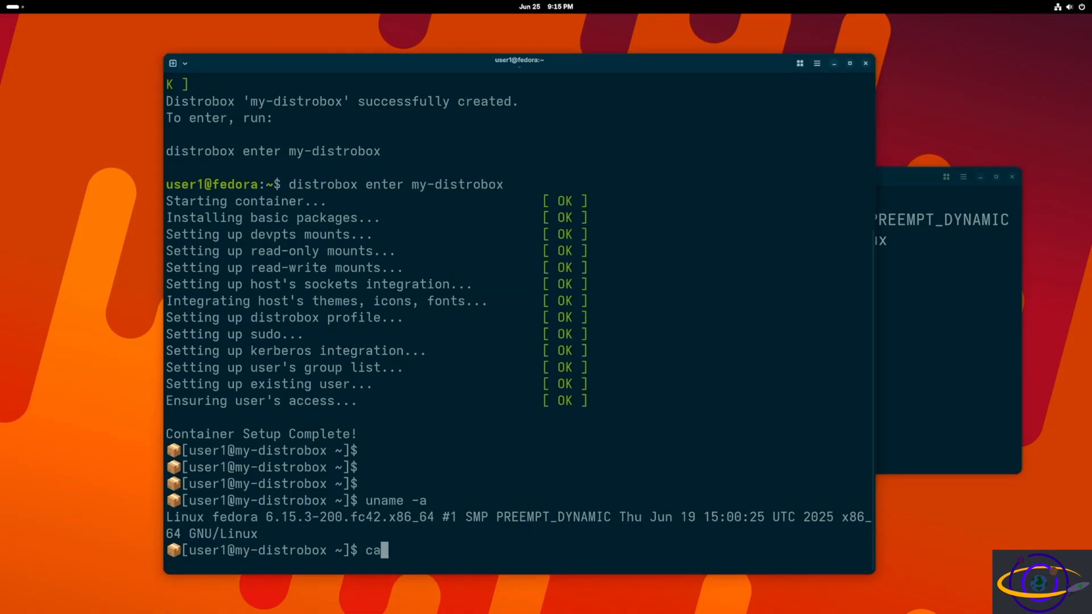
type("t /e")
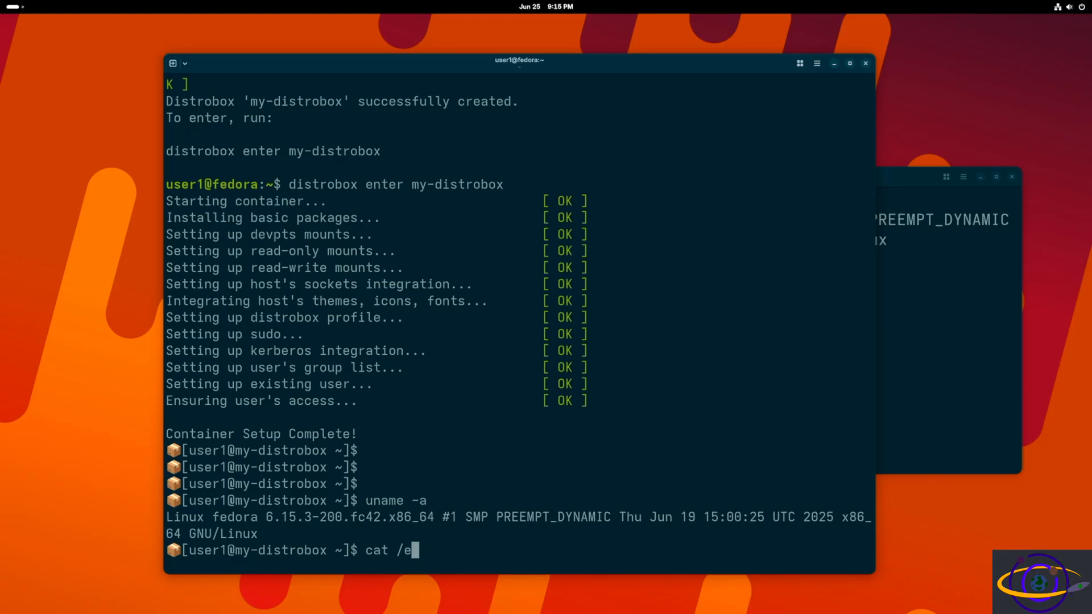
type("tc/redhat-release")
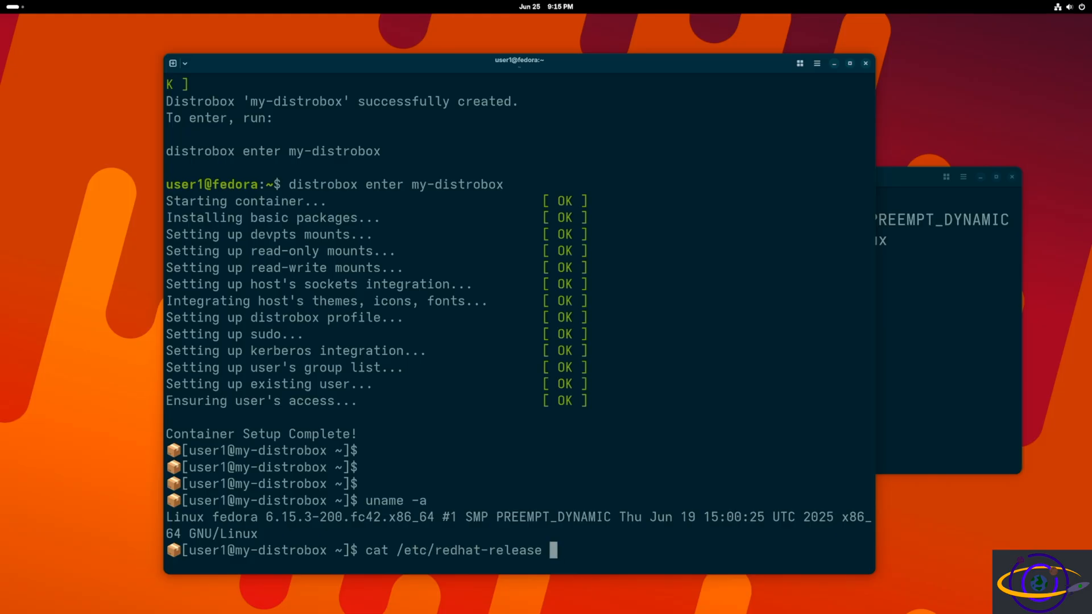
key("Return")
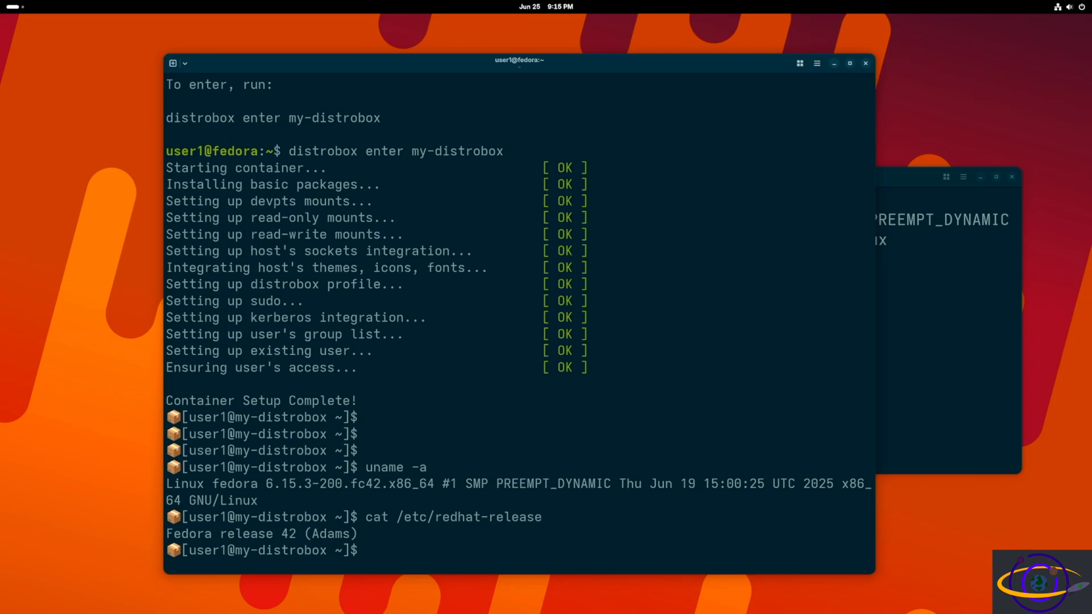
type("df -")
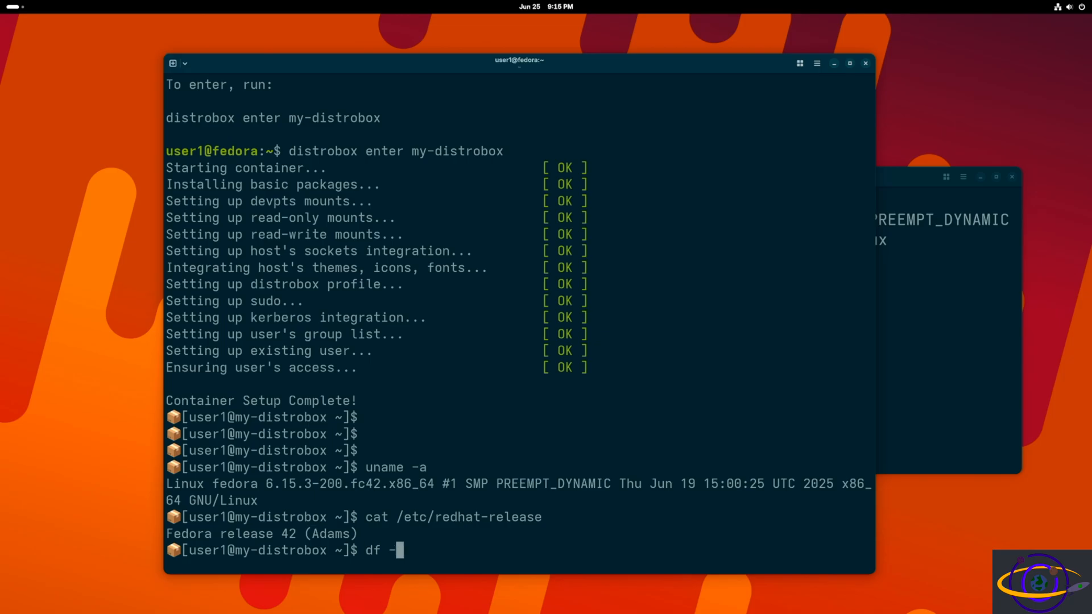
key("Return")
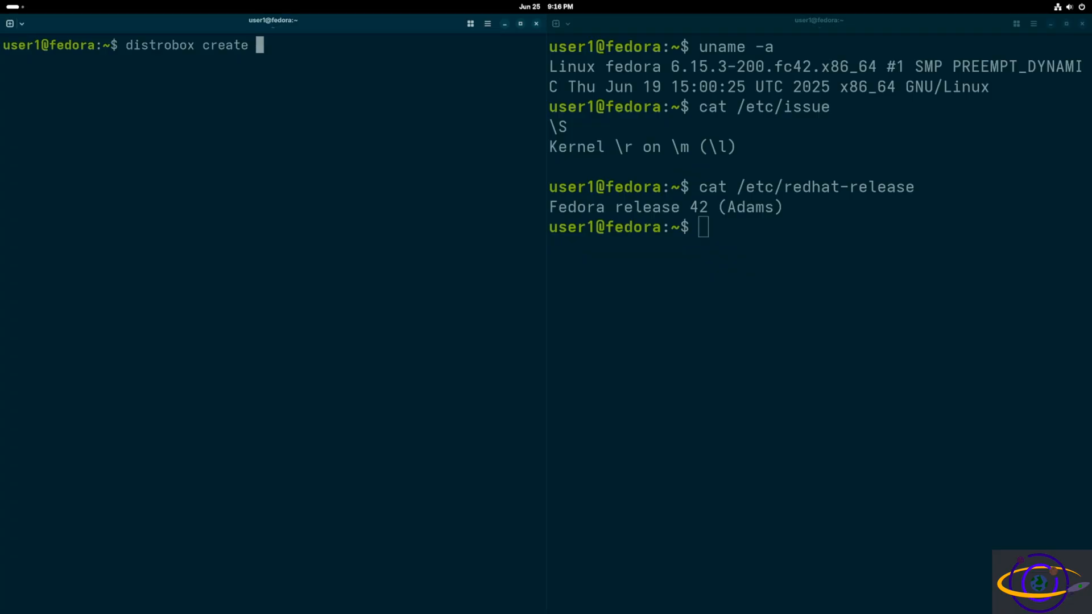
Compose 'distrobox create -n box1 --image ubuntu:22.04' in the left pane without submitting.
type("-n box")
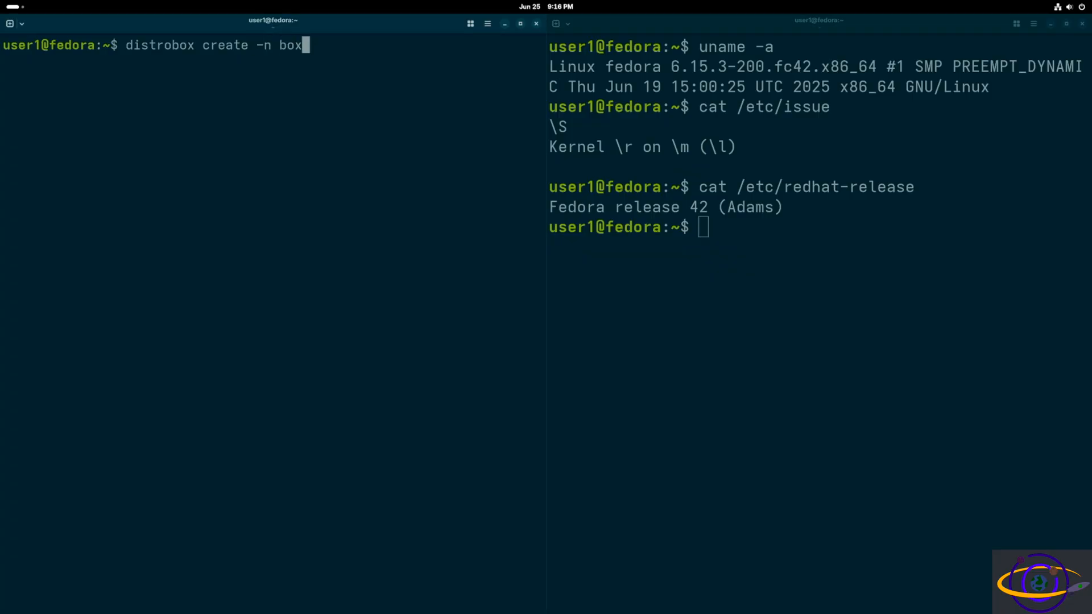
type("1")
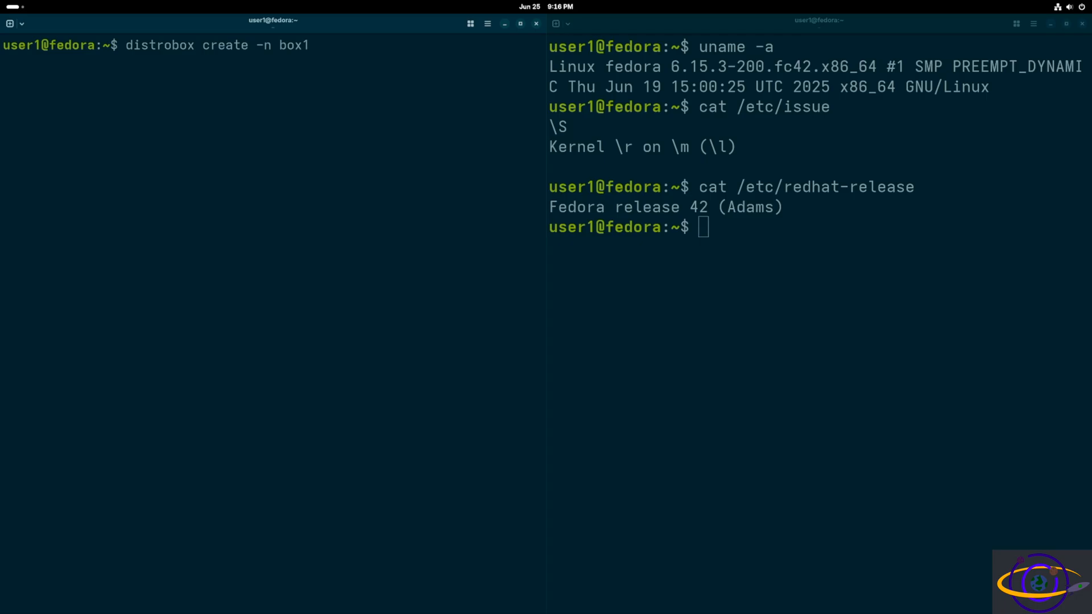
type("--")
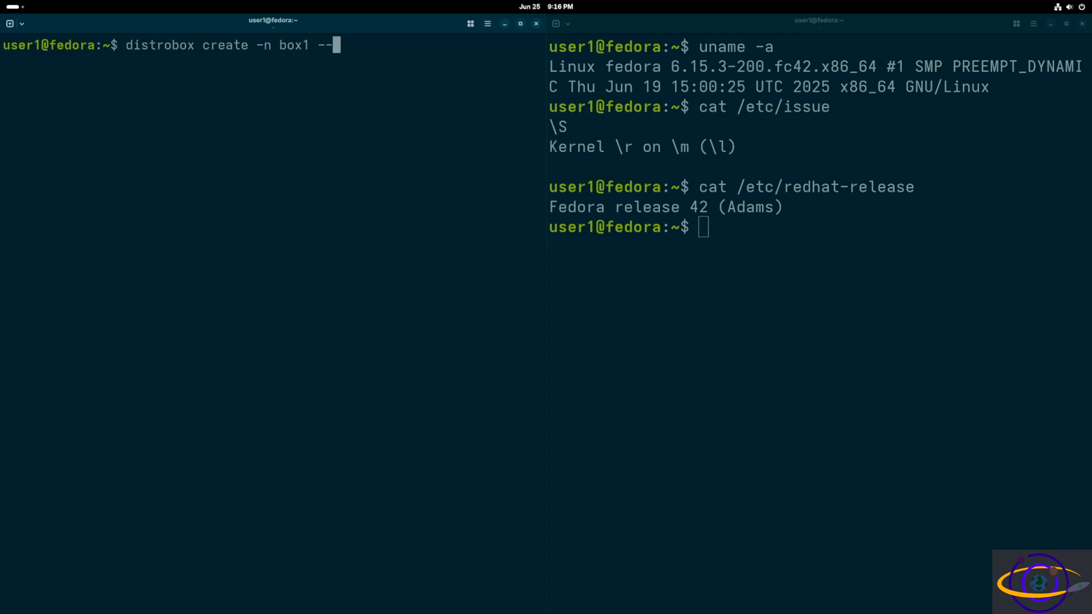
type("image ubuntu:")
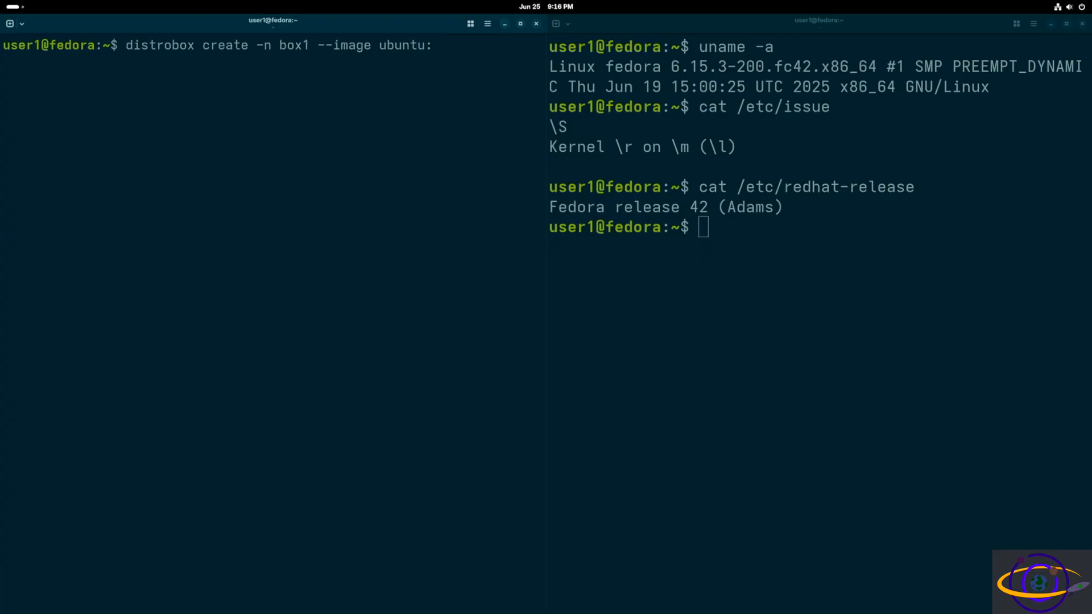
type("22.0")
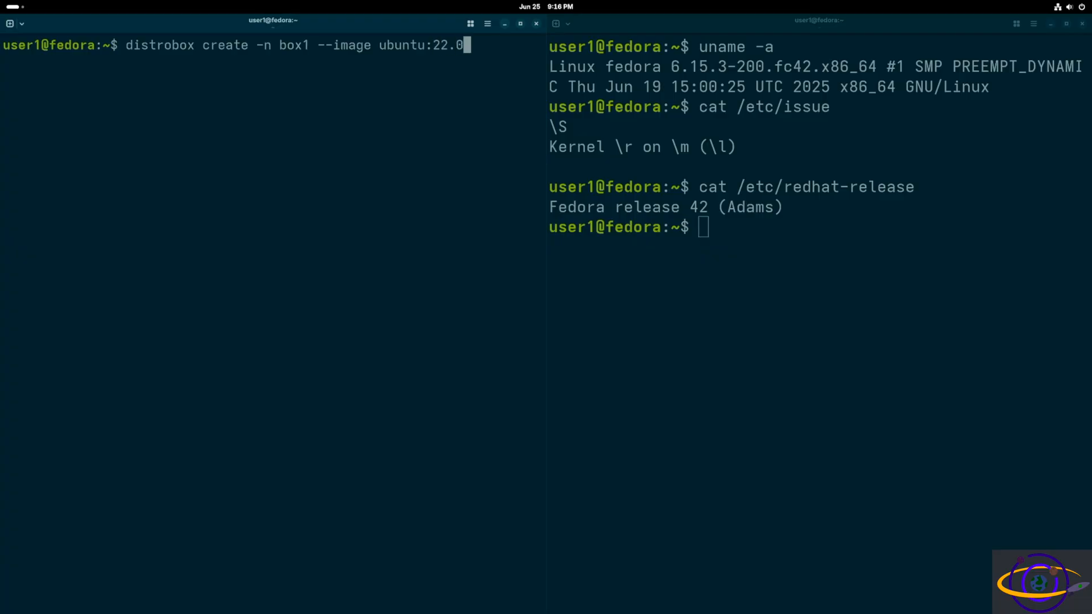
type("4")
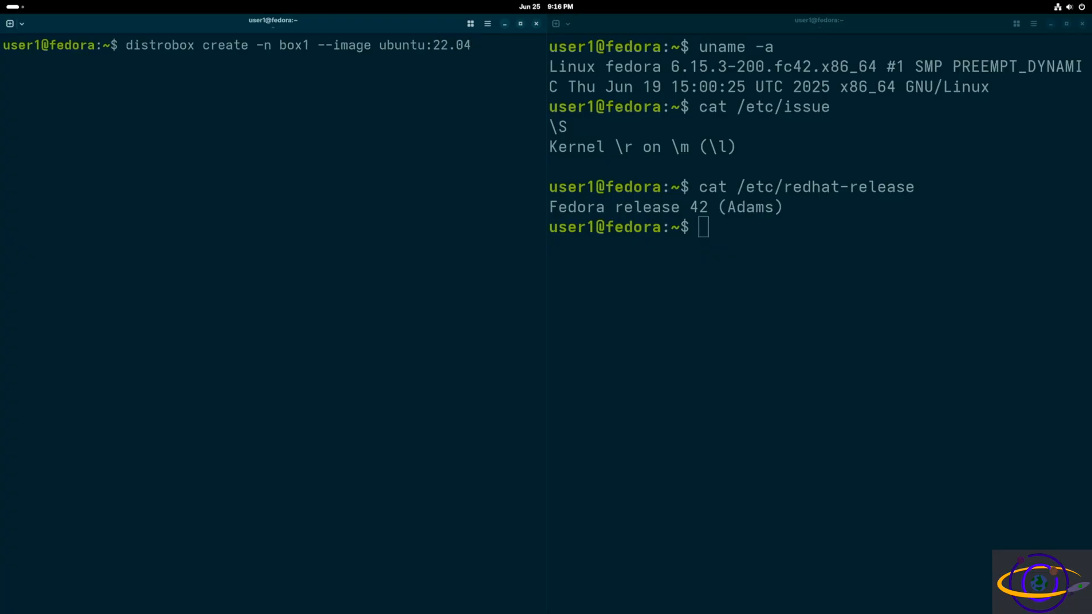
Clear the right pane and compose 'distrobox create -n box2 --image archlinux'.
type("cle")
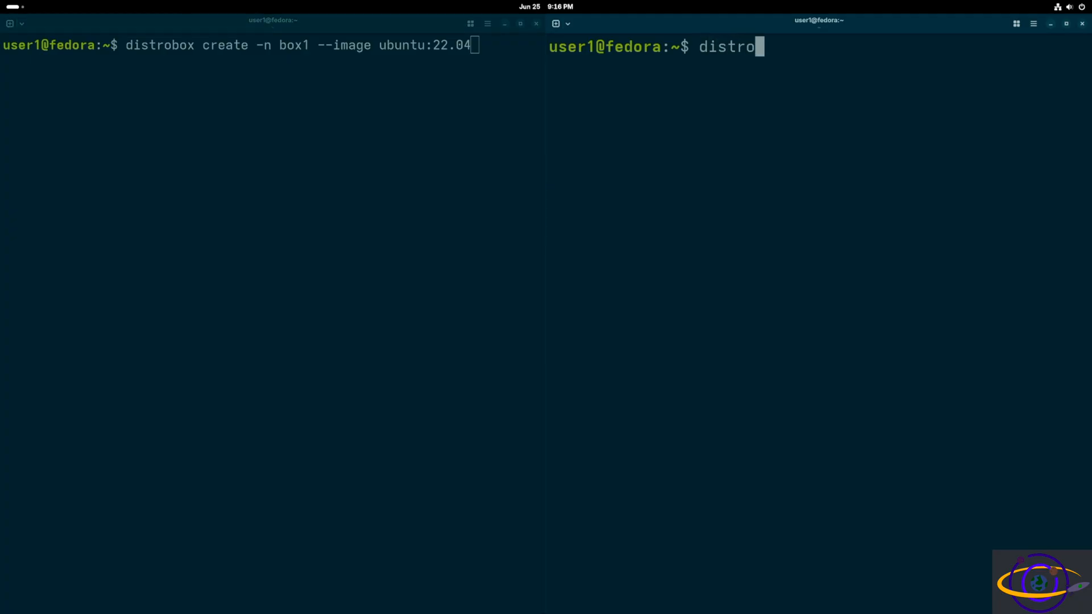
type("box cre")
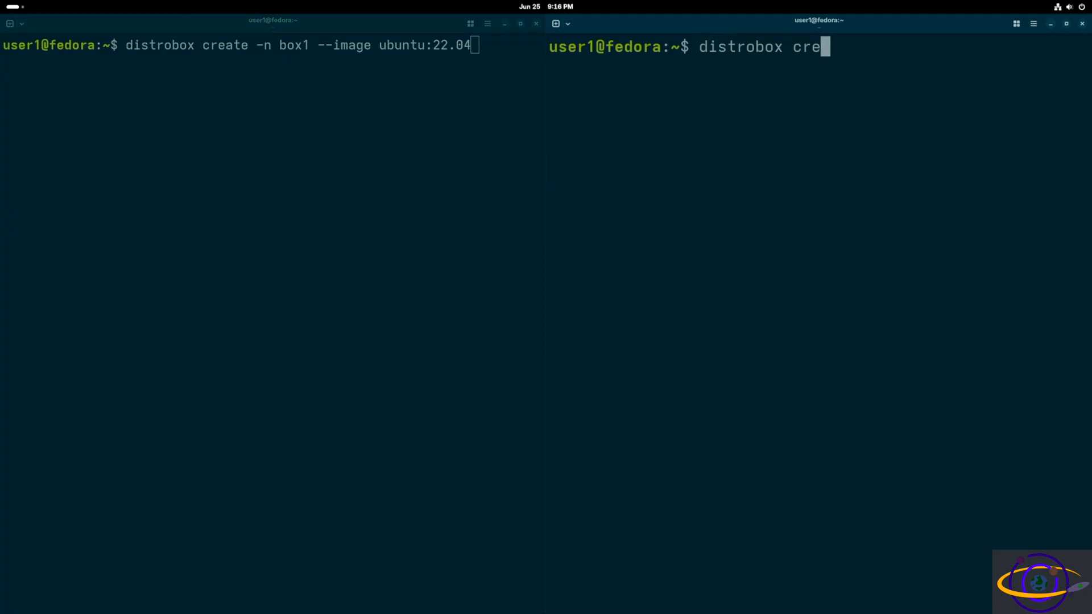
type("ate -n")
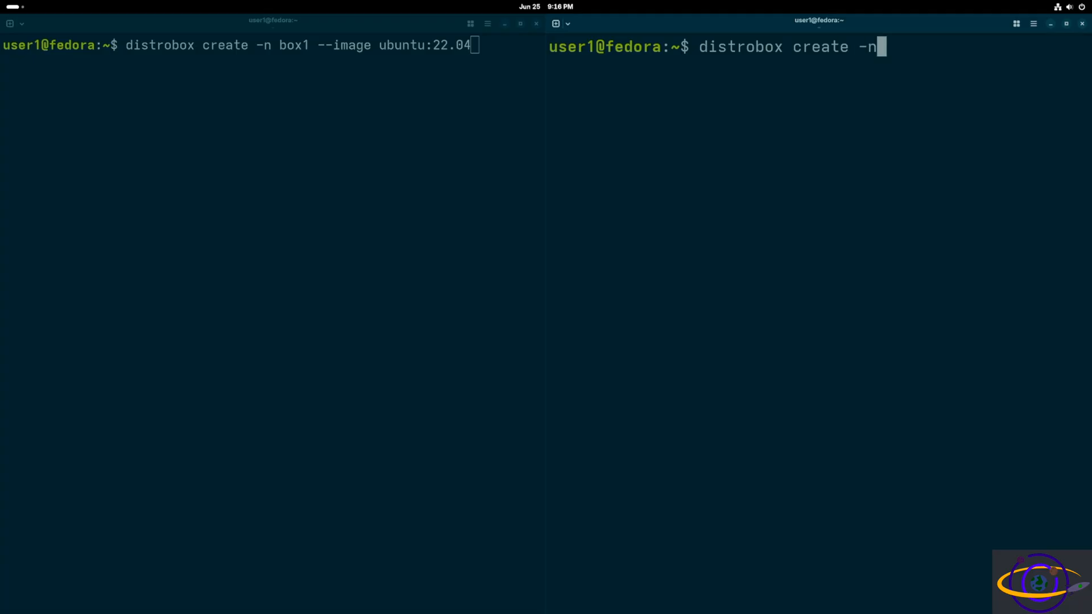
type("box2")
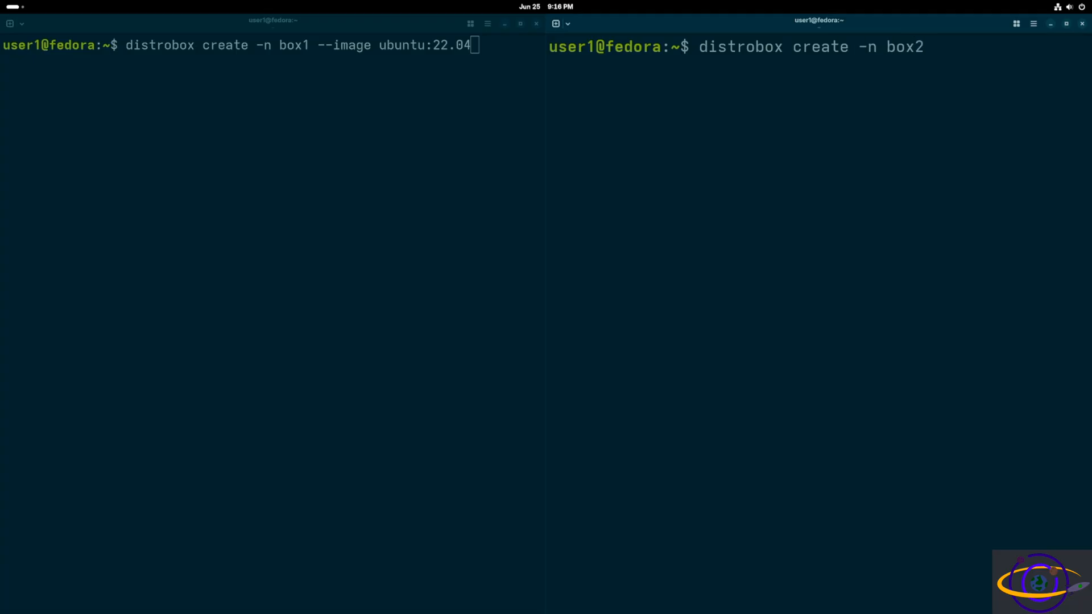
type("--image")
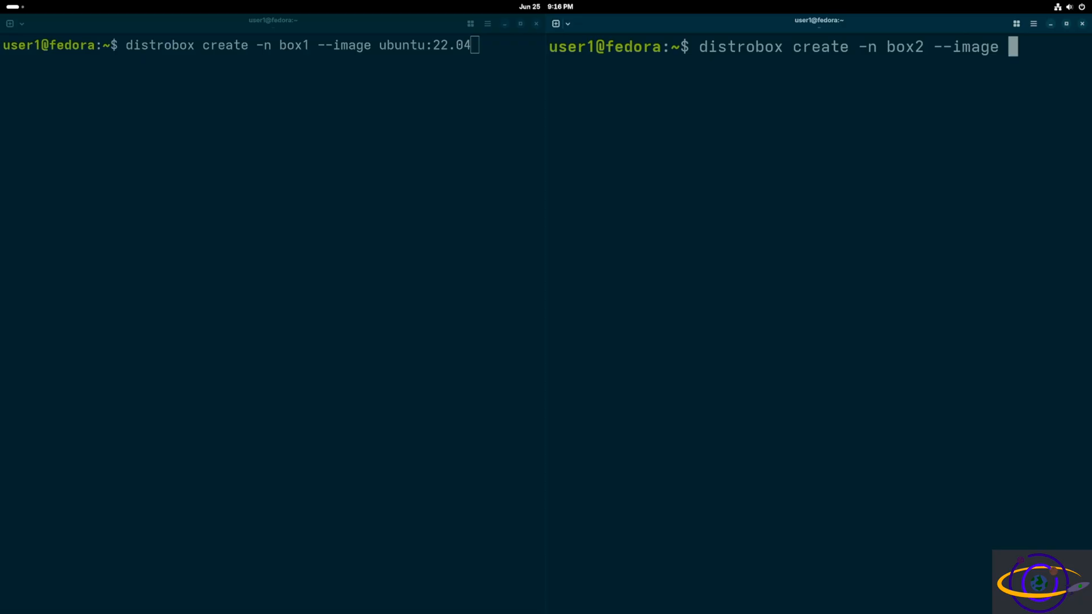
type("ar")
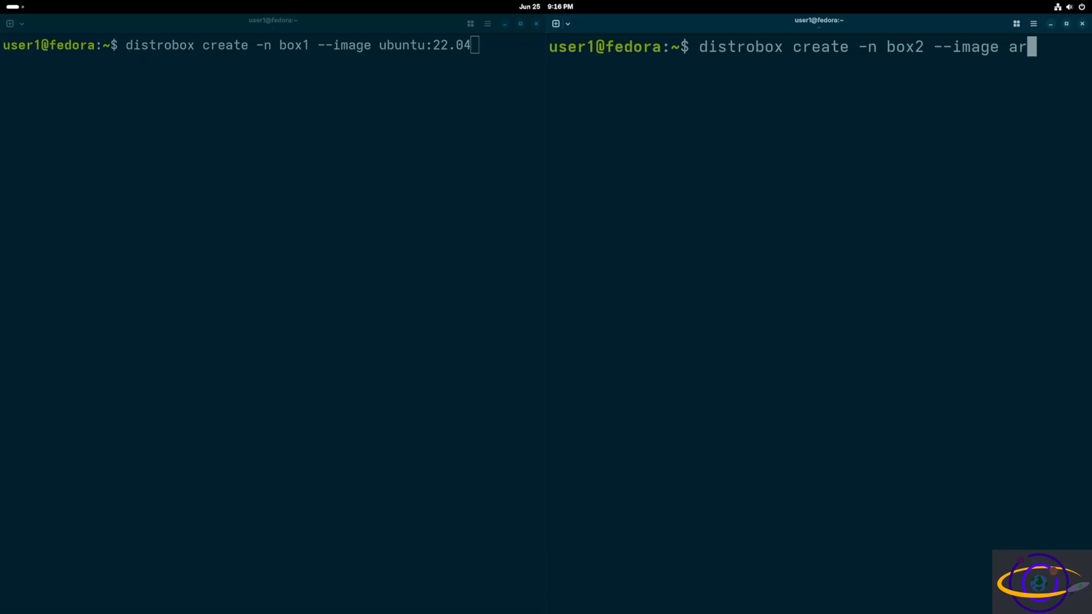
type("chlinux")
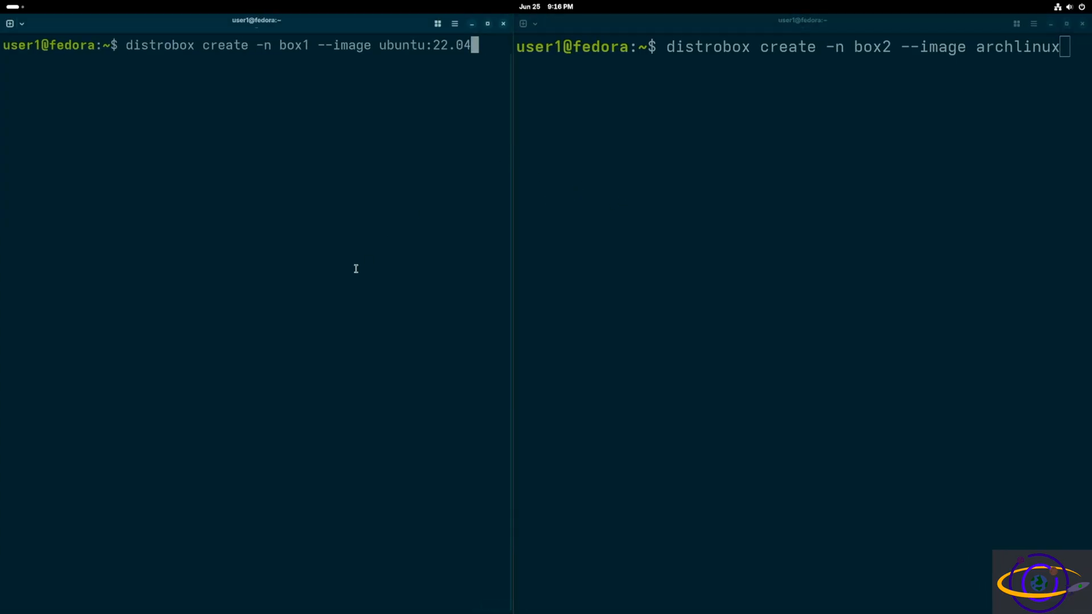
Create box1 from Ubuntu 22.04 and box2 from Arch Linux, agreeing to pull the missing images.
key("Return")
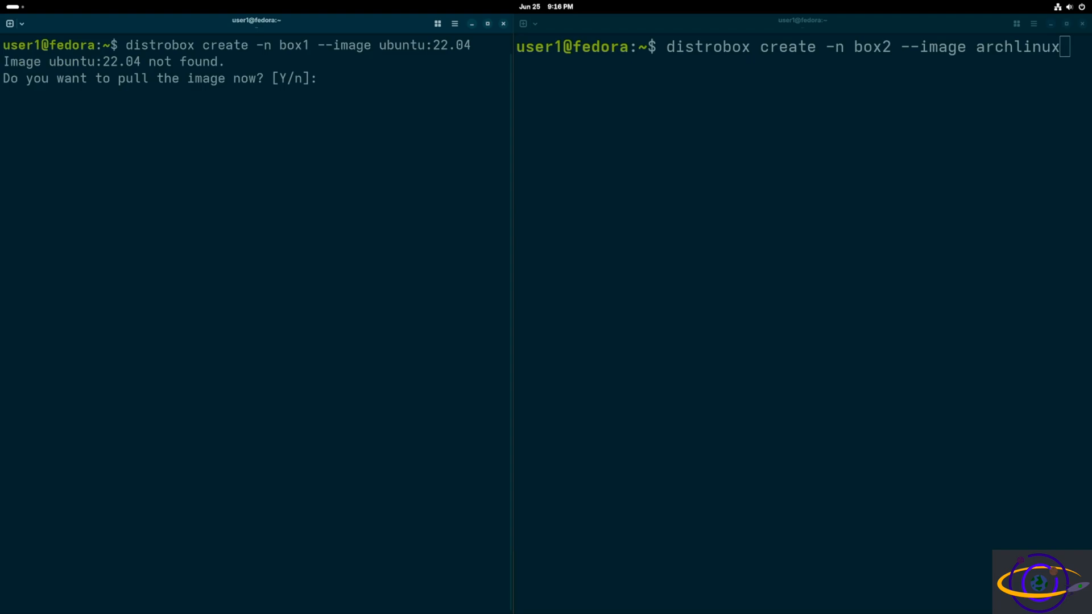
key("Return")
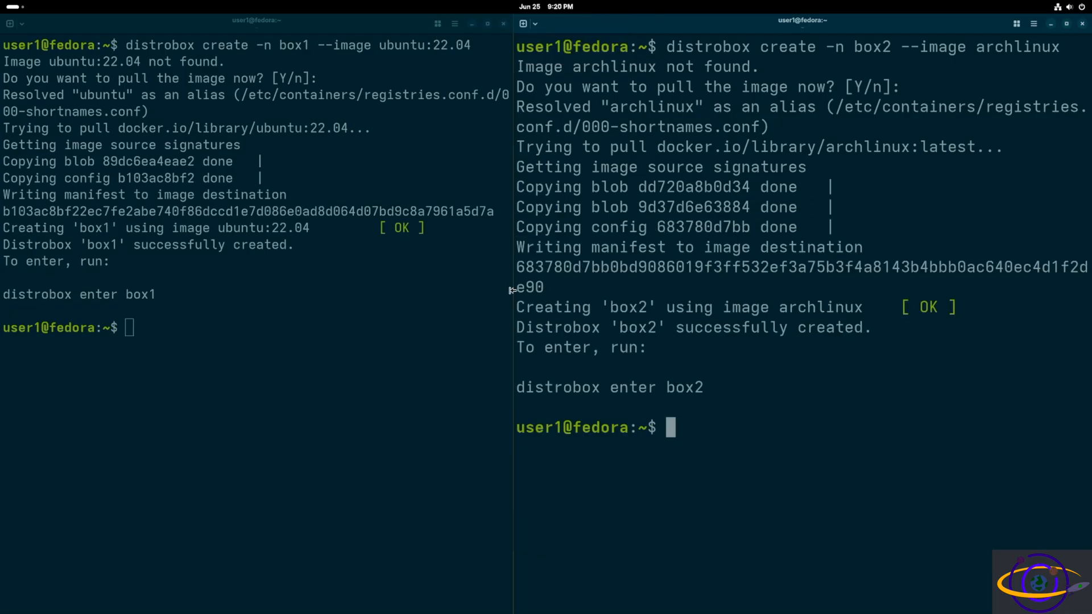
left_click(200, 411)
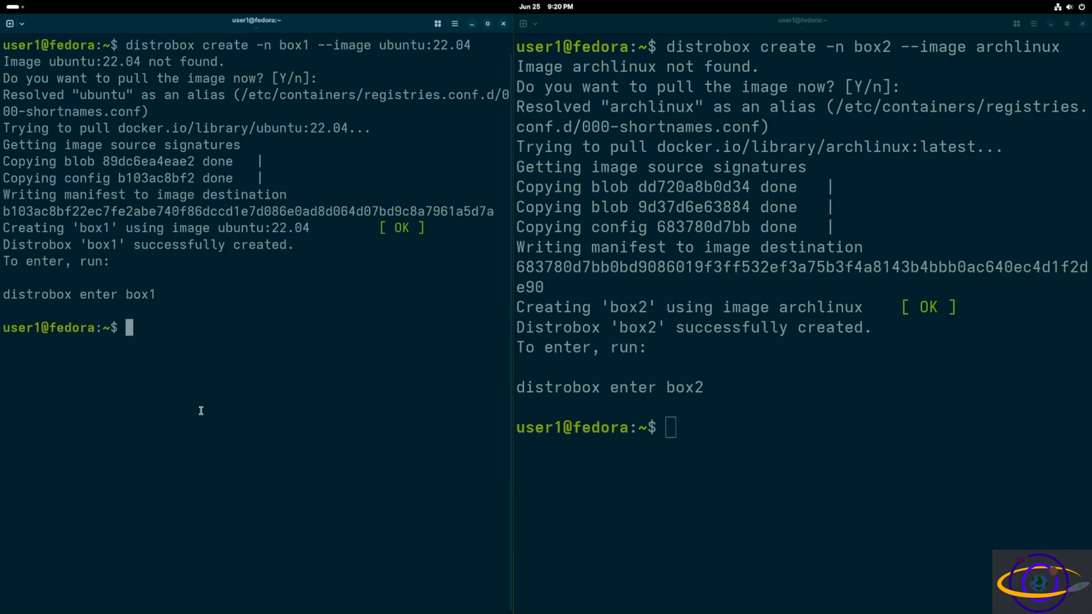
Enter the box1 container in the left pane with distrobox enter box1.
type("distr")
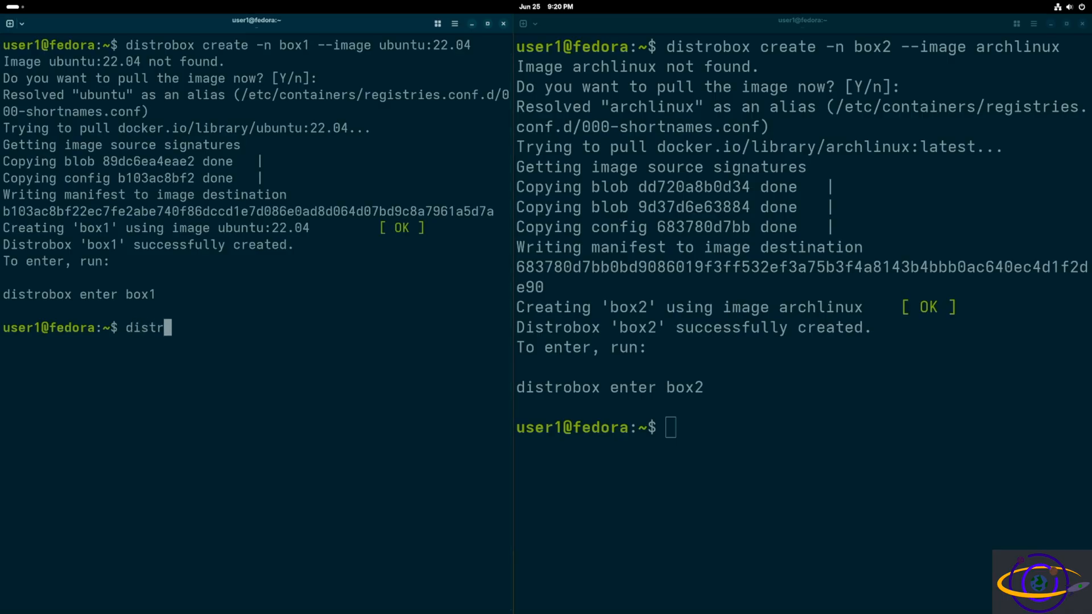
type("obox ent")
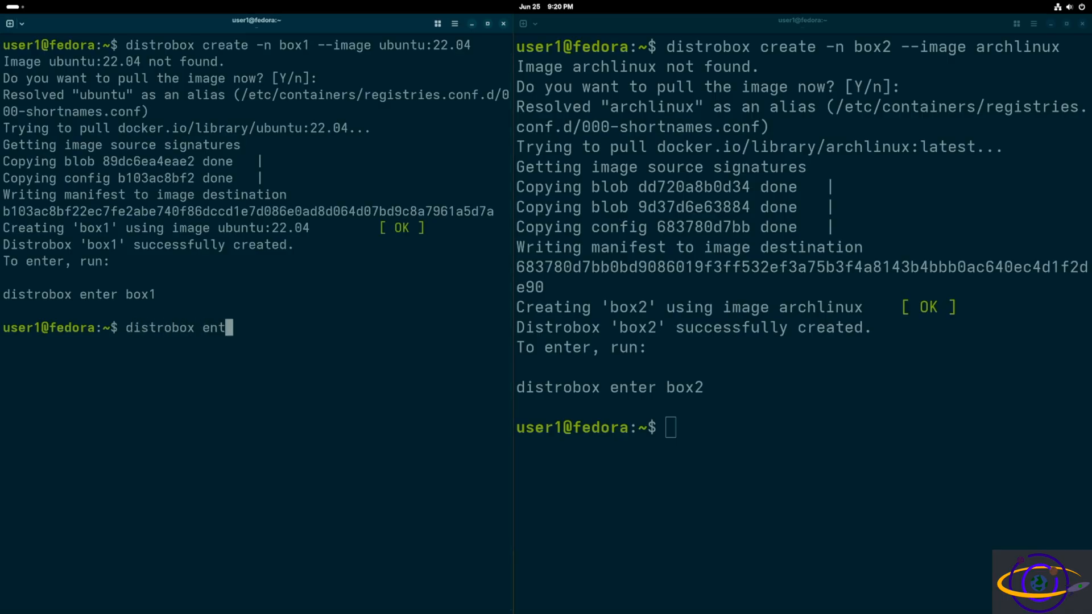
type("er box1")
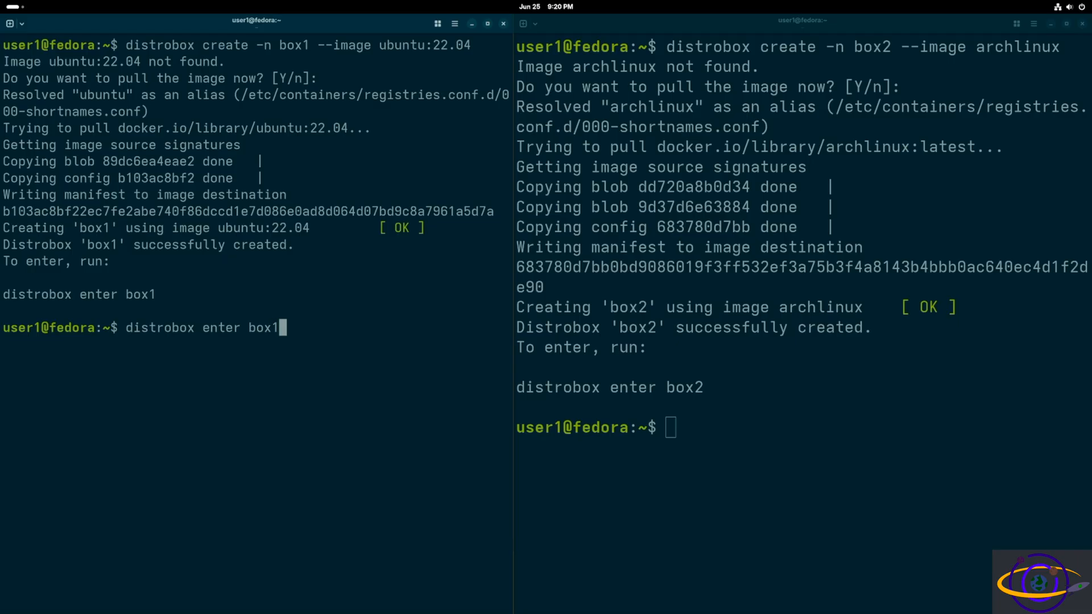
key("Return")
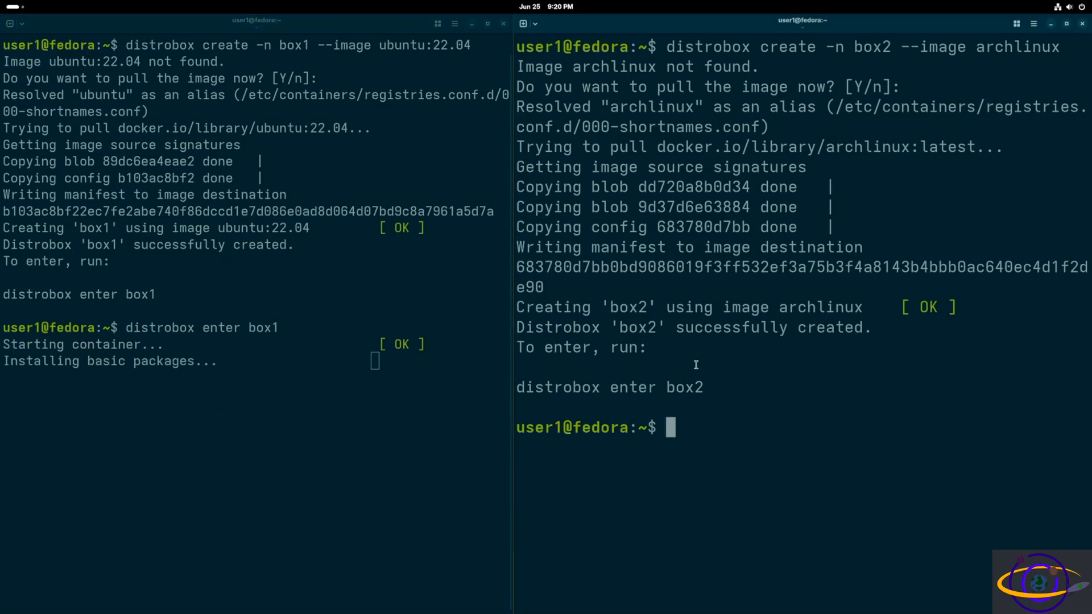
Enter the box2 container in the right pane with distrobox enter box2.
type("distrobox")
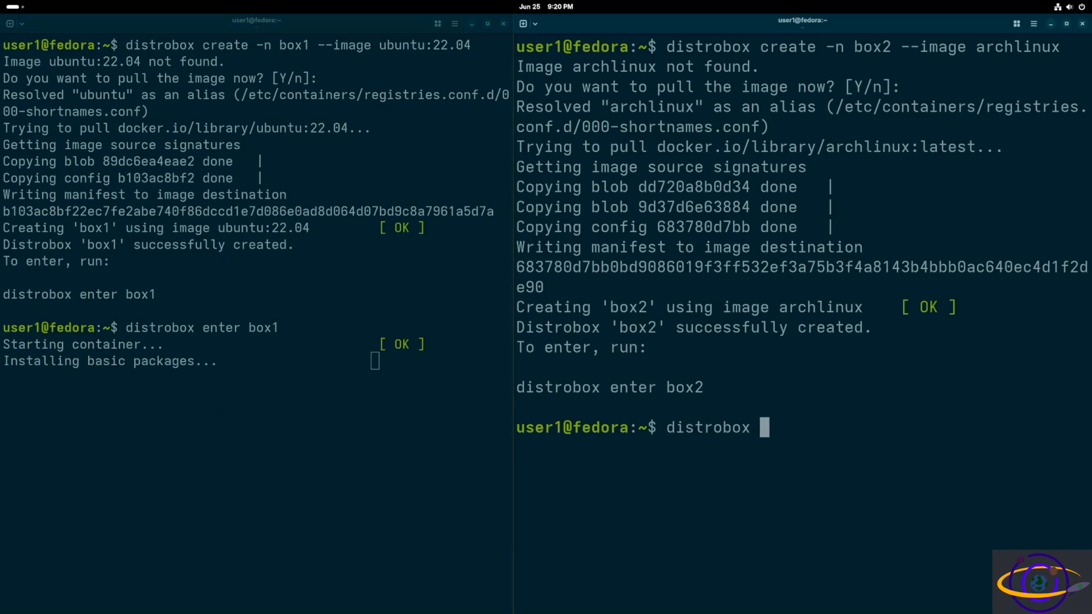
type("enter box")
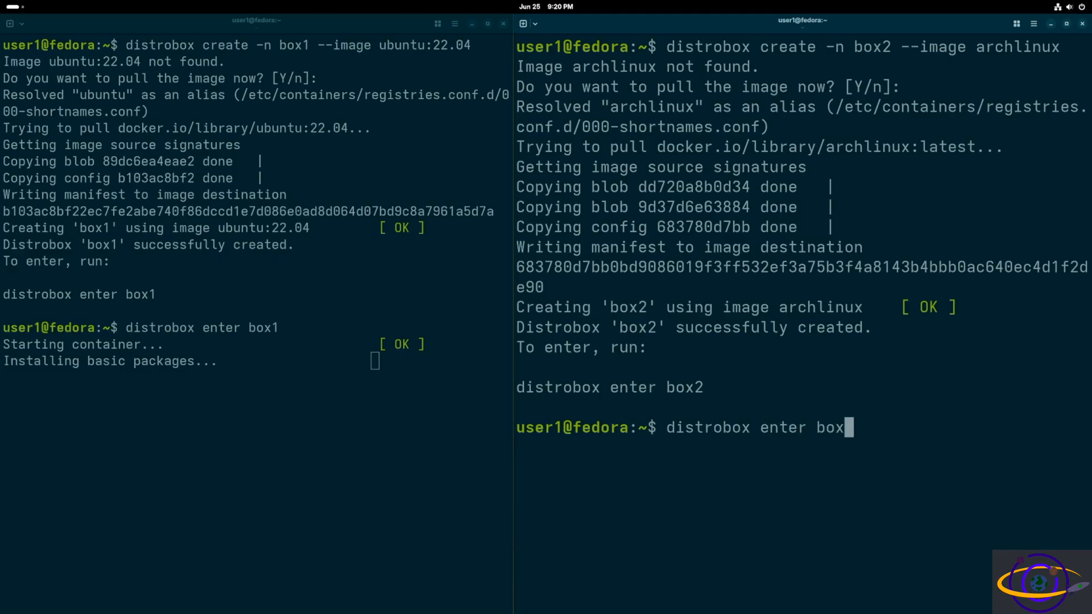
key("Return")
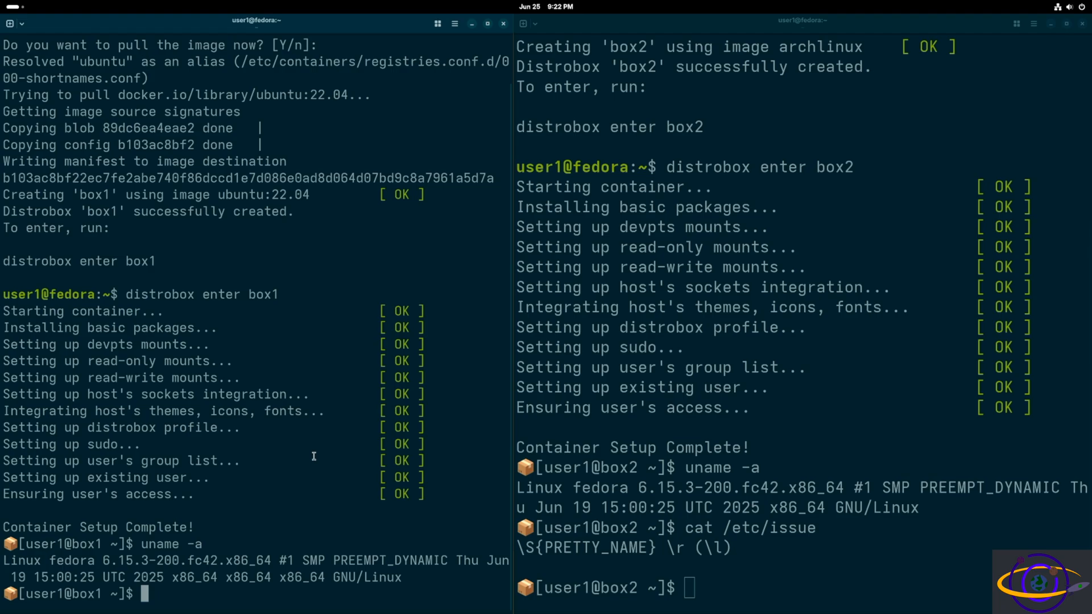
Show box2's /etc/os-release, reporting Arch Linux.
type("cat /etc/issue")
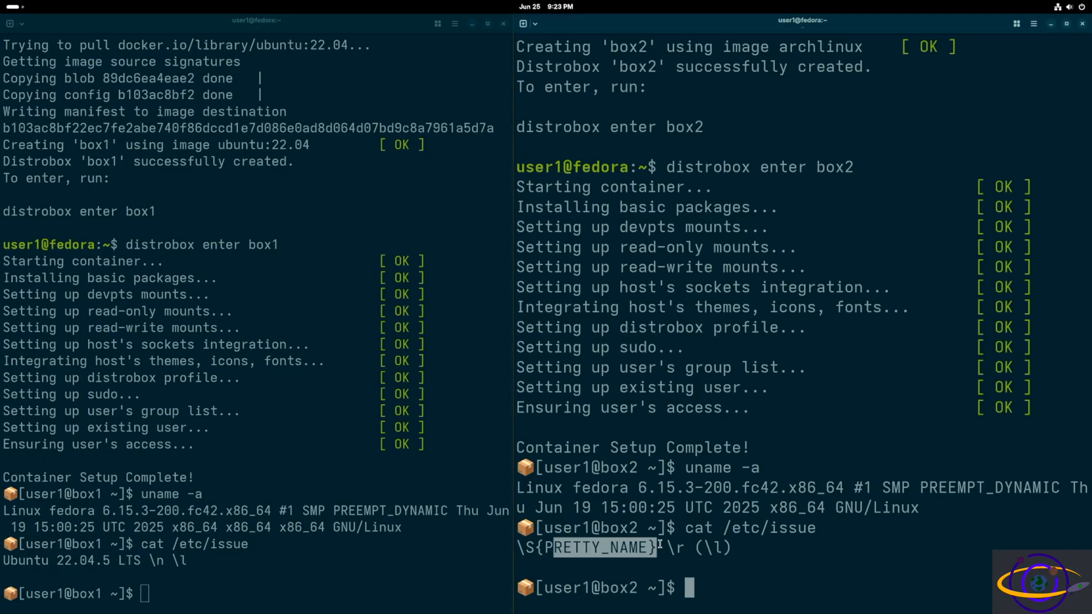
type("cat /e")
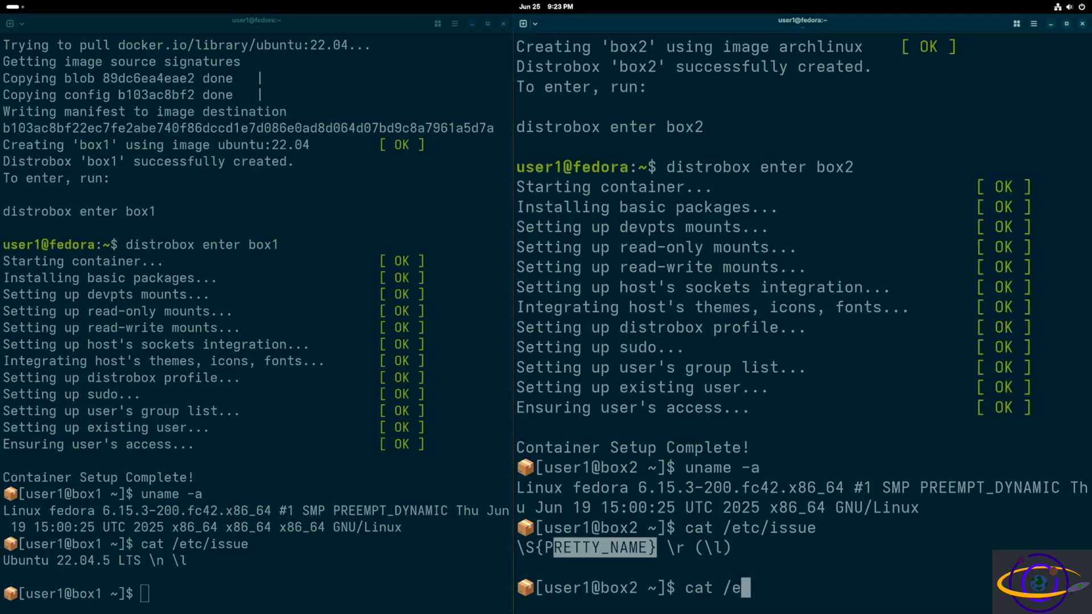
type("tc/os")
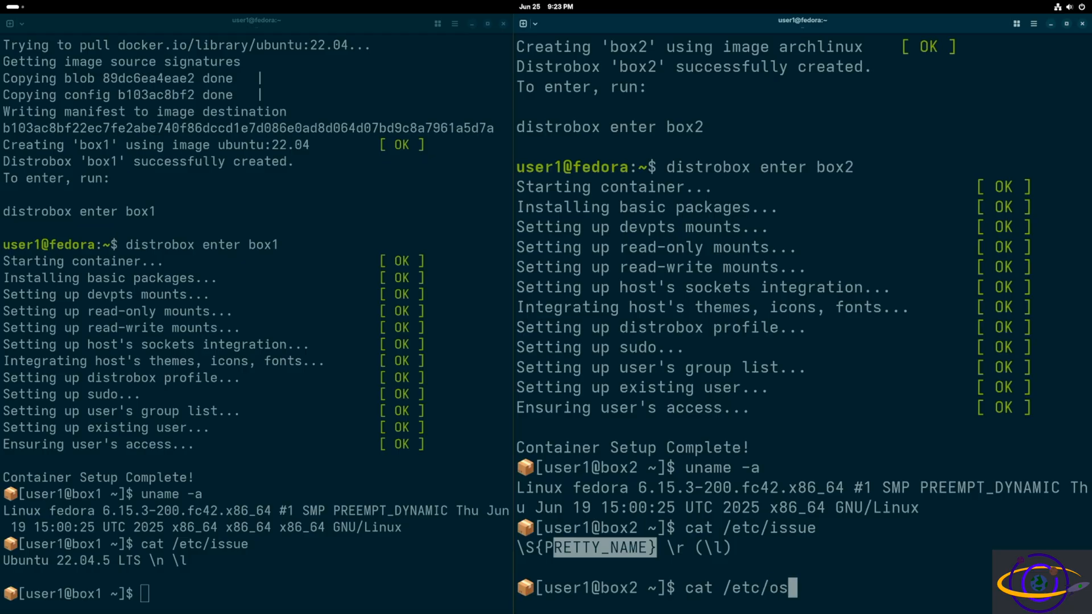
key("Return")
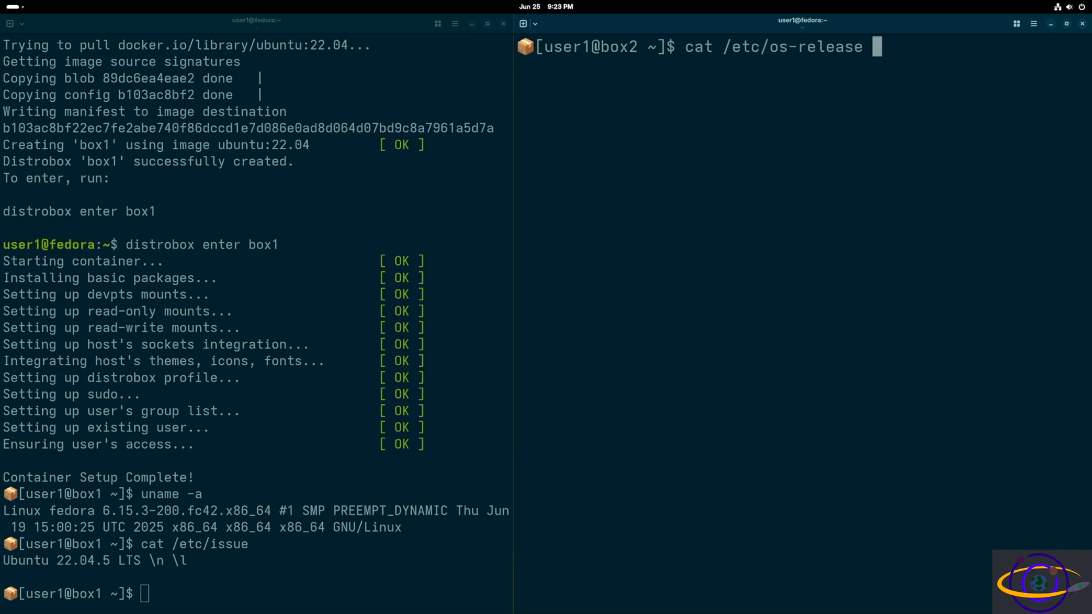
key("Return")
type("cat /etc/")
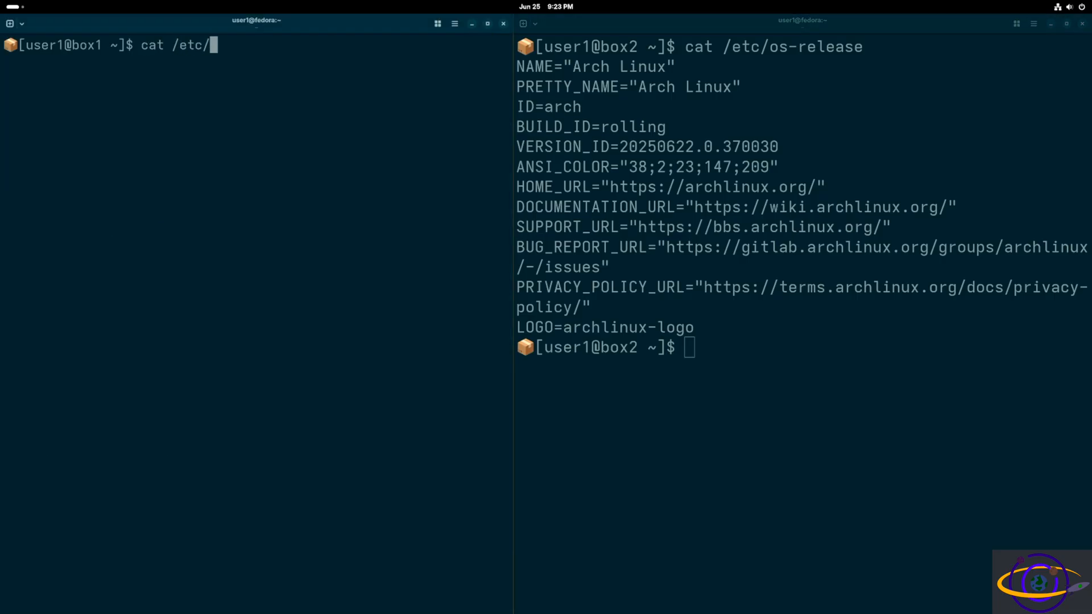
Show box1's /etc/os-release, reporting Ubuntu 22.04.5 LTS.
type("os-release")
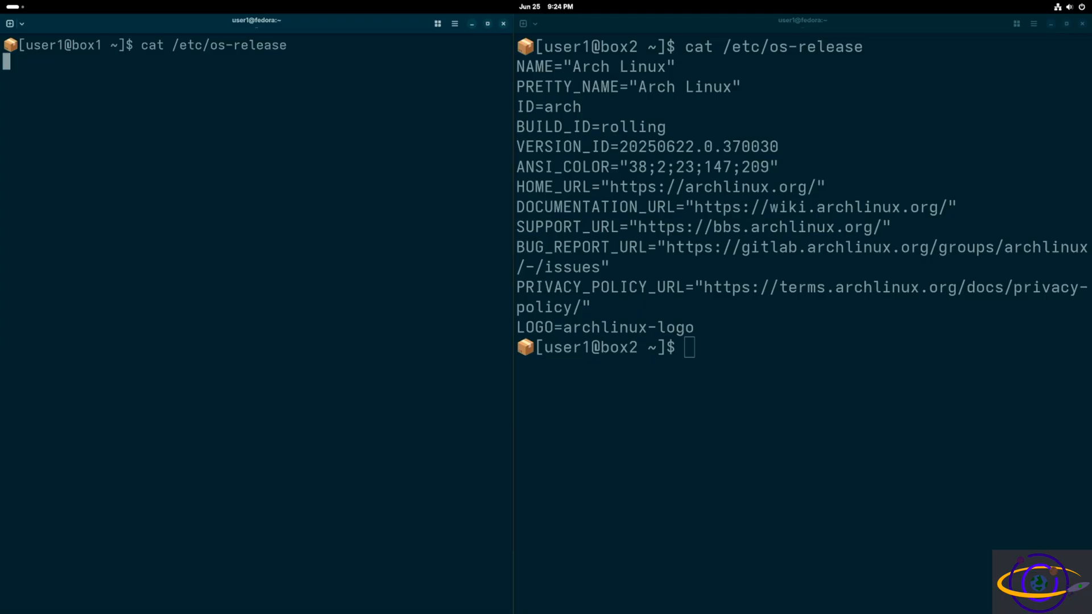
key("Return")
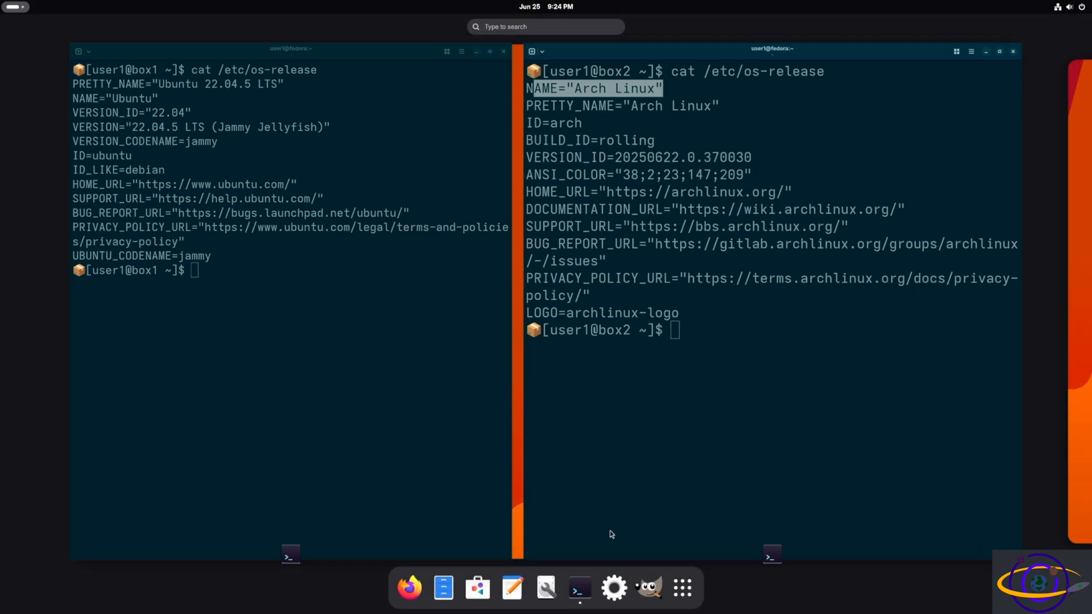
In a new host window show /etc/os-release reporting Fedora Linux 42, then return to the box1 session.
right_click(579, 587)
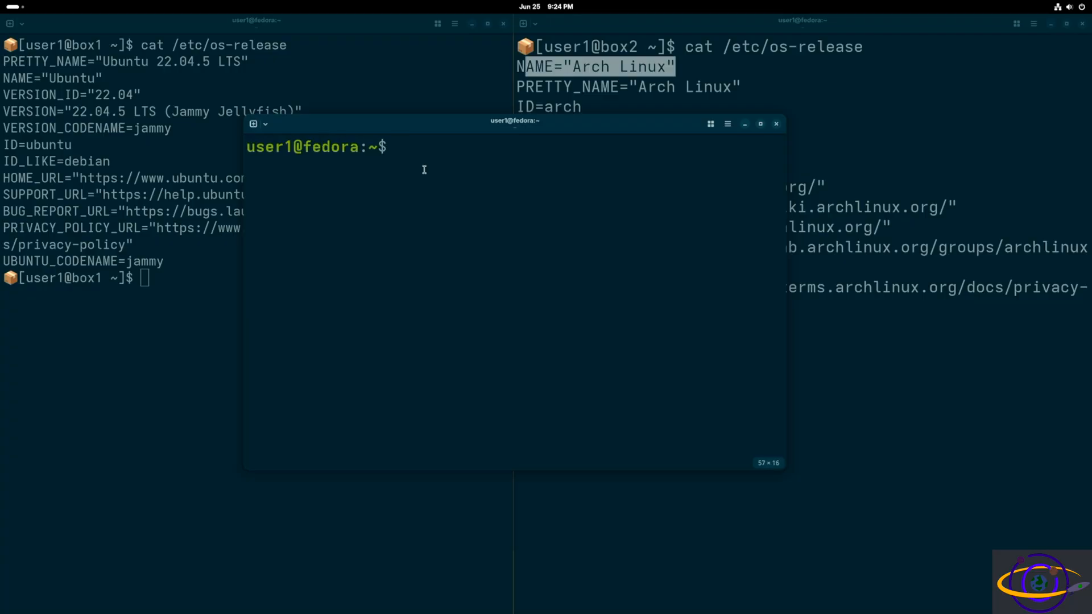
type("cat /etc/")
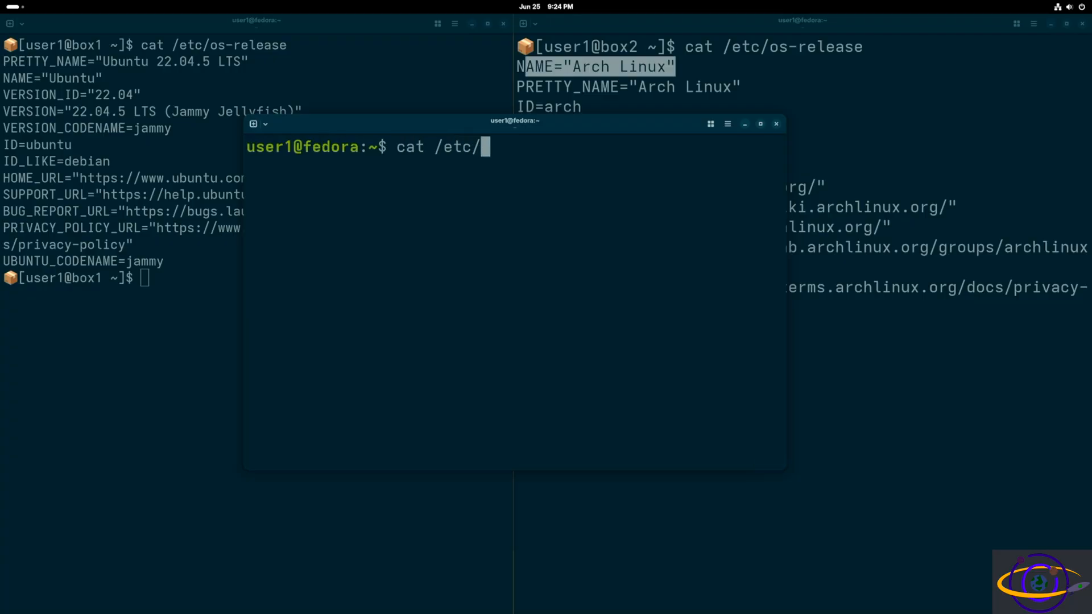
type("os-r")
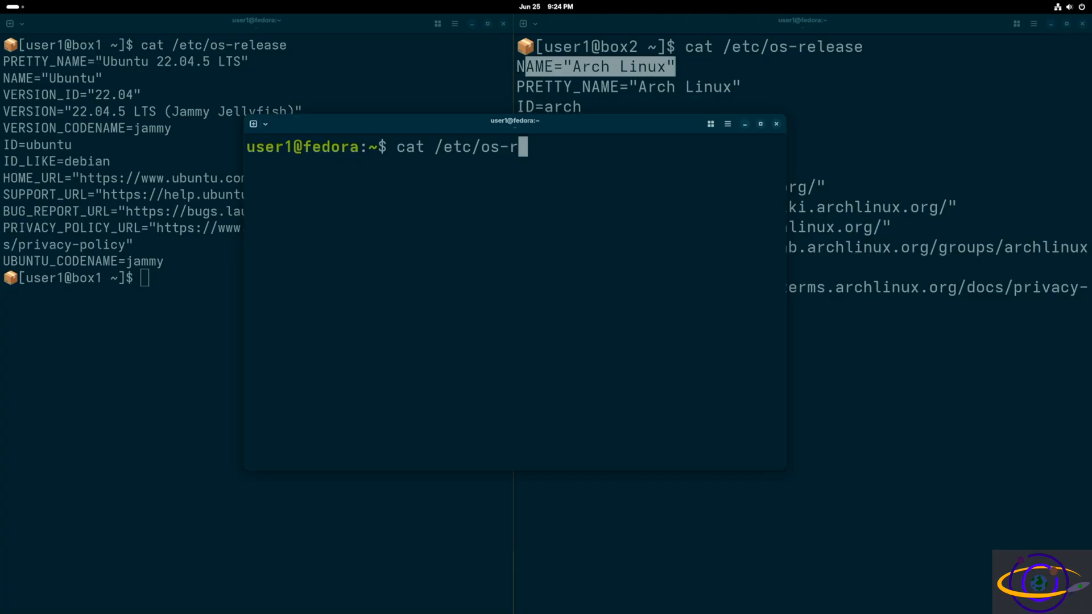
key("Return")
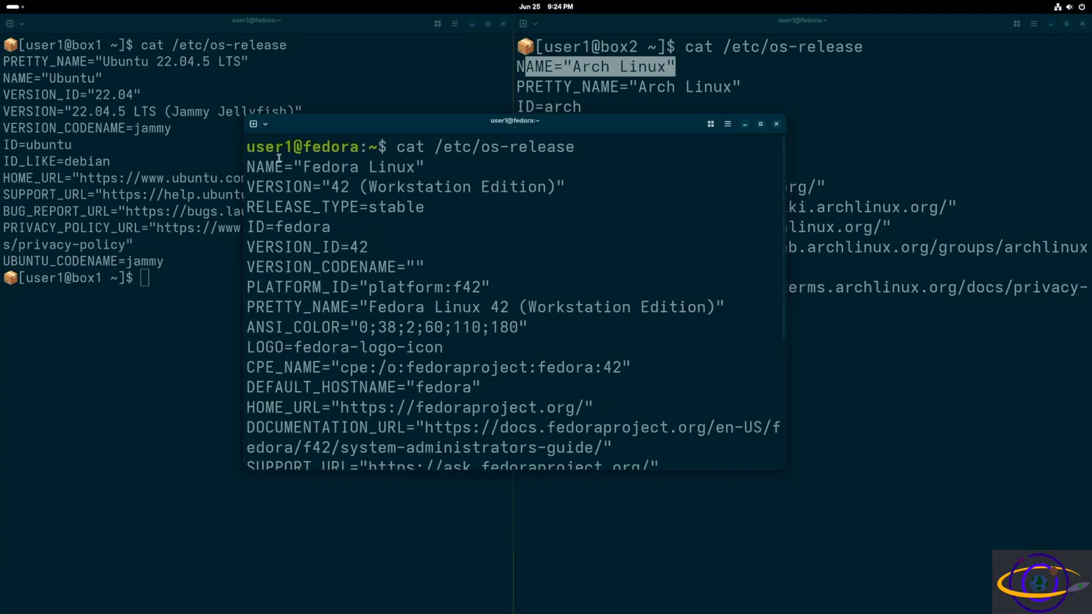
double_click(335, 166)
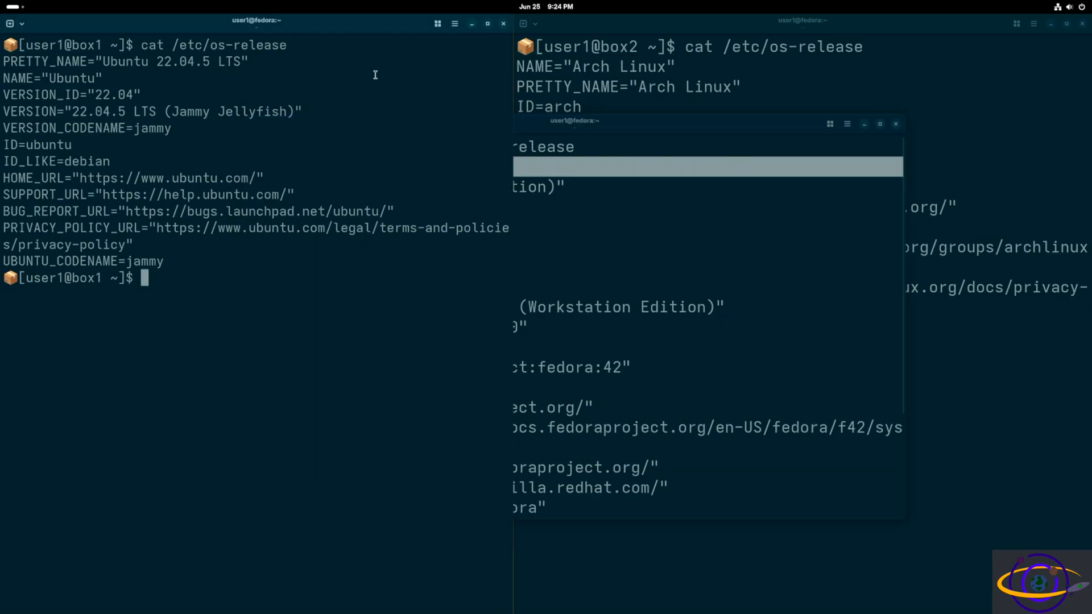
left_click(896, 123)
type("distrobox enter box1")
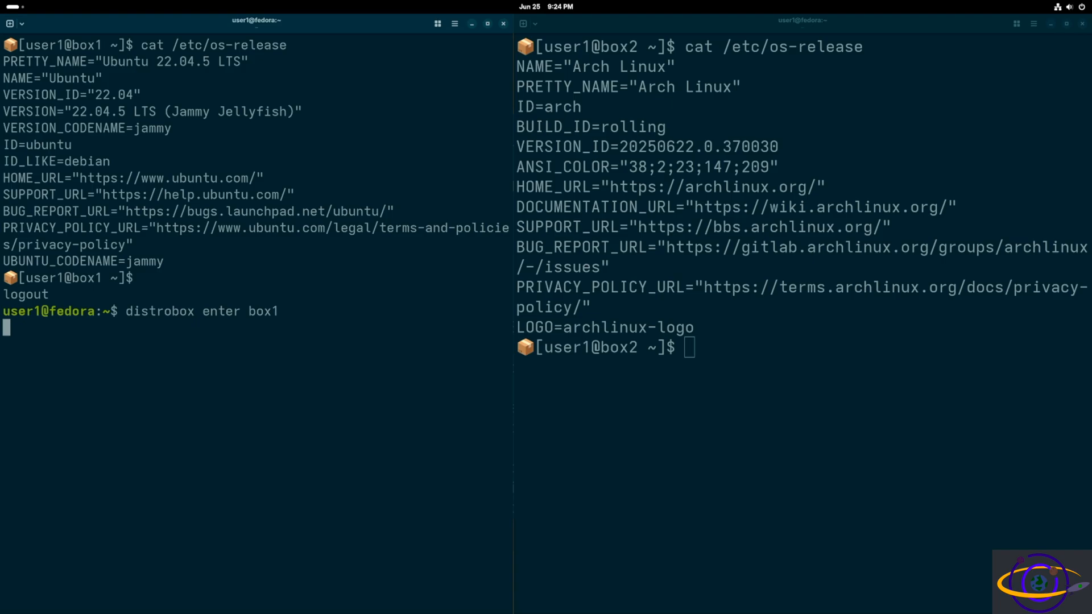
Exit box2 and run distrobox list showing my-distrobox, box1 and box2 up, highlighting the box2 row.
left_click(503, 23)
type("exi")
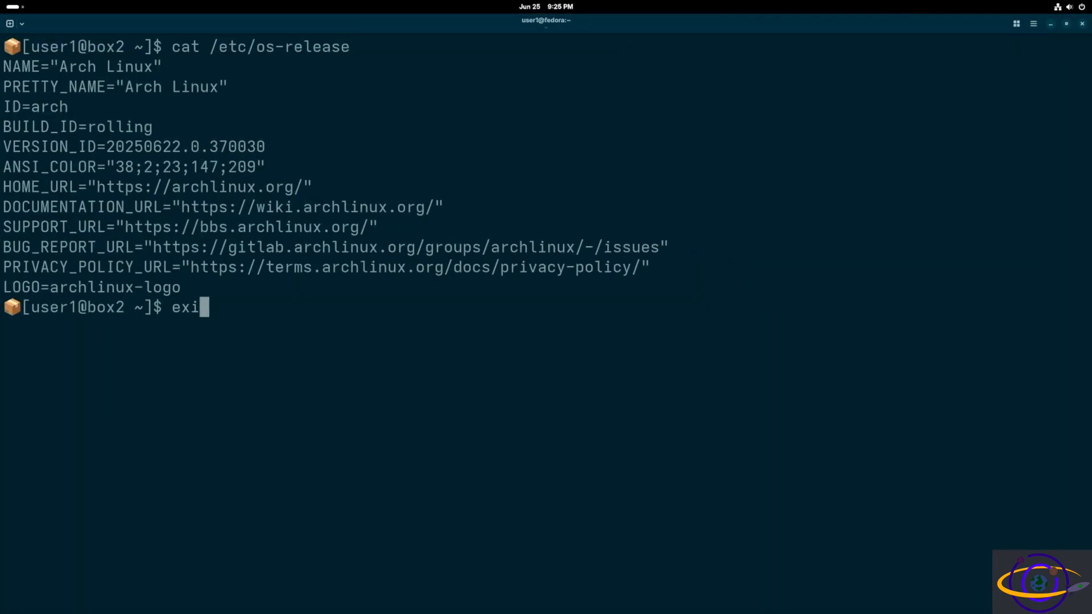
key("Return")
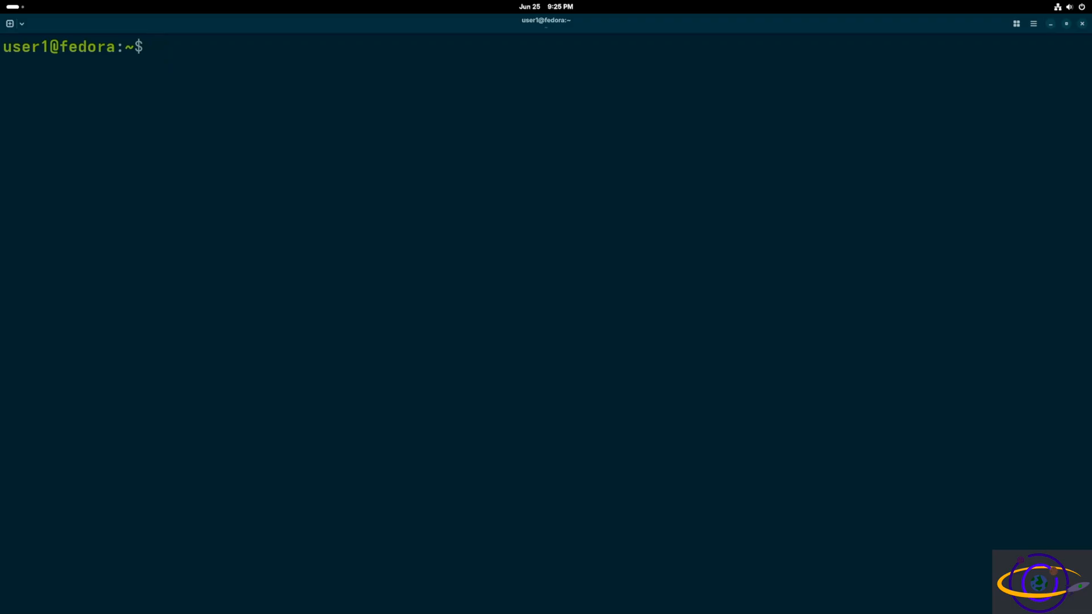
type("distro")
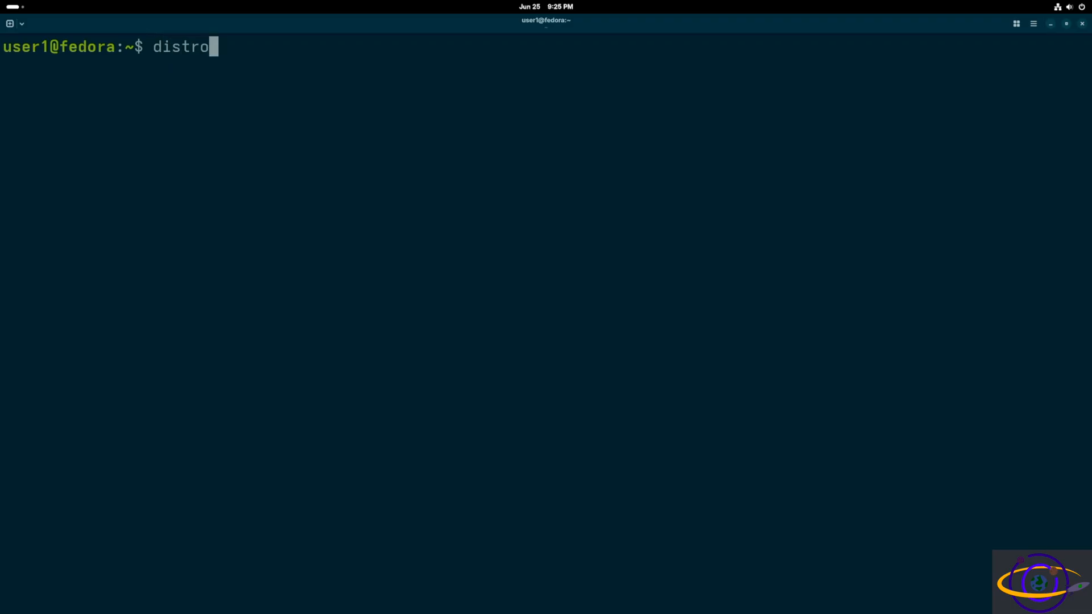
type("box list")
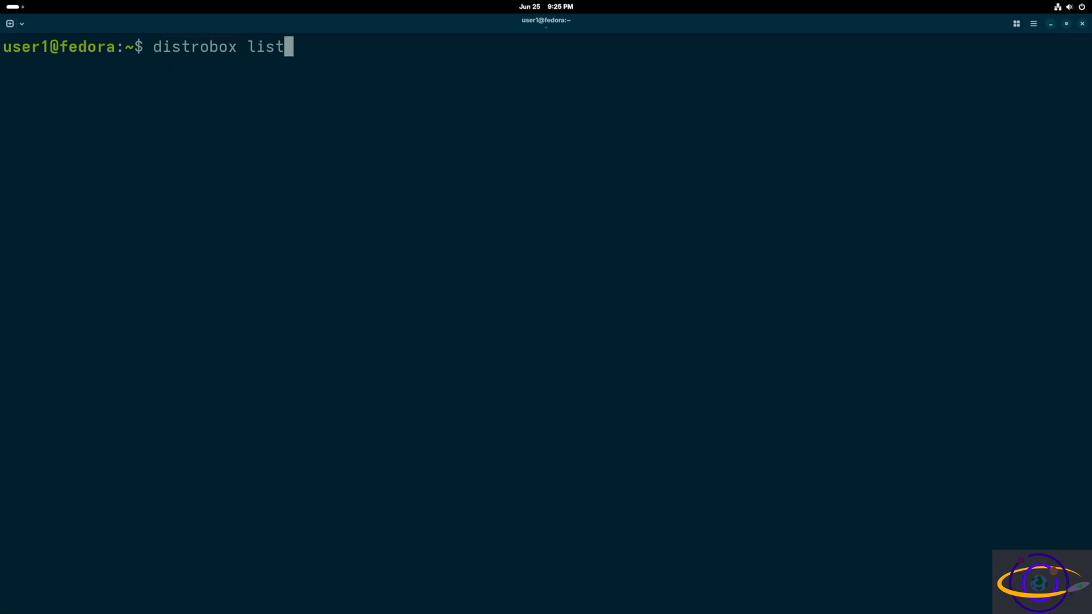
key("Return")
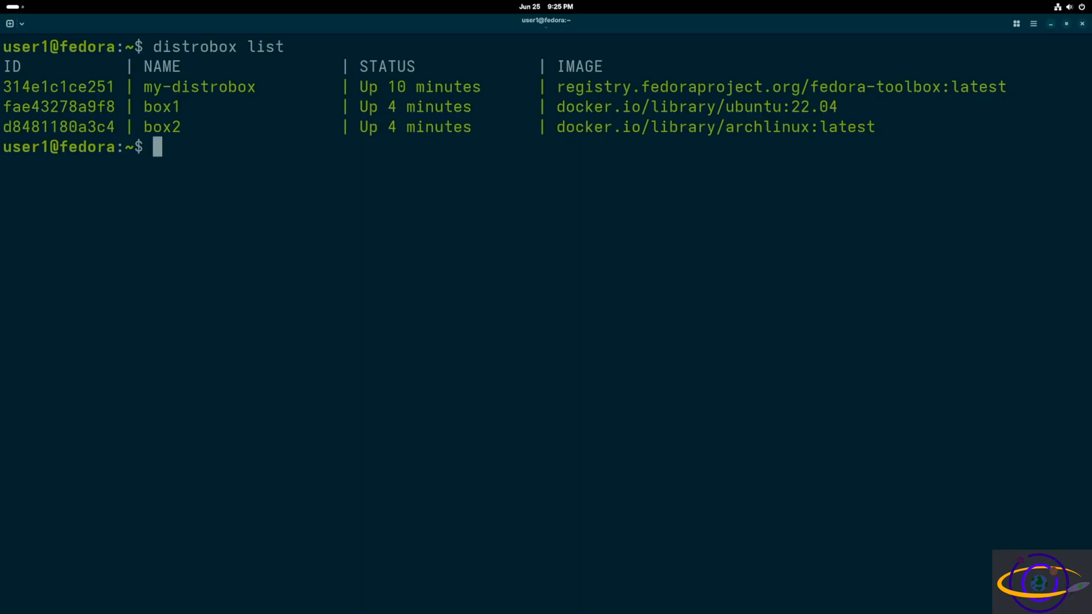
left_click_drag(67, 86, 256, 87)
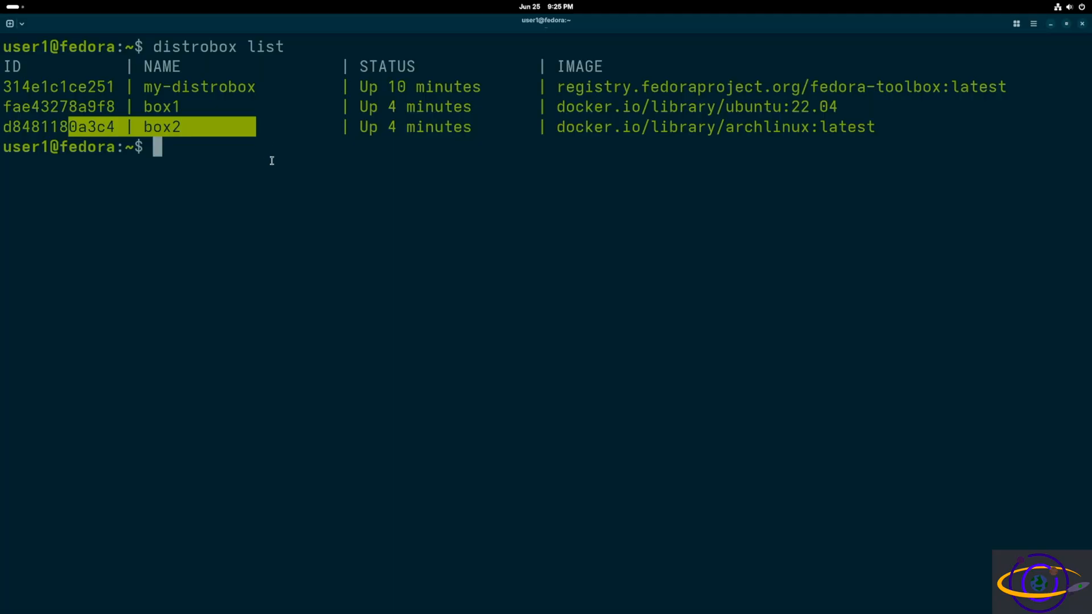
type("distrobox enter box1")
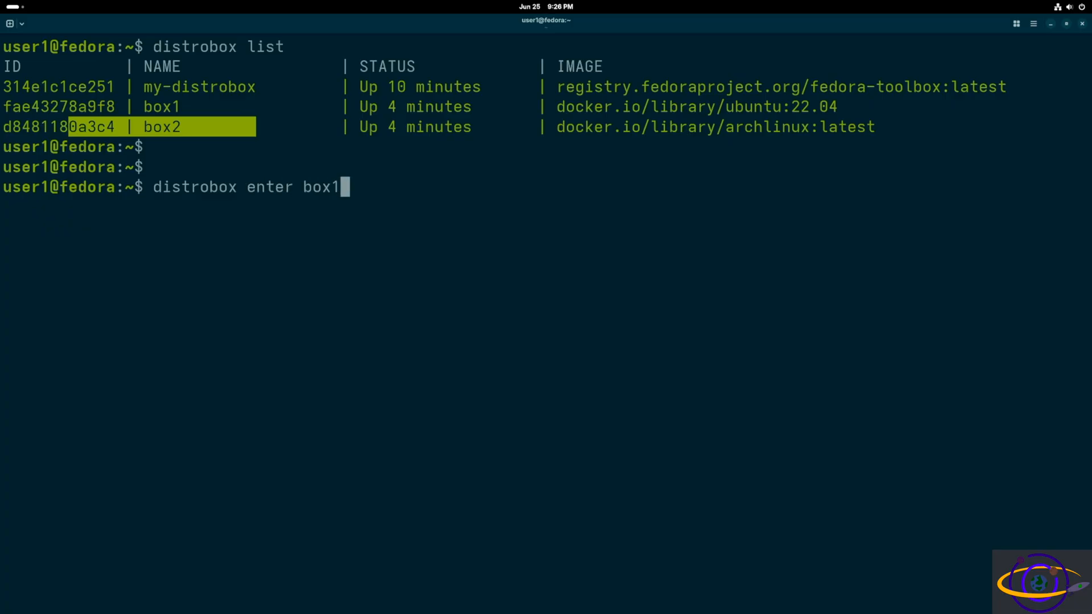
Enter box1 and list its current directory, home folder and root directory contents.
key("Return")
type("pw")
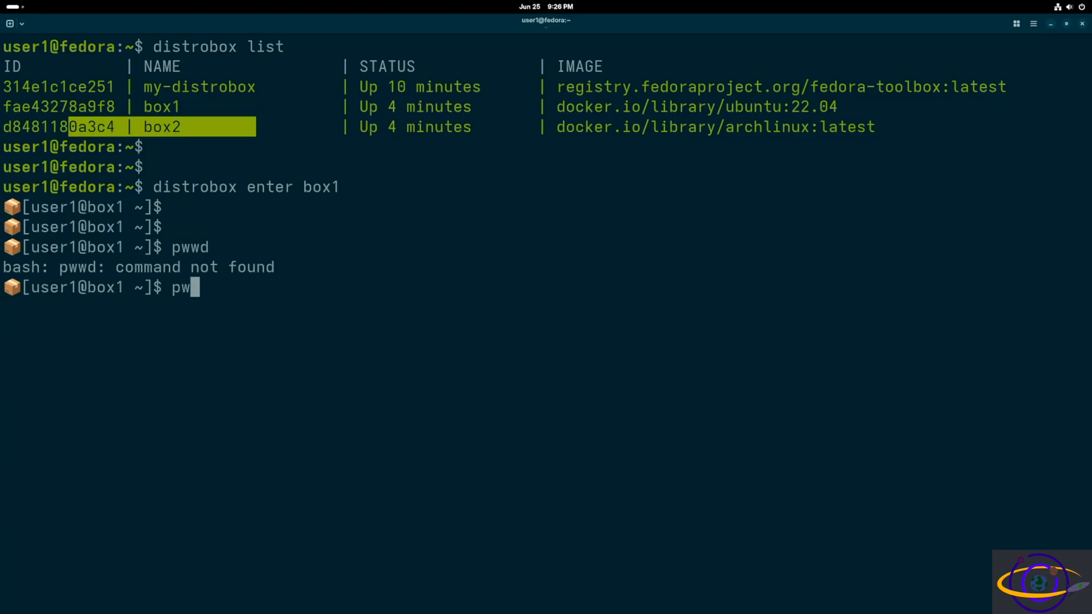
key("Return")
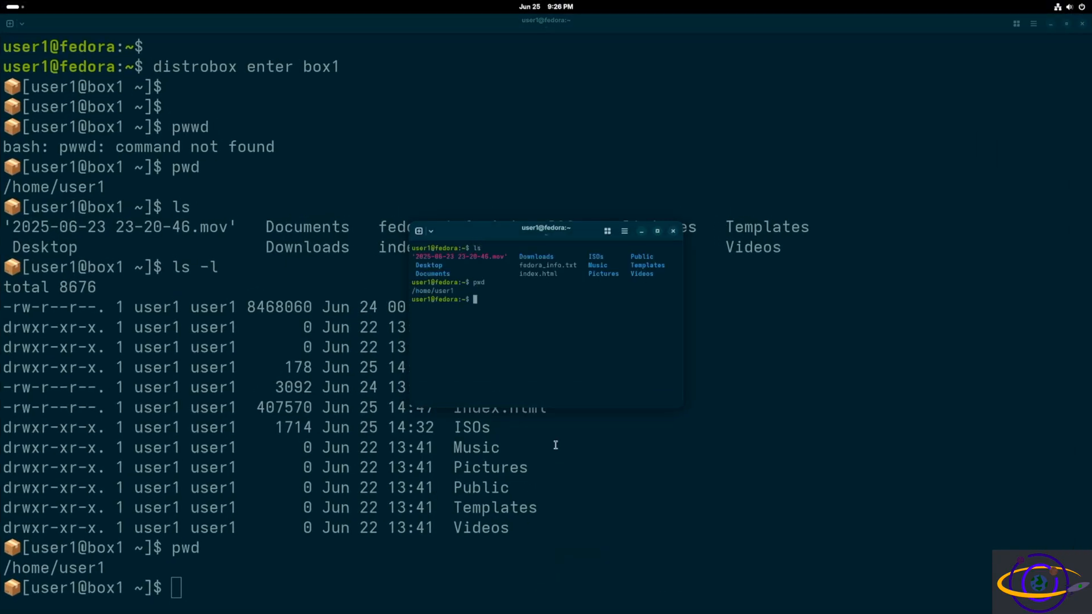
type("ls /")
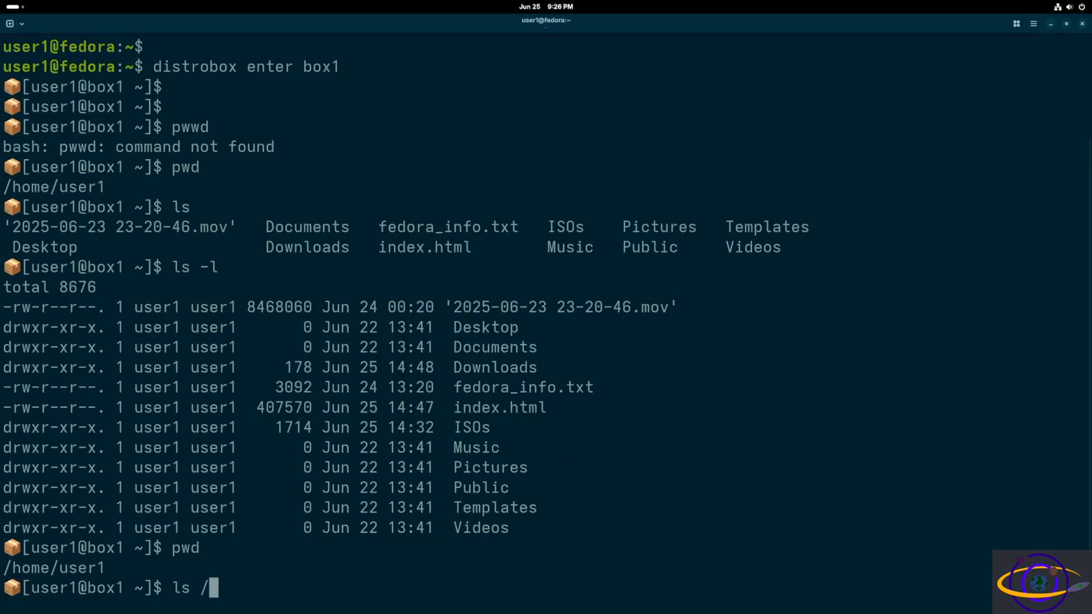
key("Return")
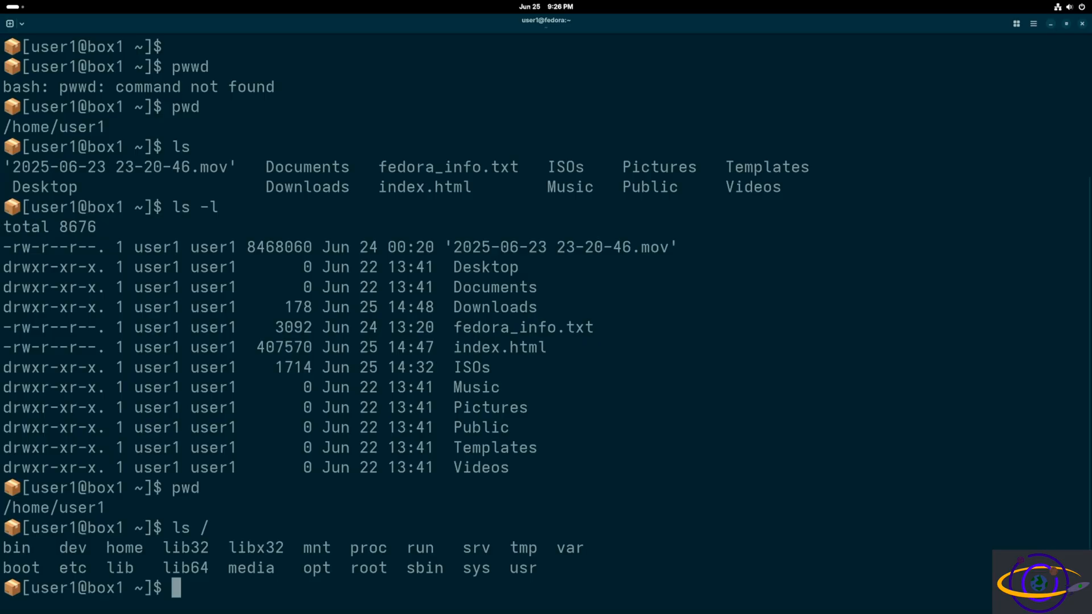
mouse_move(205, 447)
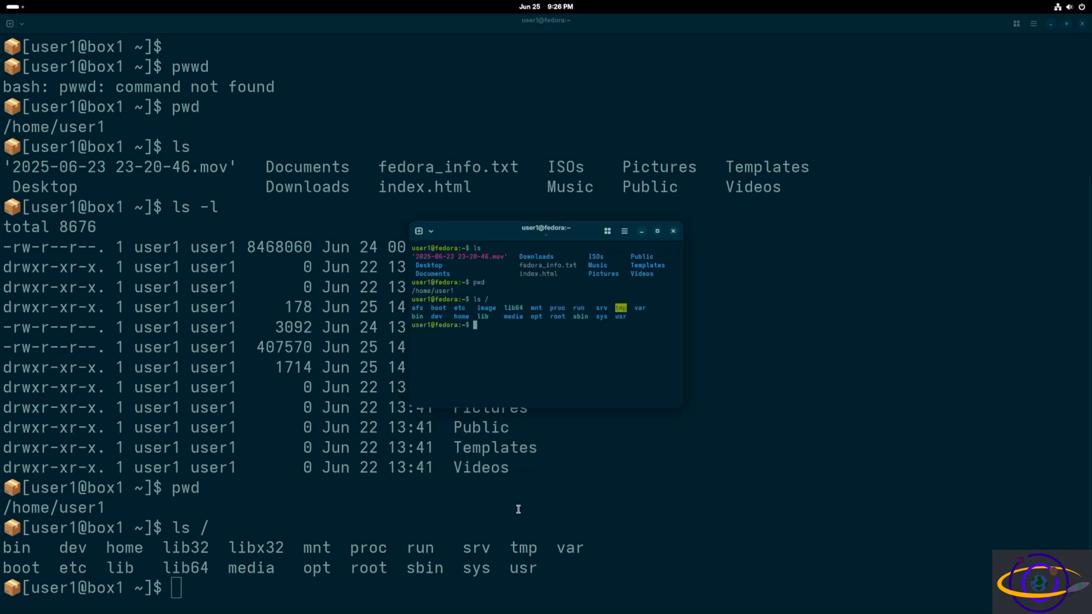
mouse_move(433, 312)
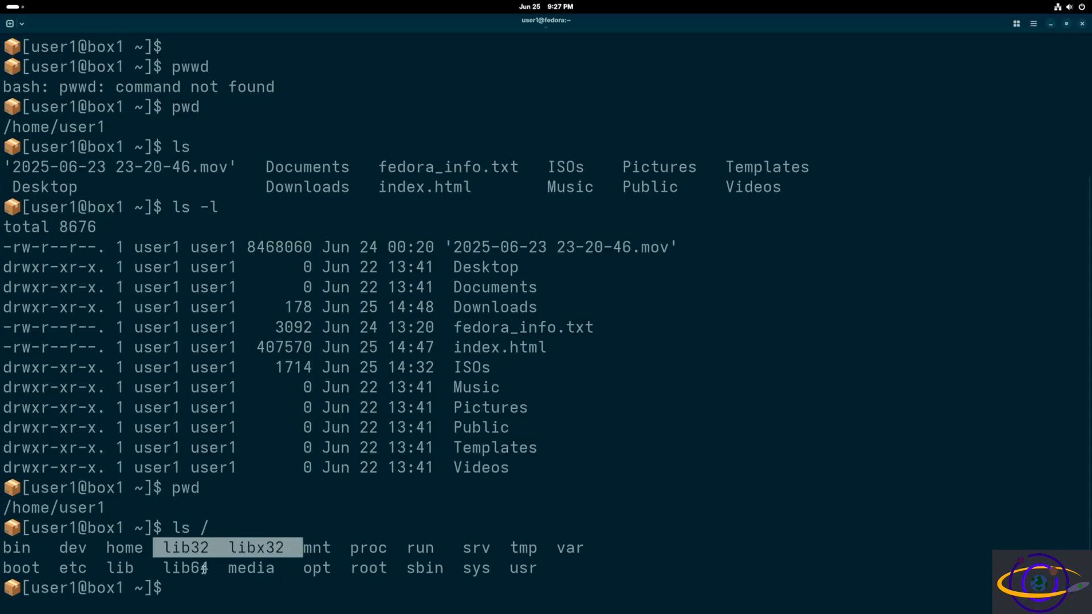
Bring up the host terminal to compare listings, then return to the box1 terminal.
key("Super")
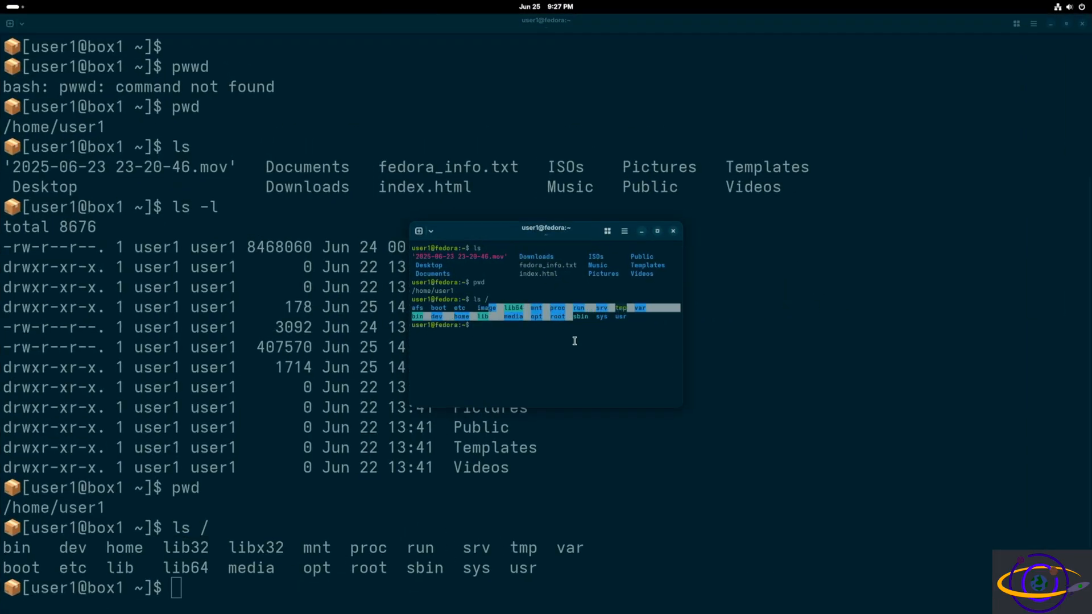
left_click(673, 231)
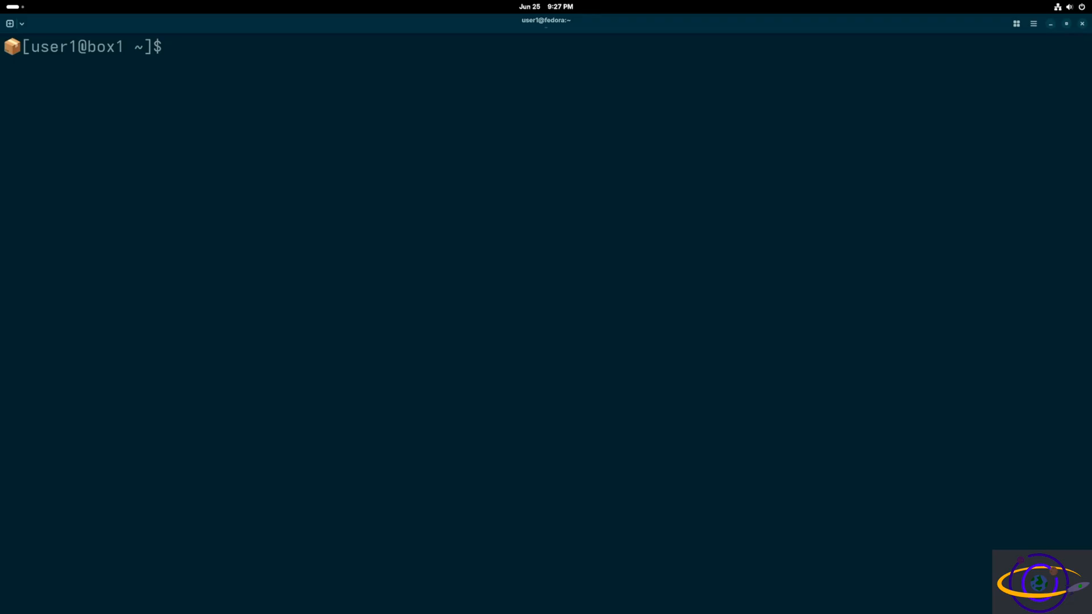
key("Super")
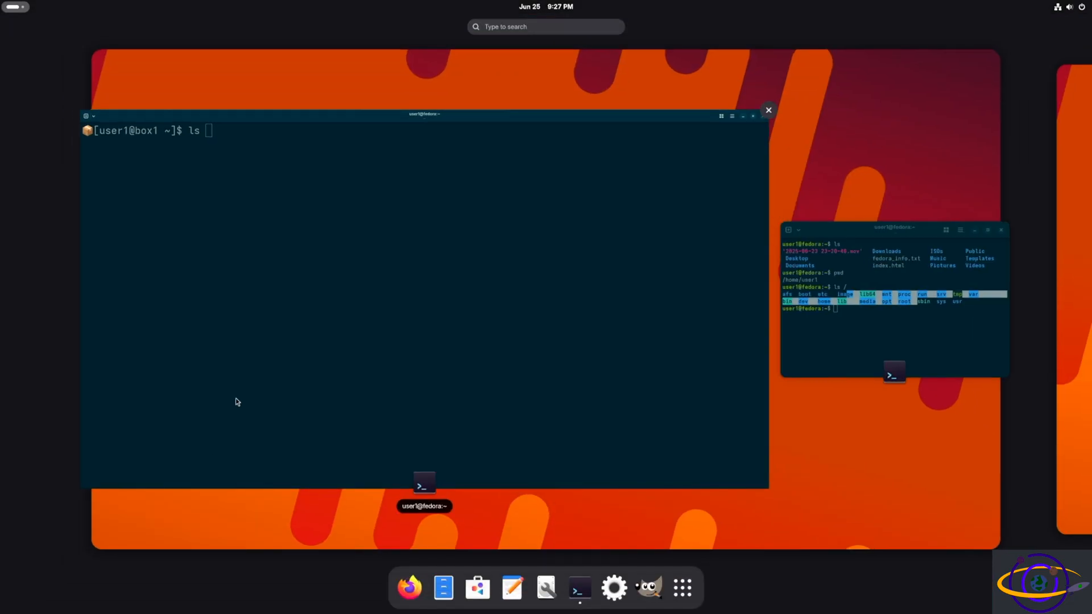
left_click(681, 587)
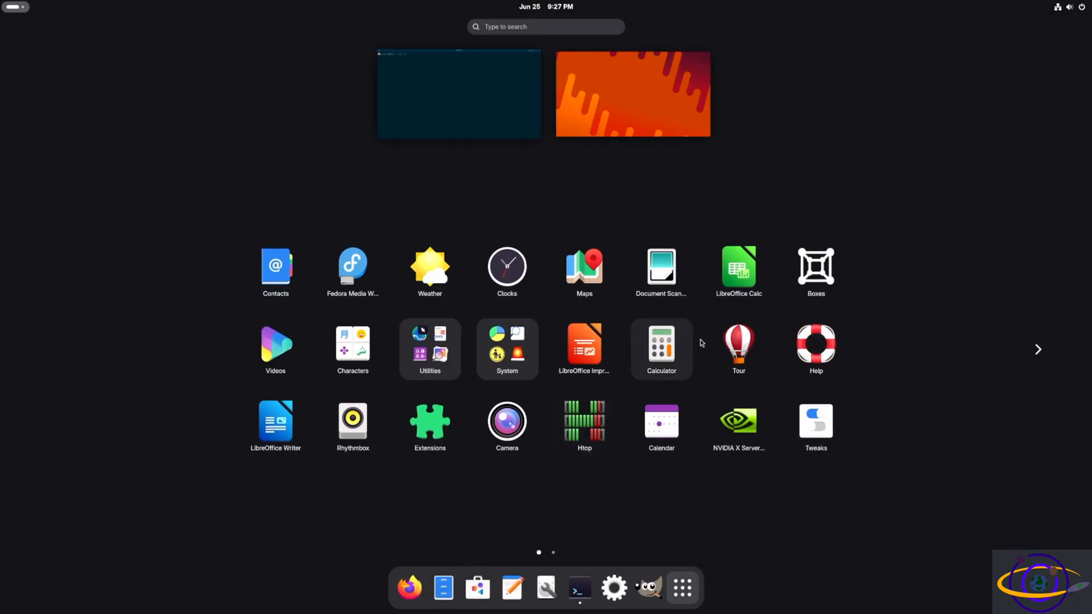
mouse_move(658, 364)
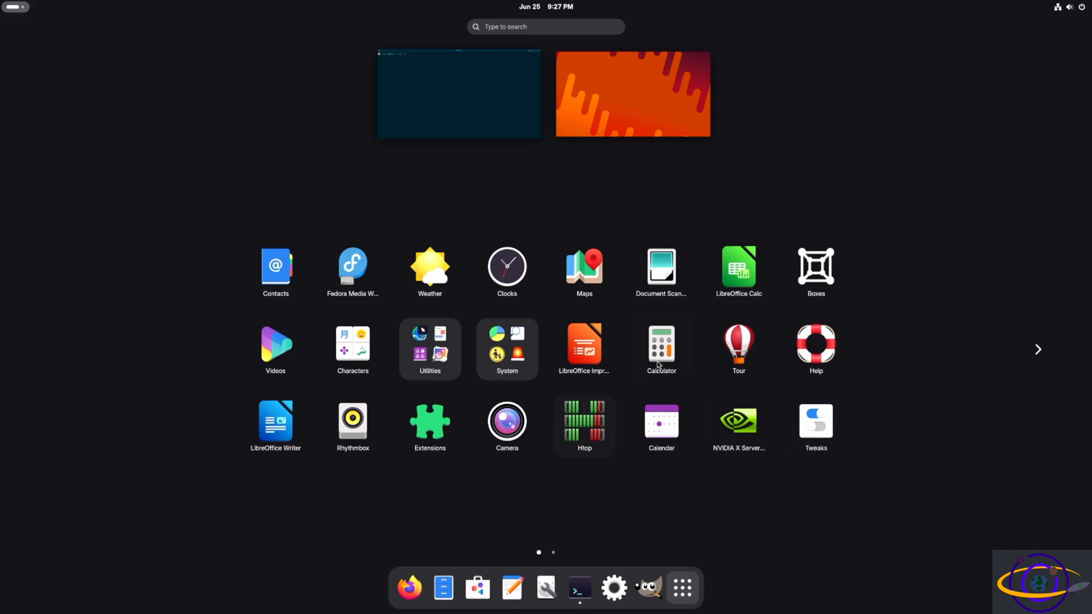
mouse_move(633, 448)
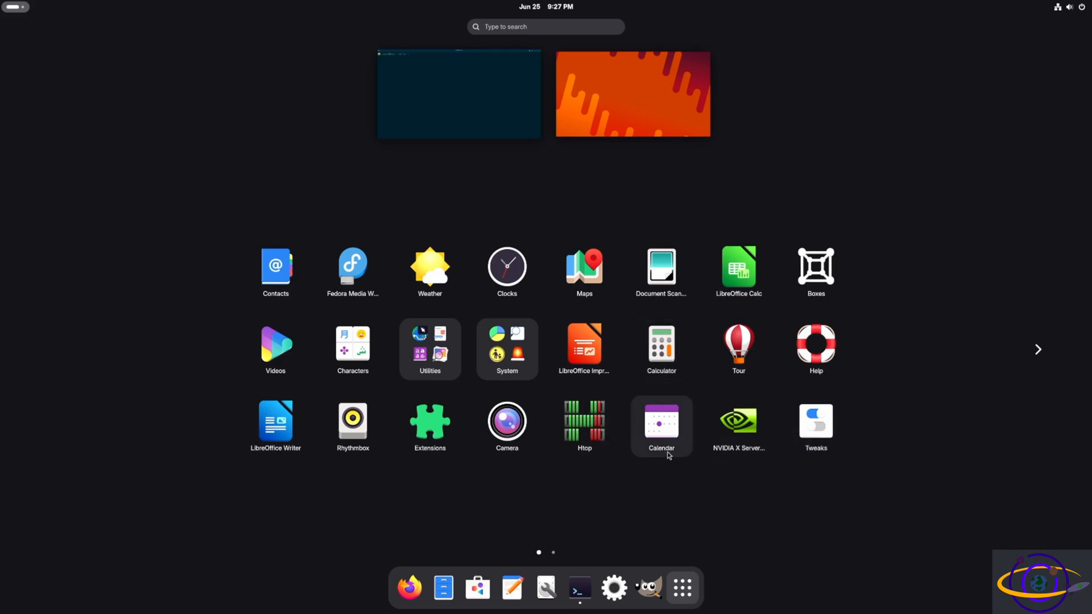
mouse_move(673, 466)
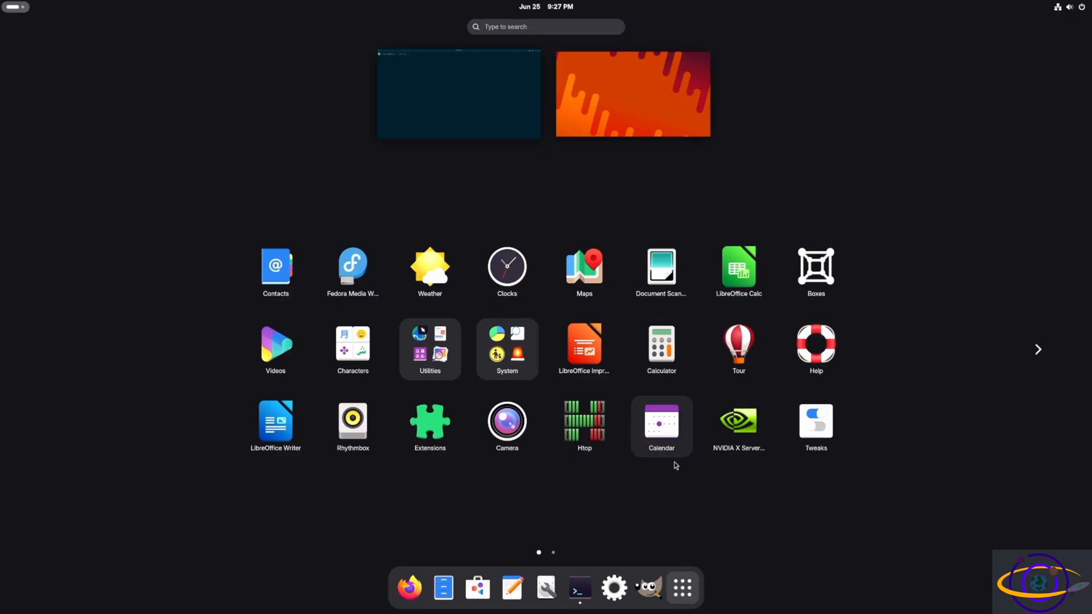
mouse_move(668, 497)
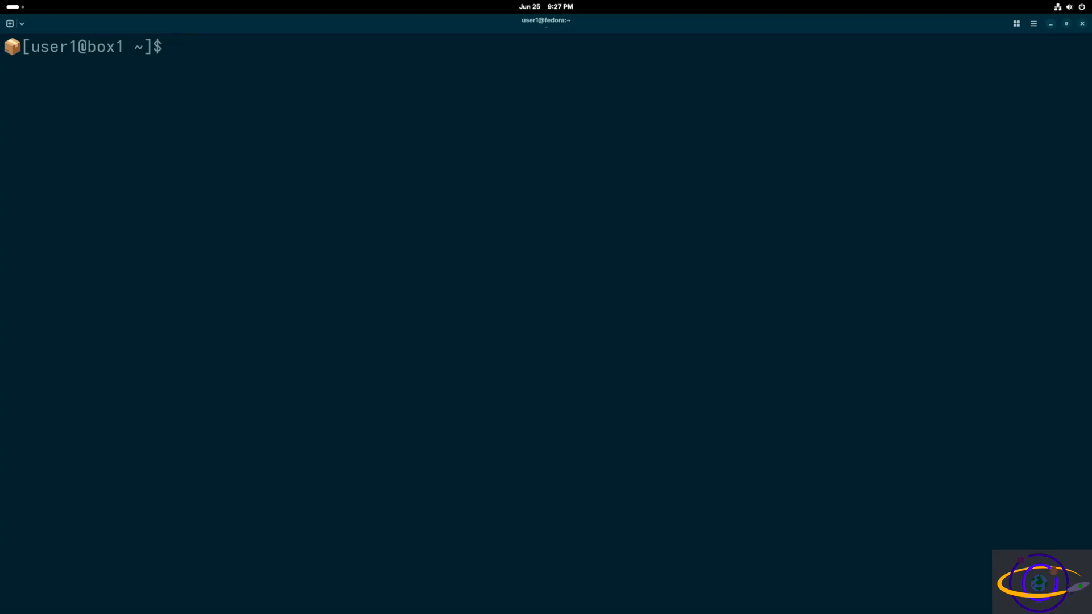
Install gedit in box1 with sudo apt install gedit, then enter the gedit command at the prompt.
type("sudo apt inst")
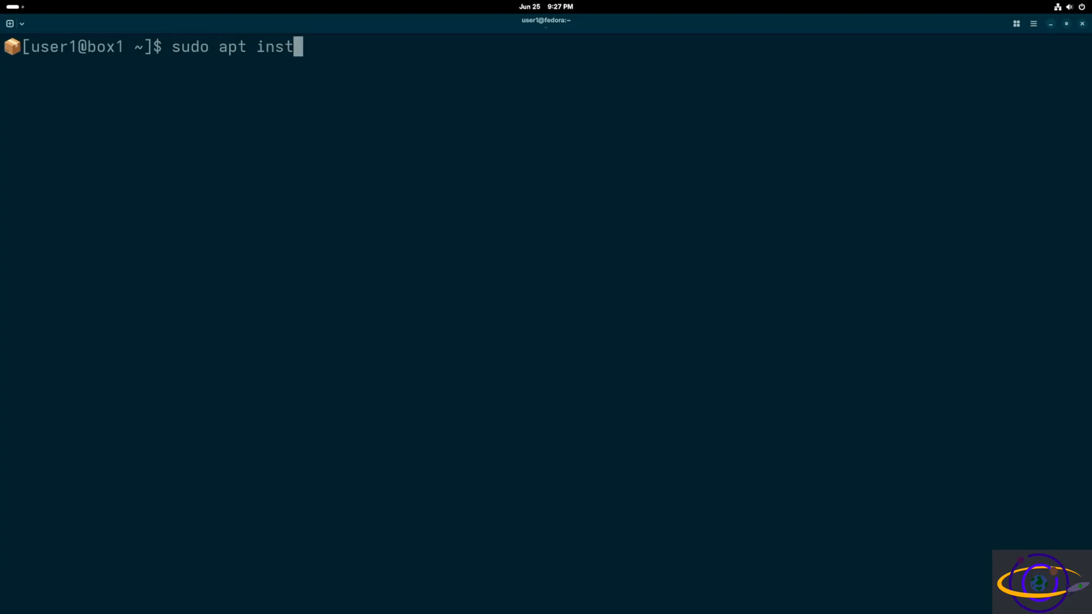
type("all")
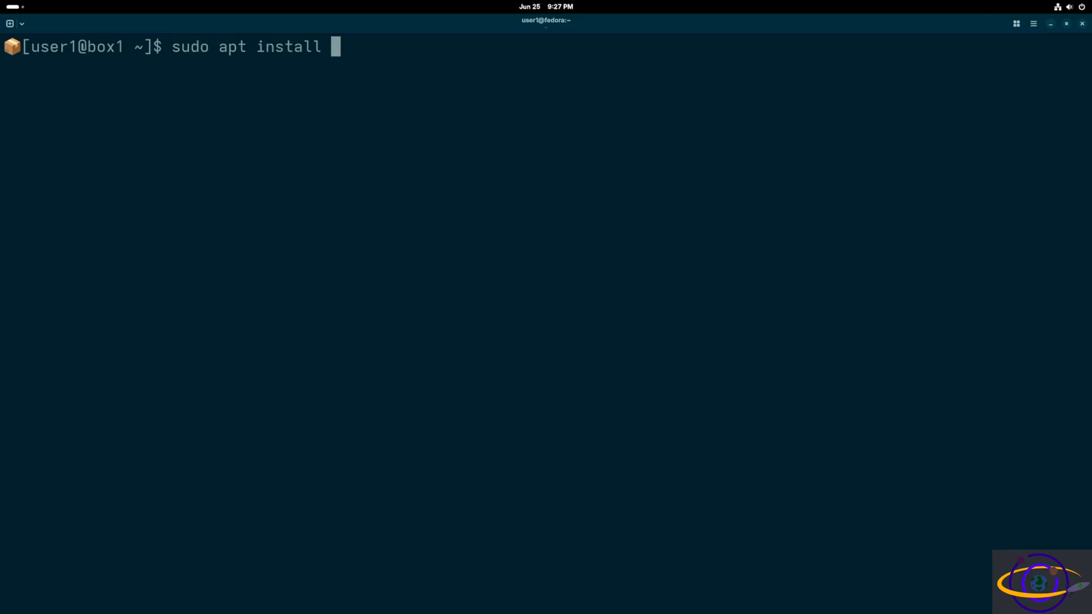
type("gedit")
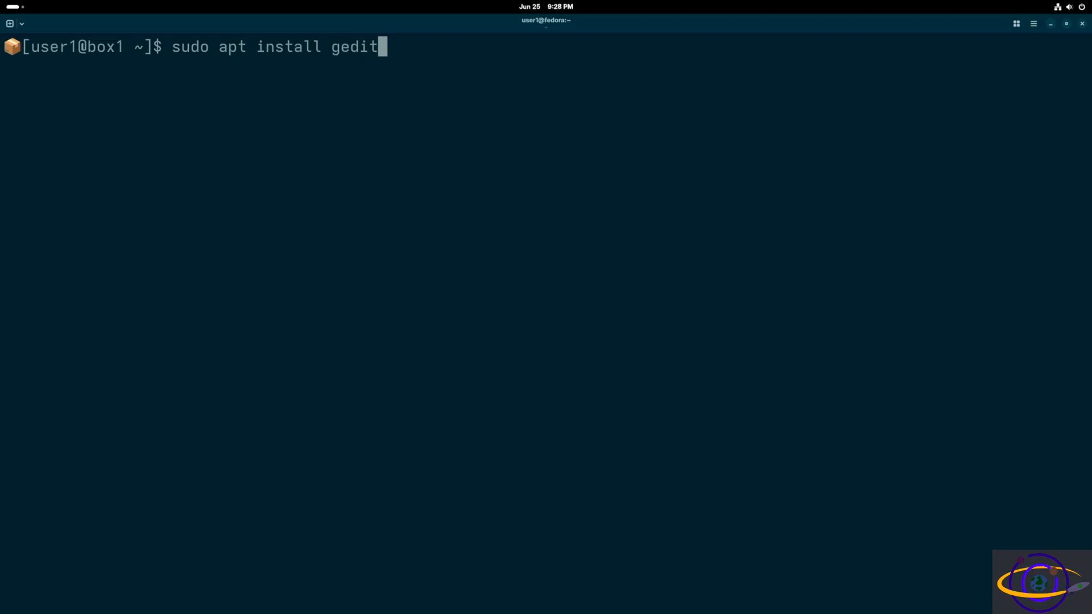
key("Return")
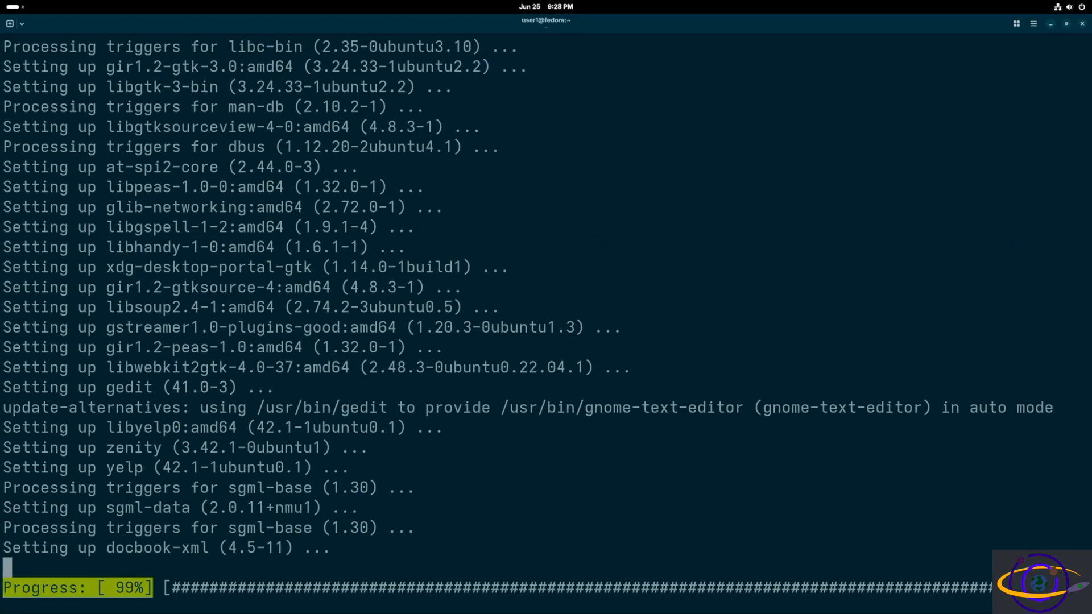
type("ge")
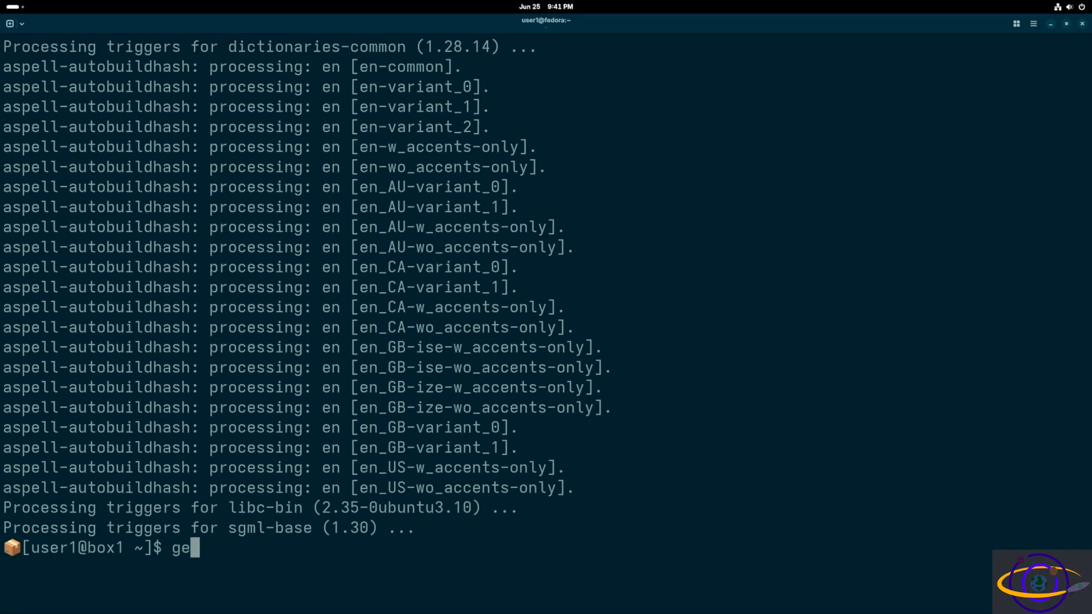
type("dit")
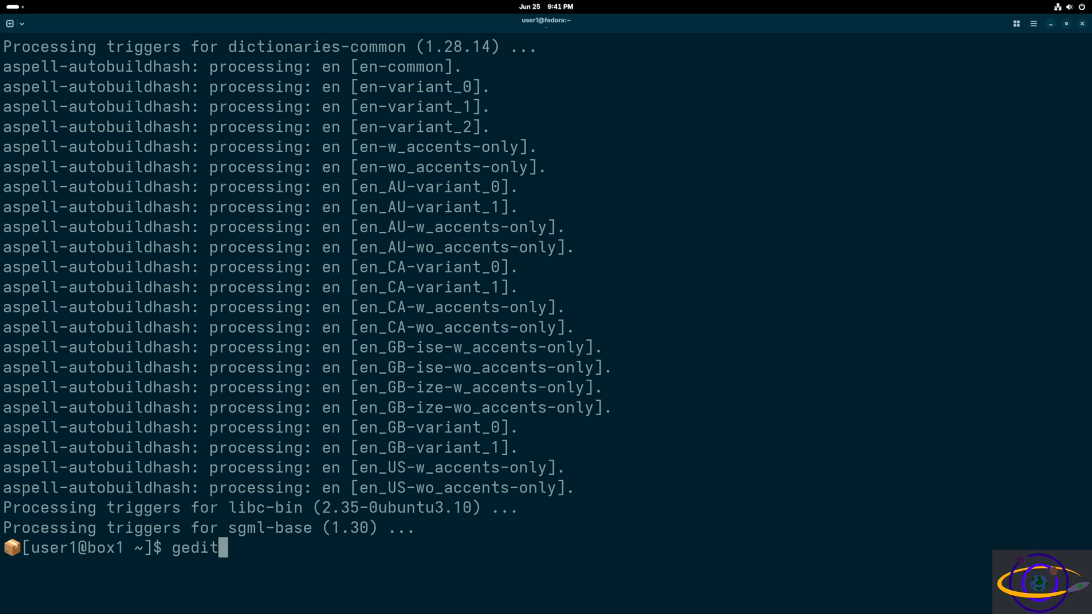
key("Return")
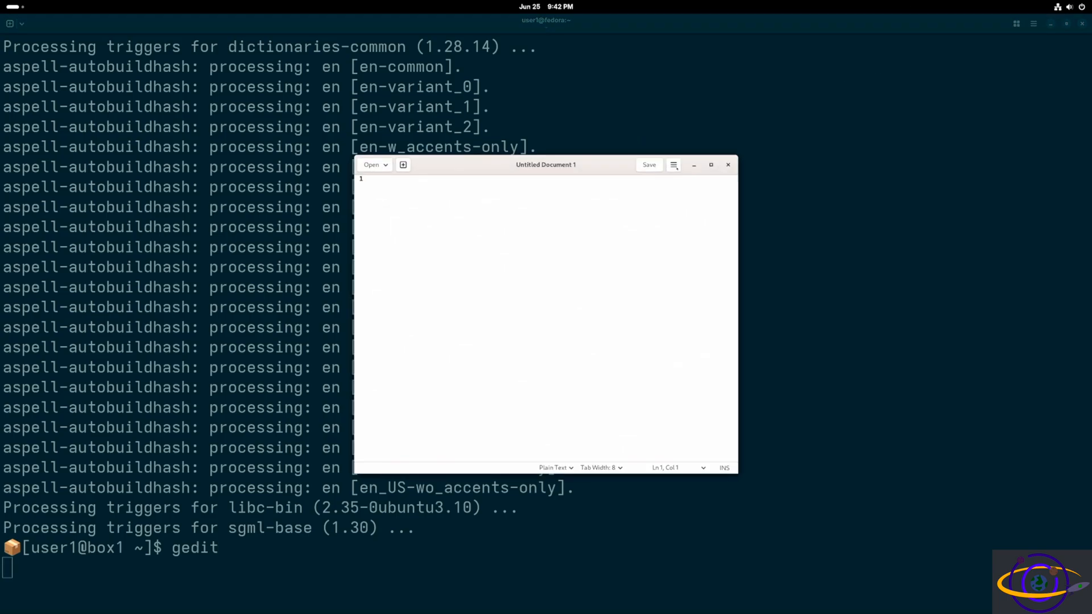
left_click(672, 165)
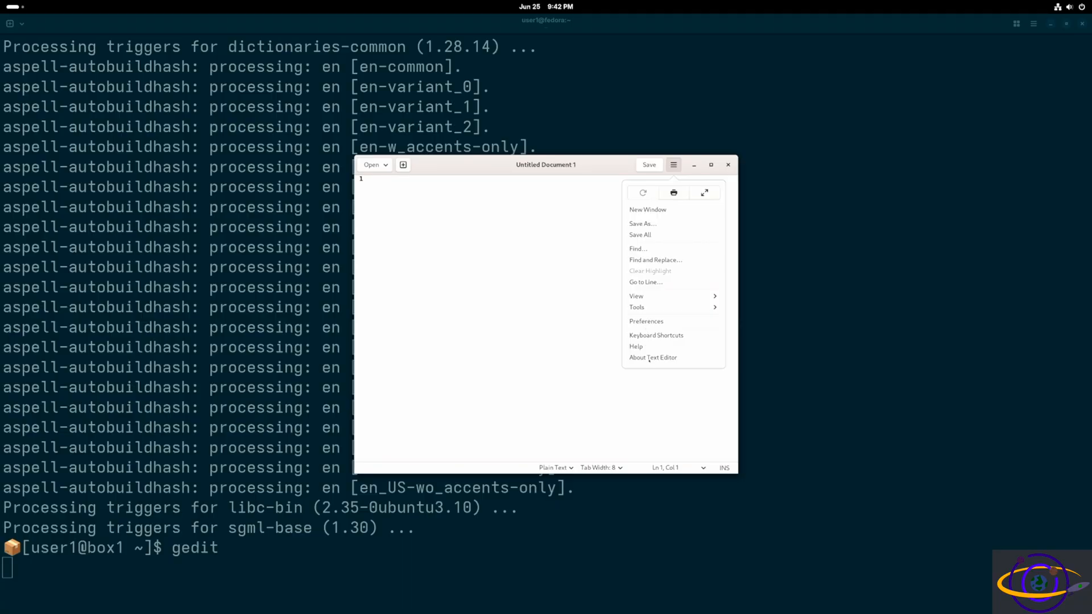
left_click(653, 357)
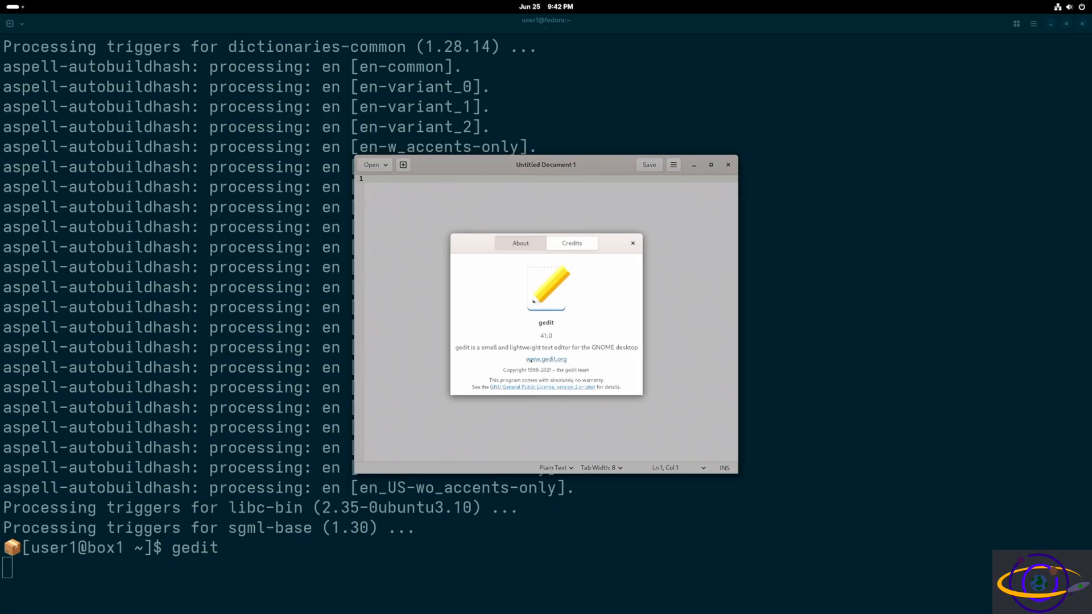
left_click(632, 242)
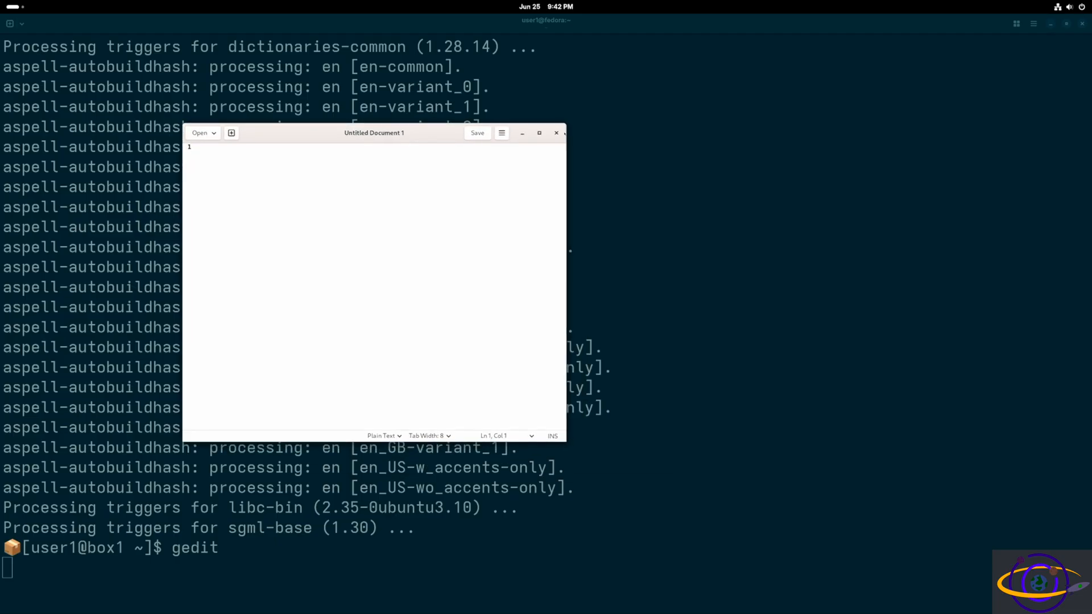
left_click(555, 132)
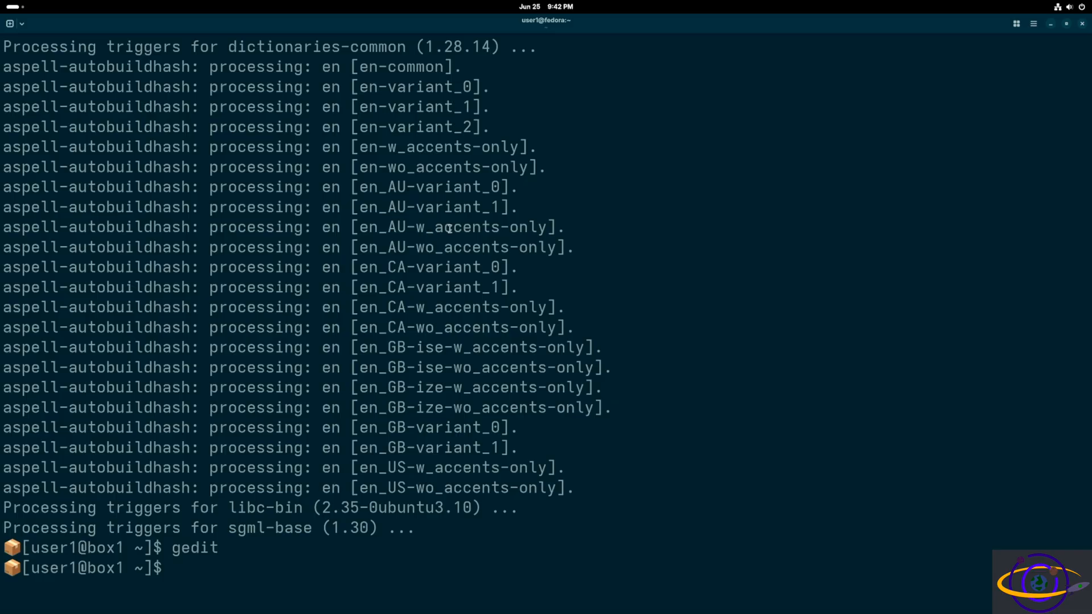
Run distrobox-export --app gedit so gedit appears in the host applications list.
type("distrobox")
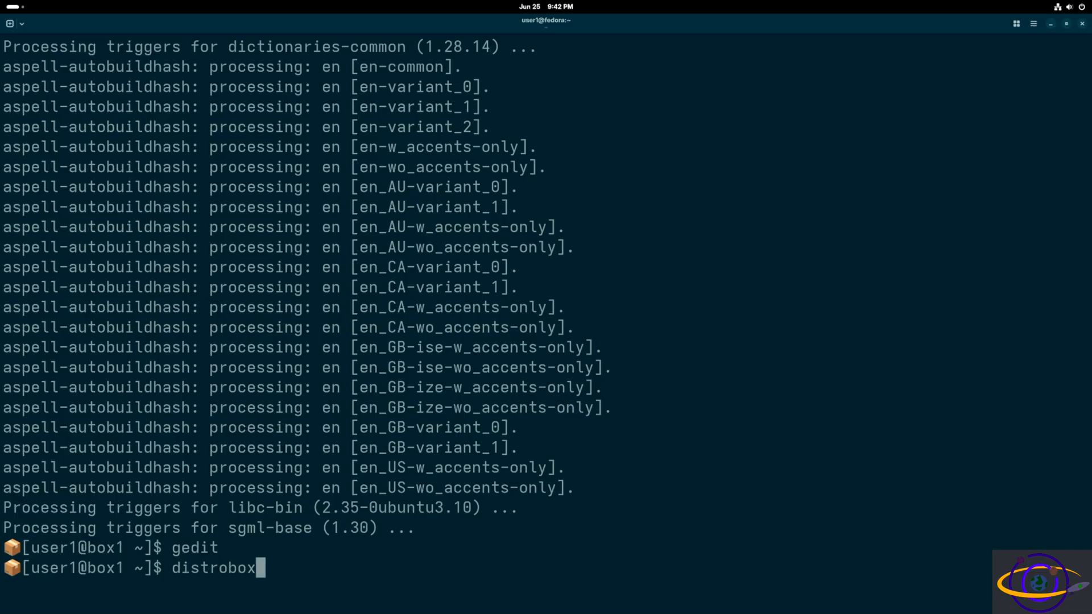
type("-exp")
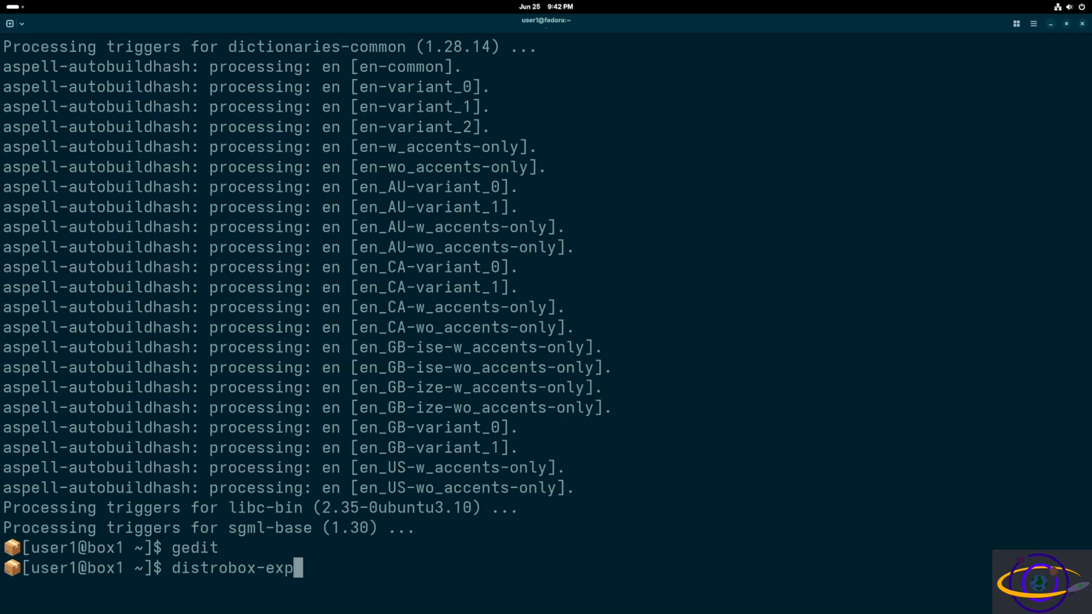
type("ort --")
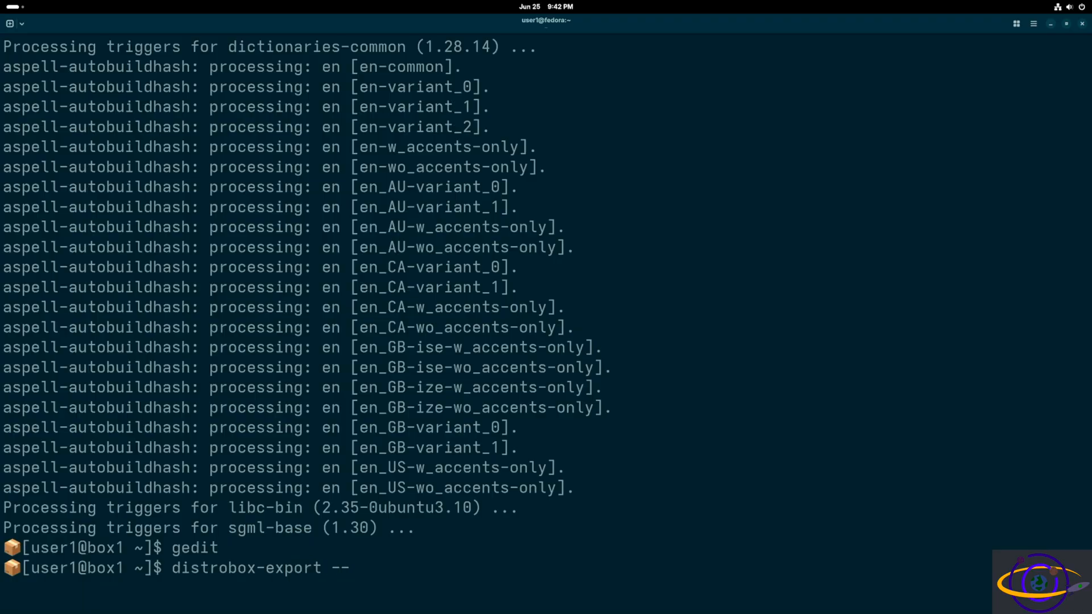
type("app")
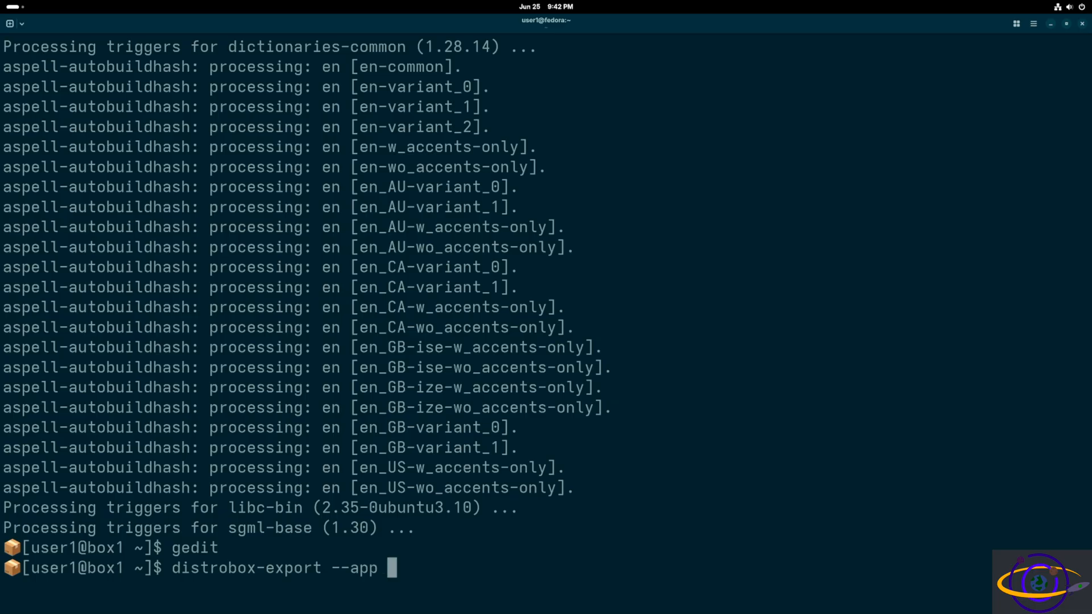
type("gedit")
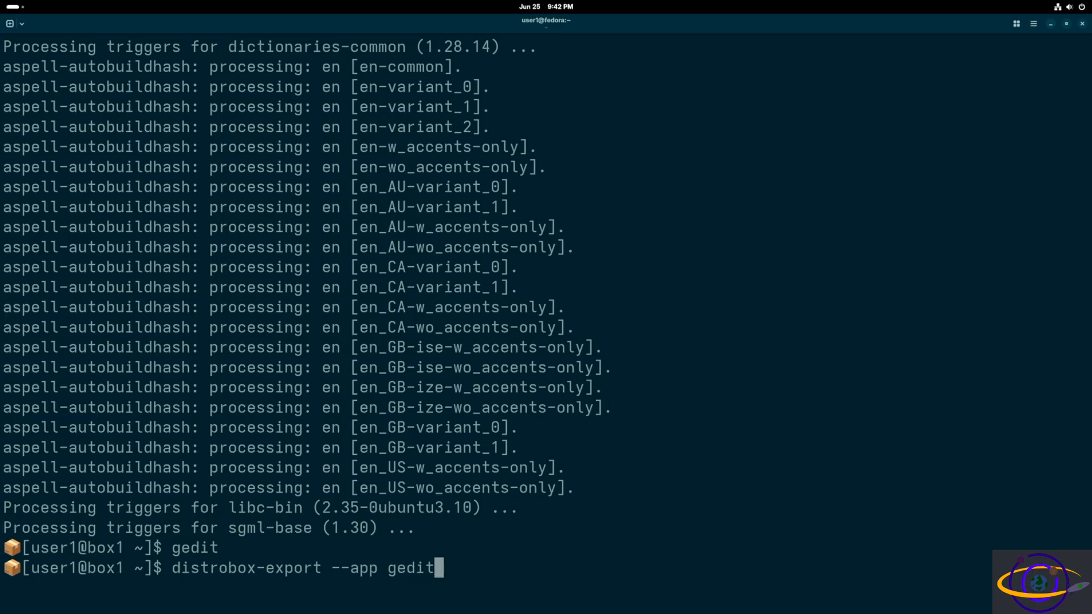
key("Return")
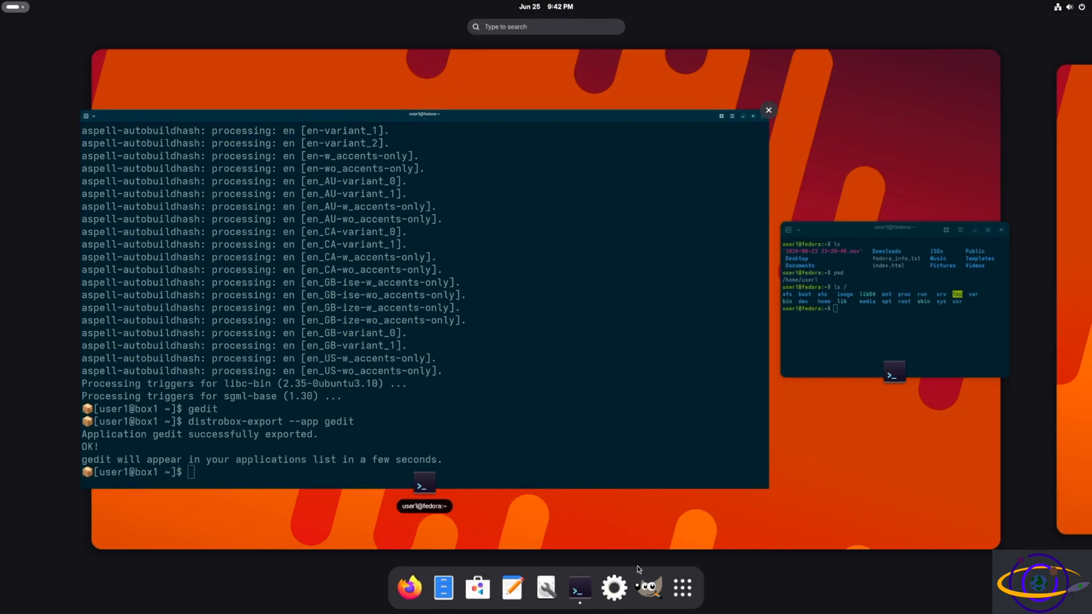
Show all applications, find Text Editor (on box1) on the second page, and start a new Terminal window.
left_click(681, 587)
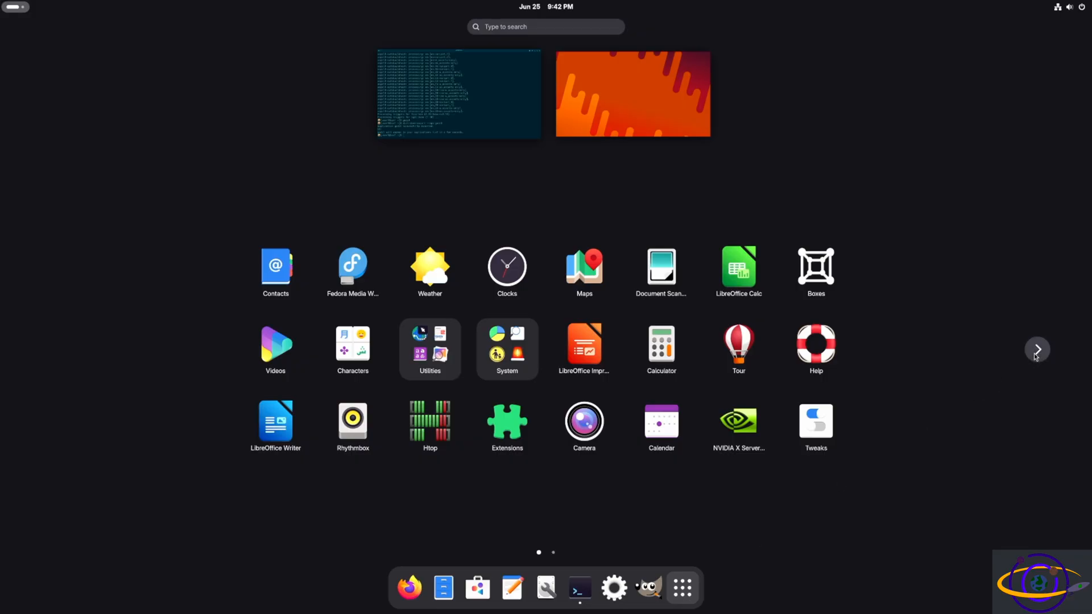
left_click(1038, 349)
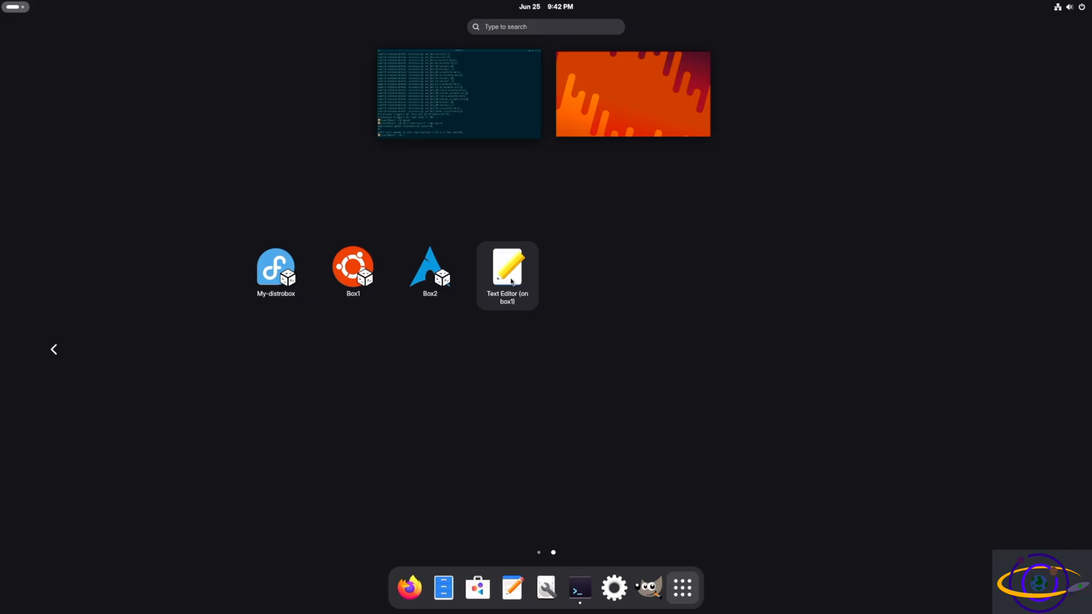
left_click(507, 269)
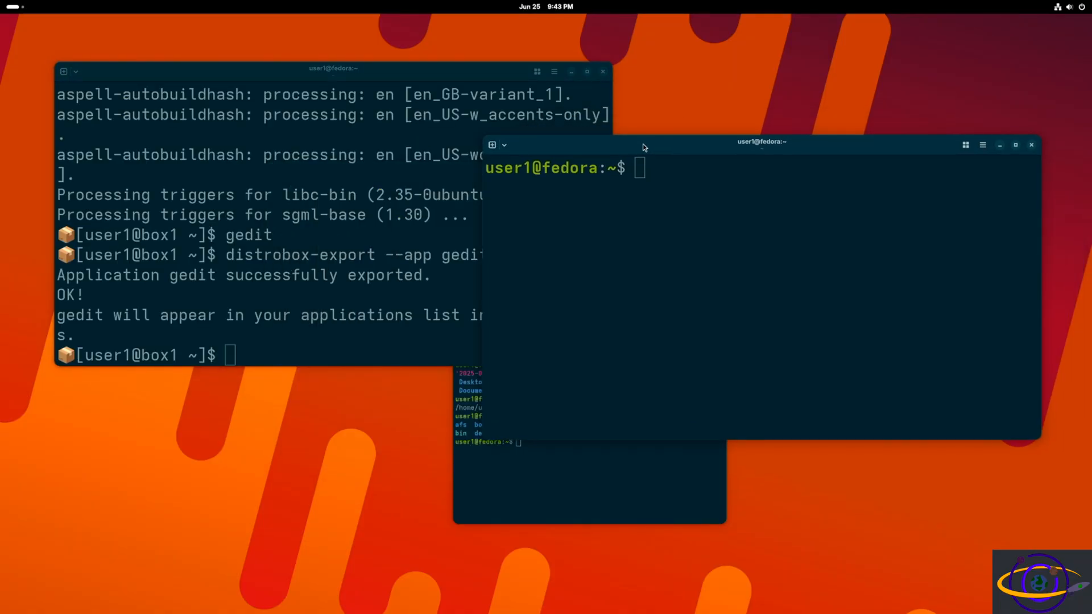
Enter box2 and attempt pacman -S firefox without root, which is refused.
type("distro")
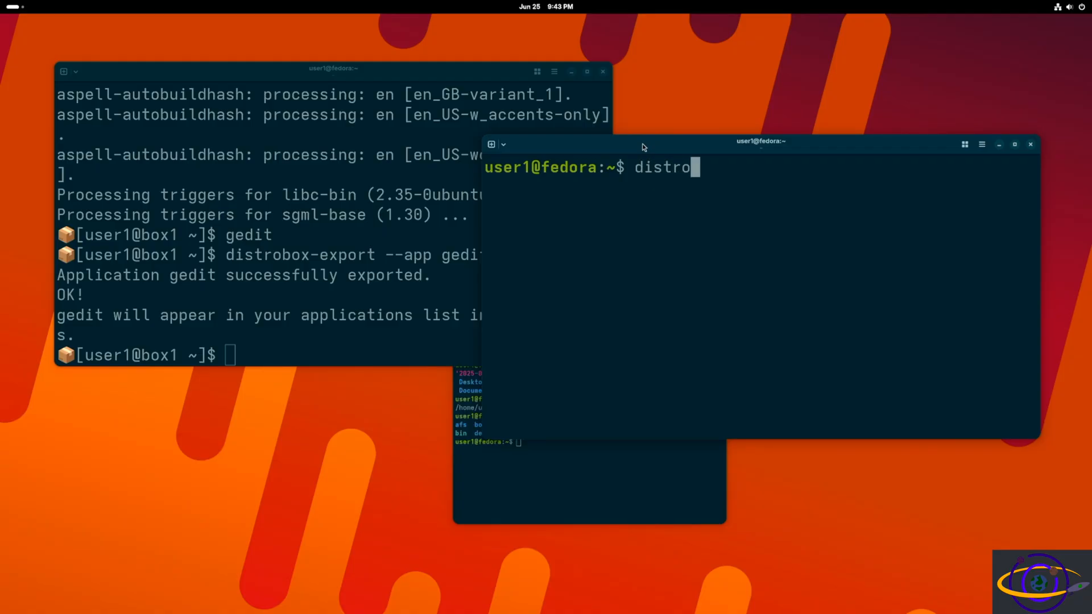
type("box enter bo")
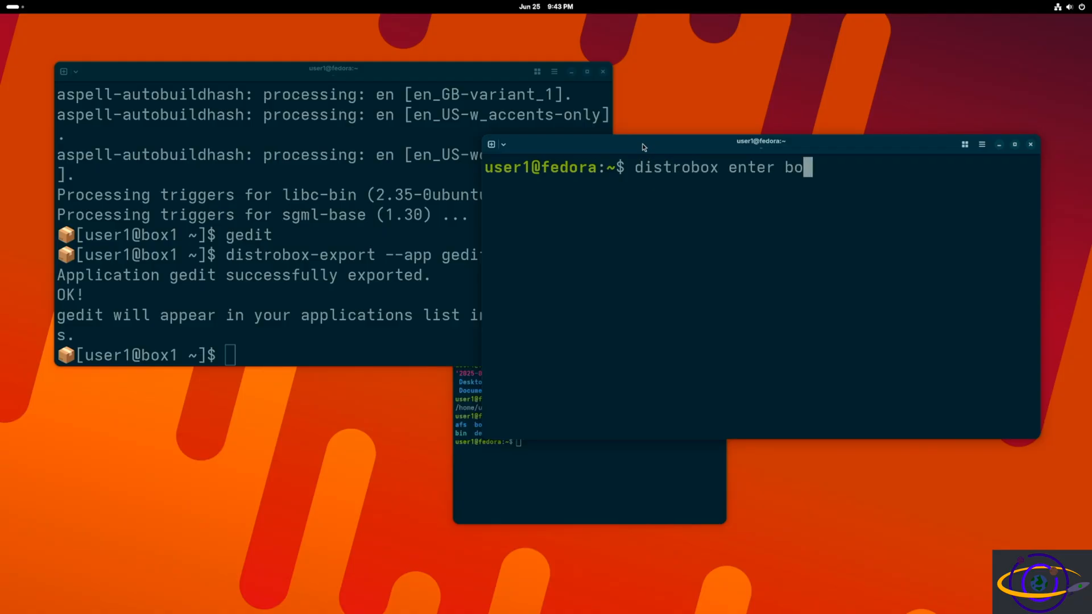
key("Return")
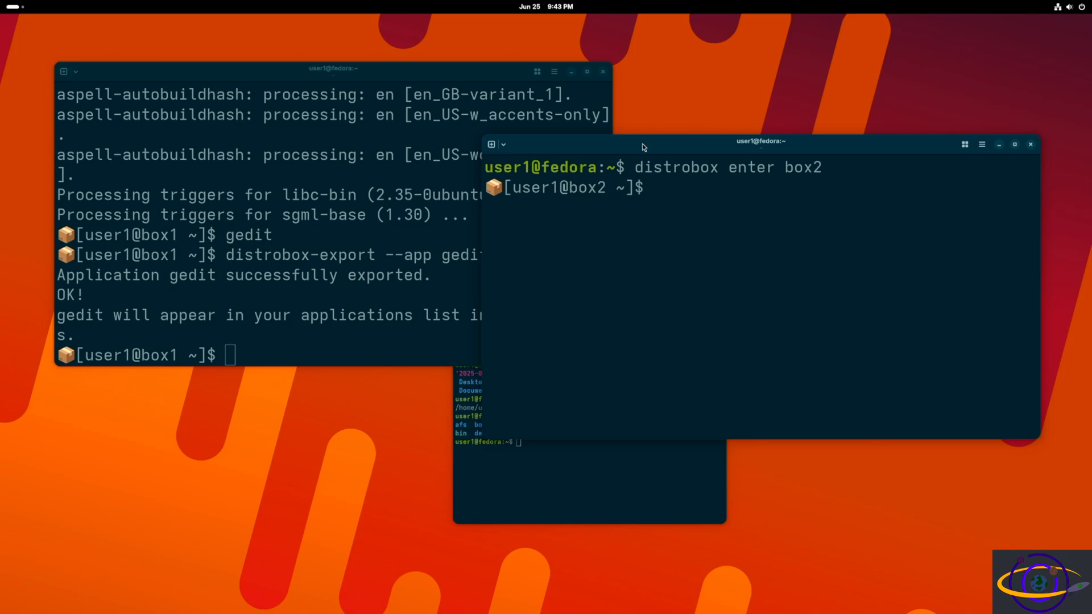
type("pac")
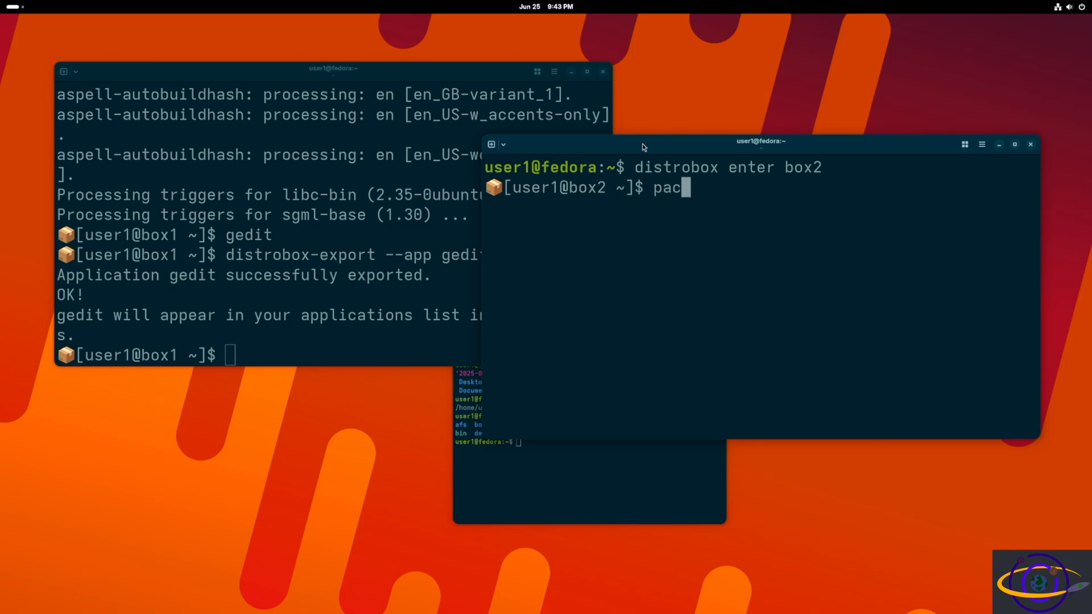
type("man")
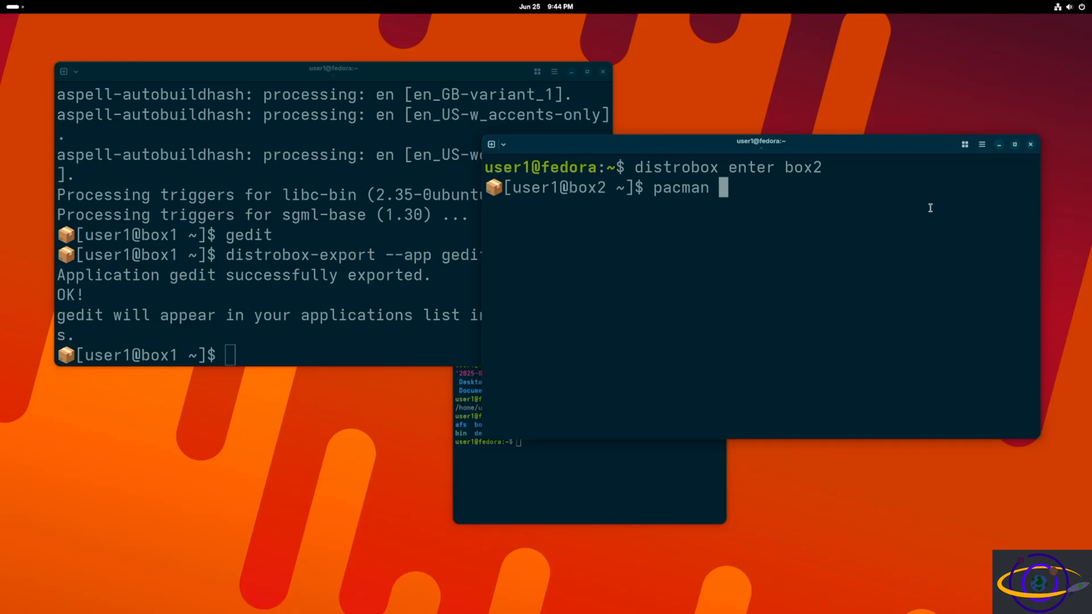
type("-S fire")
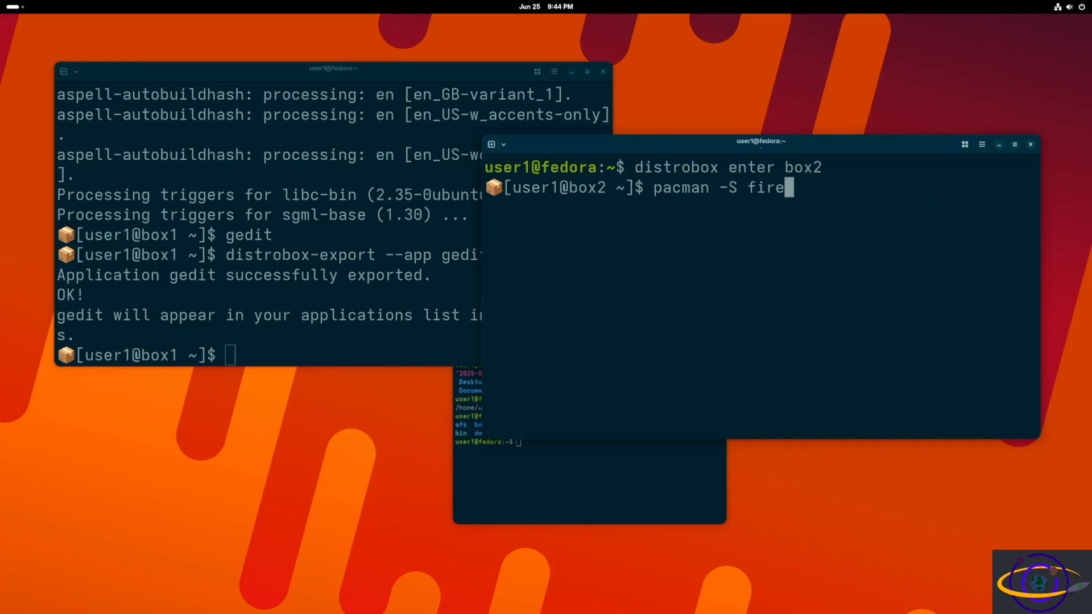
key("Return")
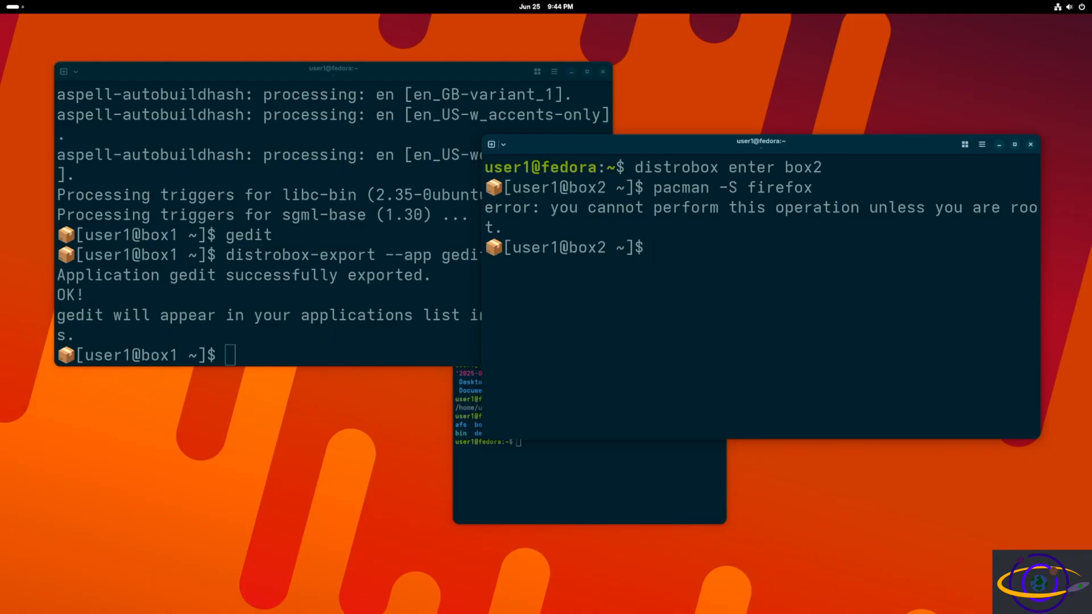
Run sudo pacman -S firefox and accept the default jack and font providers to start the download.
type("pacman -S firefox")
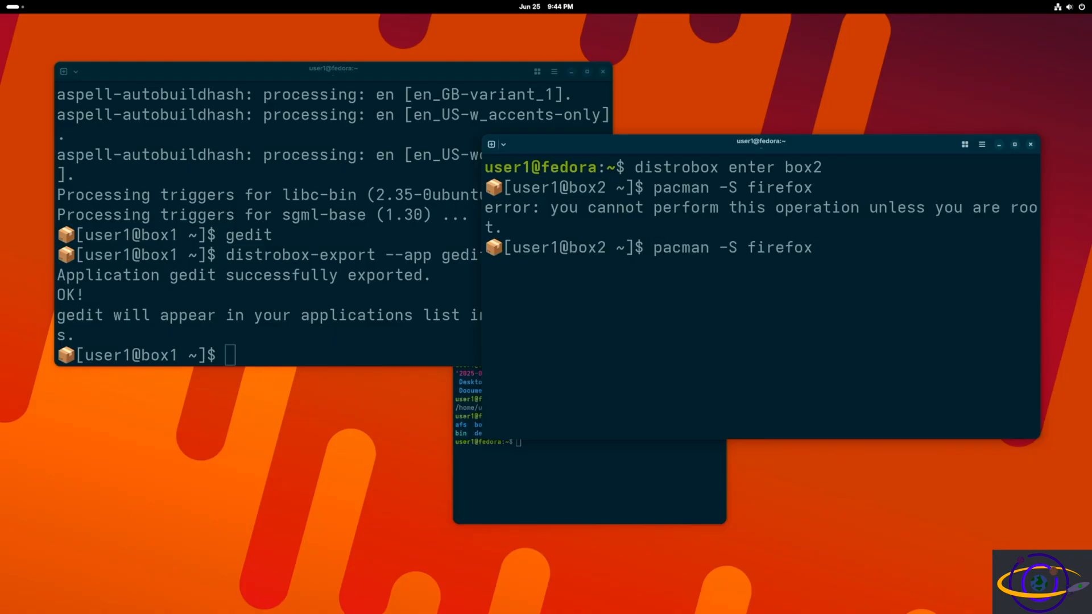
key("Return")
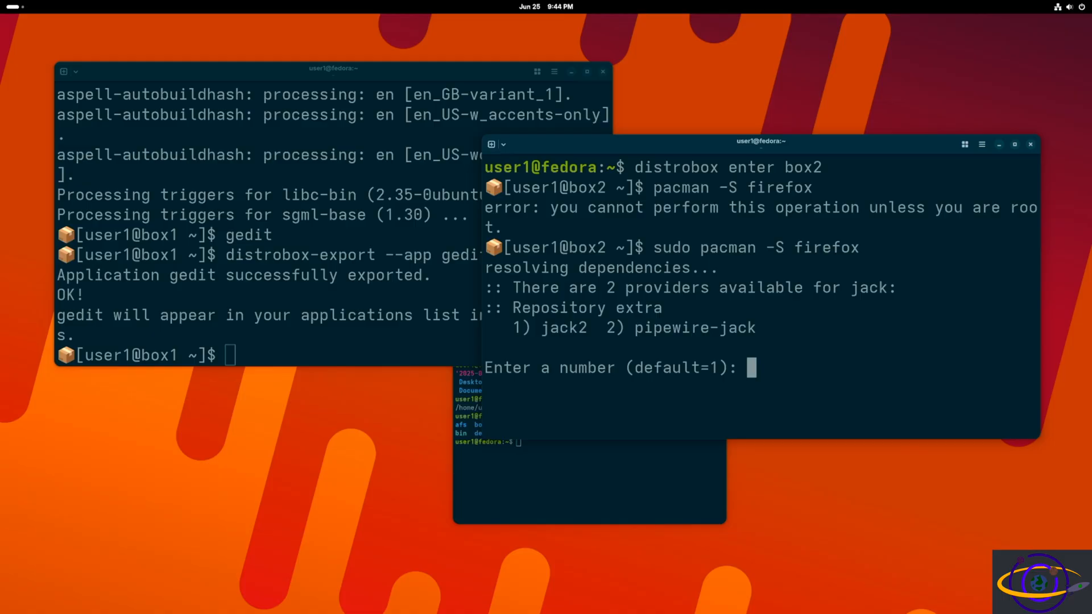
key("Return")
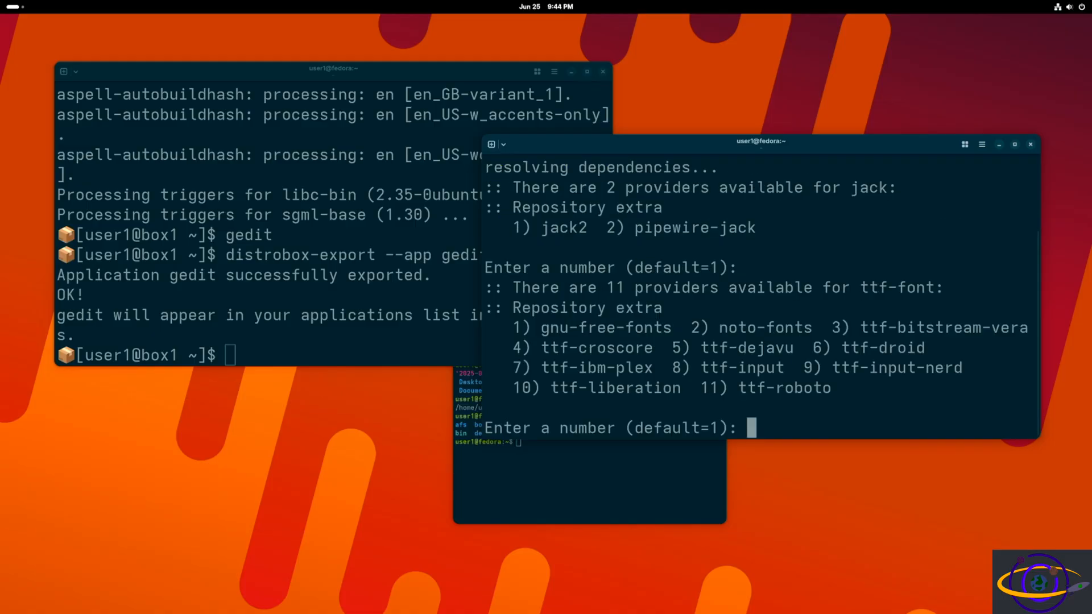
key("Return")
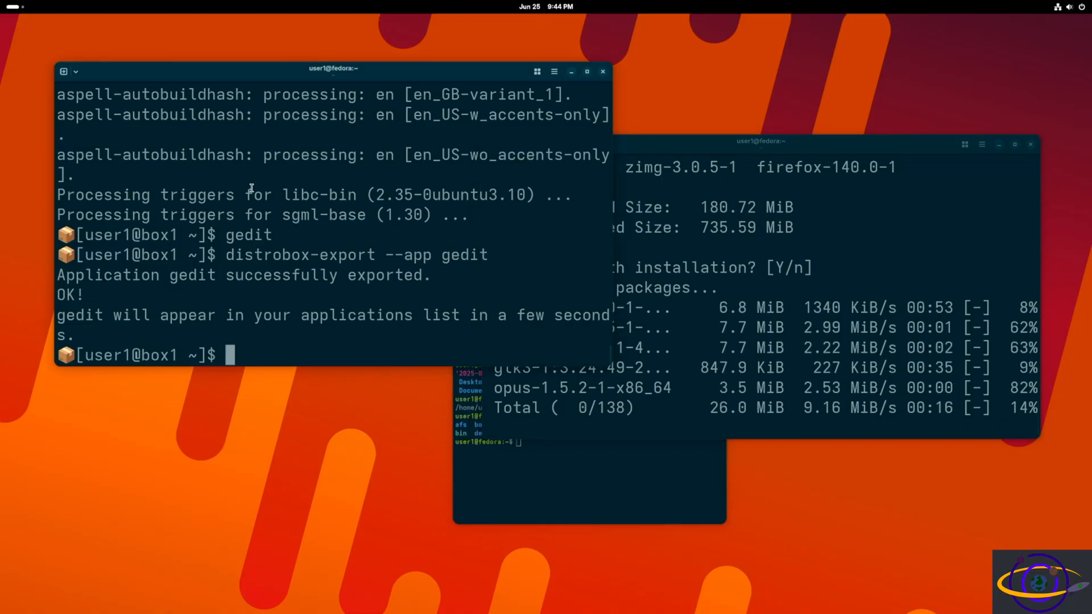
Run sudo apt install firefox in box1 and answer Y to proceed.
type("sudo apt inst")
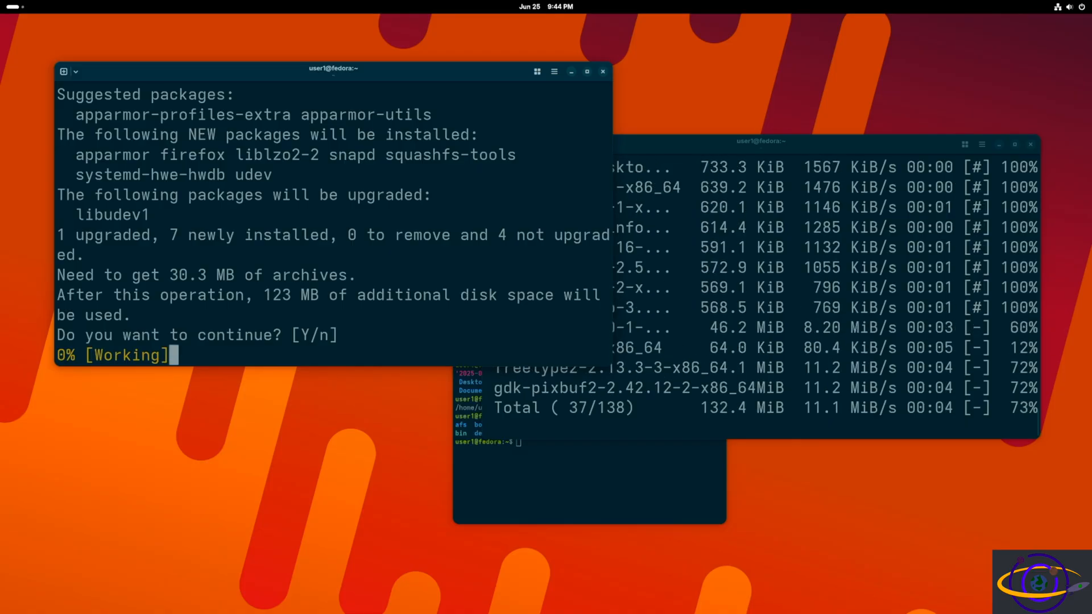
type("Y")
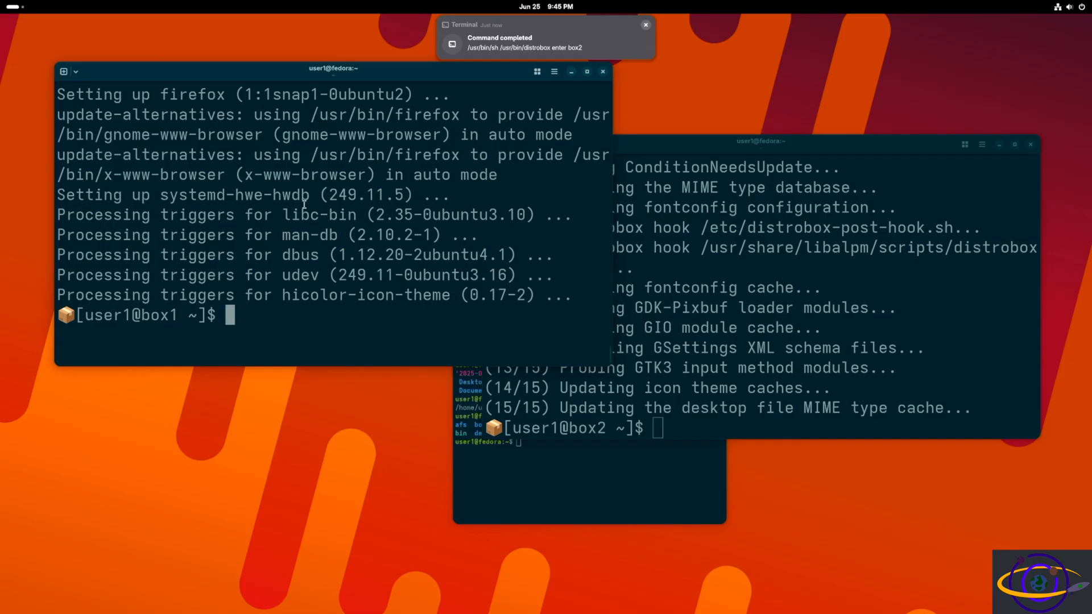
Run firefox in box1, then try snap install firefox after it reports snap is required.
type("fire")
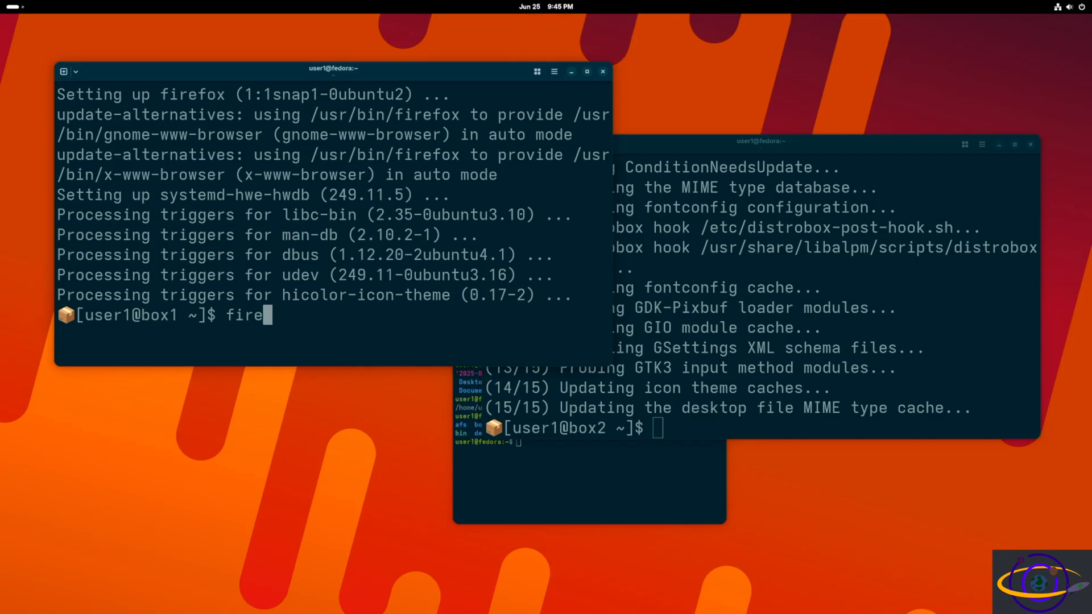
key("Return")
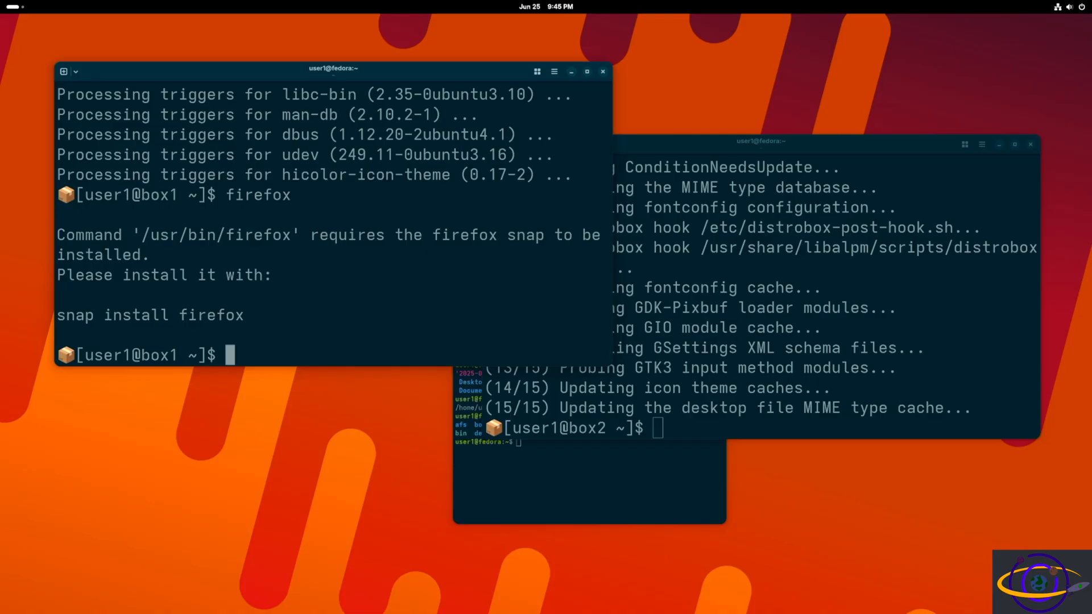
type("sudo apt install firefox")
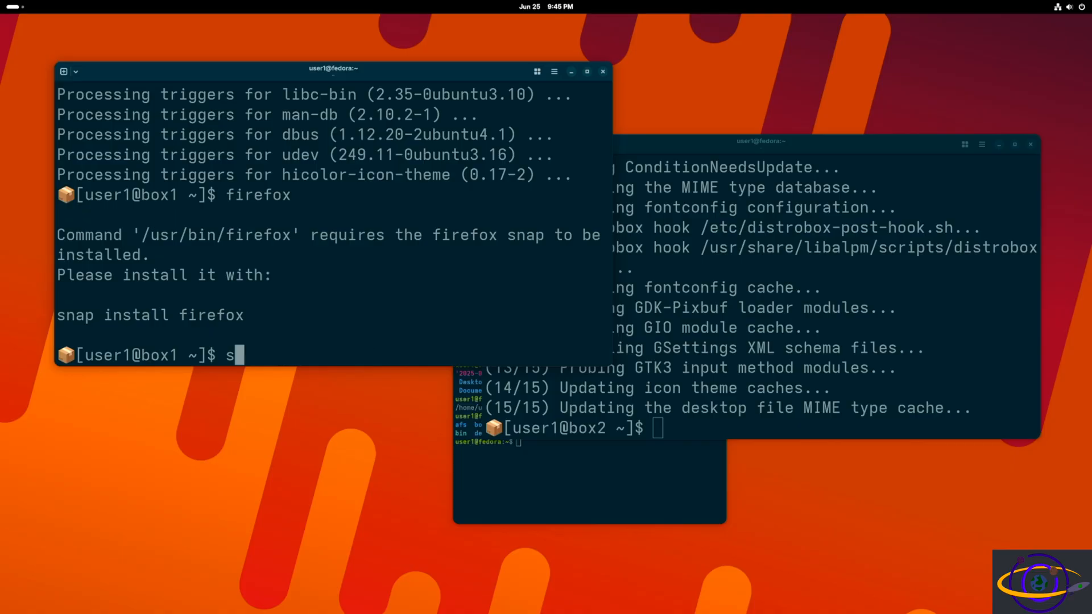
type("nap install")
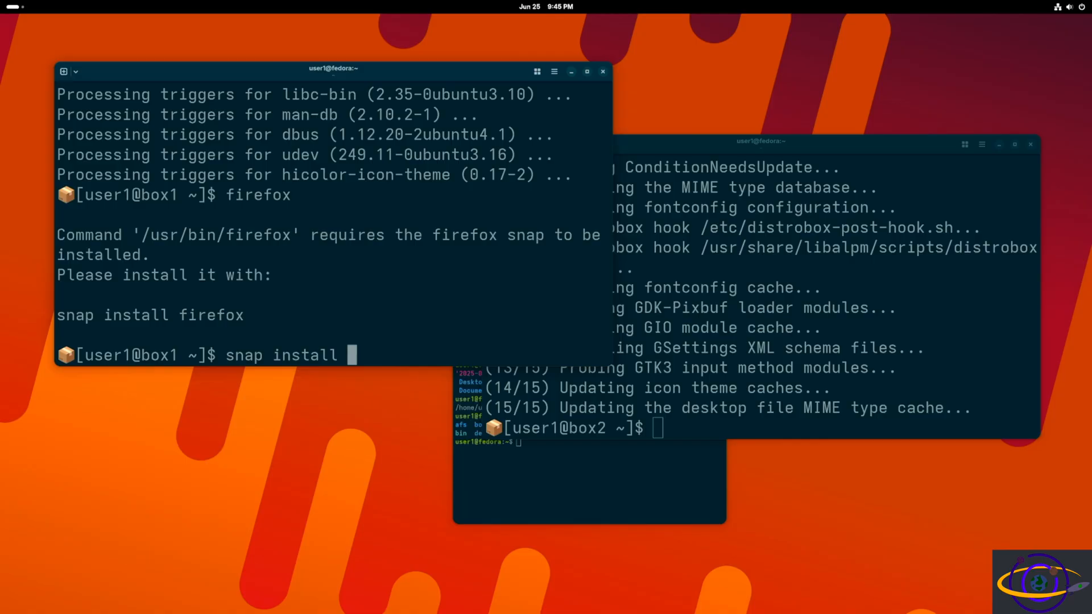
key("Return")
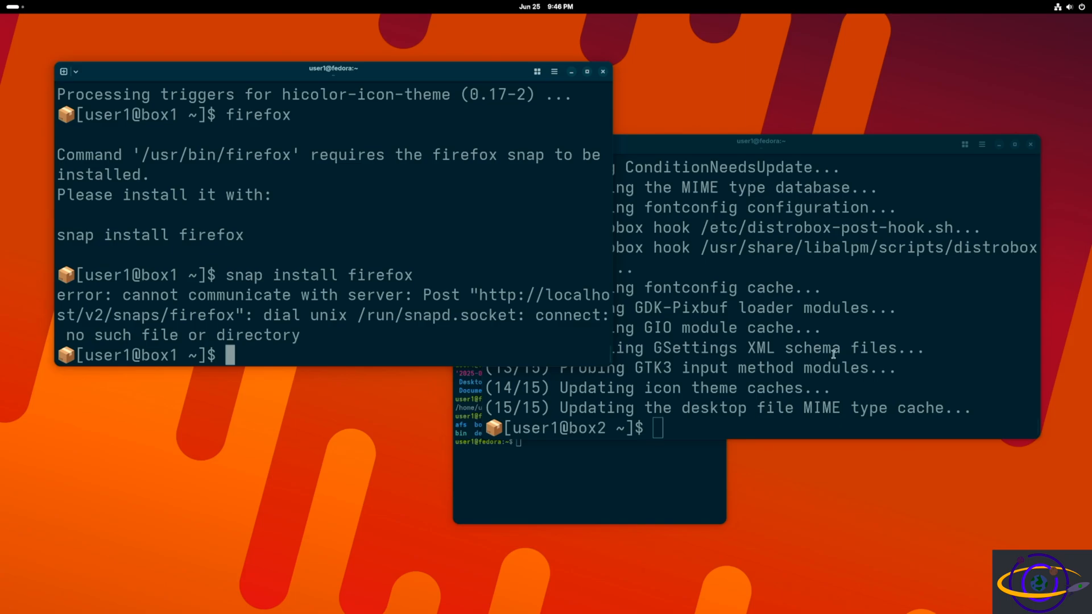
Launch firefox from the box2 terminal instead.
type("sudo pacman -S firefox")
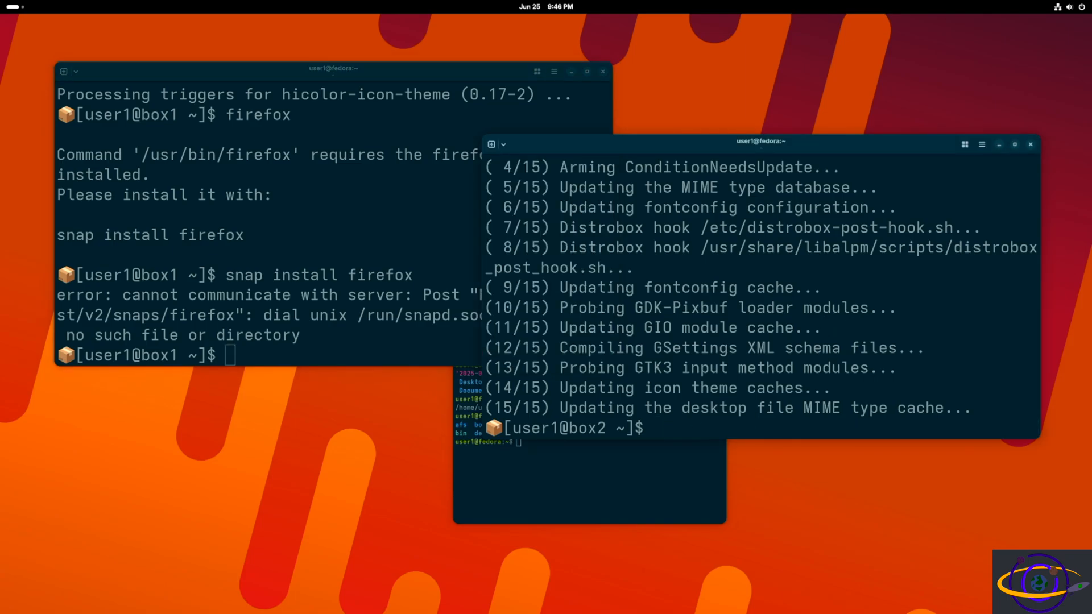
type("firefox")
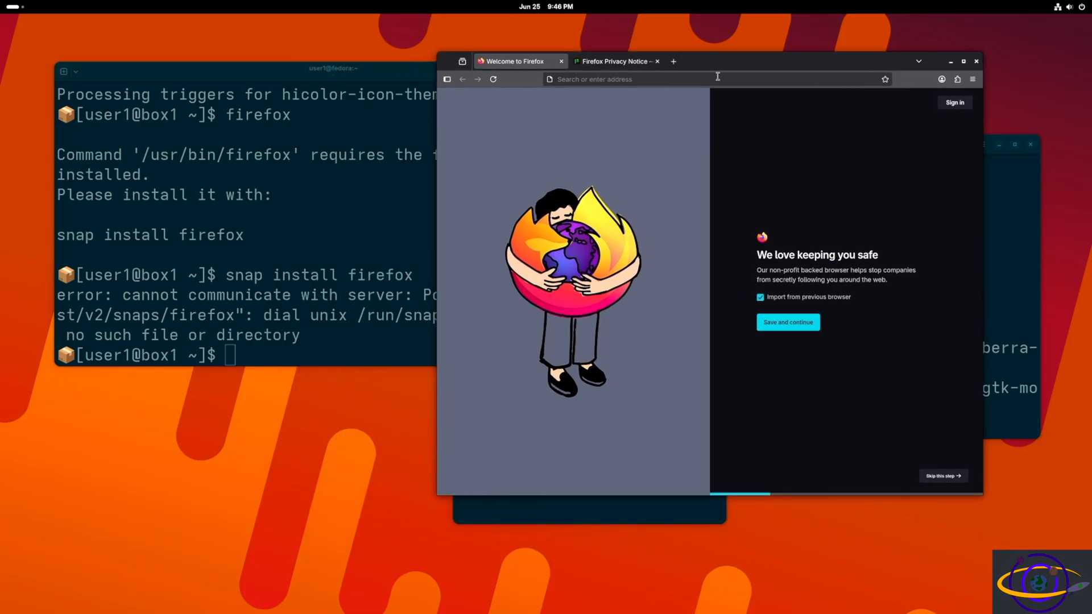
Show About Firefox from the main menu, confirming version 140.0 for Arch Linux.
left_click(973, 78)
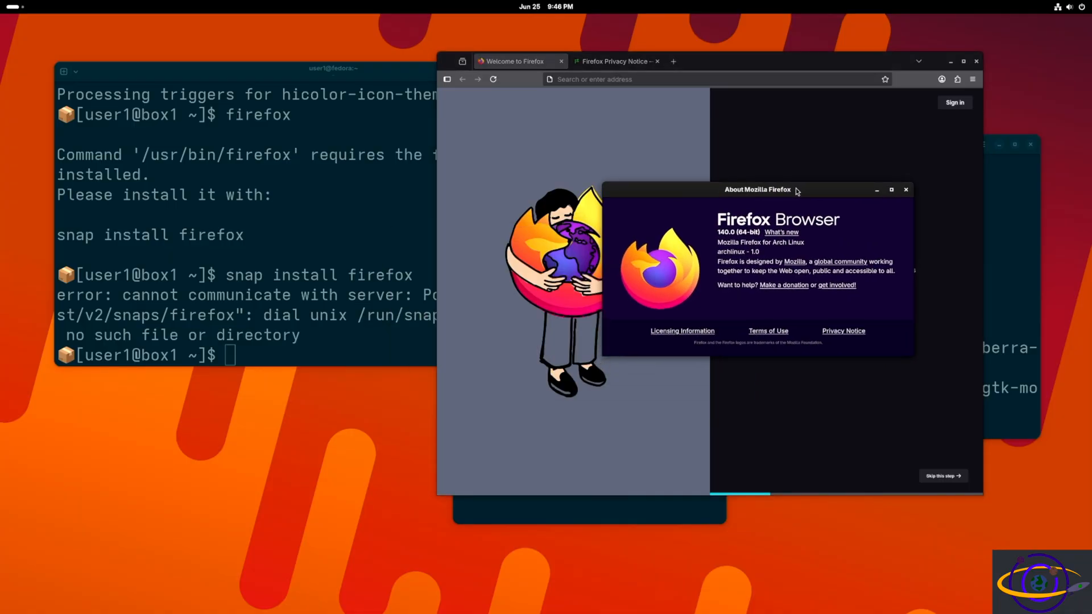
mouse_move(569, 504)
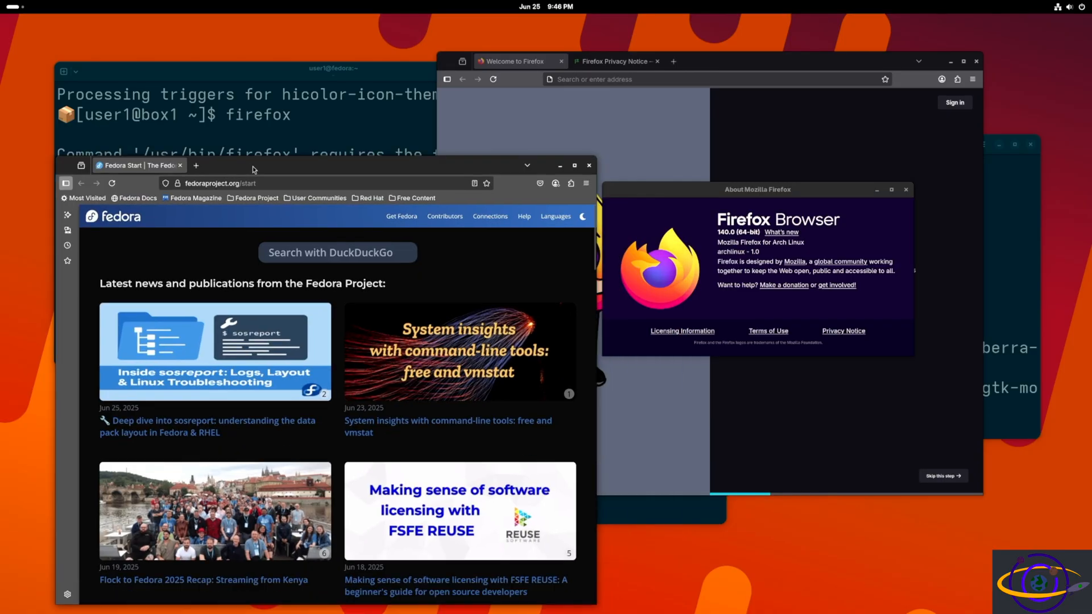
View the host Firefox's About dialog showing version 139.0.4 for Fedora, then close it.
left_click(598, 144)
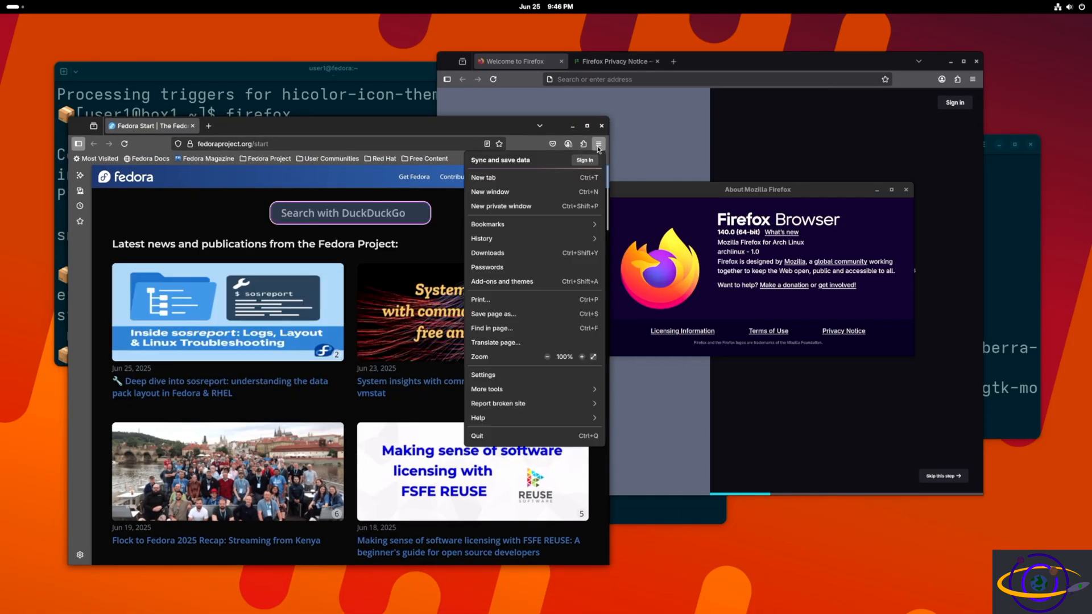
mouse_move(496, 422)
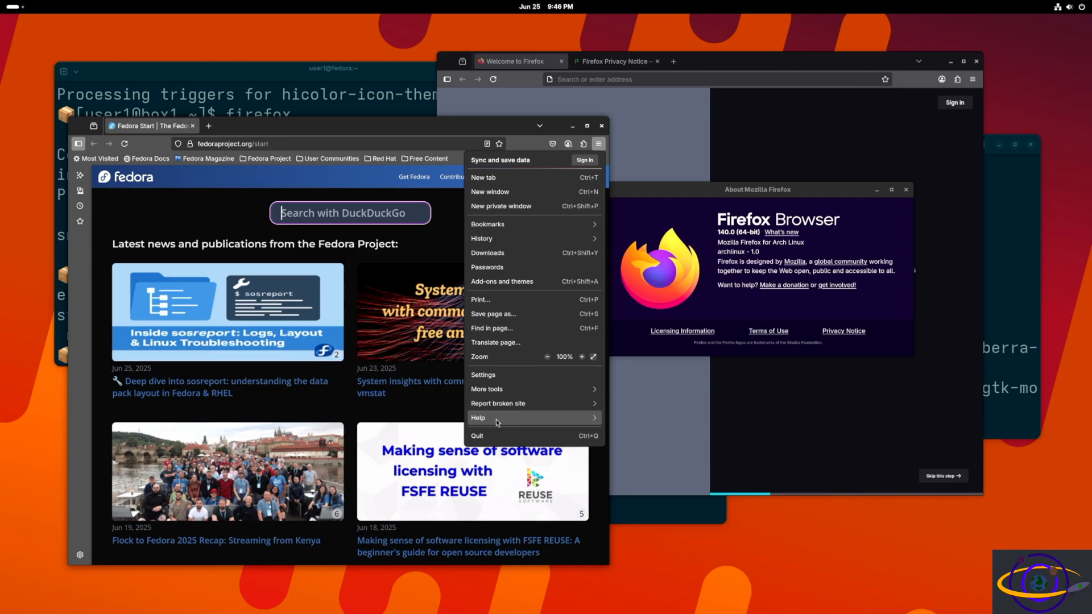
left_click(478, 417)
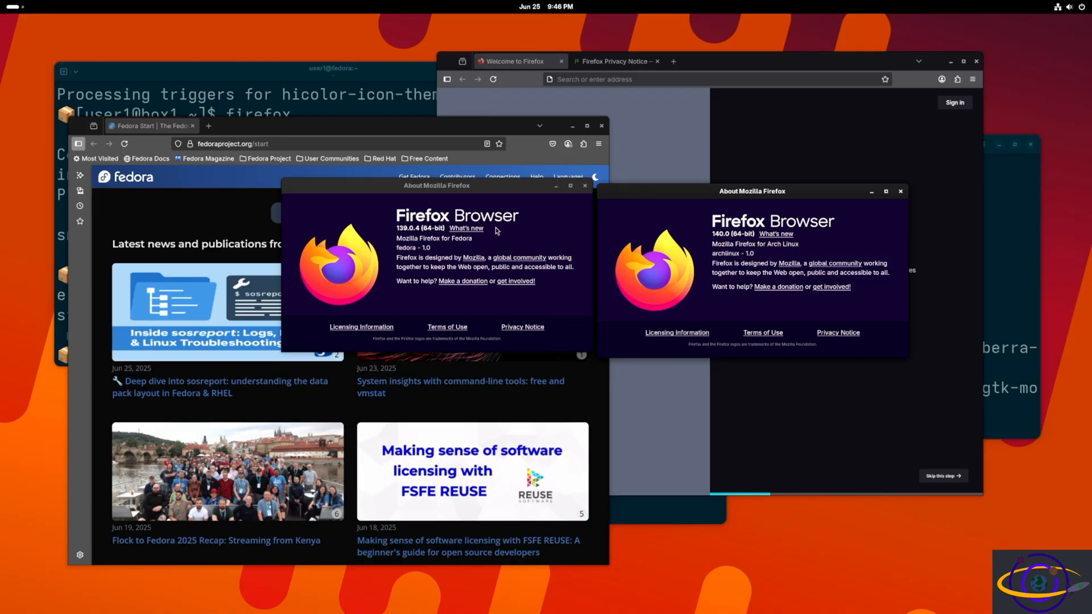
mouse_move(715, 252)
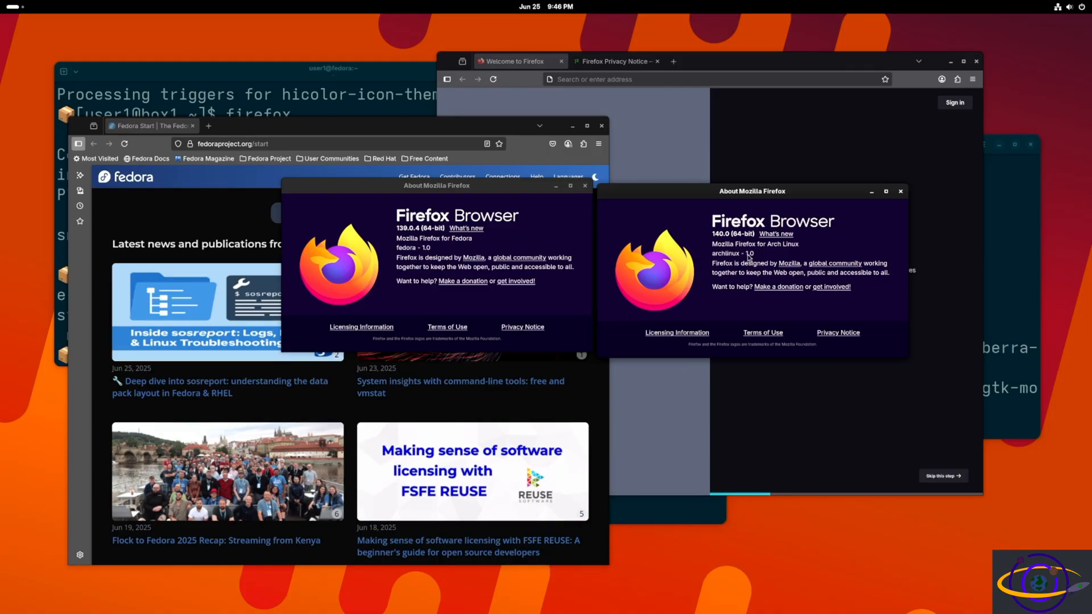
mouse_move(516, 217)
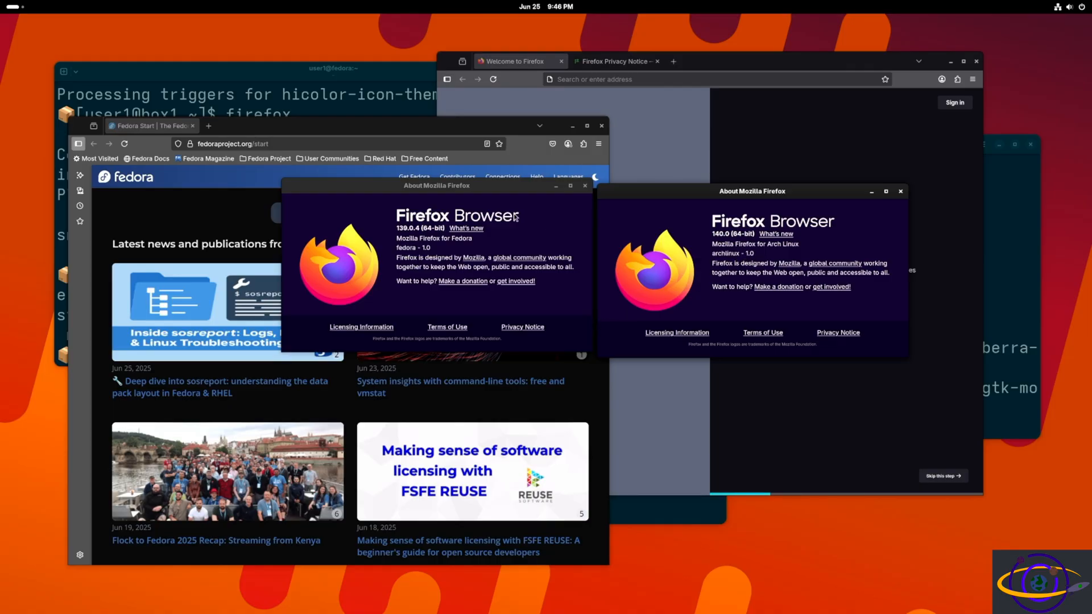
left_click(584, 185)
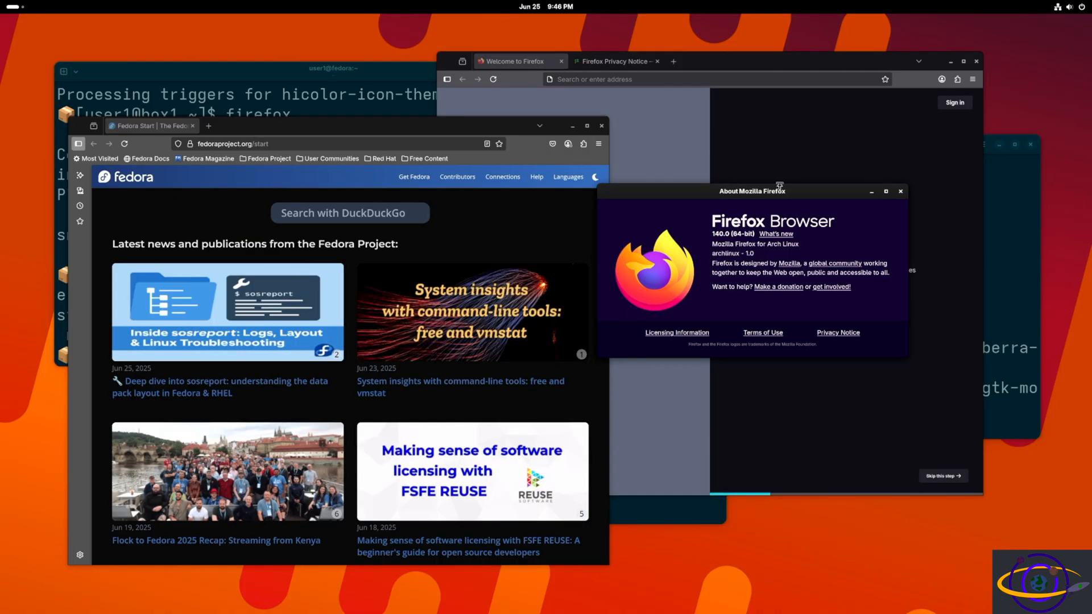
Bring up the Add-ons and themes manager from the host Firefox menu.
left_click(597, 144)
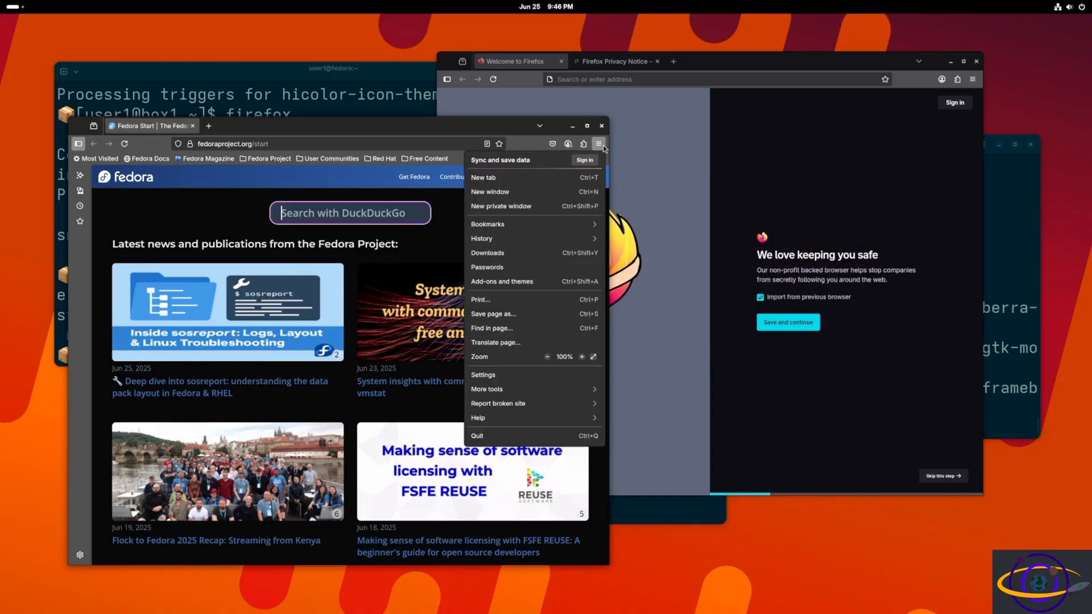
mouse_move(597, 145)
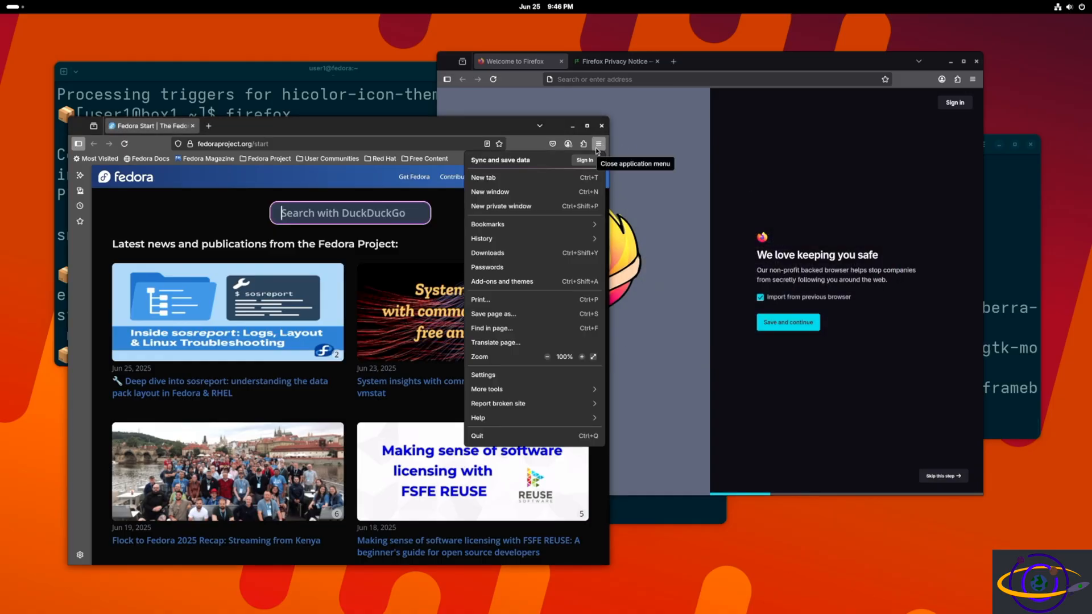
mouse_move(582, 144)
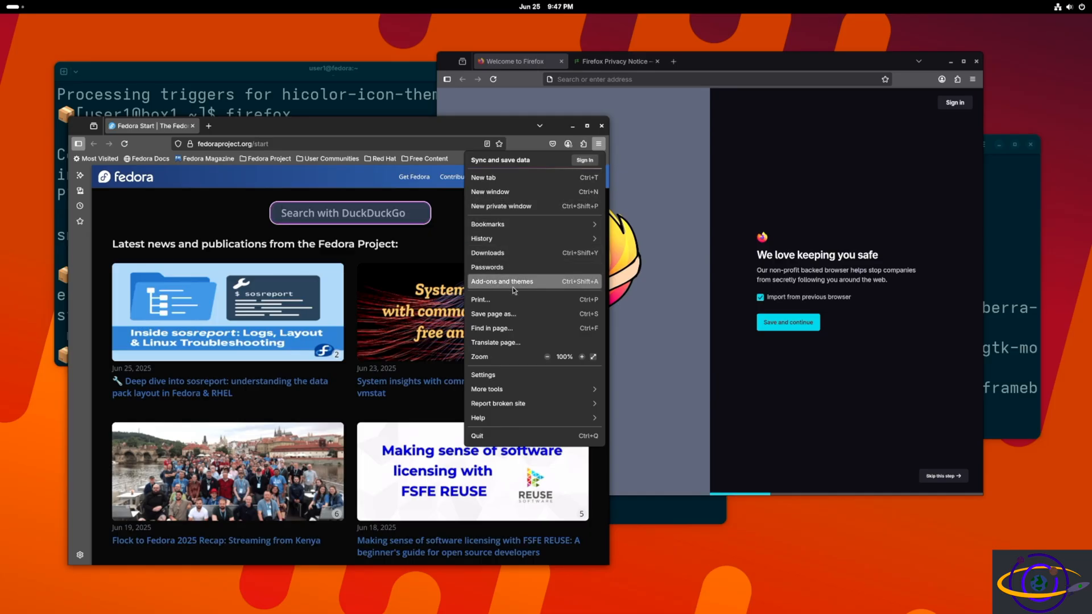
left_click(501, 281)
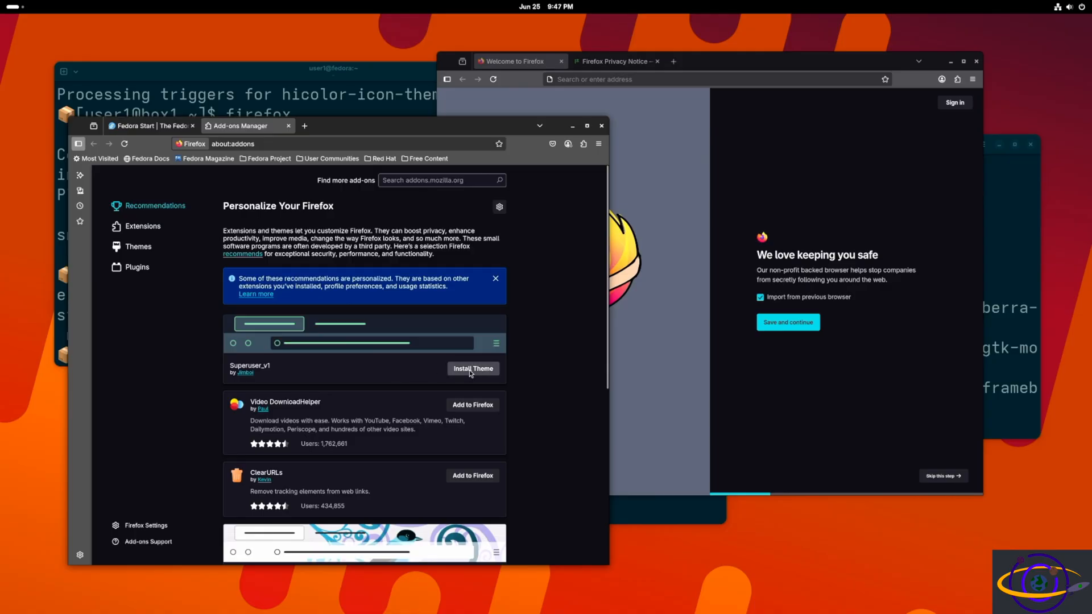
Install the Superuser_v1 theme on the host Firefox and dismiss the theme-added notice.
left_click(473, 369)
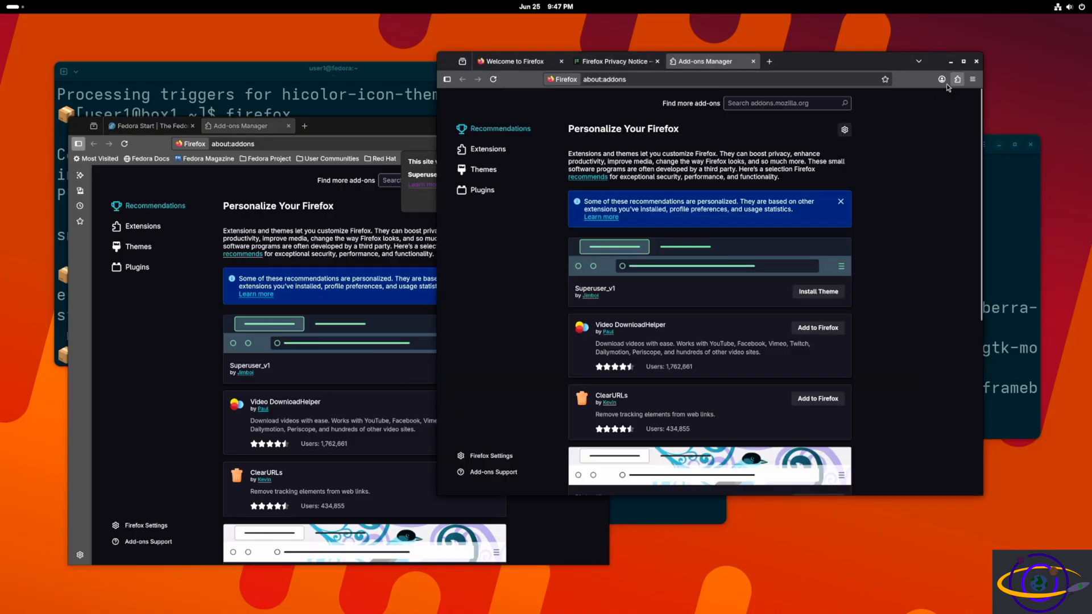
scroll("down", 3)
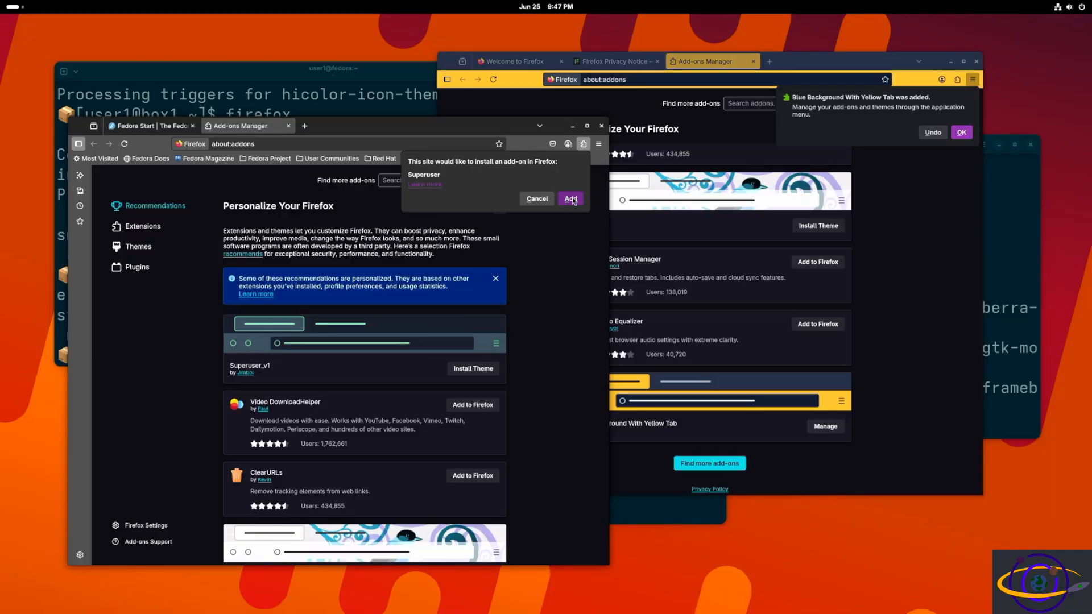
left_click(570, 198)
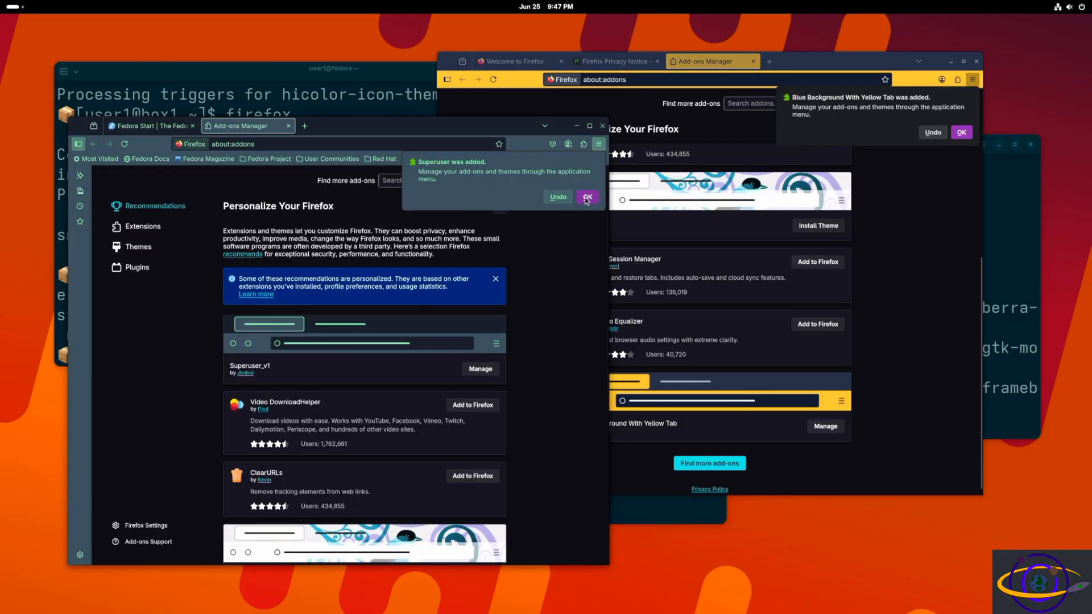
left_click(587, 197)
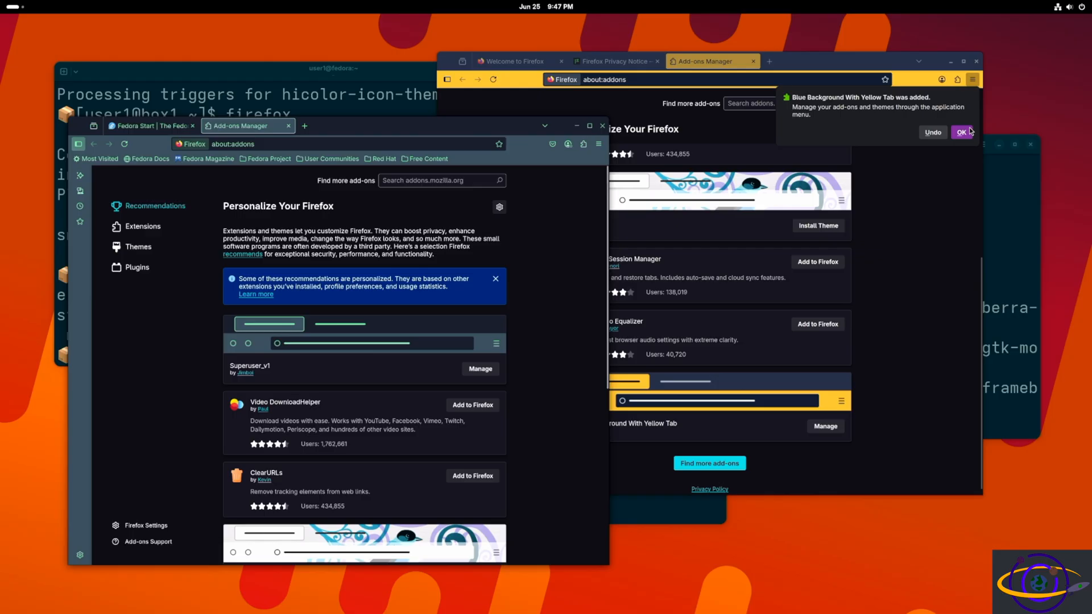
Dismiss the Blue Background With Yellow Tab notice in box2, check it under Themes, then close the add-ons page.
left_click(973, 80)
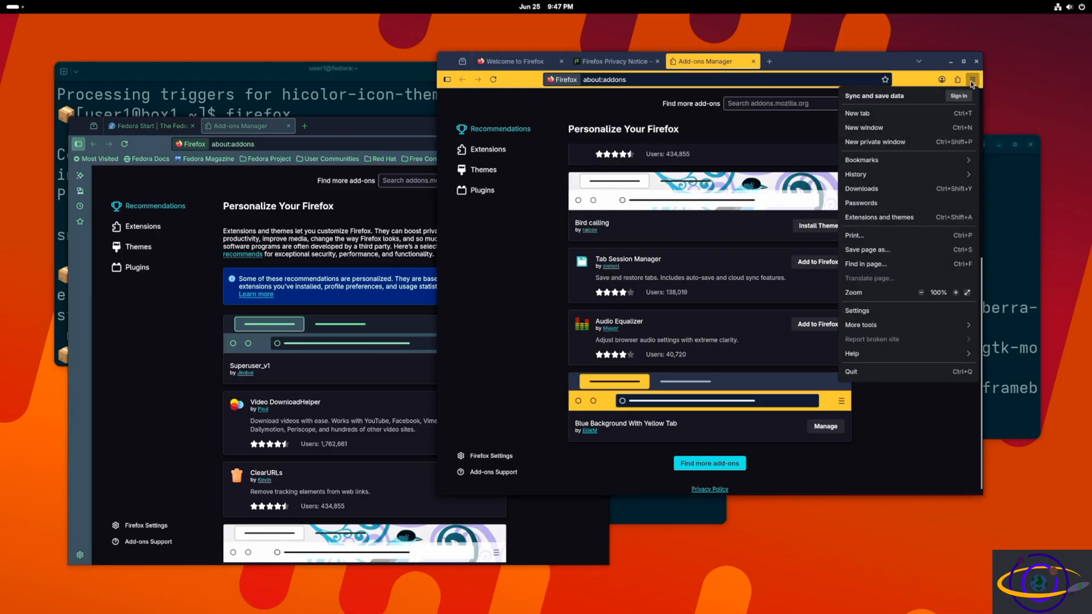
mouse_move(957, 80)
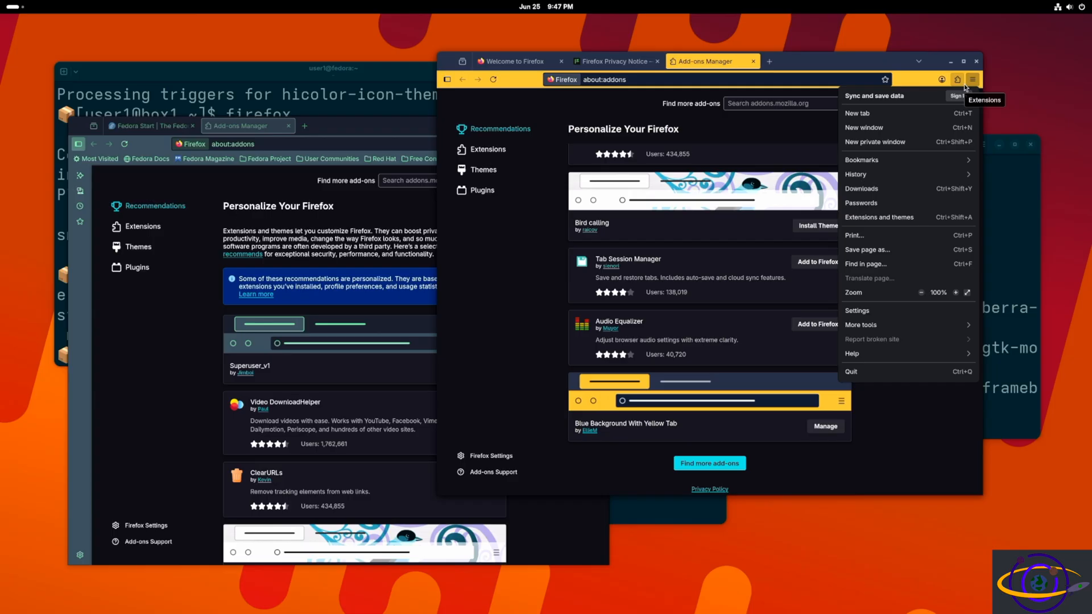
left_click(929, 227)
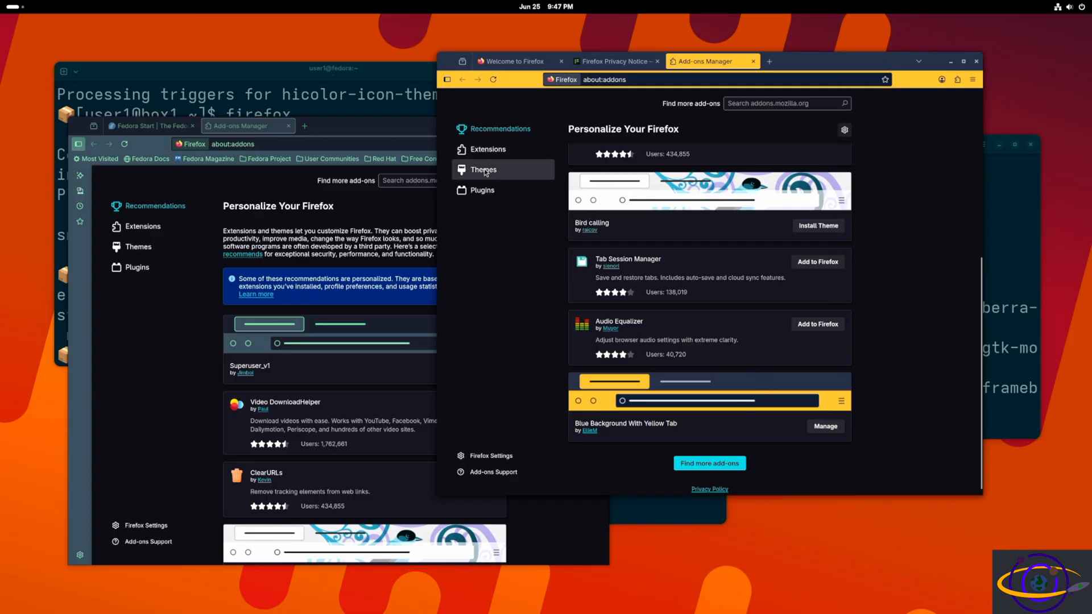
left_click(483, 169)
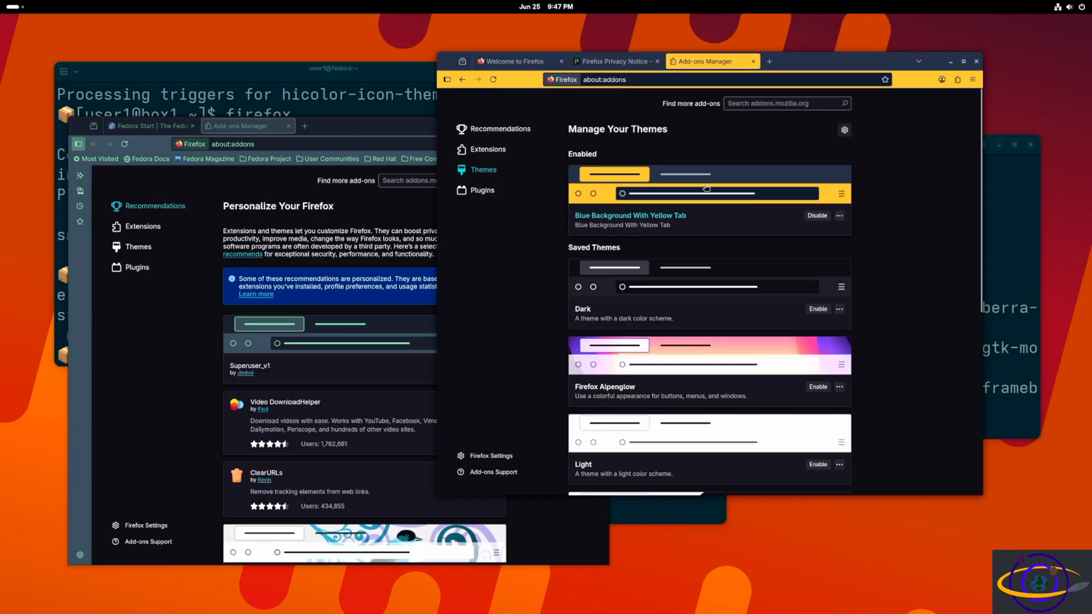
mouse_move(699, 110)
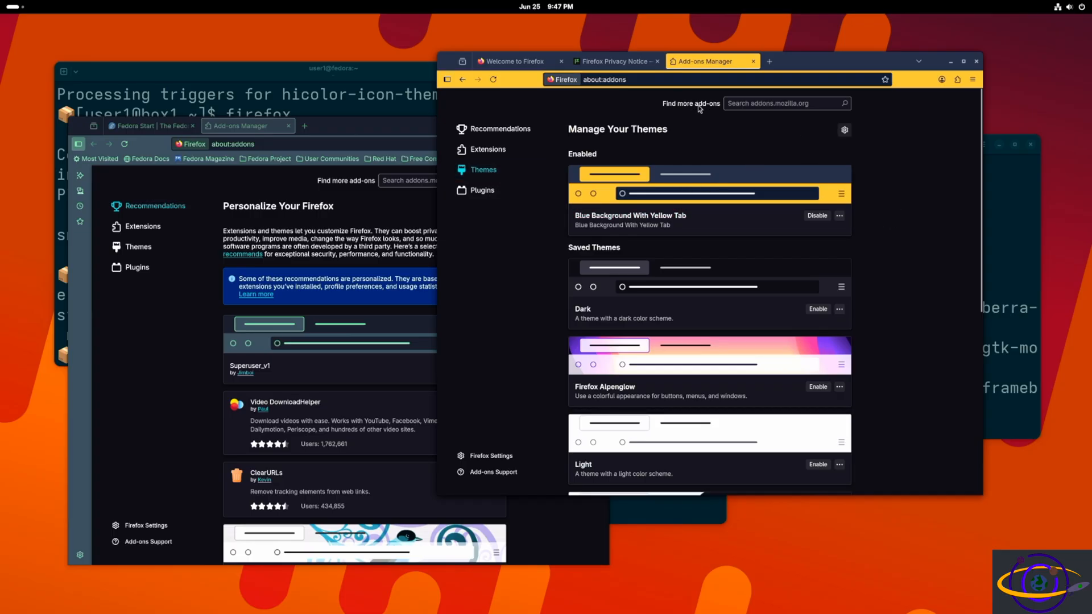
left_click(753, 61)
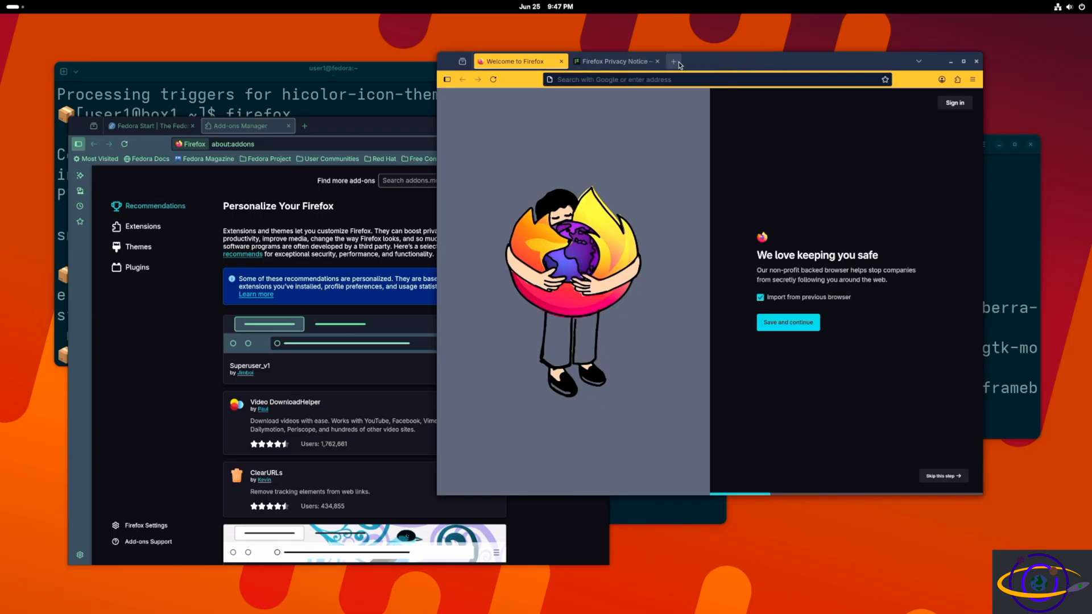
Load google.com in both the host and box2 Firefox windows side by side.
left_click(673, 62)
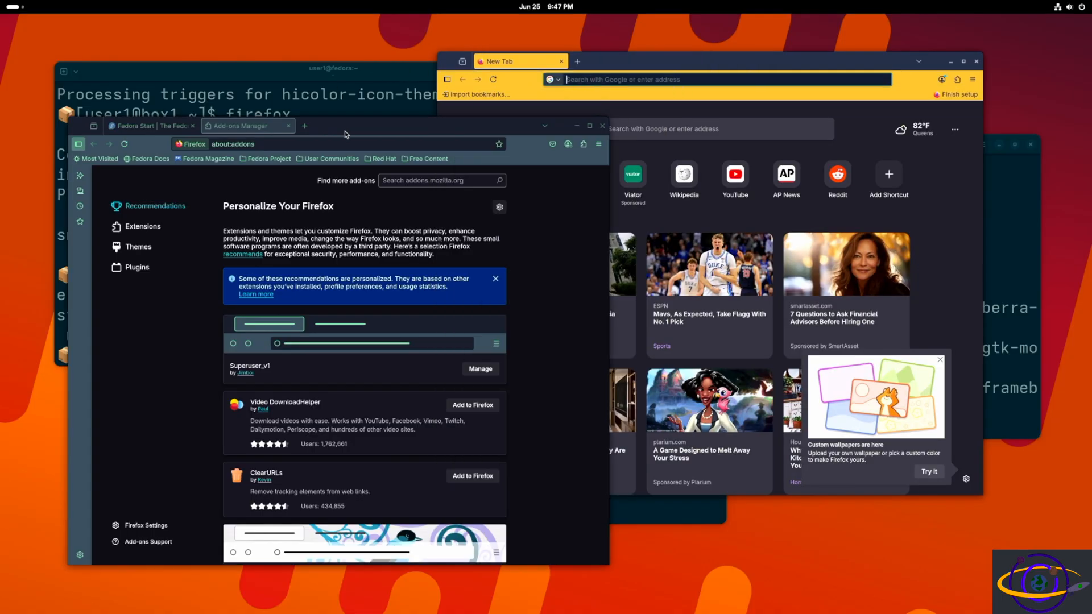
left_click(305, 126)
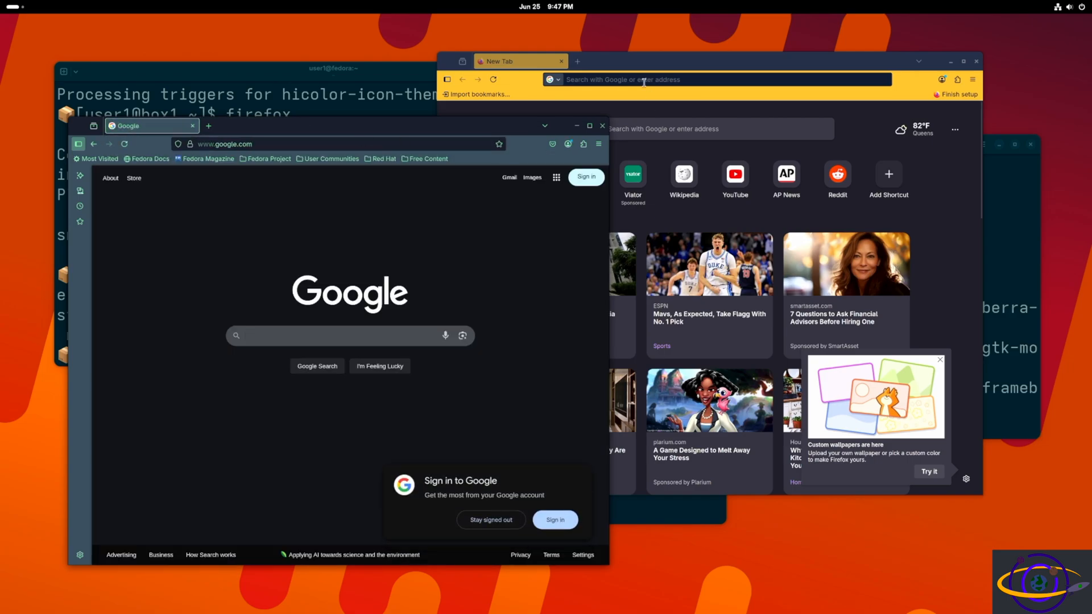
type("google.com")
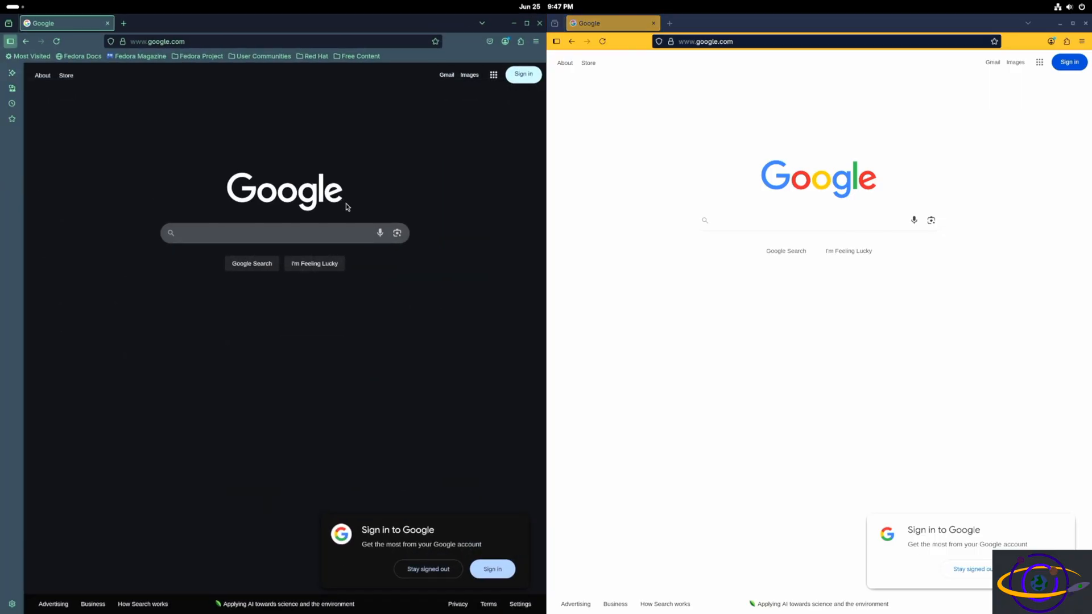
mouse_move(540, 23)
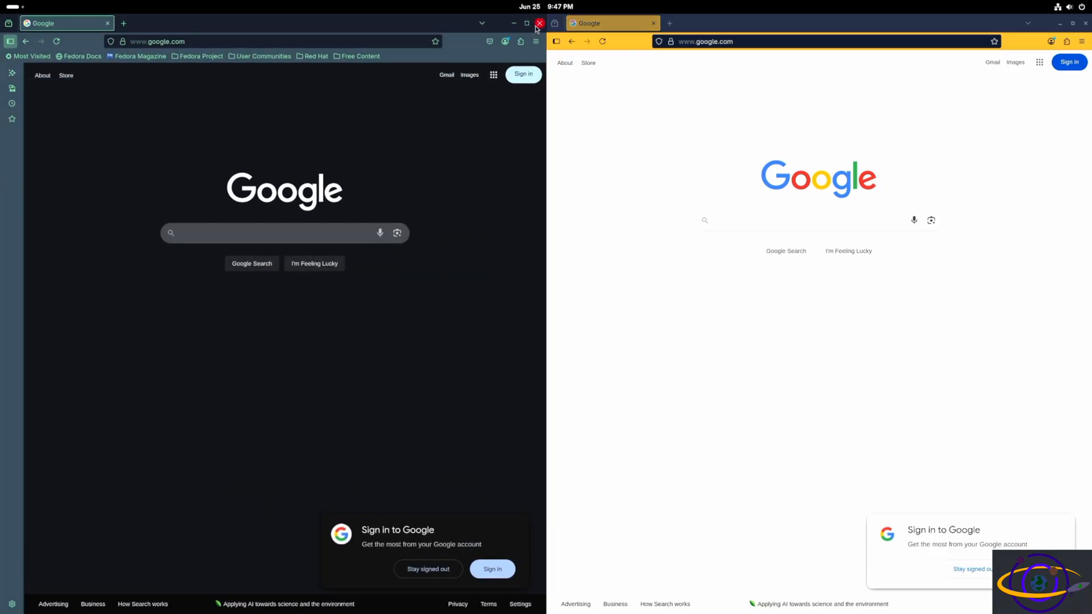
Close the Fedora host browser window and then the box2 browser window.
left_click(539, 22)
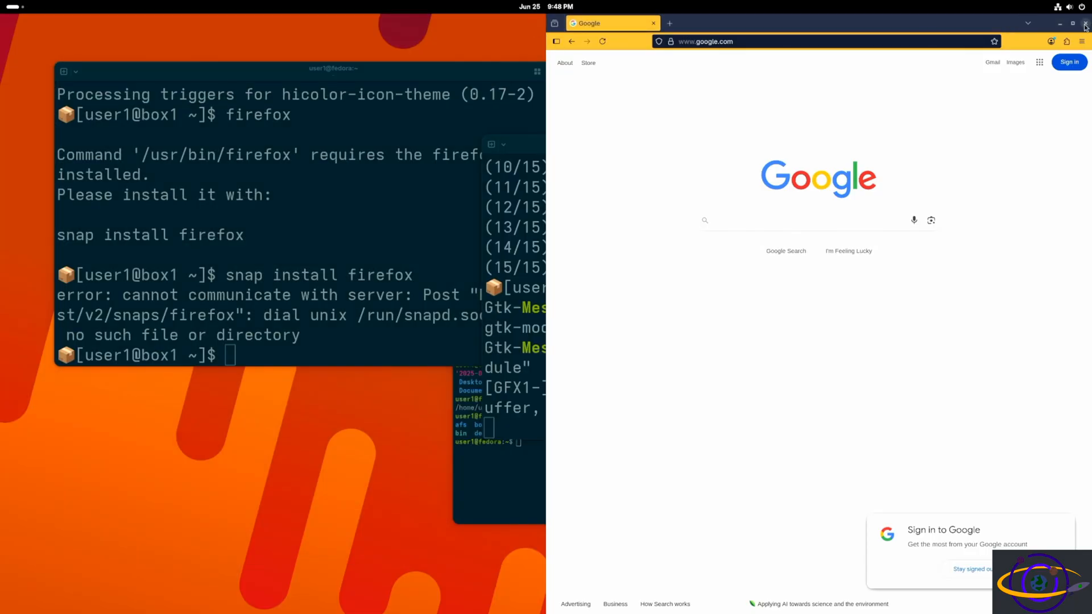
left_click(1084, 23)
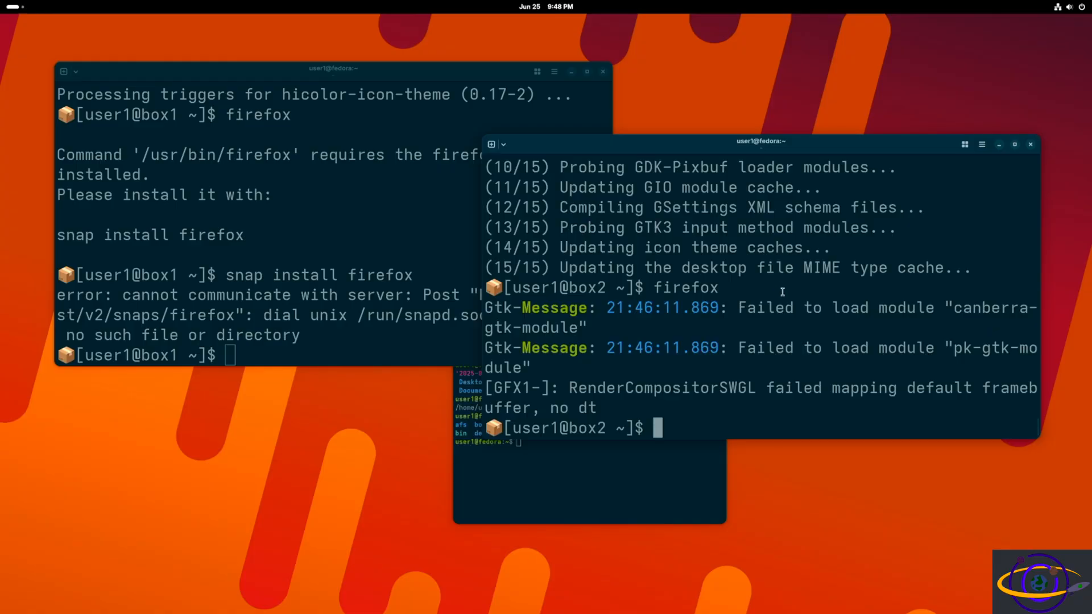
Attempt distrobox-export firefox in box2 without the app option.
type("distrobox")
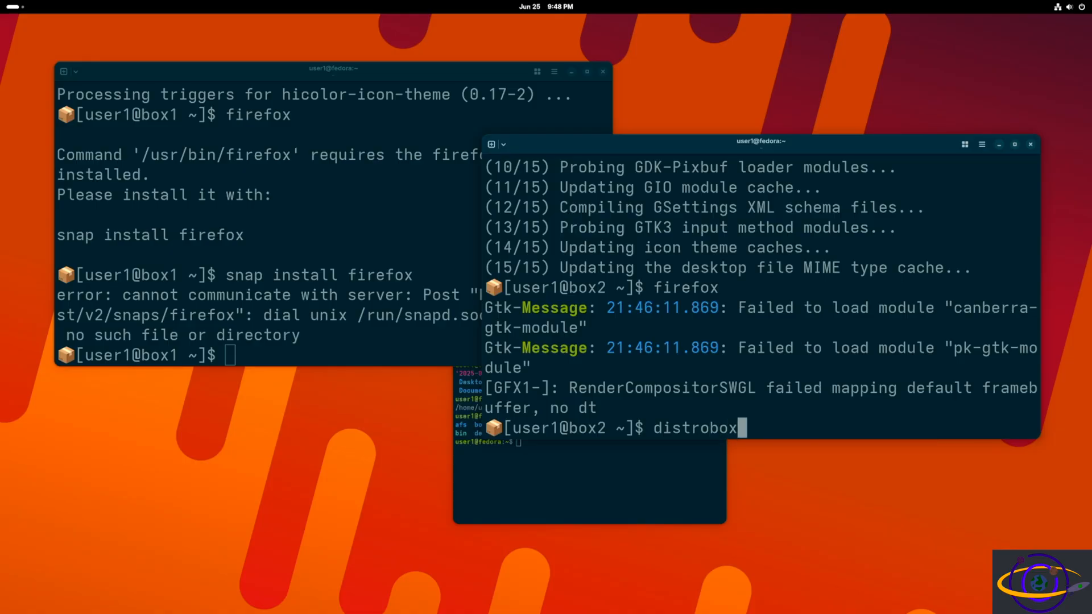
type("-export fire")
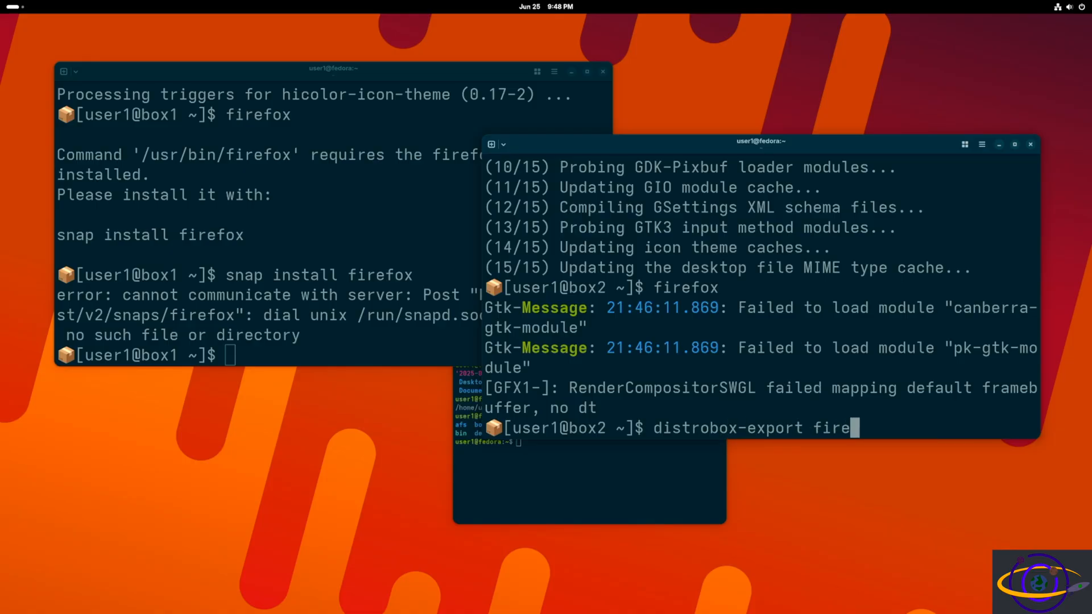
type("fox")
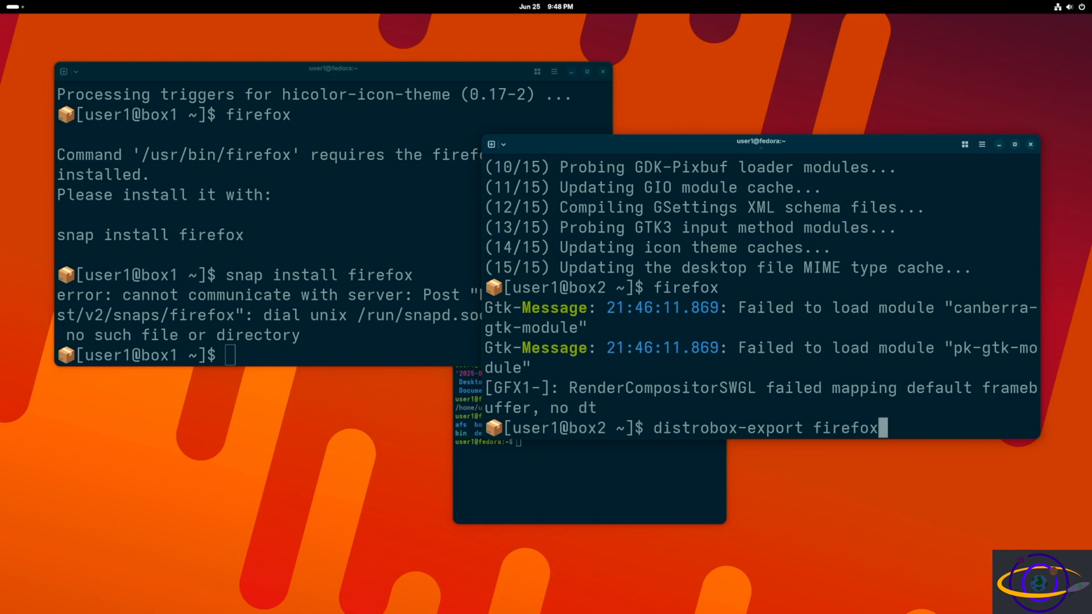
key("Return")
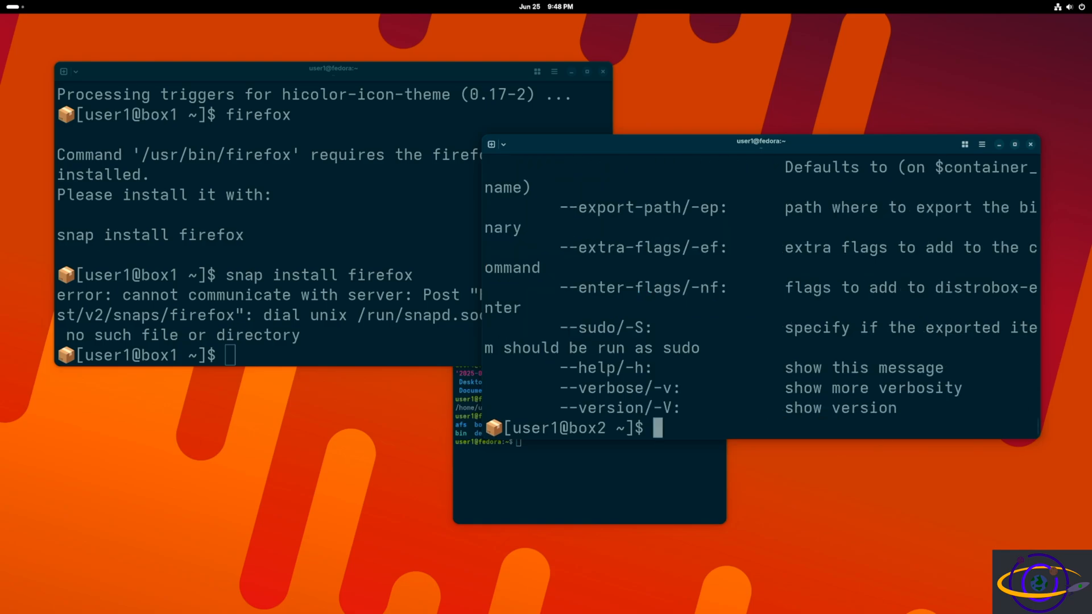
Run distrobox-export --app firefox to add box2's Firefox to the host applications, then show Activities.
type("distrobox-export firefox")
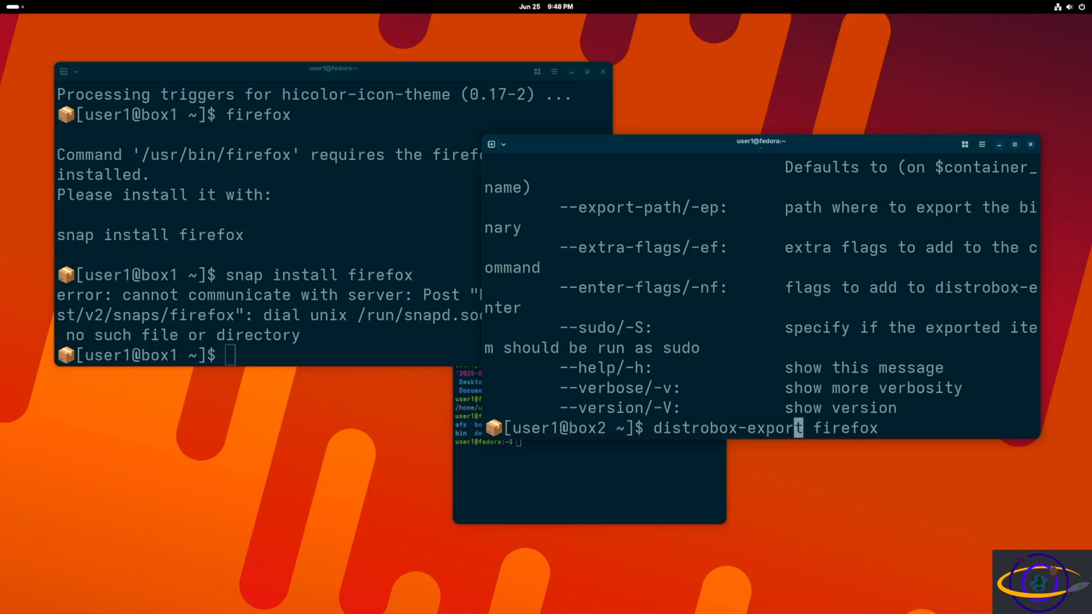
type("--a")
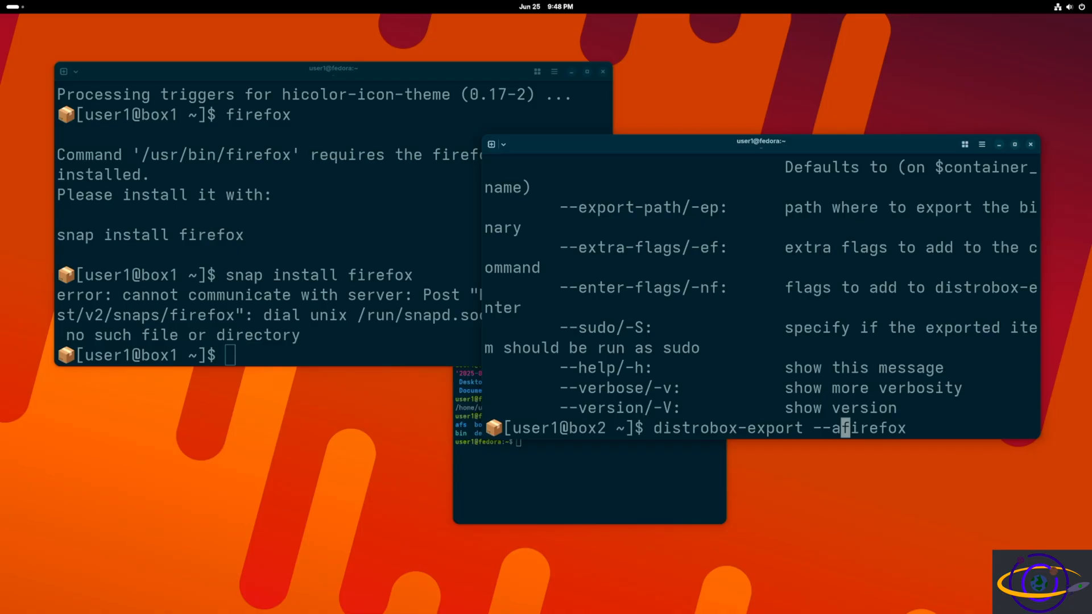
type("pp")
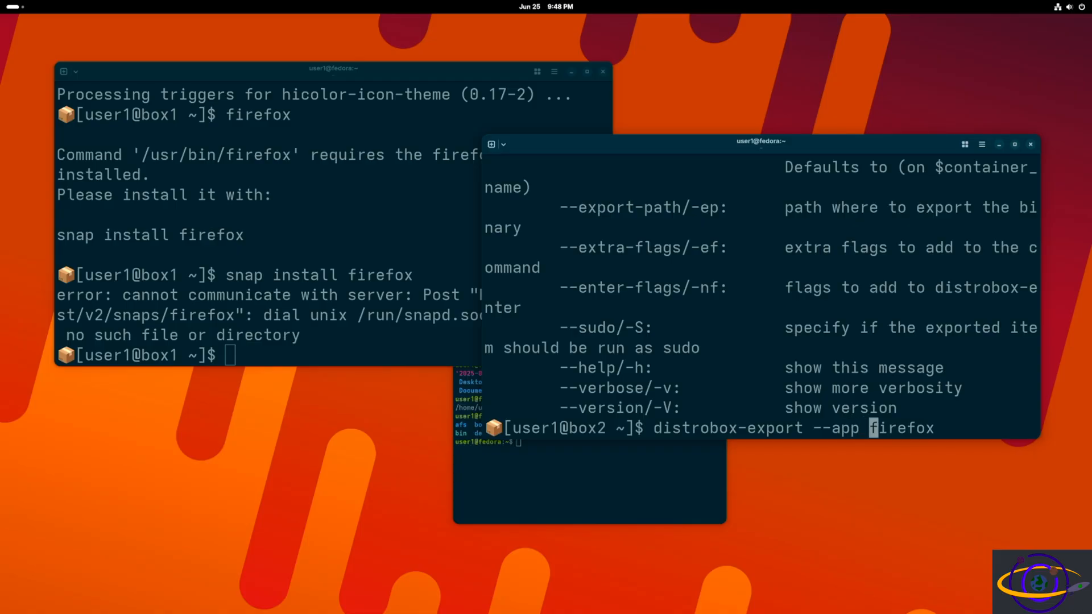
key("Return")
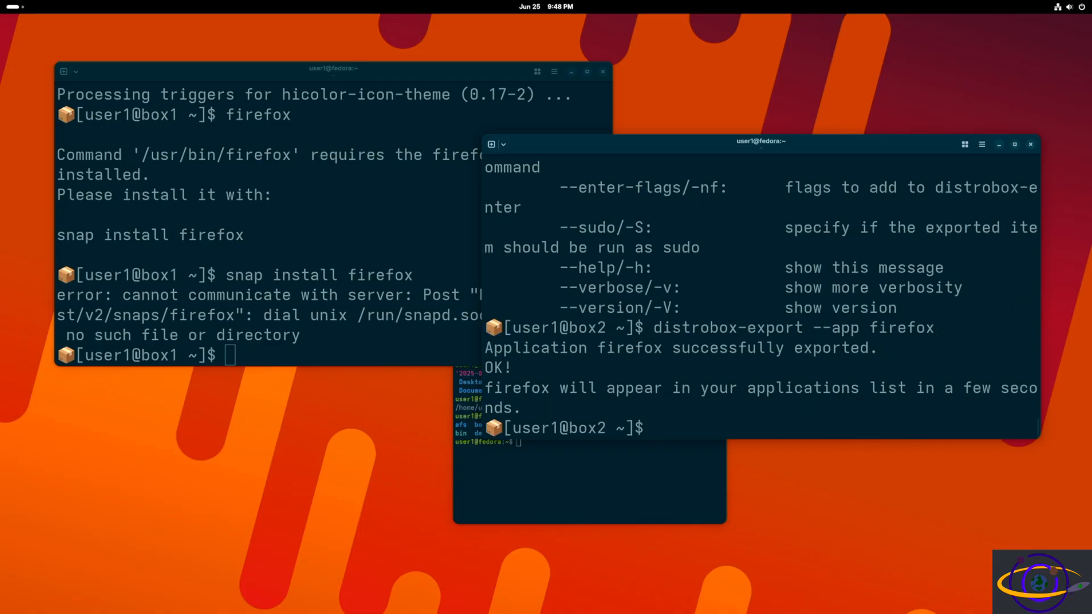
key("Super")
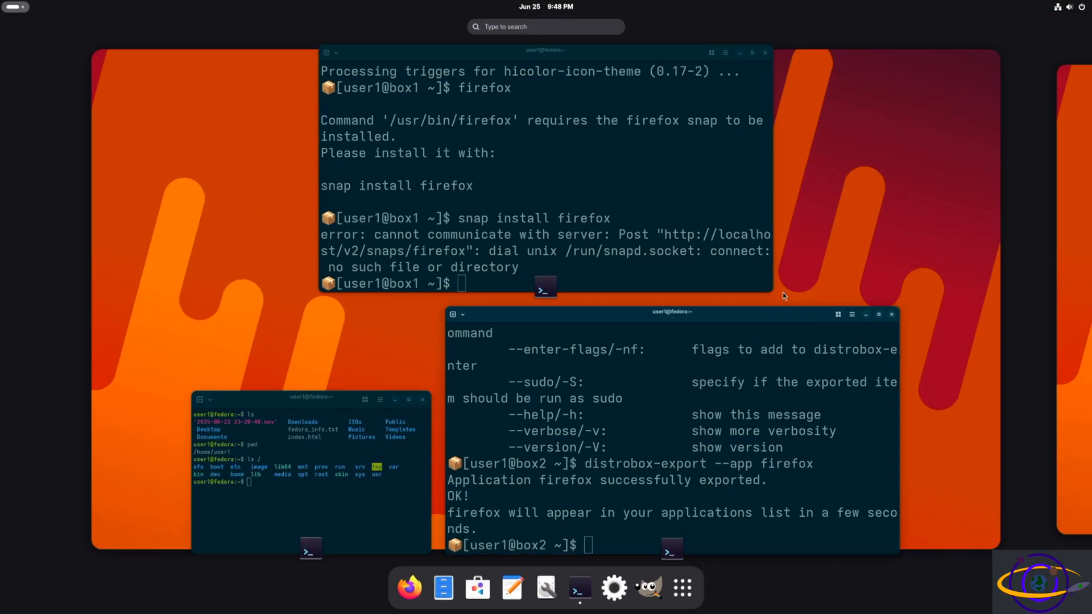
Launch 'Firefox (on box2)' from page two of the GNOME app grid.
left_click(682, 587)
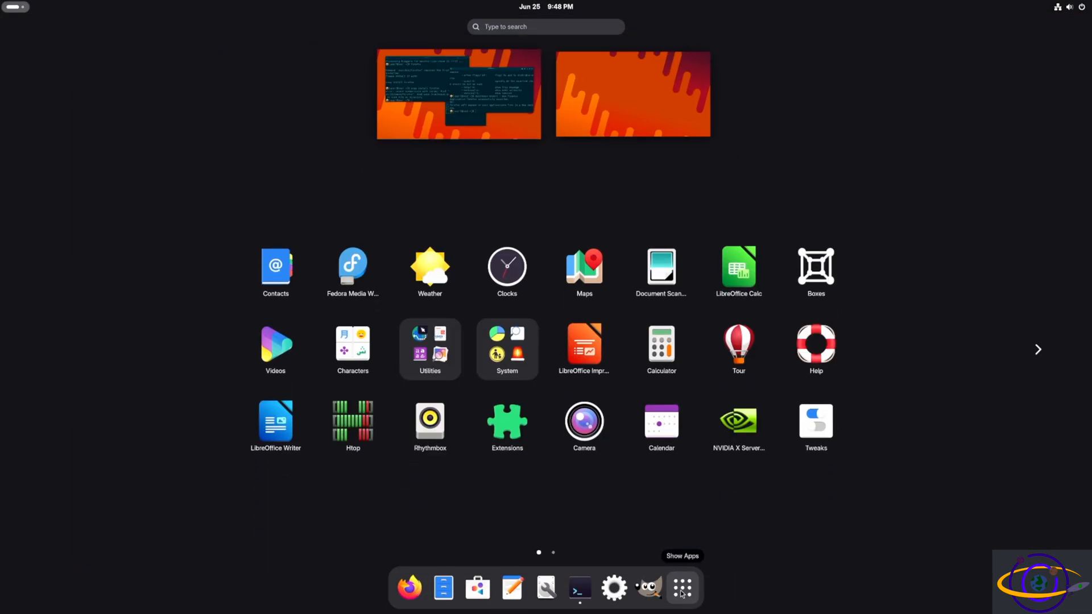
left_click(1037, 349)
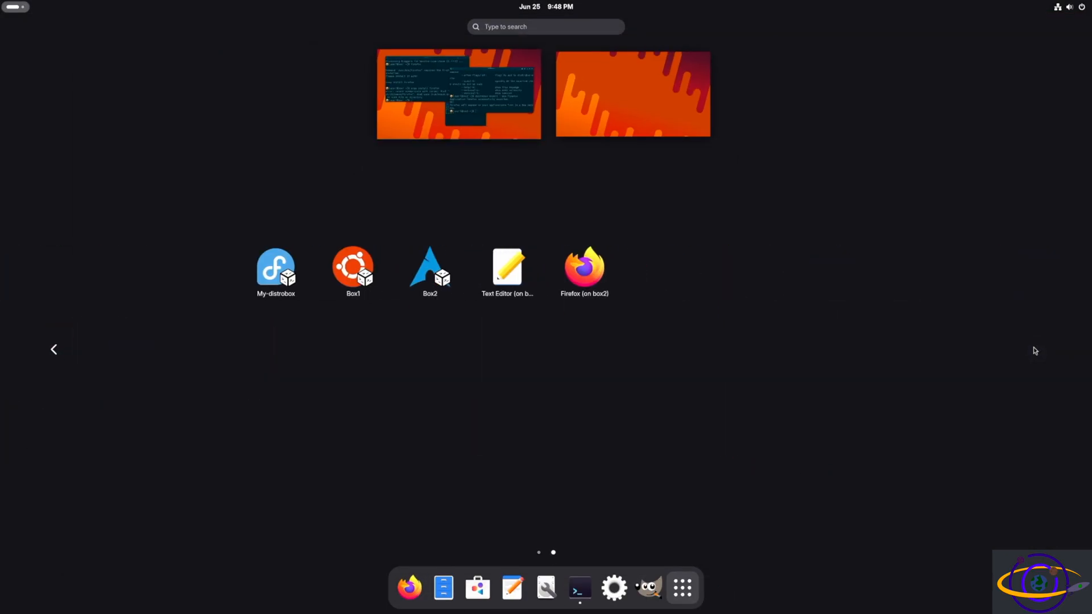
mouse_move(584, 271)
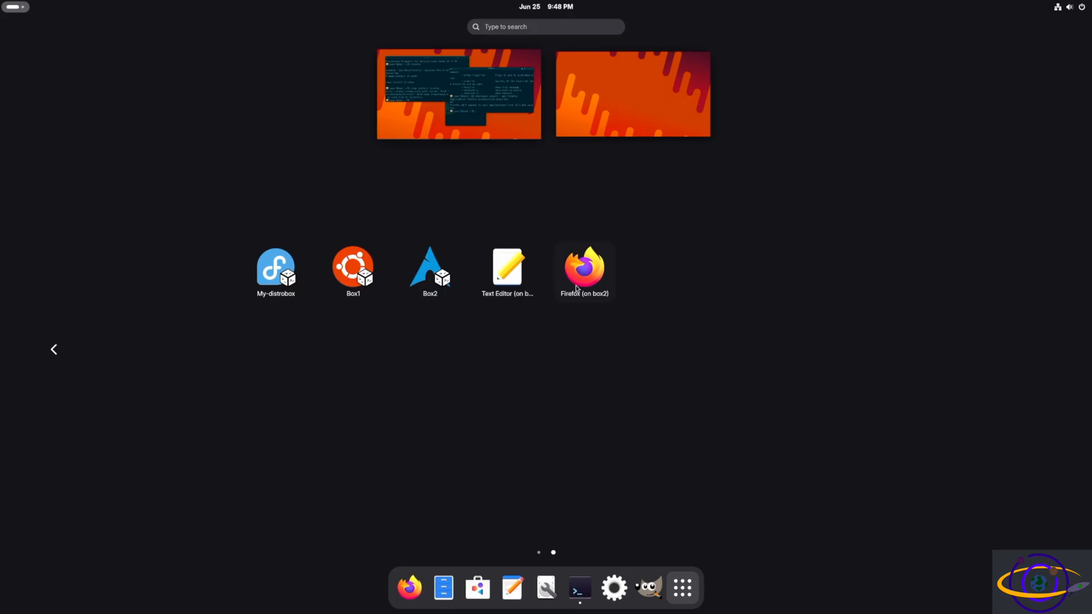
mouse_move(579, 271)
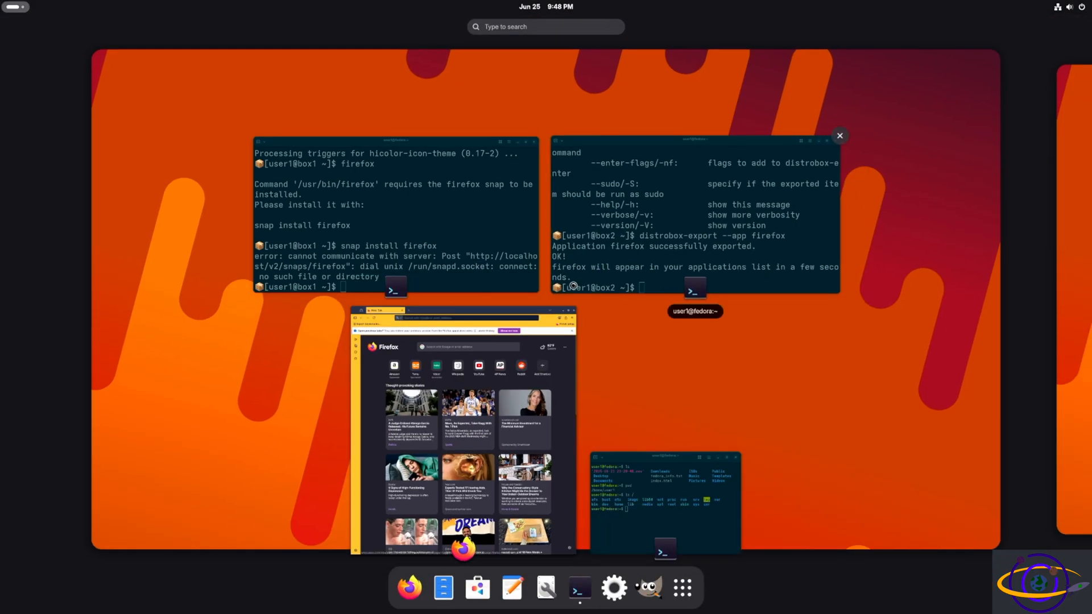
left_click(682, 587)
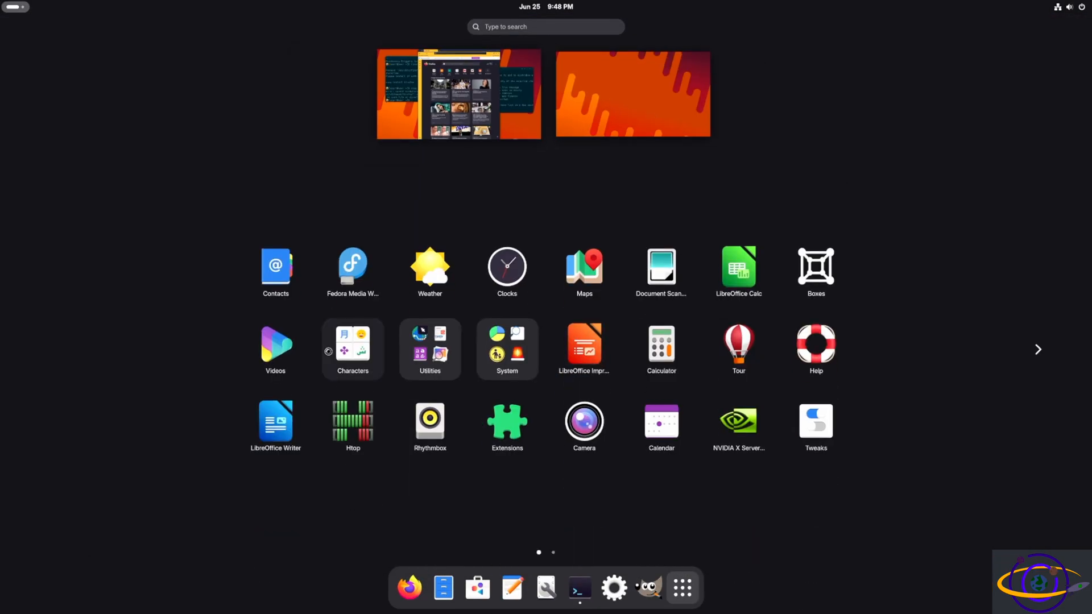
mouse_move(408, 587)
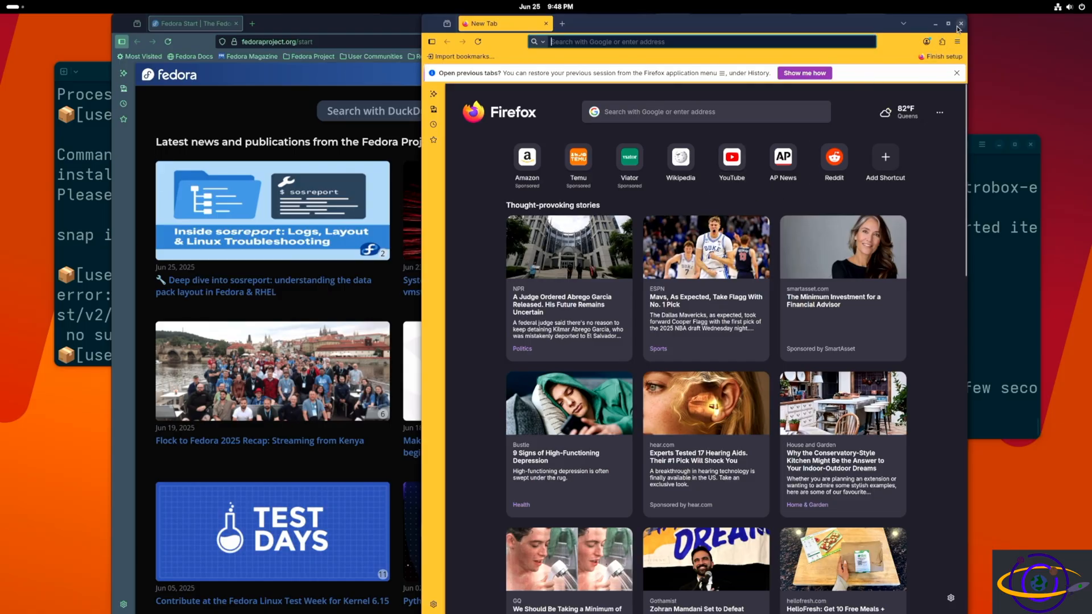
mouse_move(961, 24)
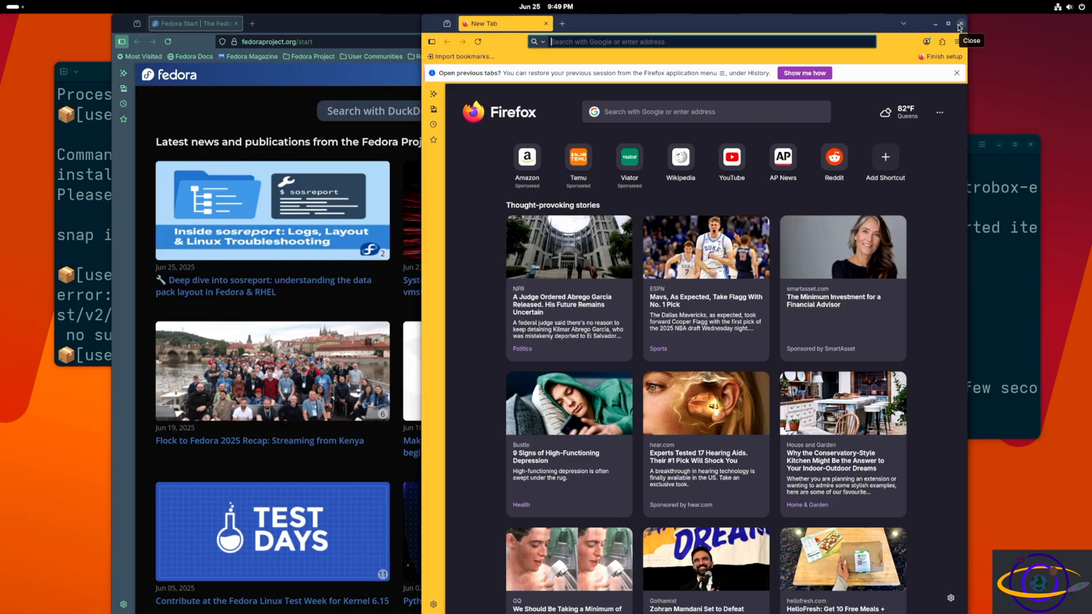
mouse_move(959, 23)
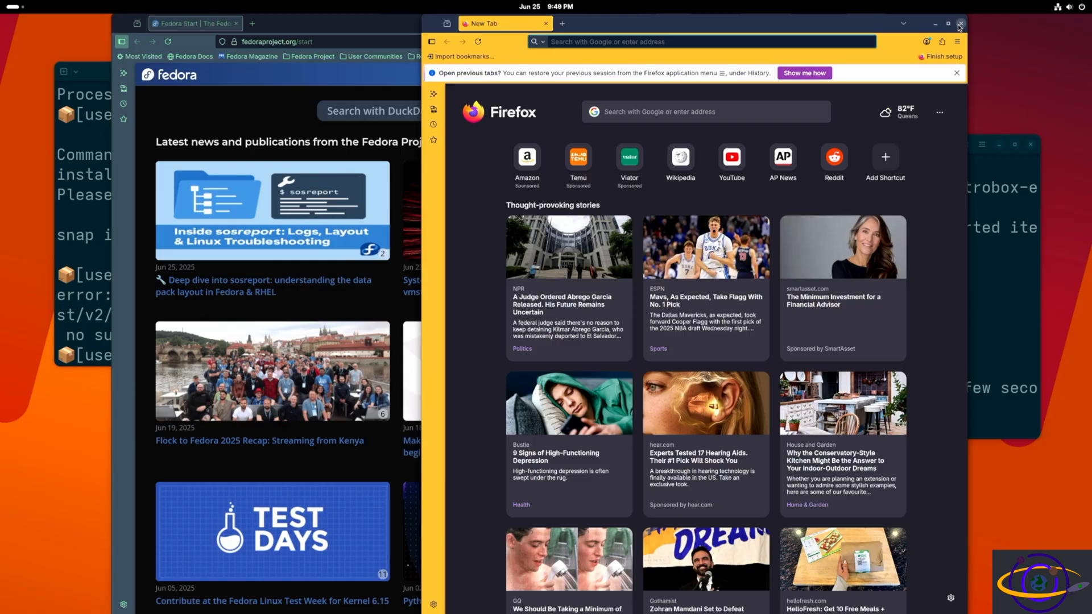
Close the box2 Firefox window and the Fedora host browser window.
left_click(959, 23)
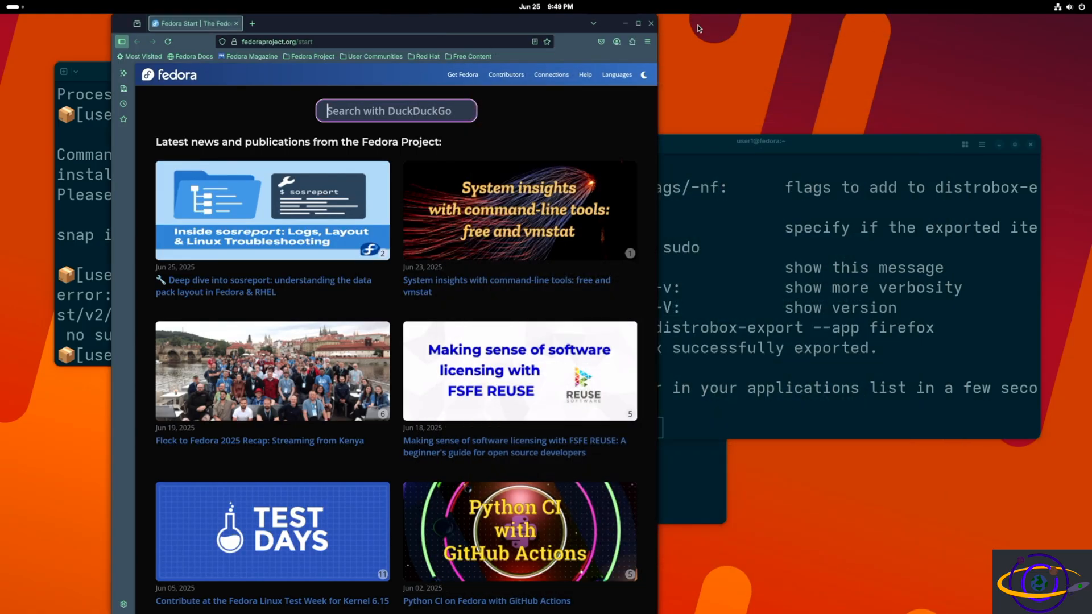
left_click(651, 22)
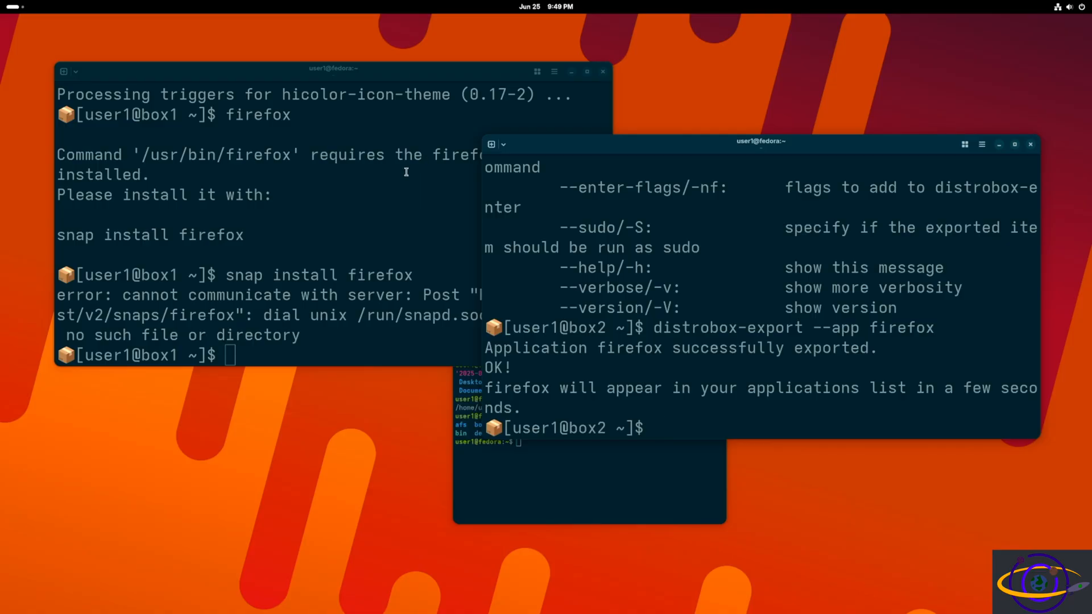
mouse_move(198, 423)
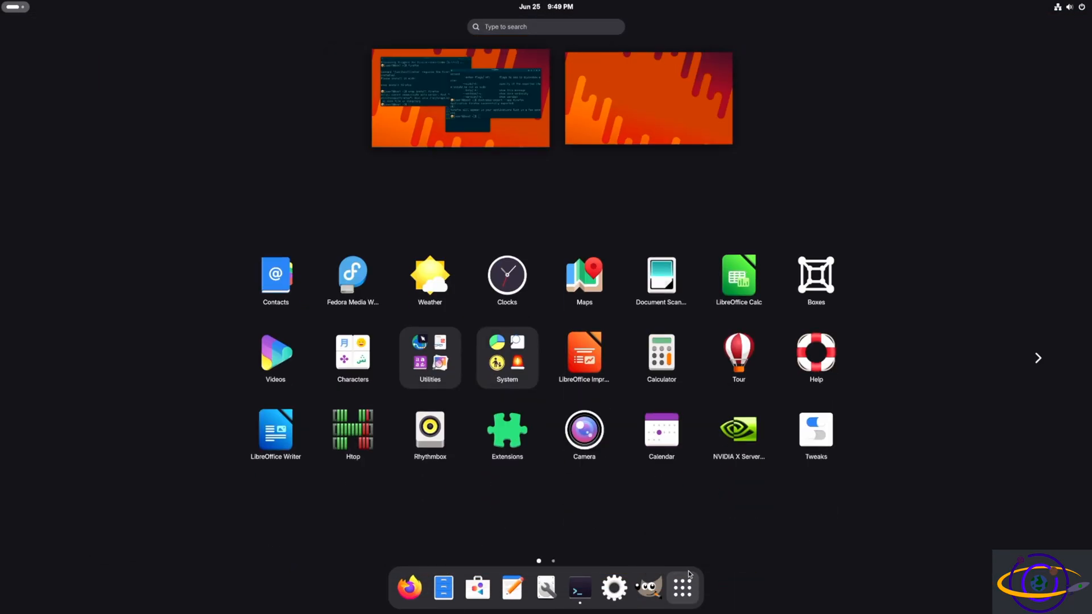
Review the distrobox apps page, leave the overview on a terminal, and raise the host Fedora terminal.
left_click(1037, 358)
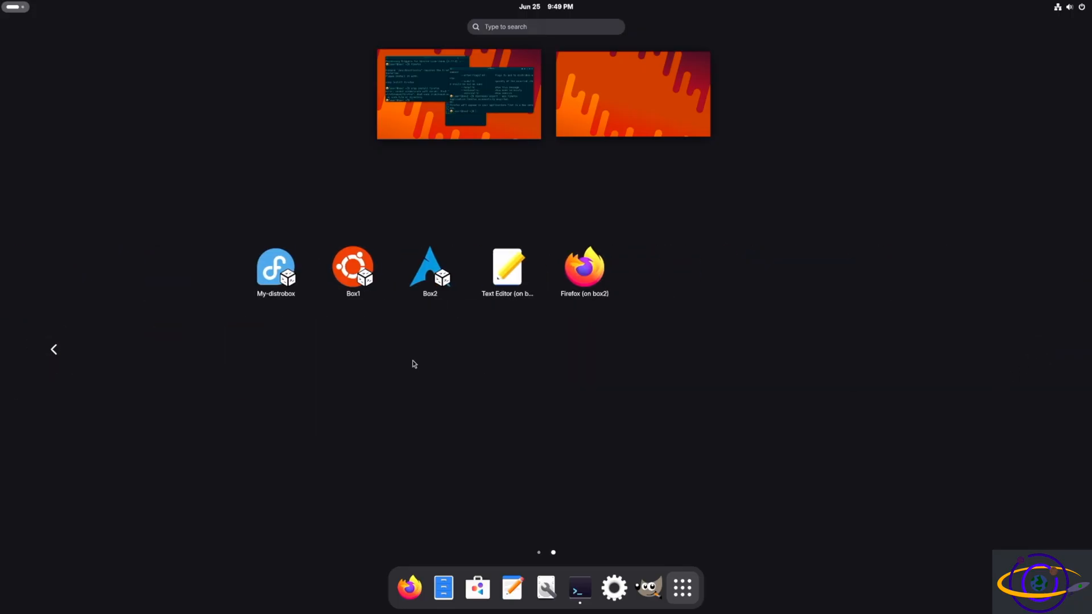
mouse_move(353, 270)
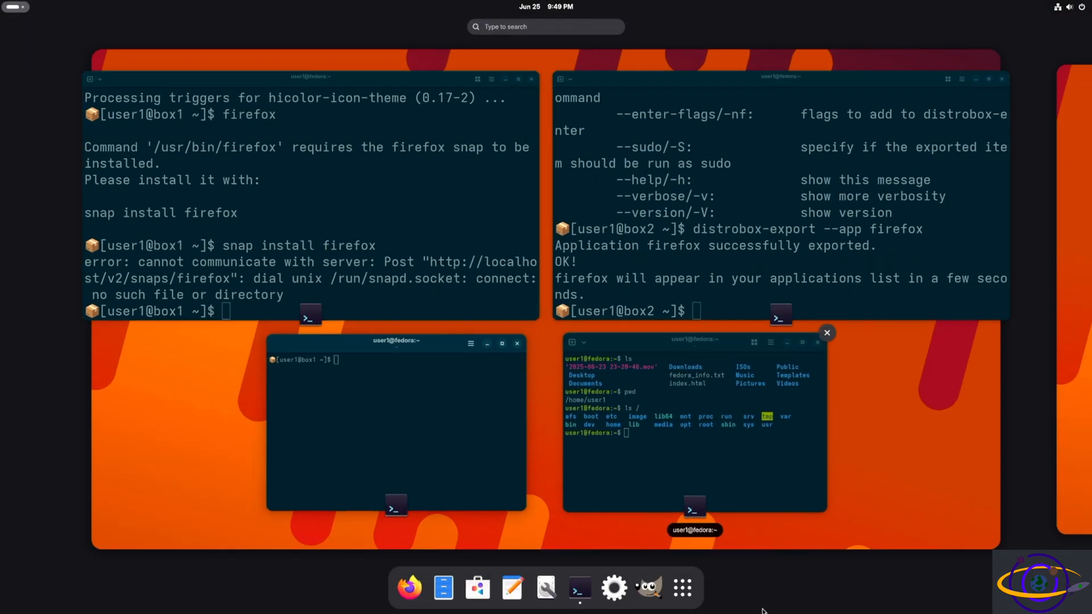
left_click(681, 587)
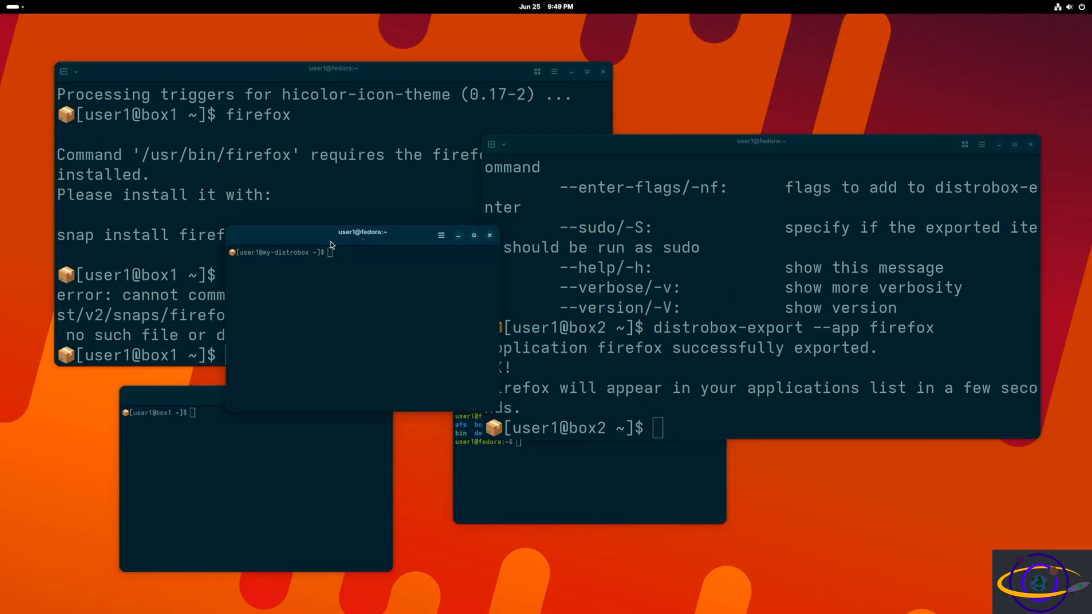
left_click_drag(362, 232, 252, 195)
type("distro b")
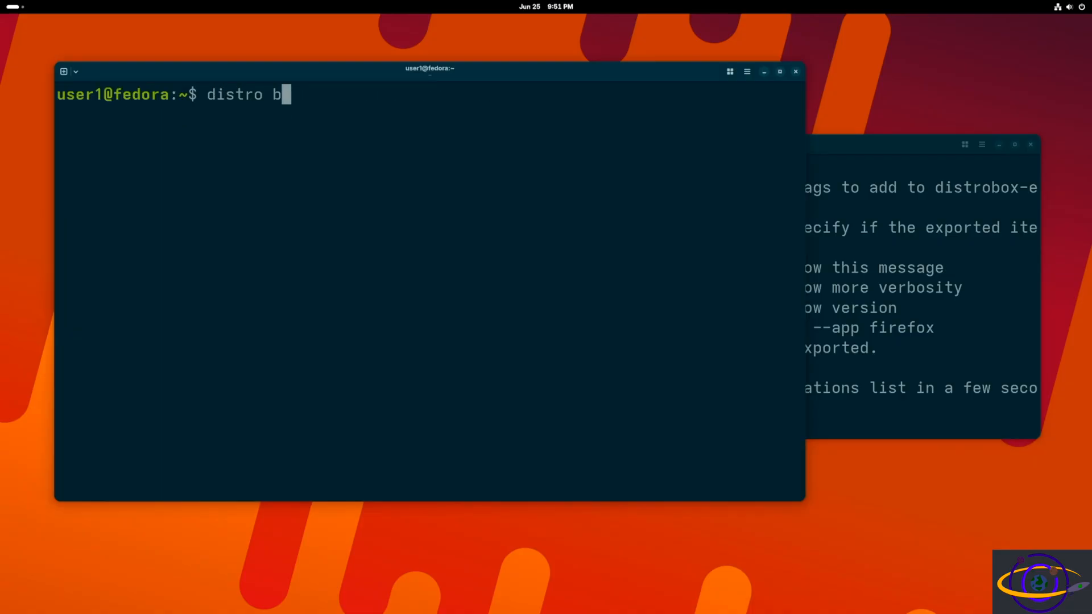
Run distrobox list to show the existing boxes.
key("Return")
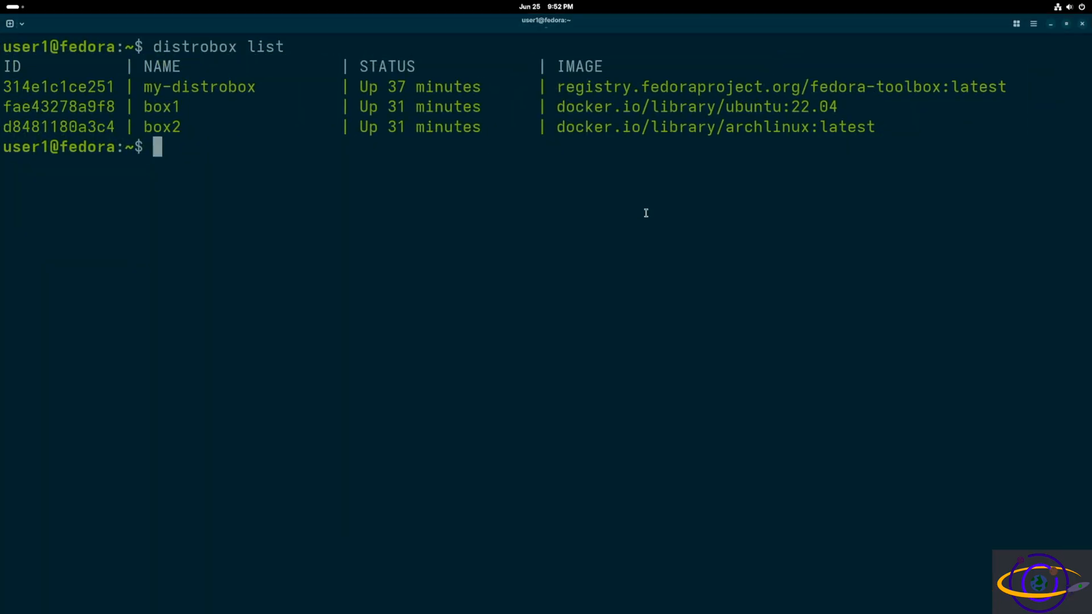
Create box3 with distrobox create --nvidia -n box3 --image ubuntu:22.04.
type("dist")
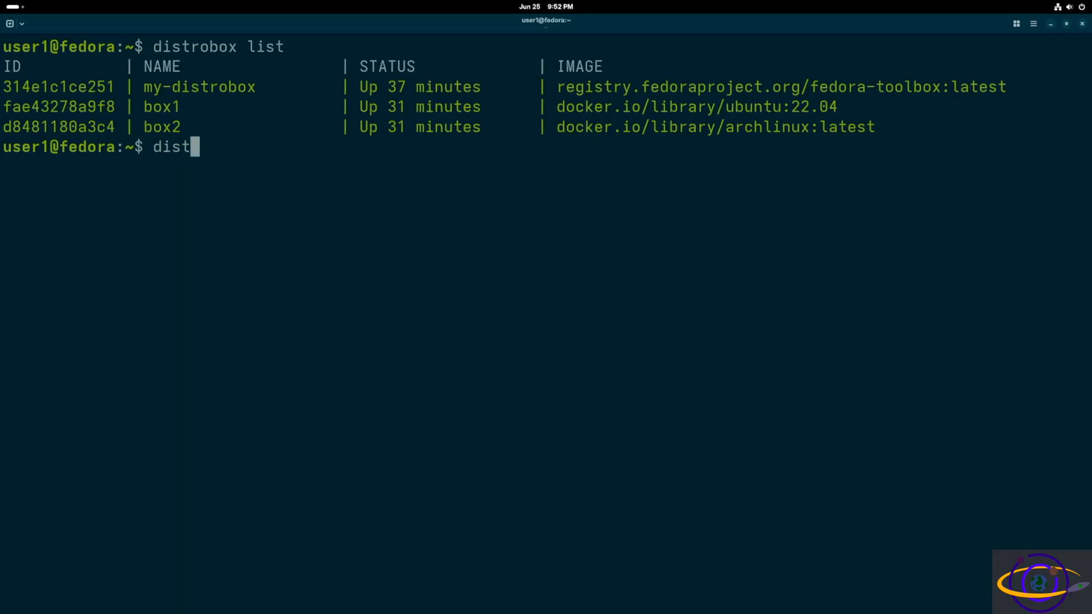
type("robox")
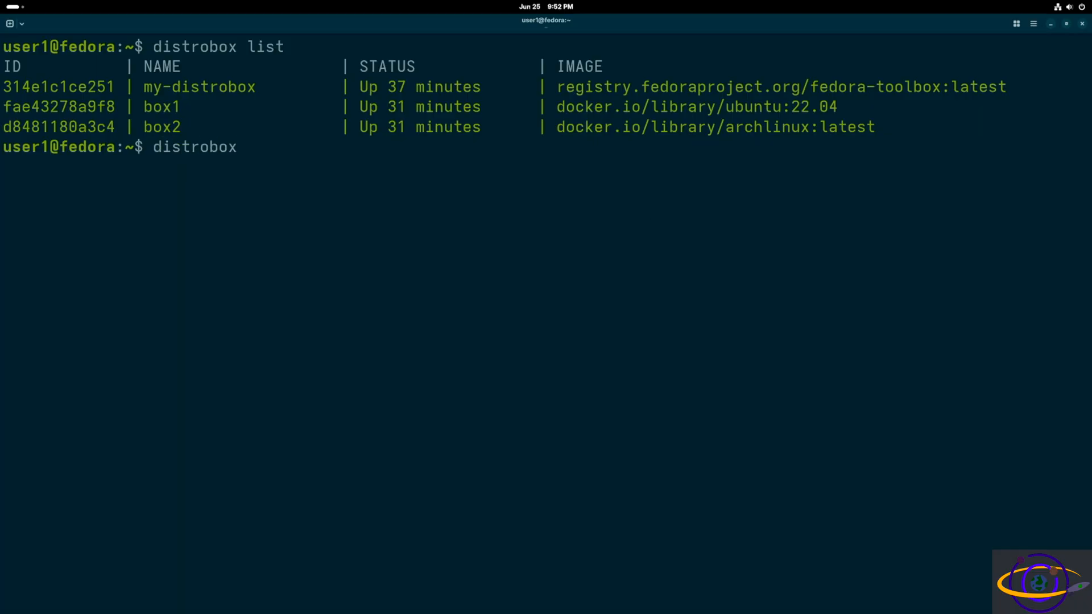
type("cre")
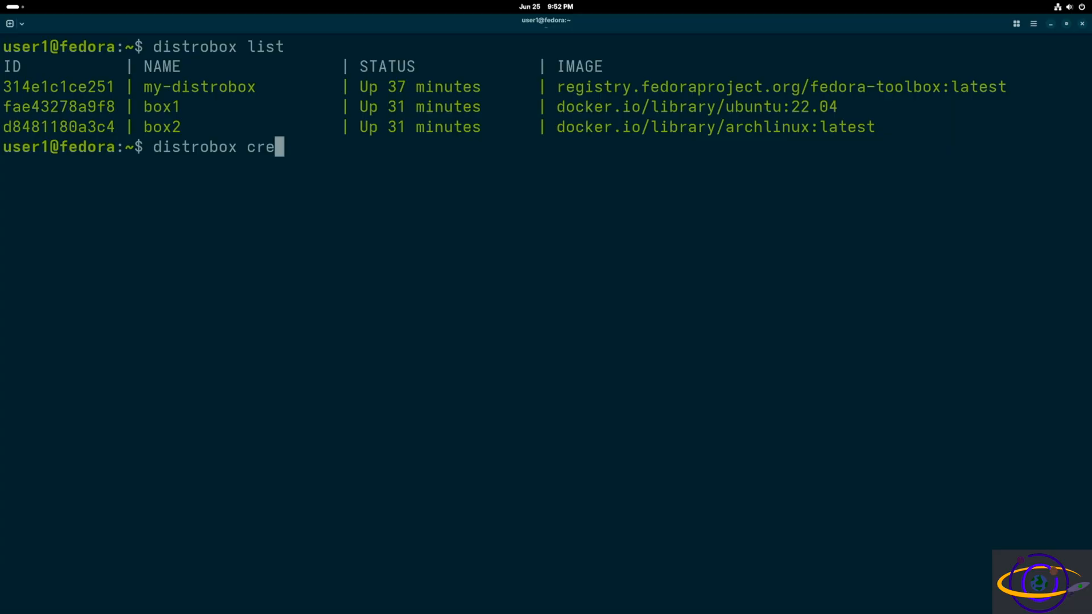
type("ate --n")
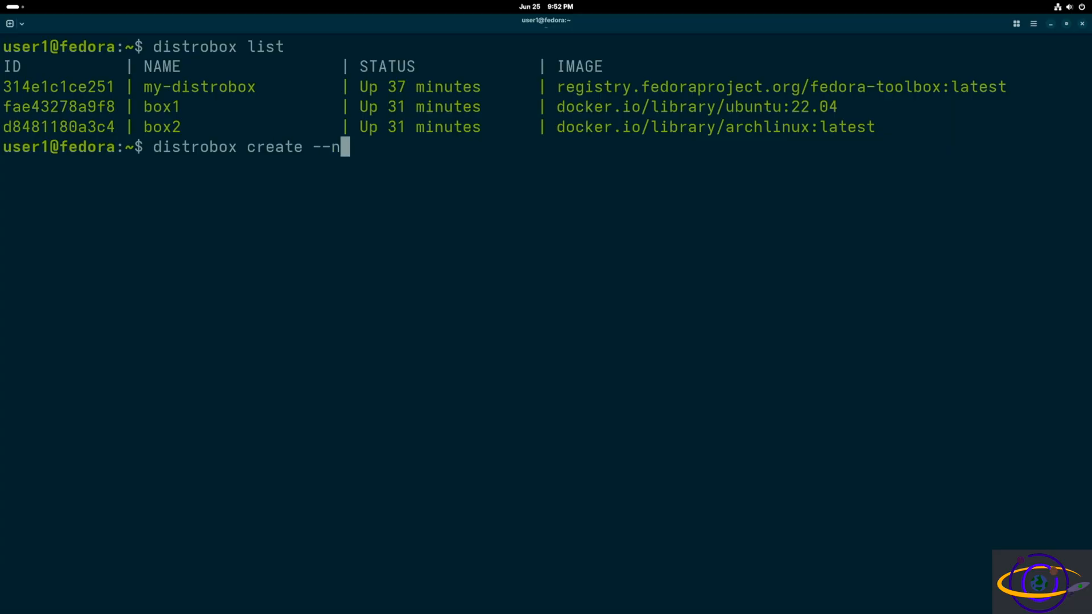
type("vidia")
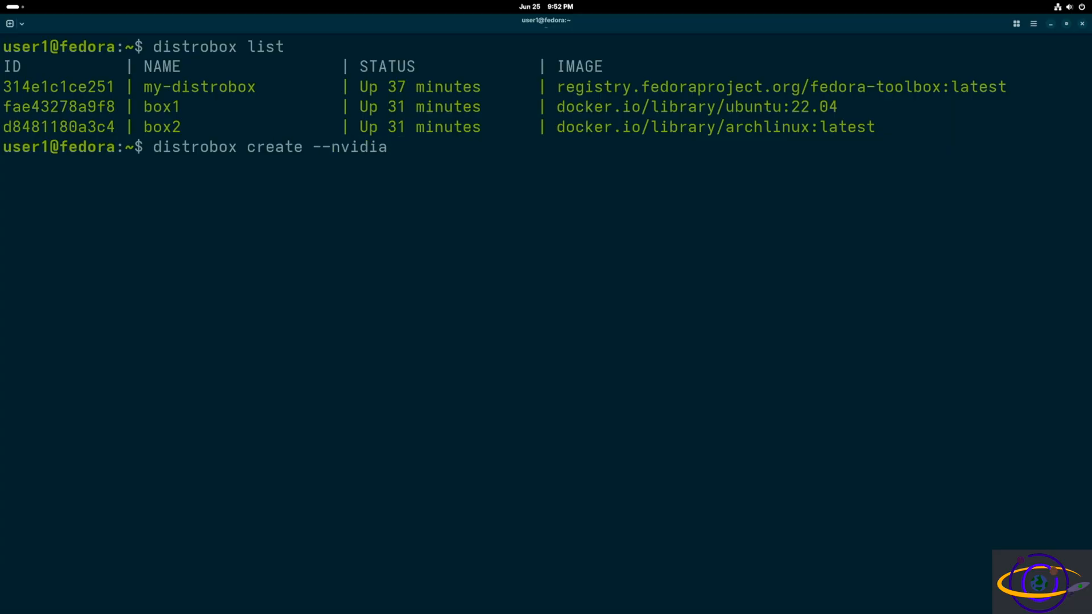
type("-n")
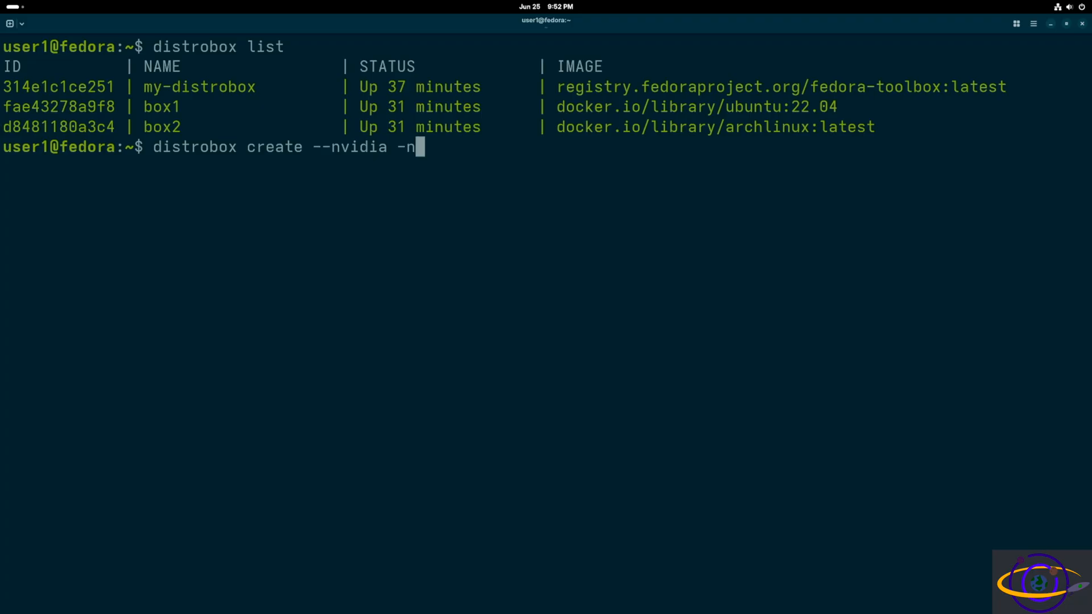
type("box3")
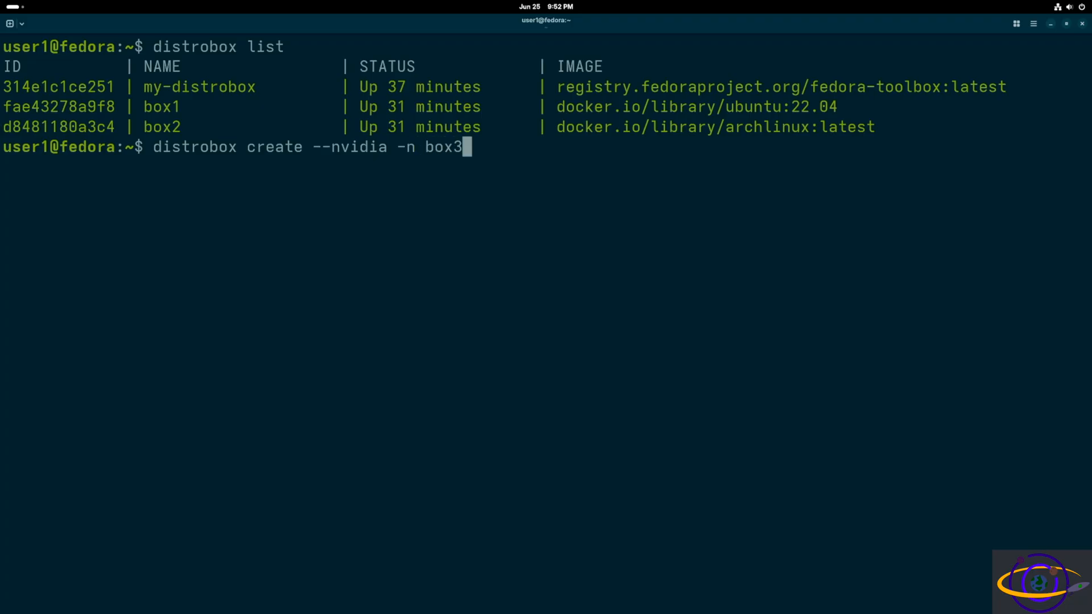
type("--i")
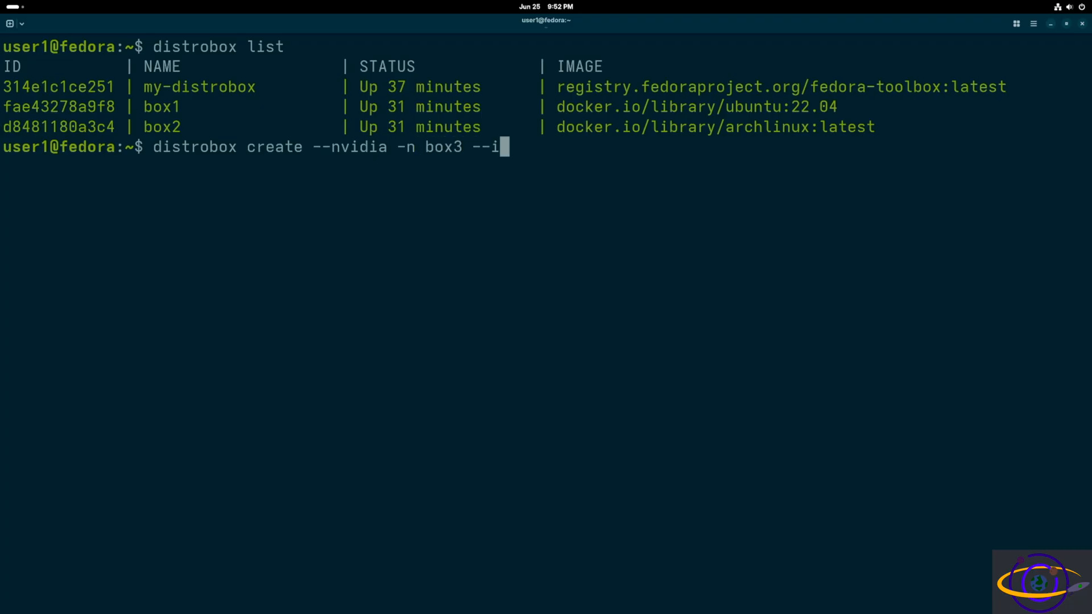
type("mage")
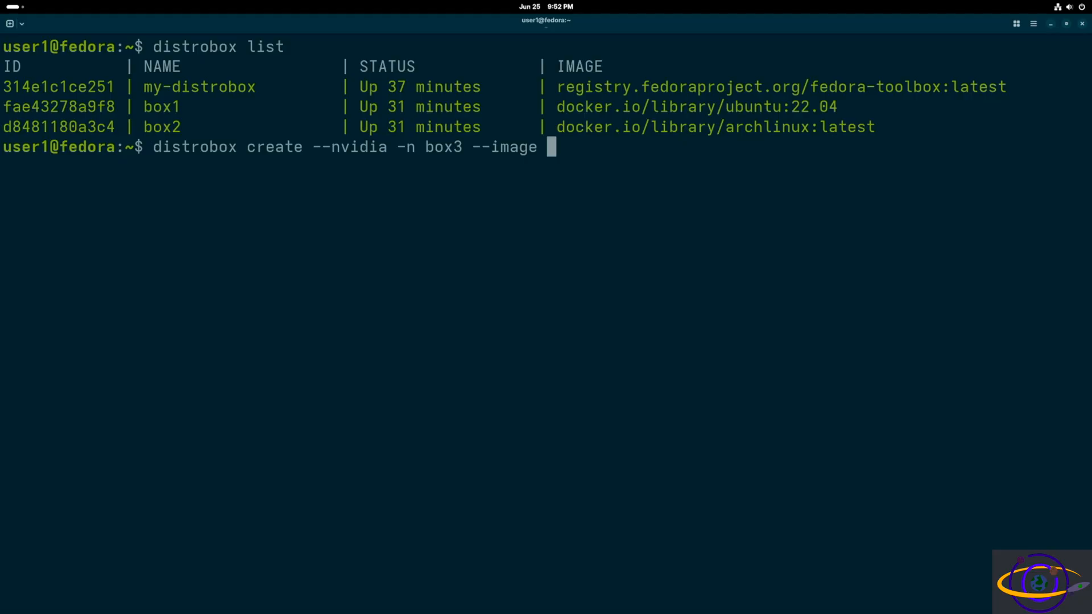
type("a")
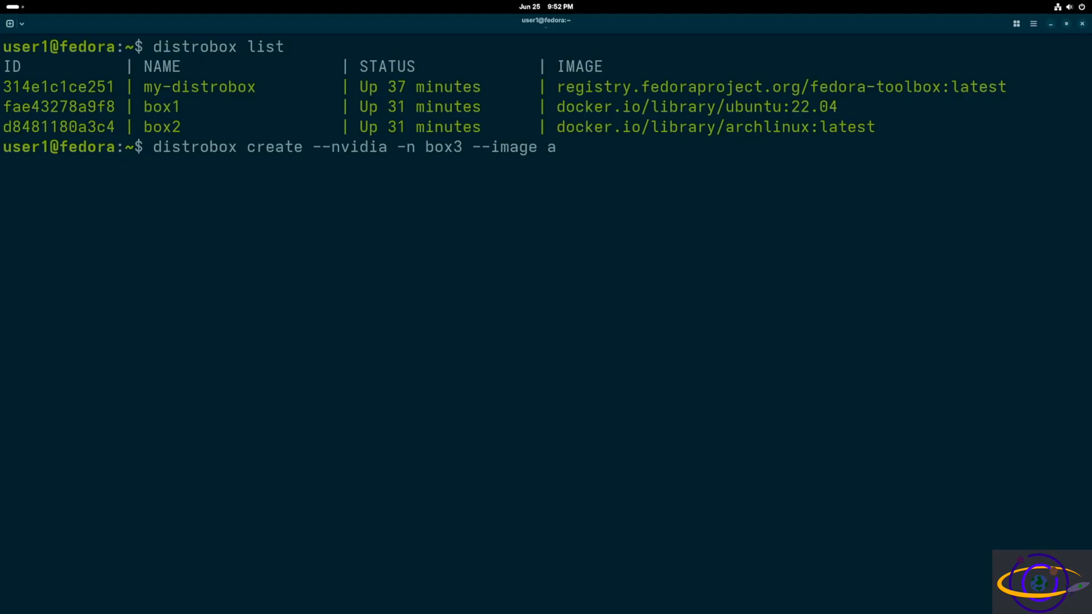
mouse_move(558, 147)
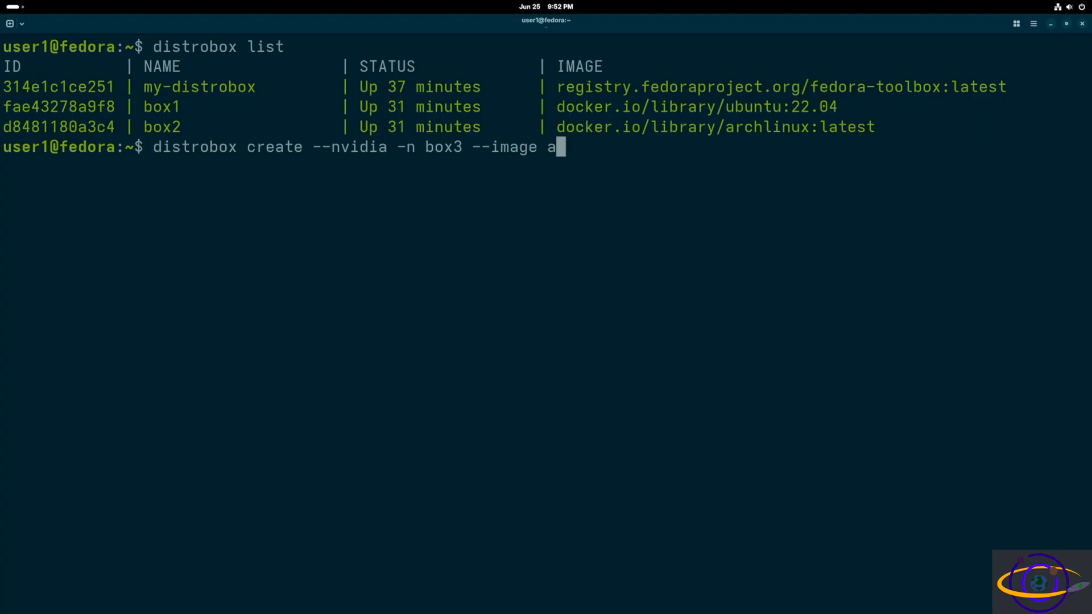
key("BackSpace")
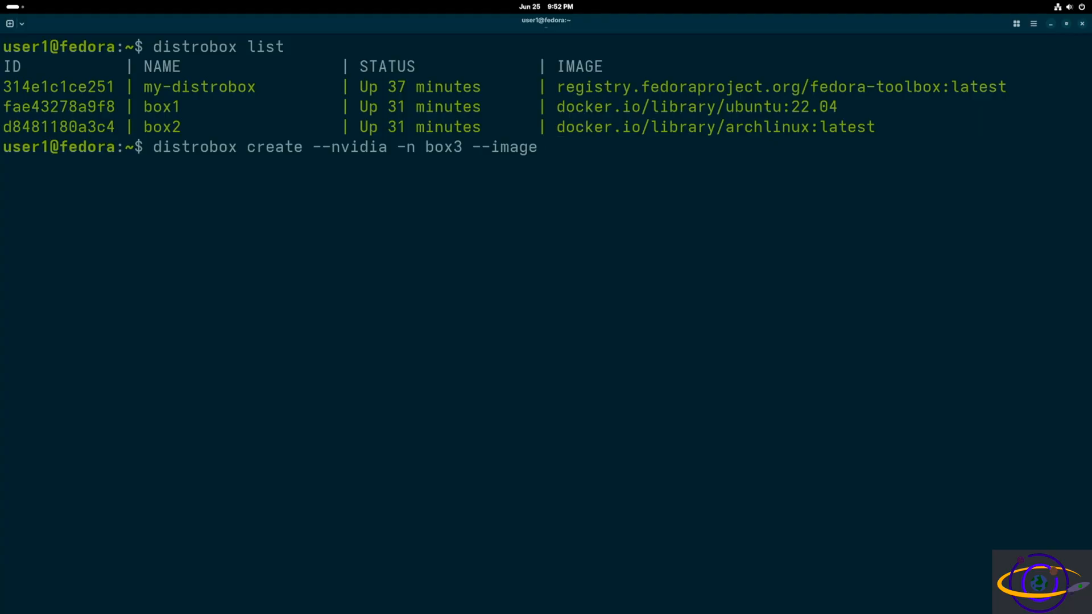
type("ubuntu:")
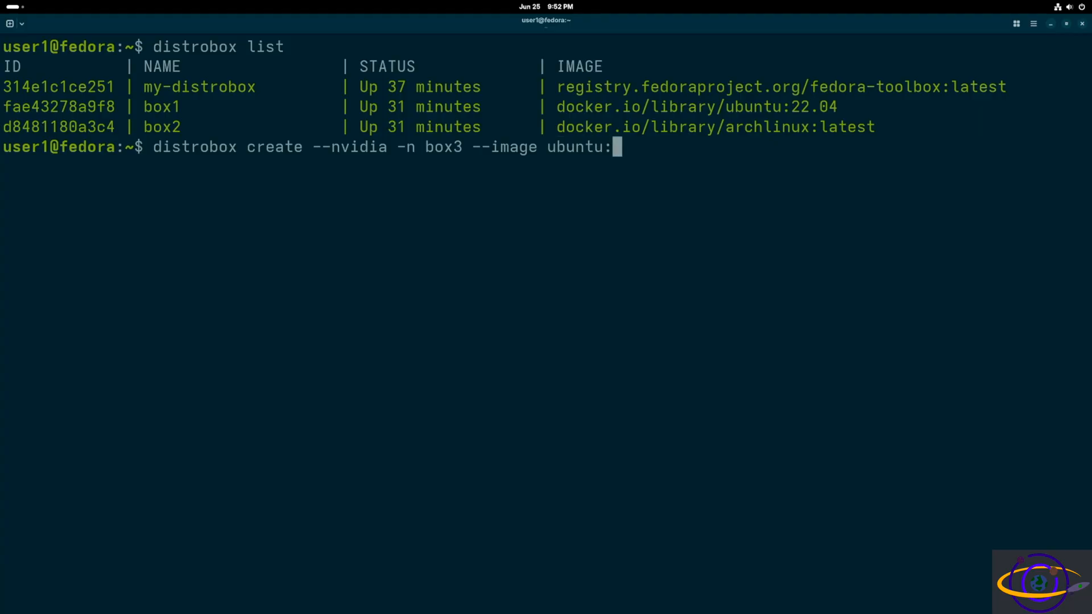
type("22.0")
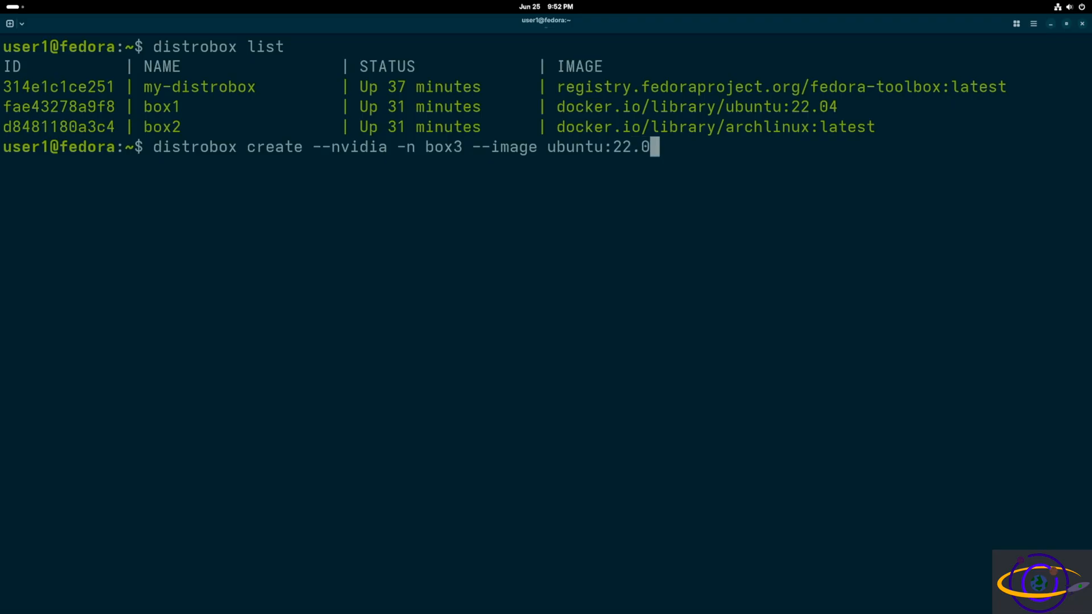
type("4")
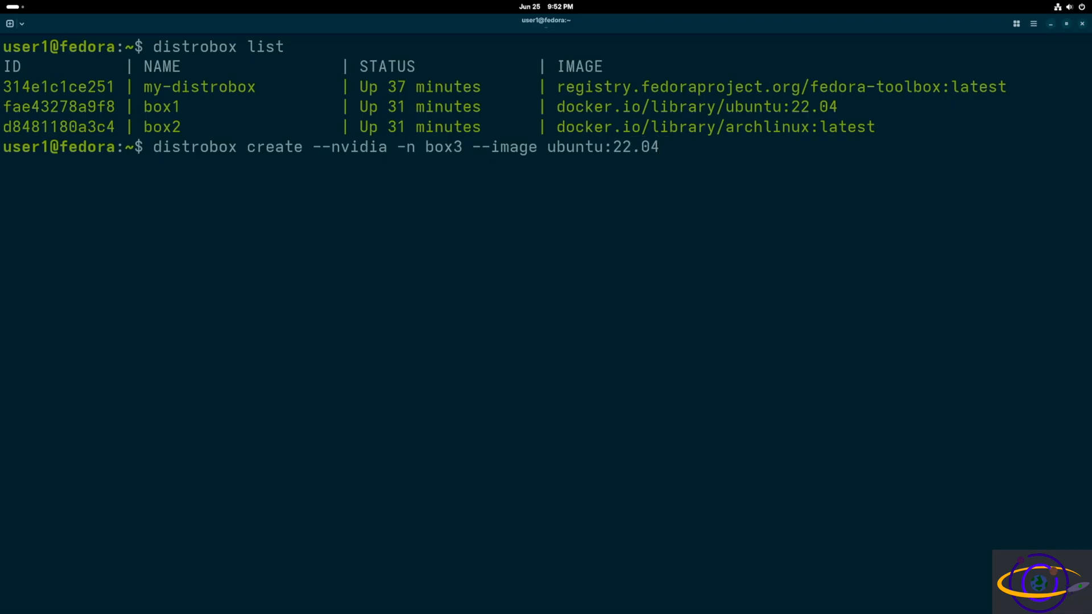
key("Return")
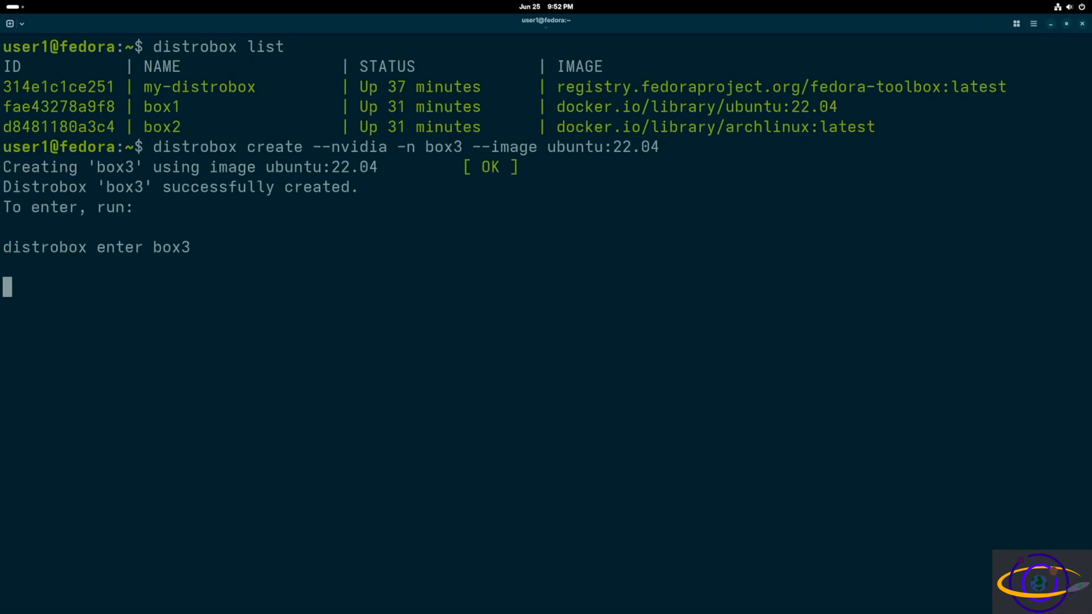
At a fresh host prompt, enter the command distrobox enter box3.
key("Return")
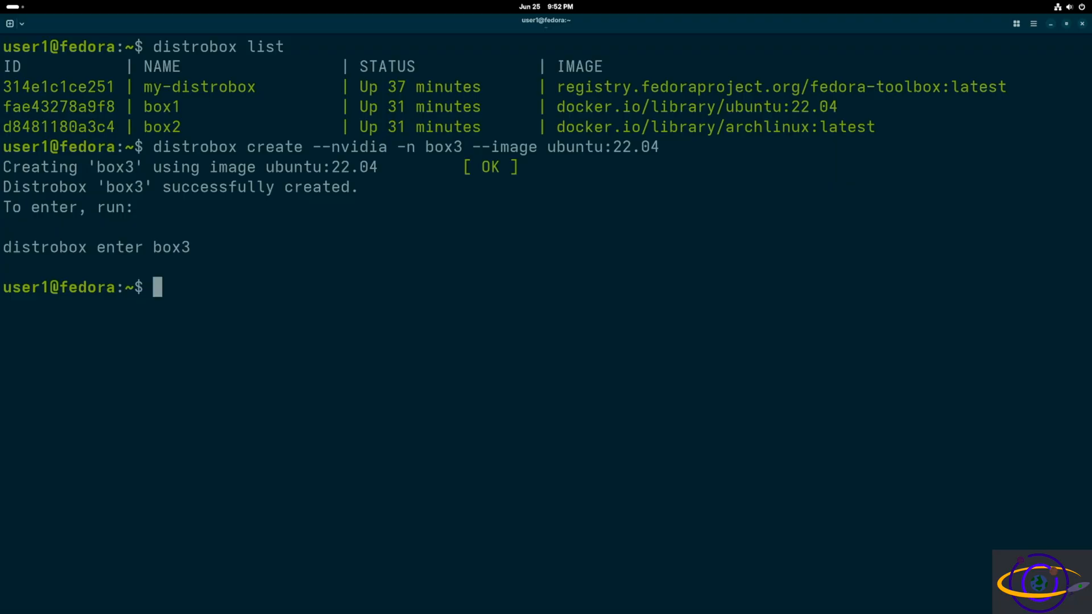
type("distrobox enter")
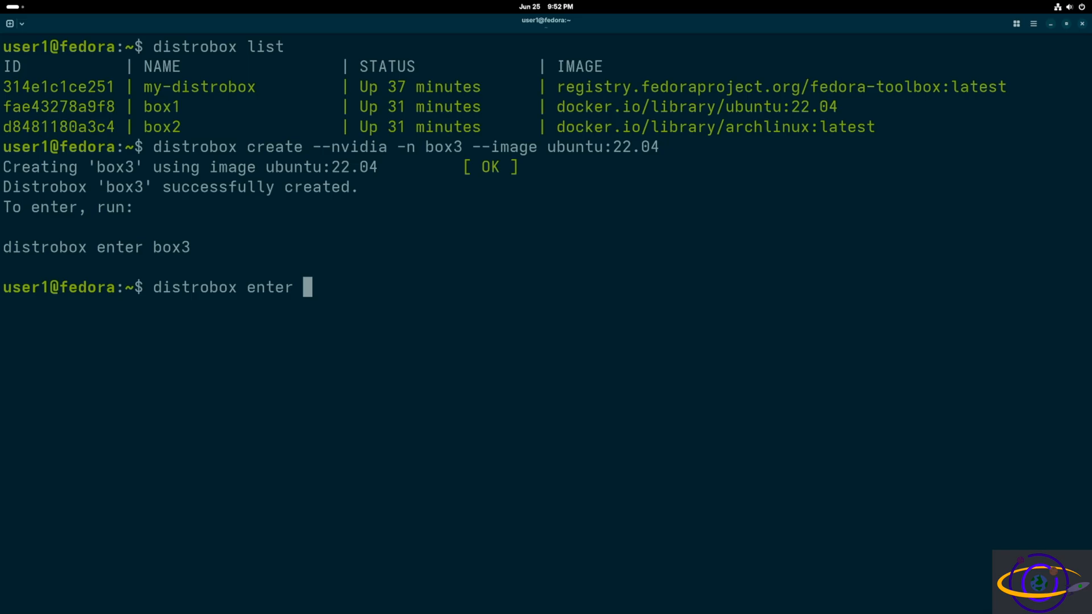
type("box3")
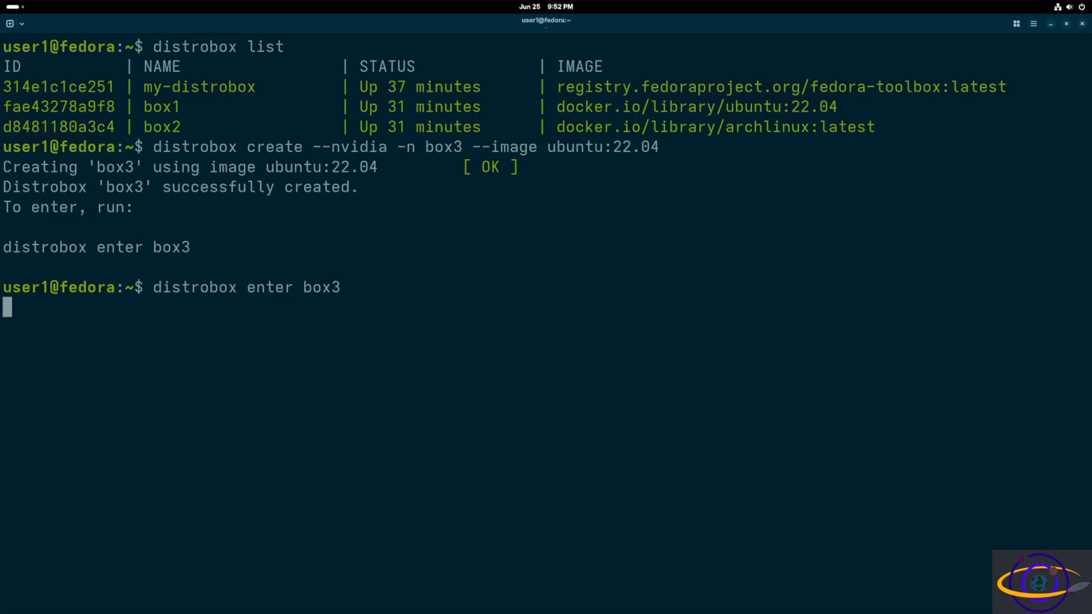
Enter box3, check /etc/ release info showing Ubuntu 22.04.5 LTS, and run sudo apt update.
key("Return")
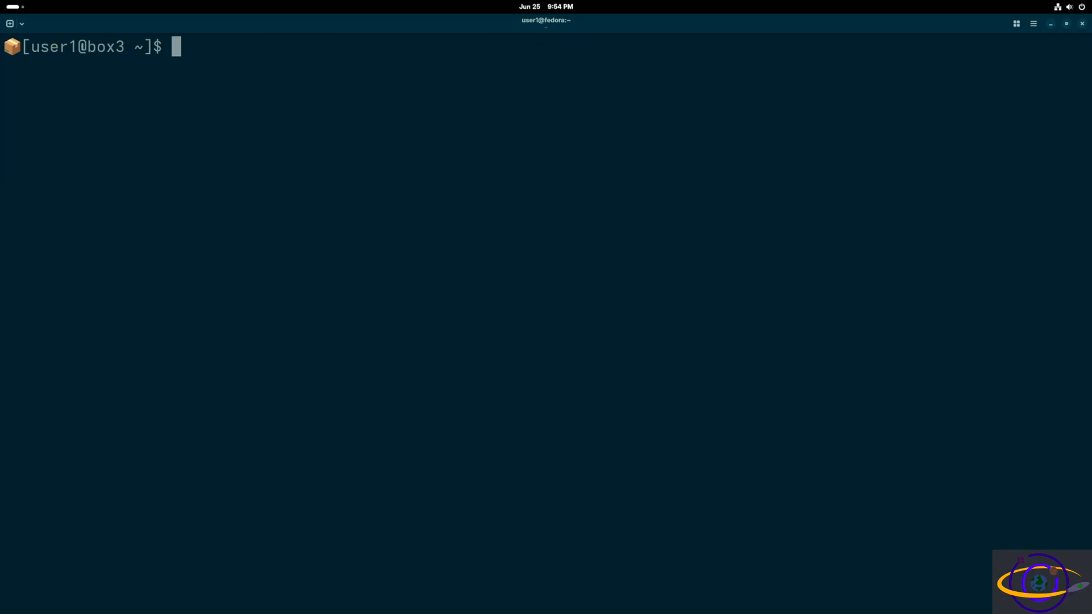
type("cat /etc/os-release")
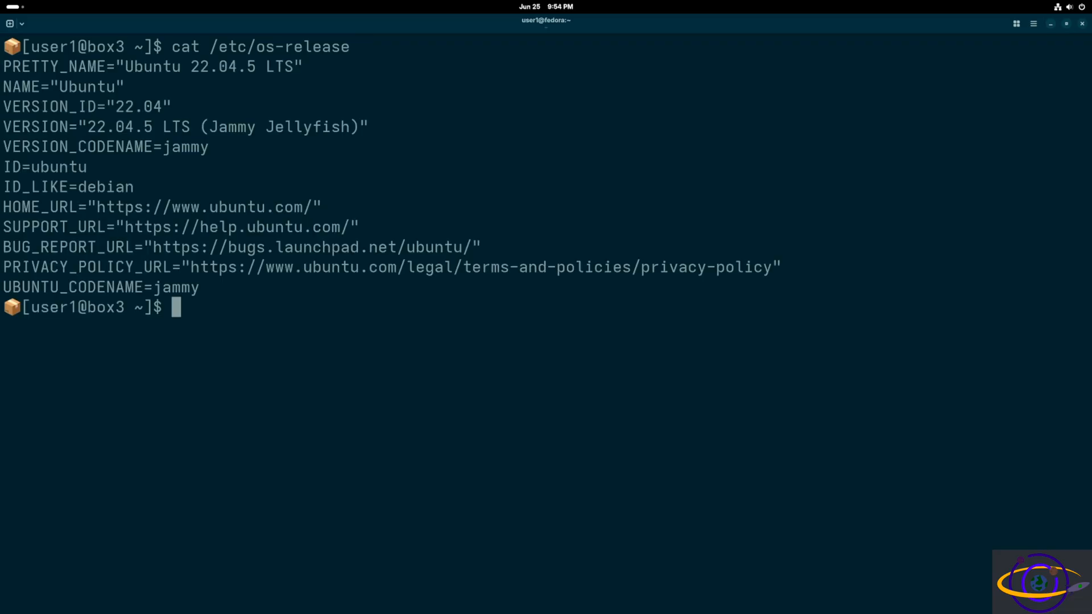
type("sudo apt")
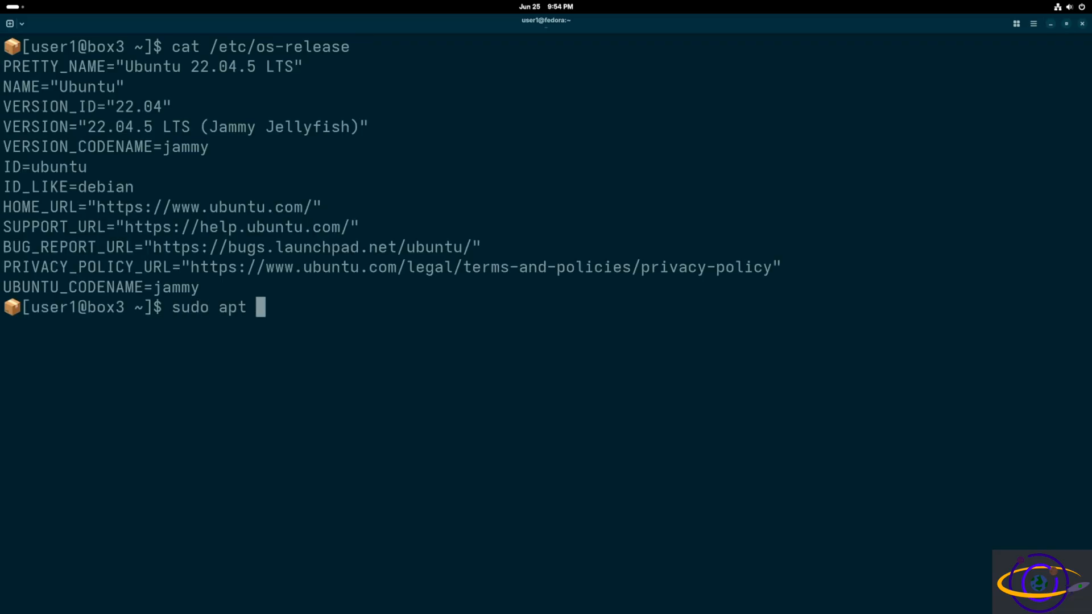
type("update")
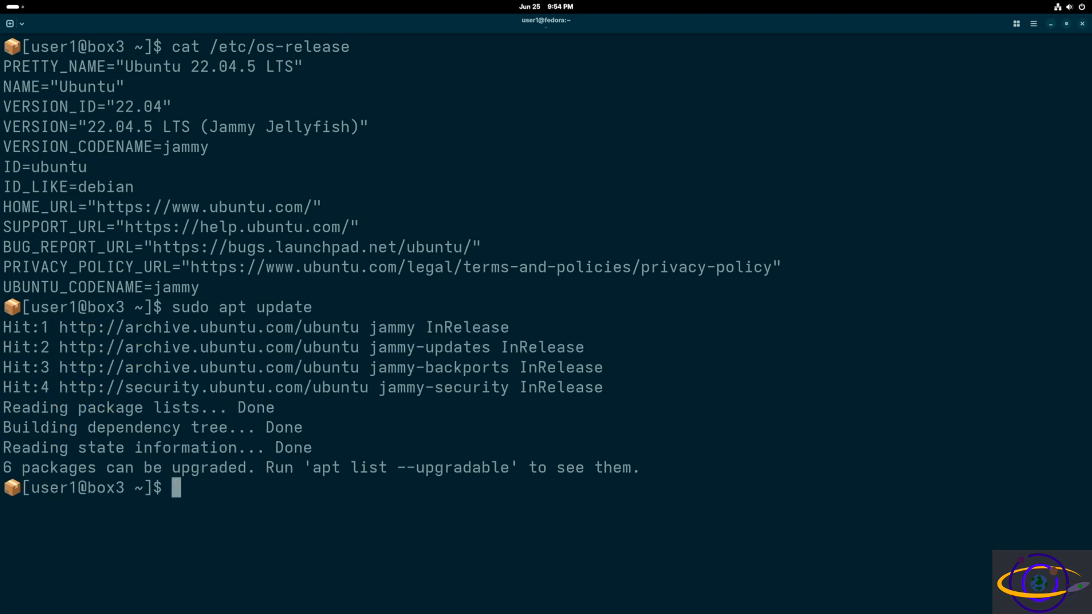
Type sudo apt install kde-plasma-desktop at the box3 prompt without running it.
type("sudo apt")
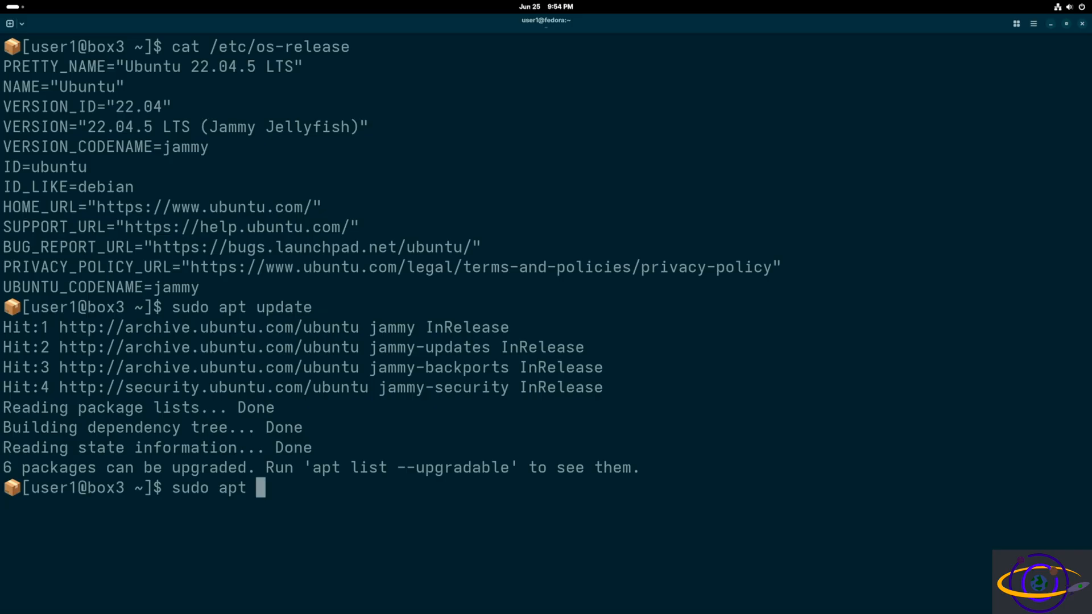
type("inst")
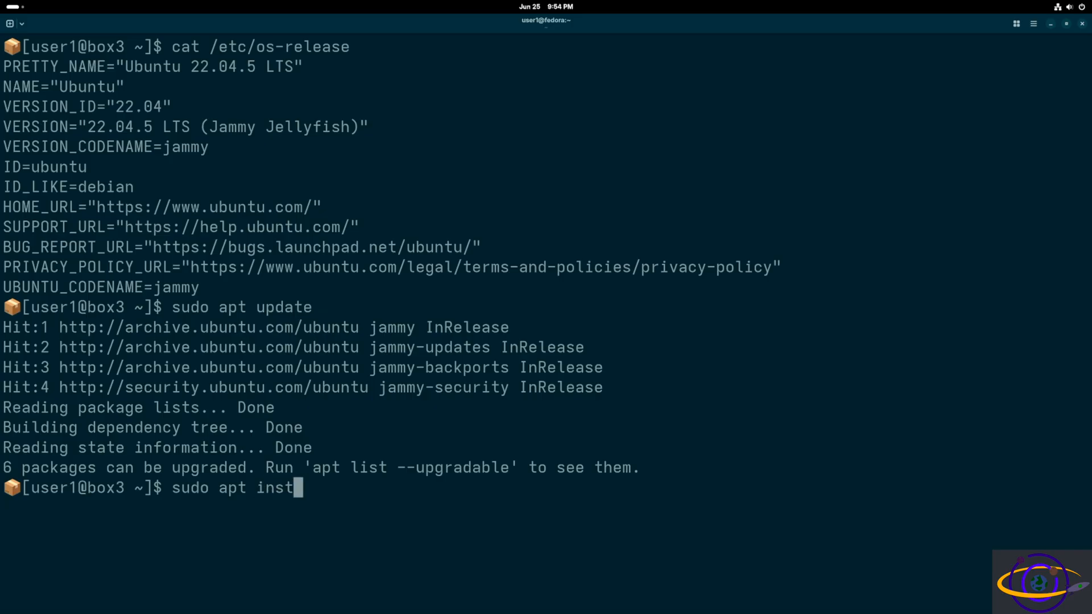
type("all kde-")
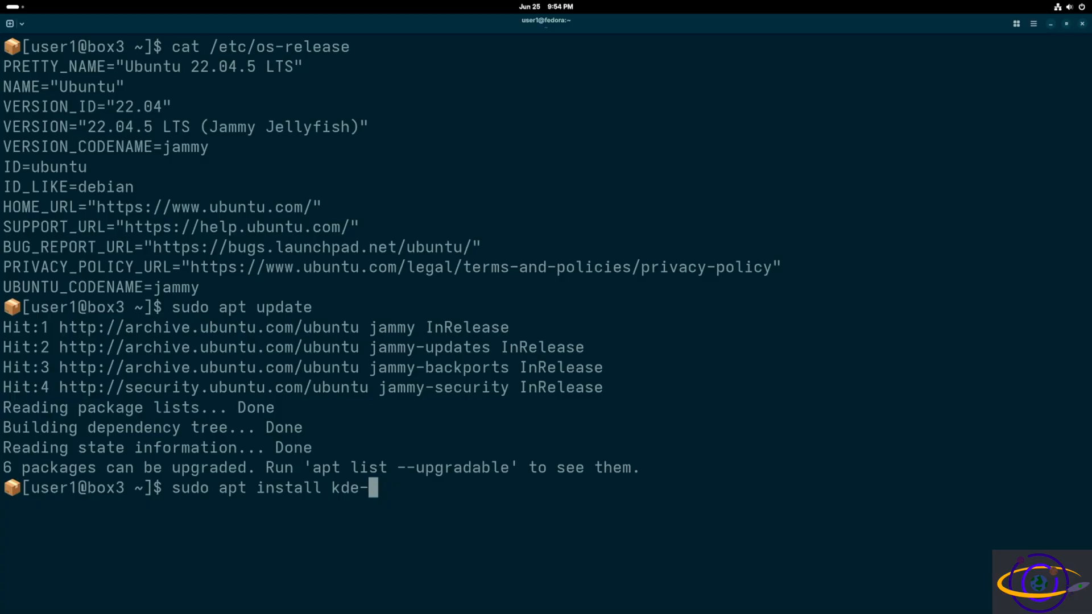
type("plasma-")
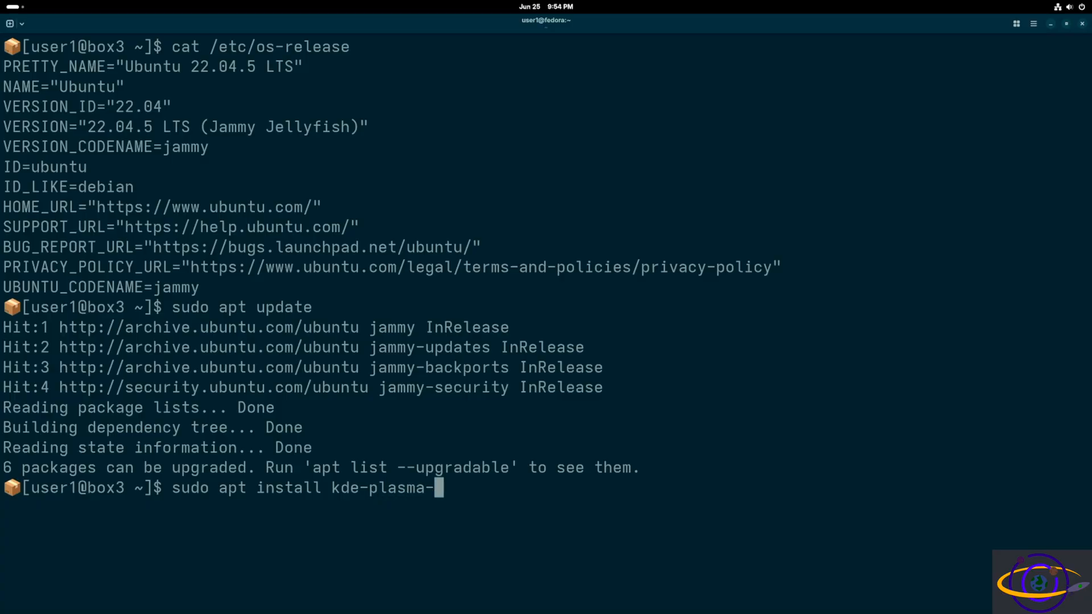
type("desktop")
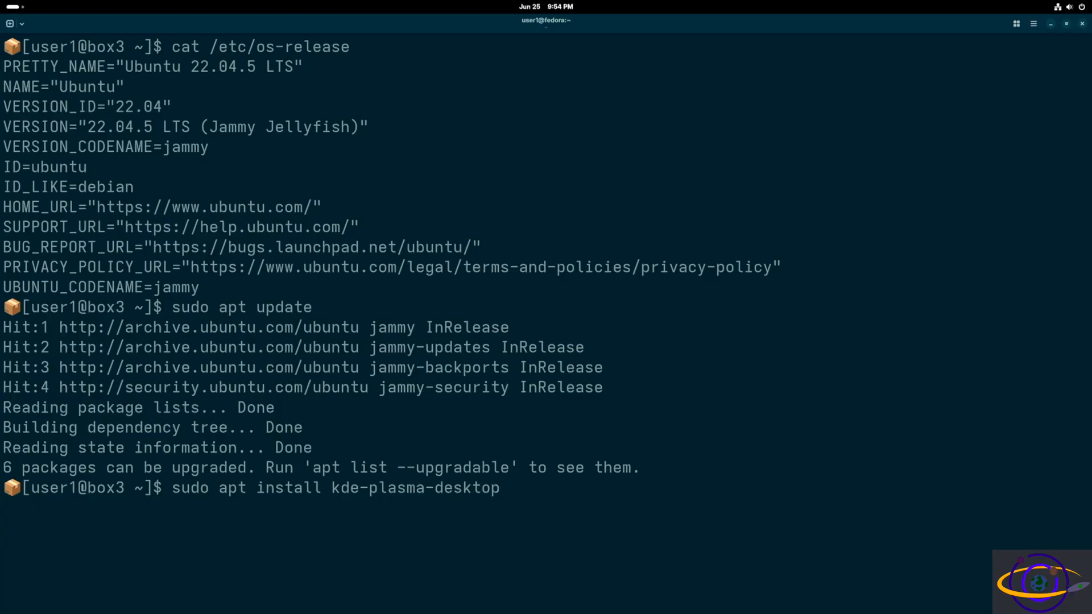
Run the kde-plasma-desktop install, accepting English (US) for keyboard country and layout.
key("Return")
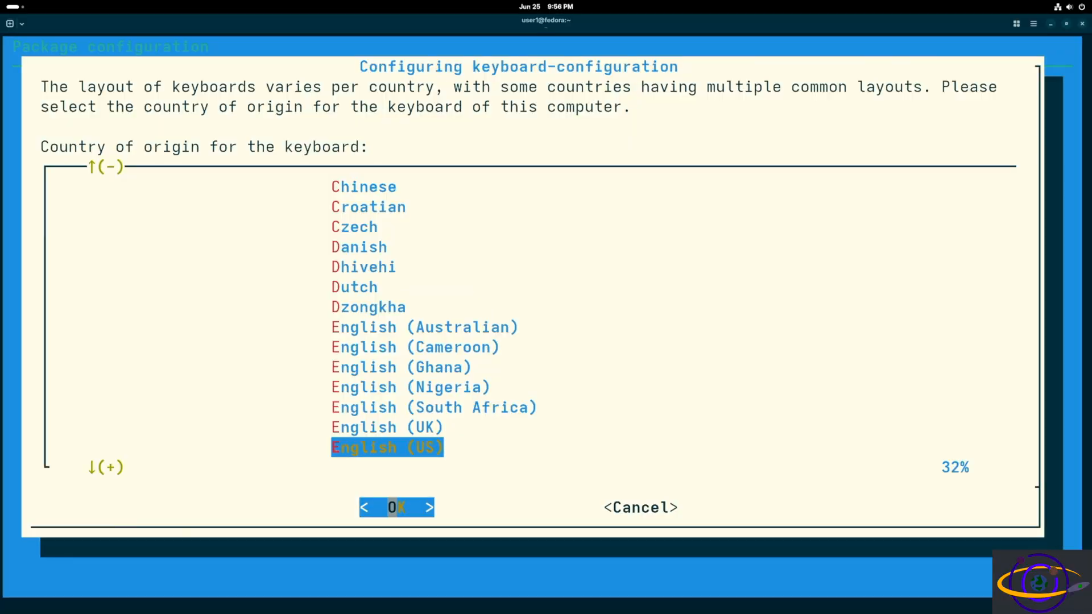
left_click(396, 508)
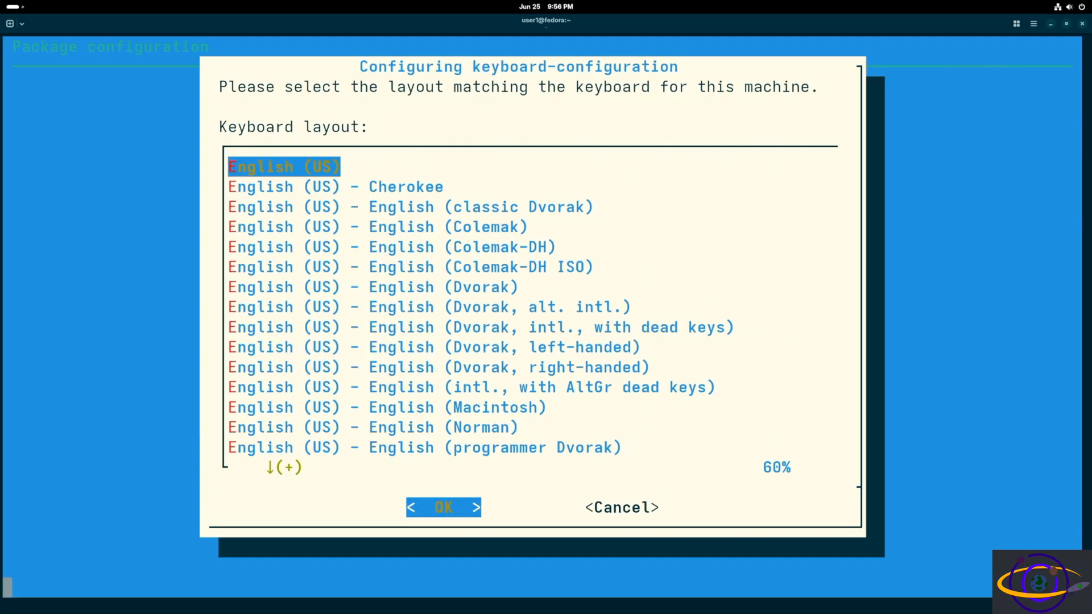
left_click(442, 508)
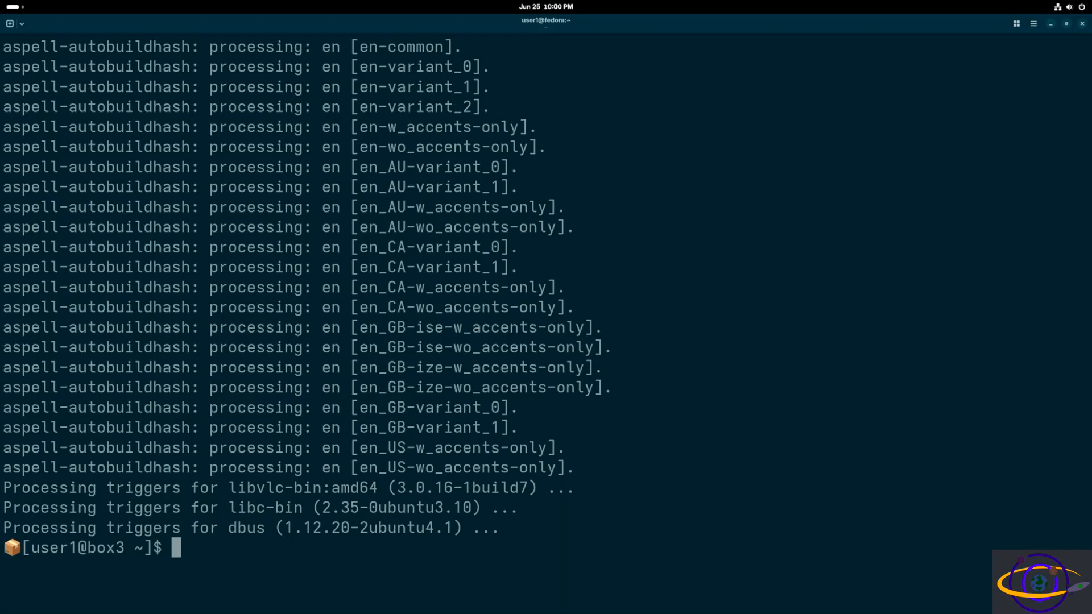
Try plasma-desktop and startx in box3 (both not found), then exit to the host.
type("plasma-")
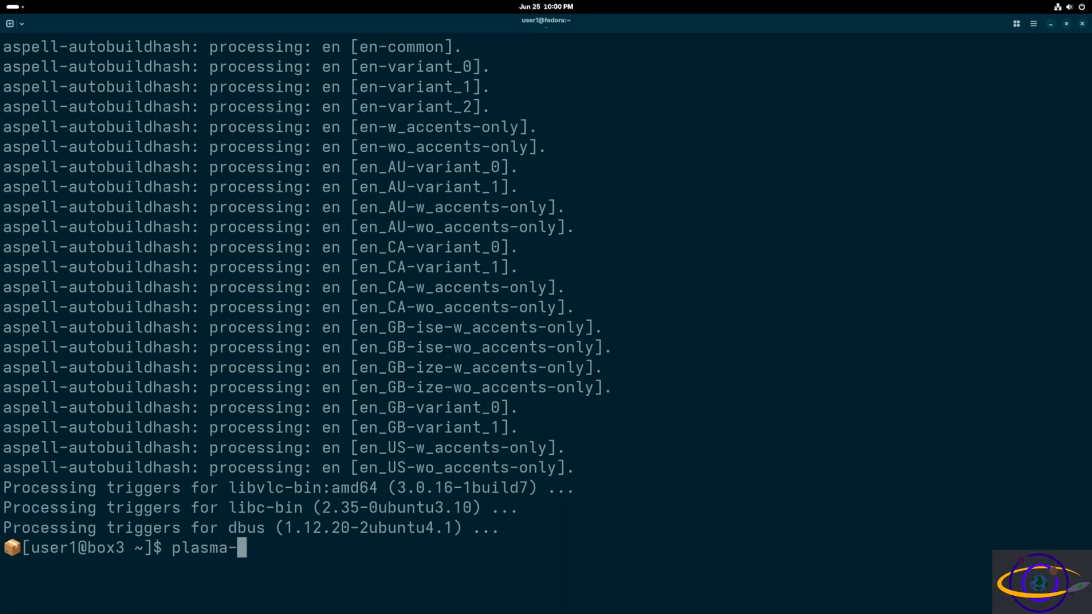
type("desktop")
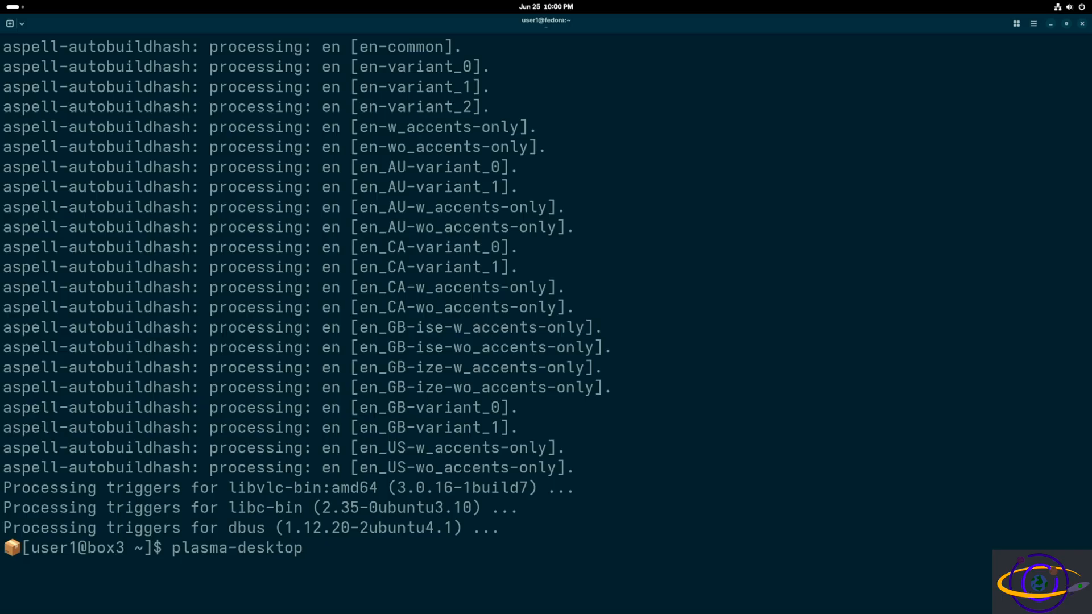
key("Return")
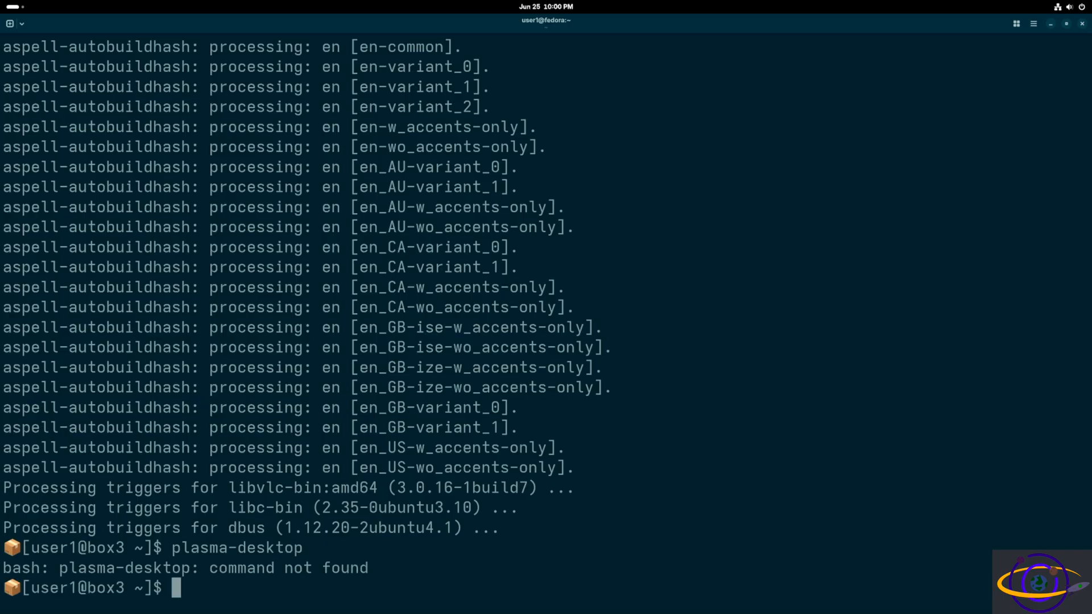
type("startx")
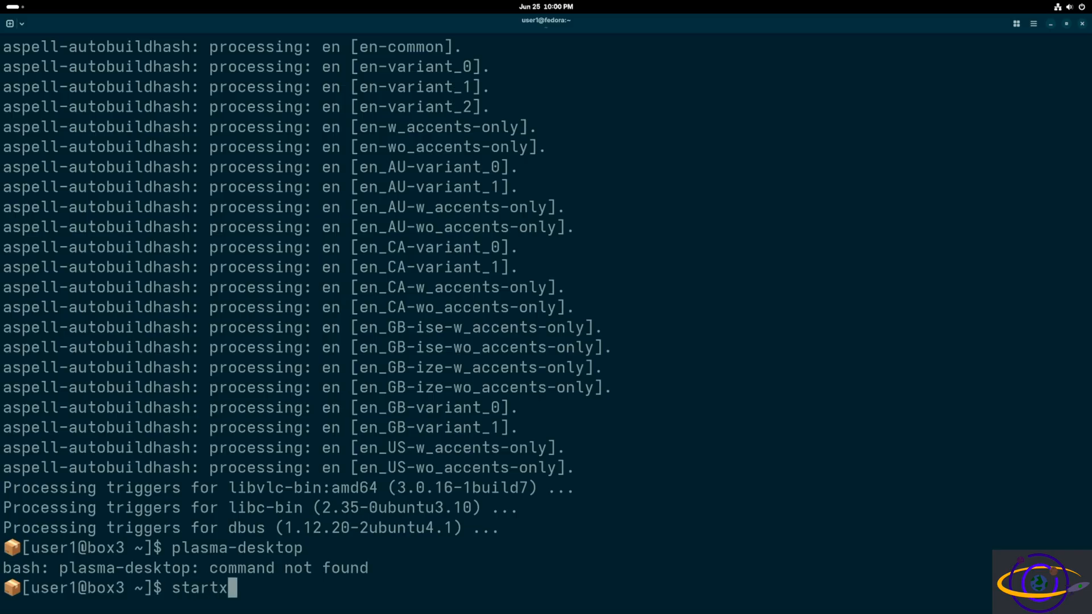
key("Return")
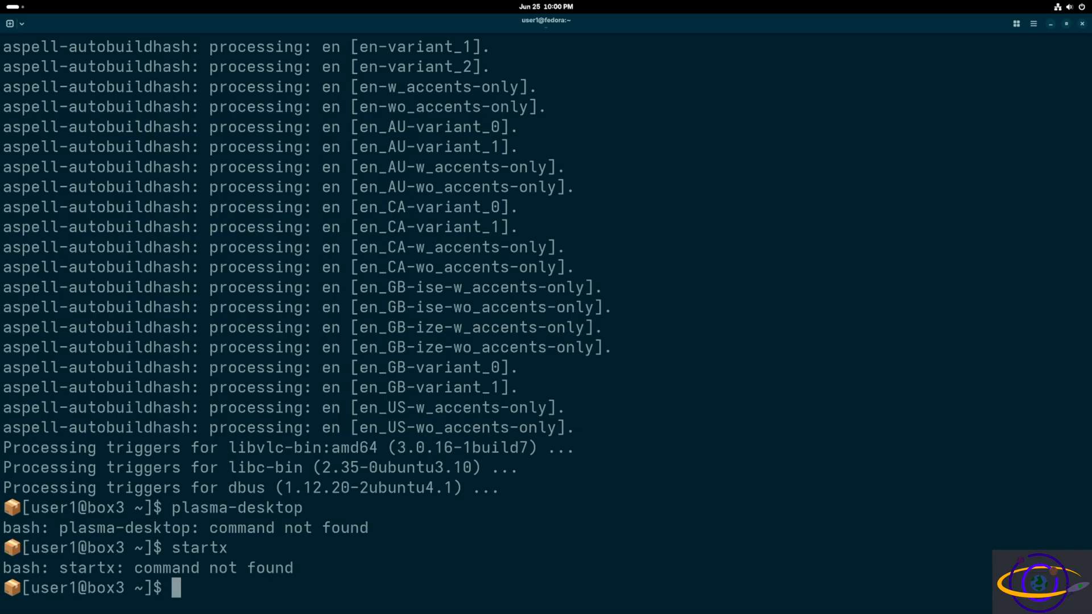
type("exit")
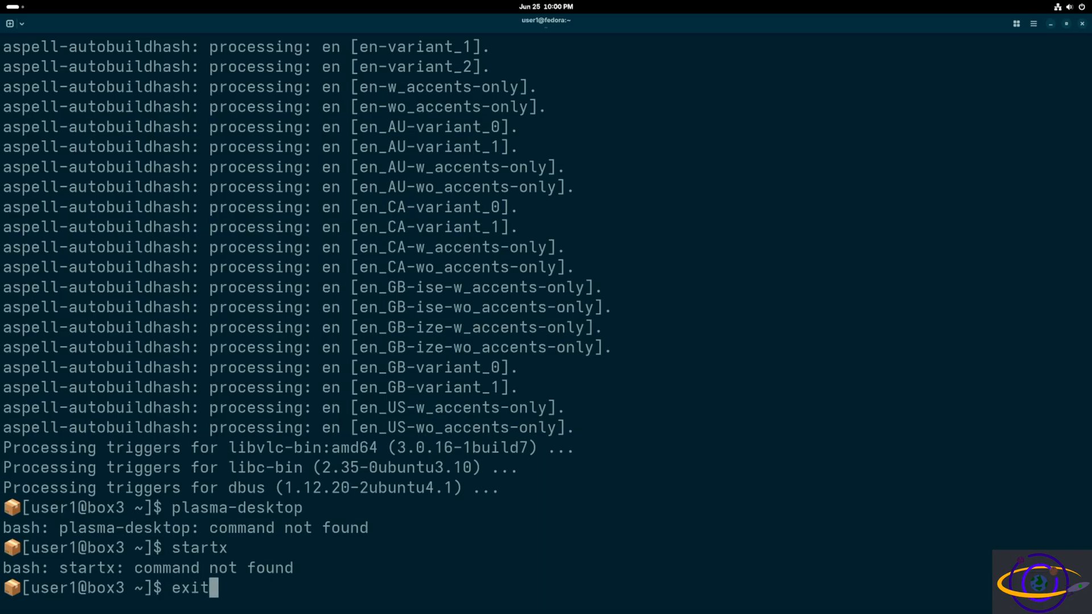
key("Return")
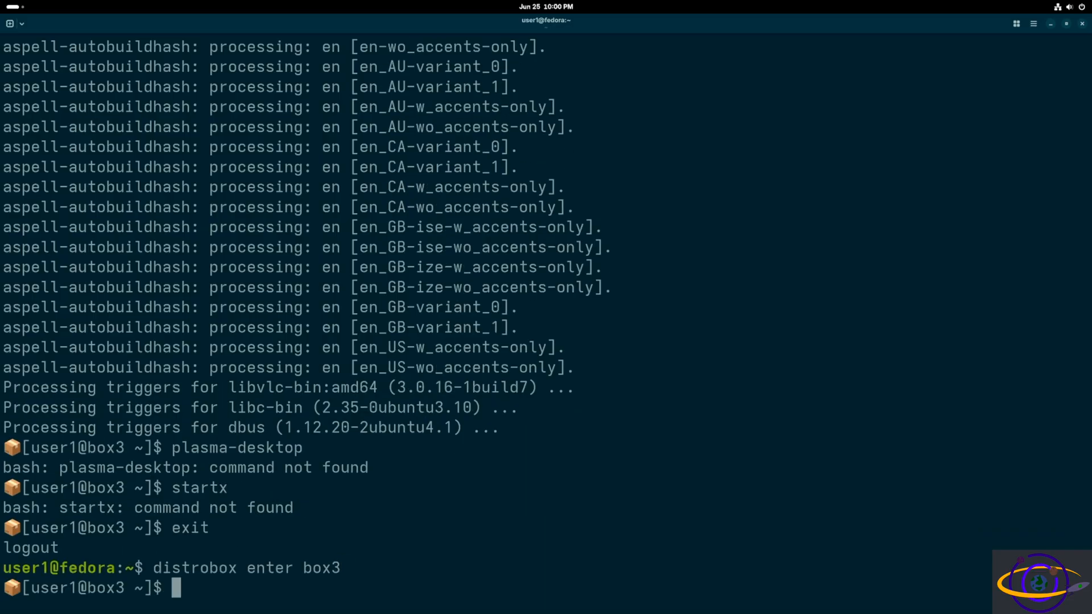
Re-enter box3 and retry plasma-desktop and startx, which again report command not found.
type("plasma-de")
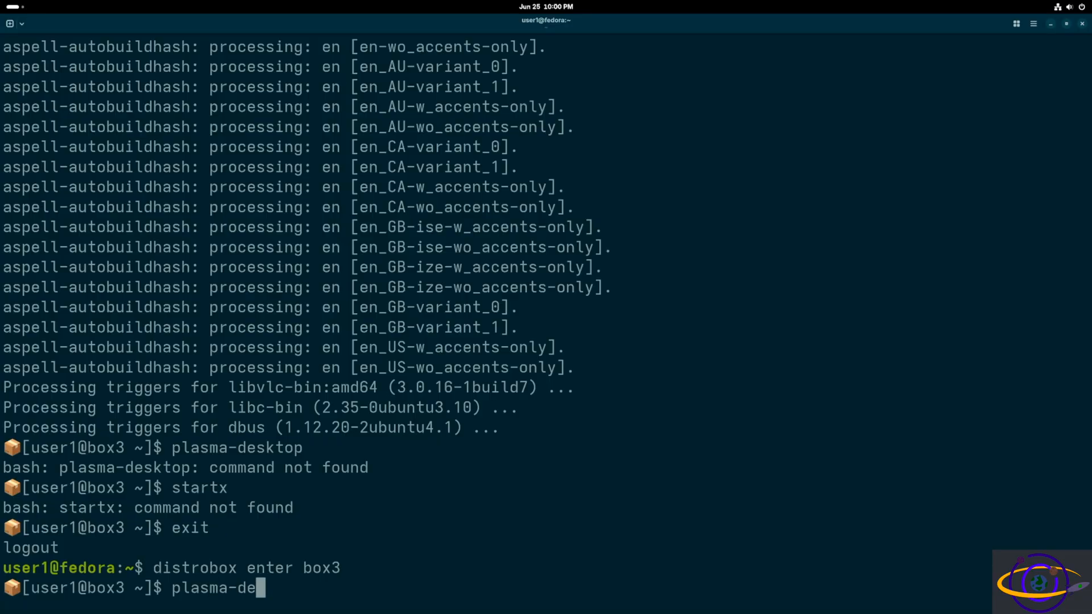
key("Return")
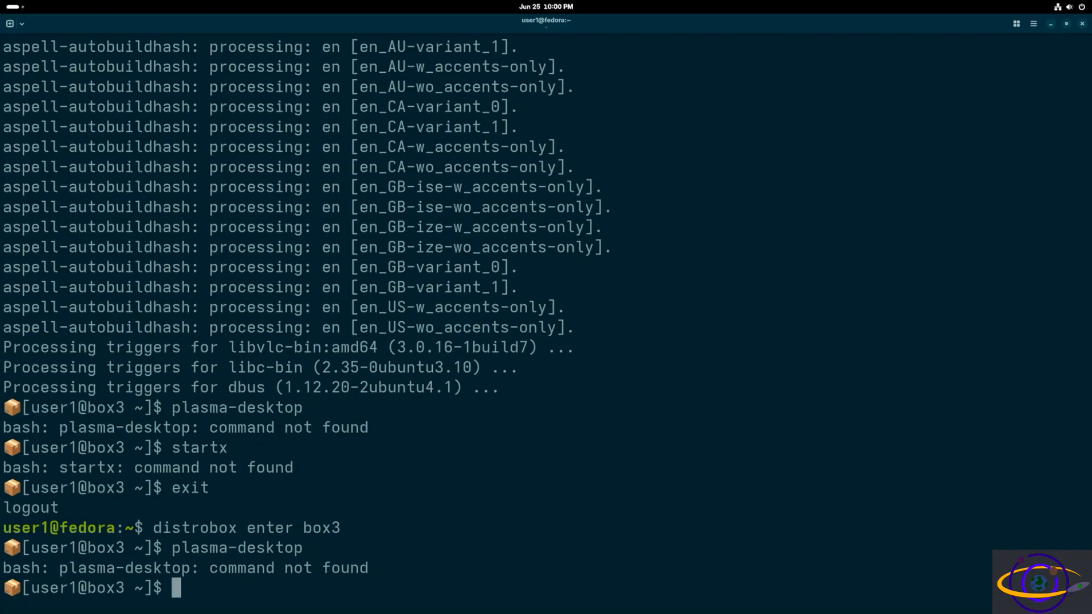
type("start")
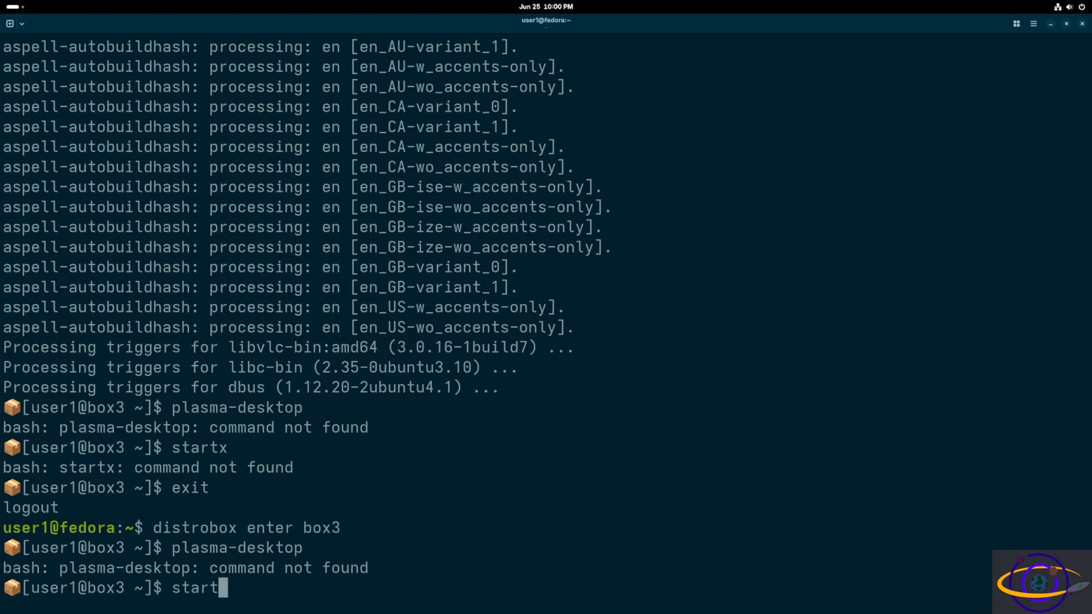
key("Return")
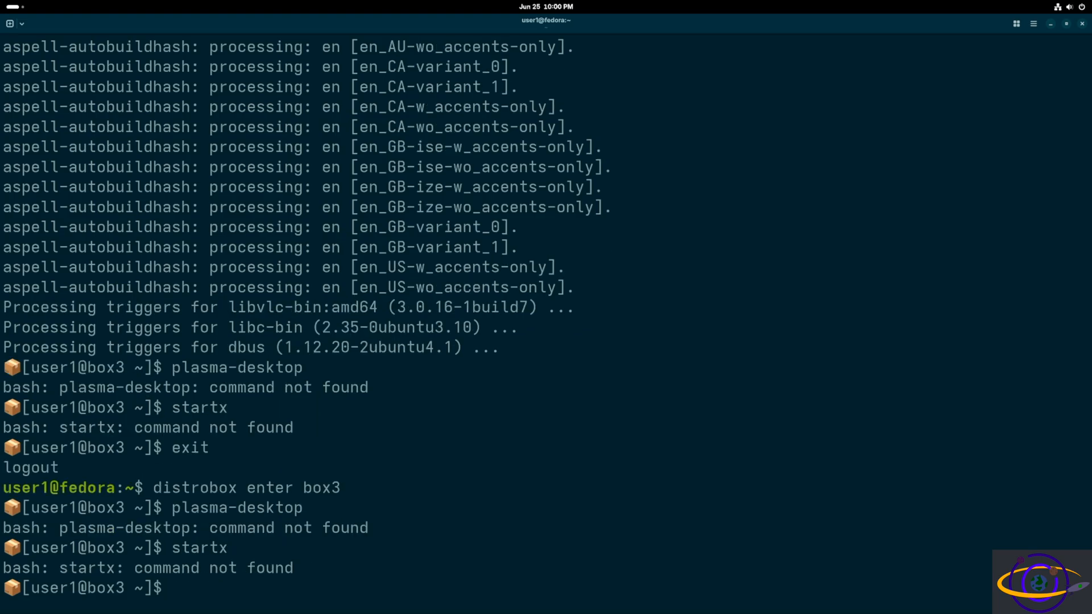
type("plasma-desktop")
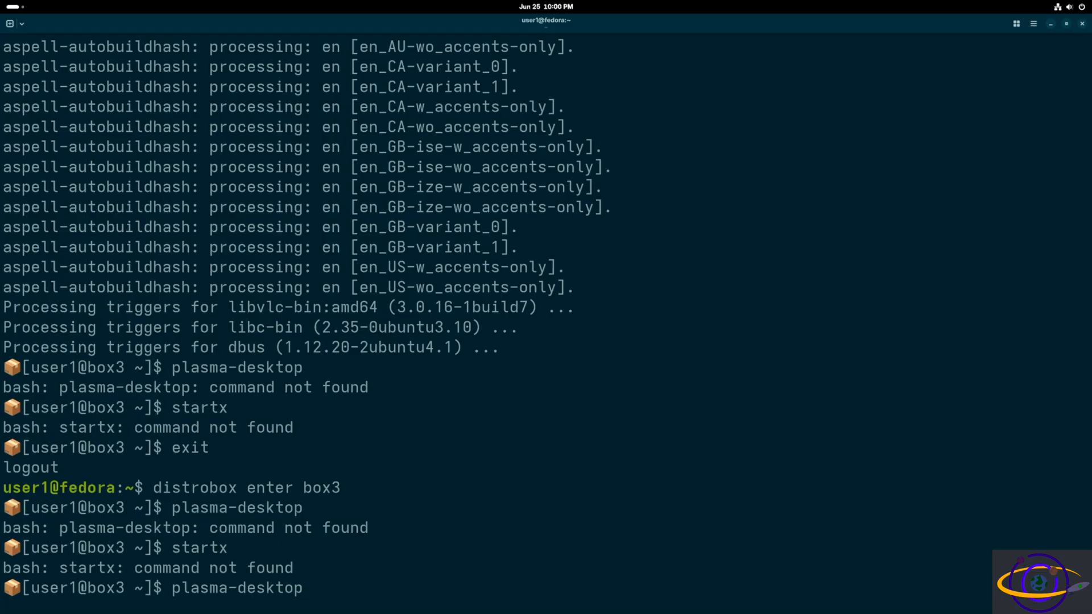
type("sudo apt install kde-plasma-desktop")
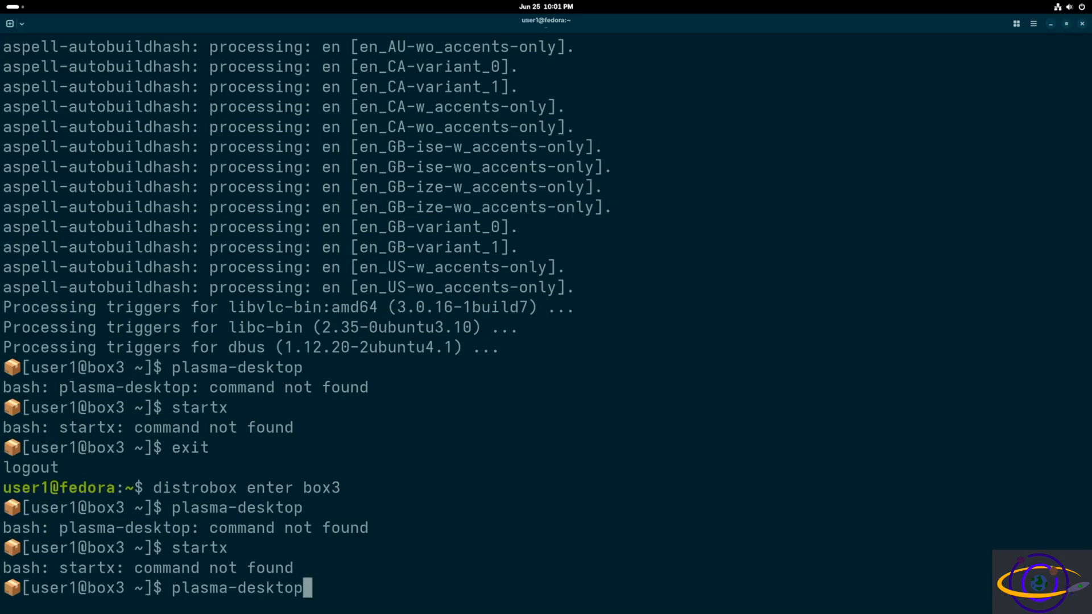
List the kde commands via tab completion and launch kdeinit5, opening a connection to :0.
type("kdein")
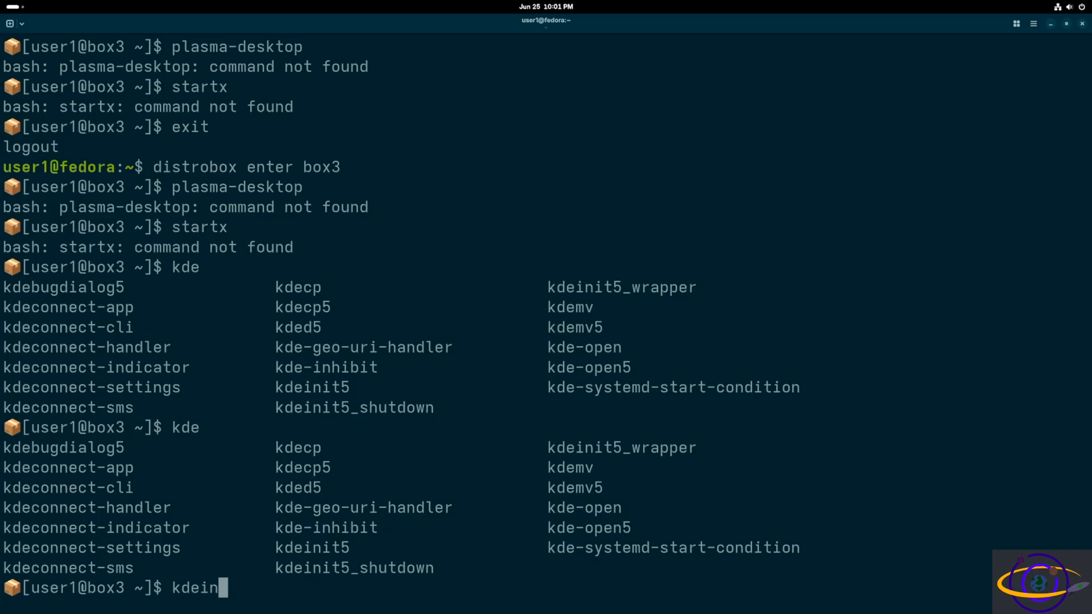
key("Return")
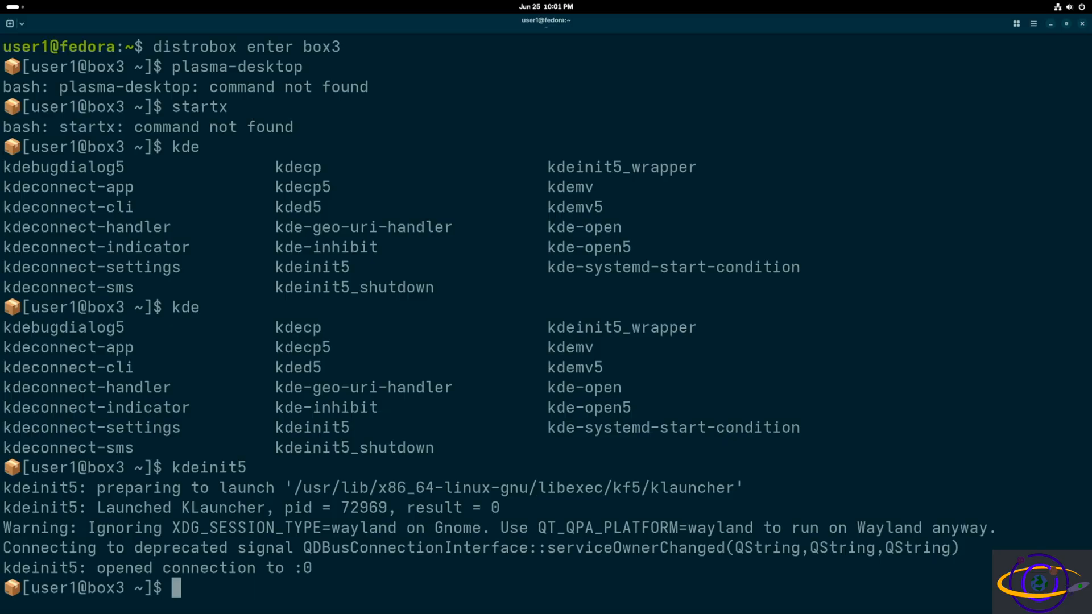
mouse_move(761, 547)
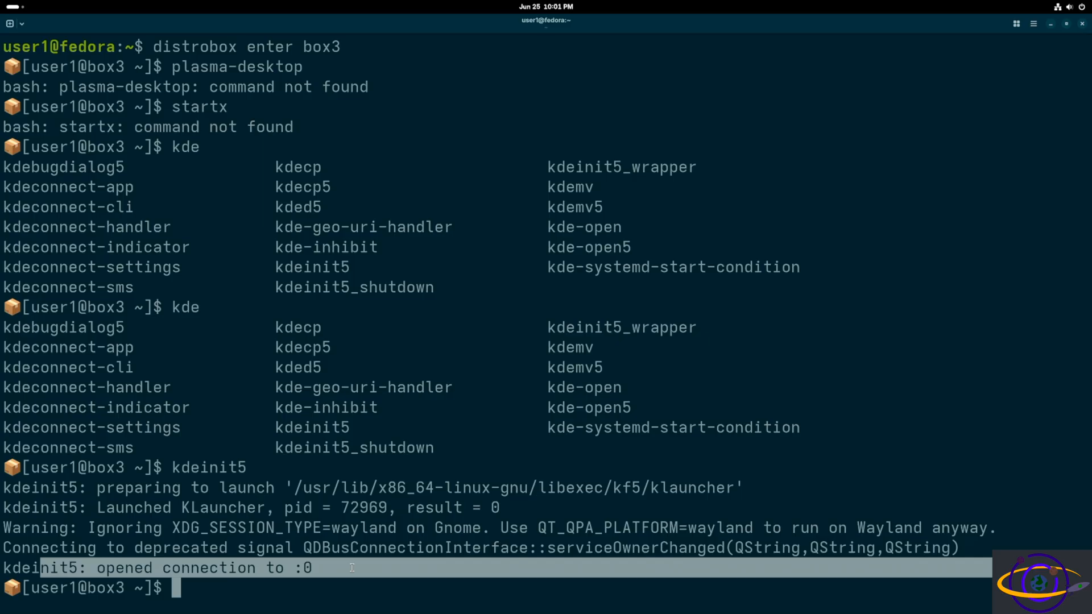
mouse_move(261, 474)
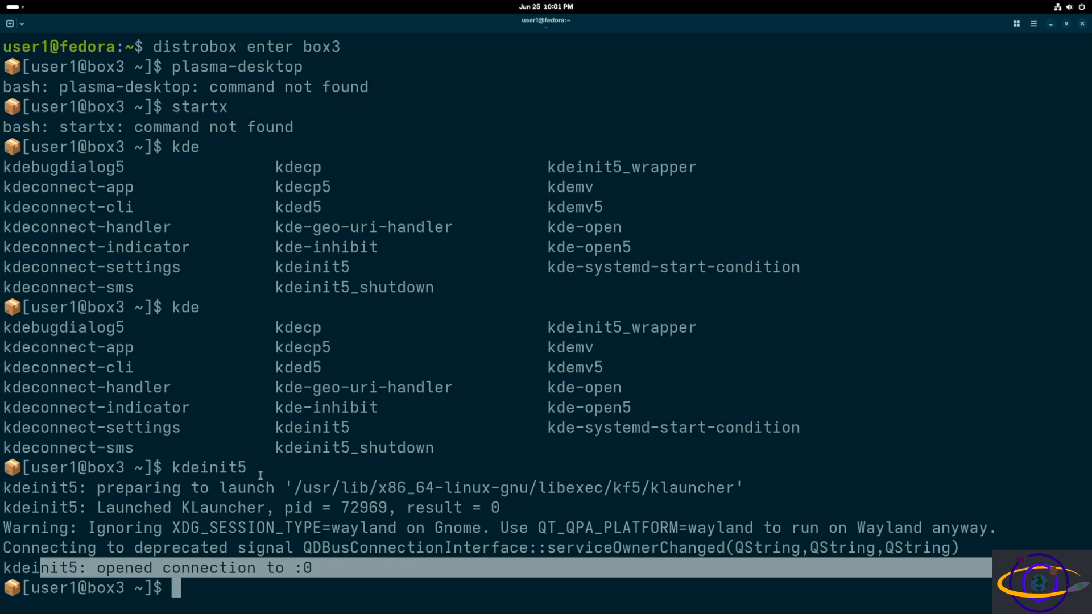